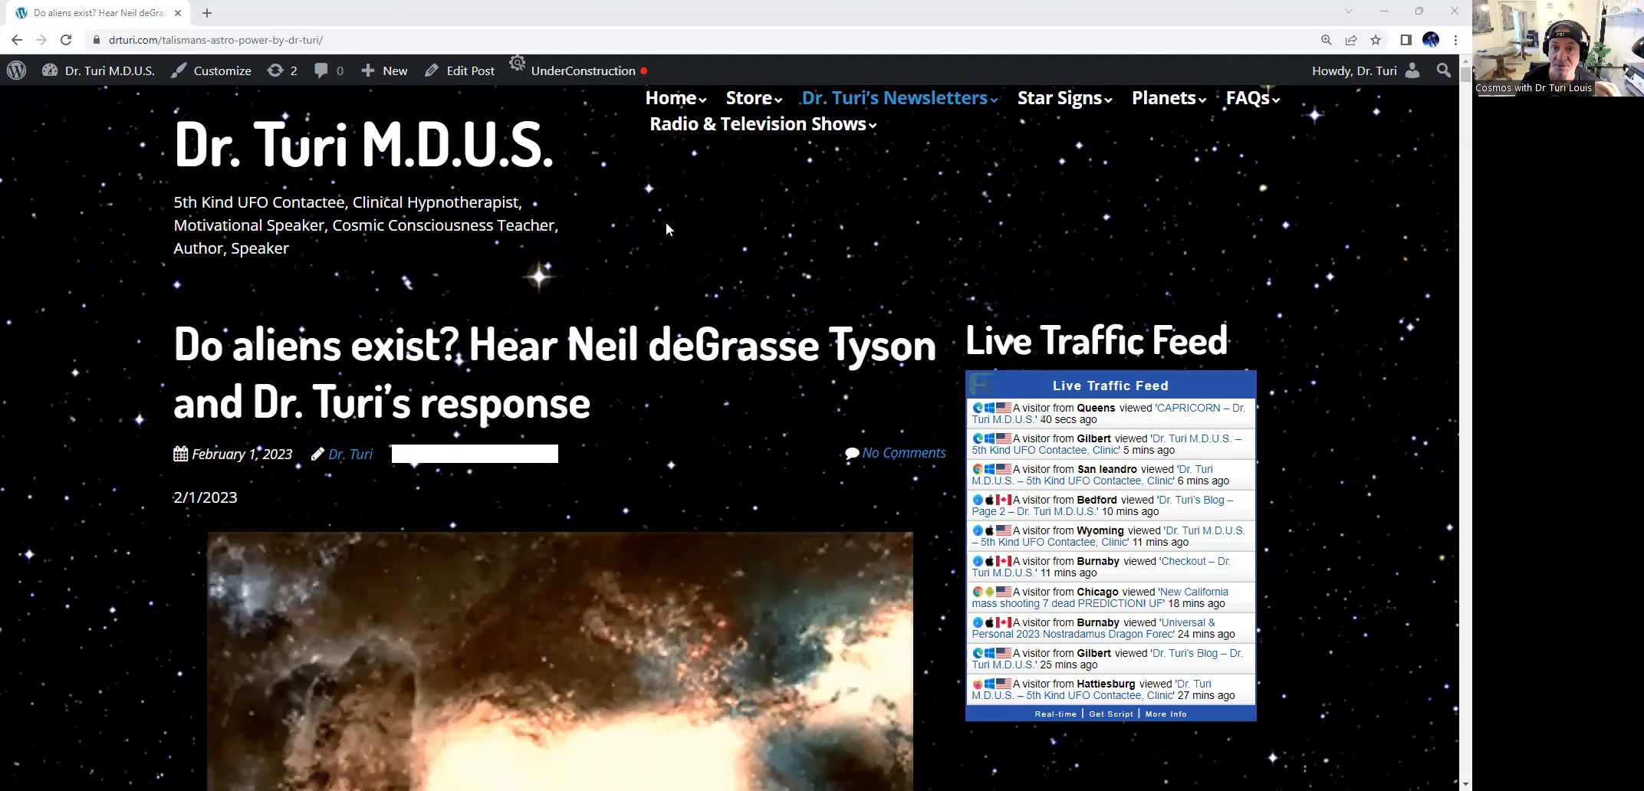
{"action": "scroll", "scroll_direction": "down", "scroll_amount": 3}
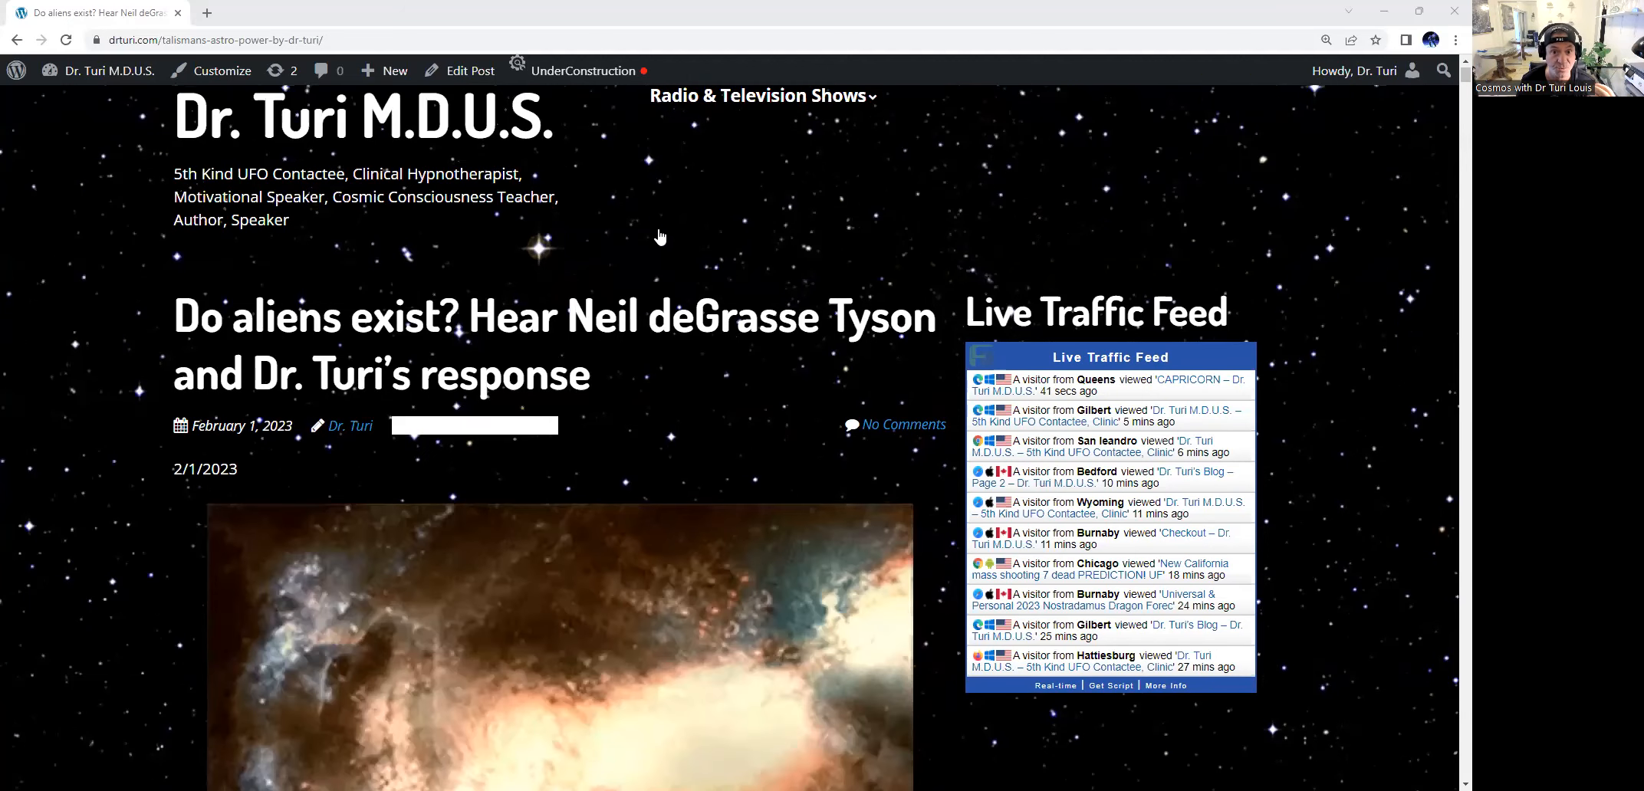
{"action": "scroll", "scroll_direction": "down", "scroll_amount": 3}
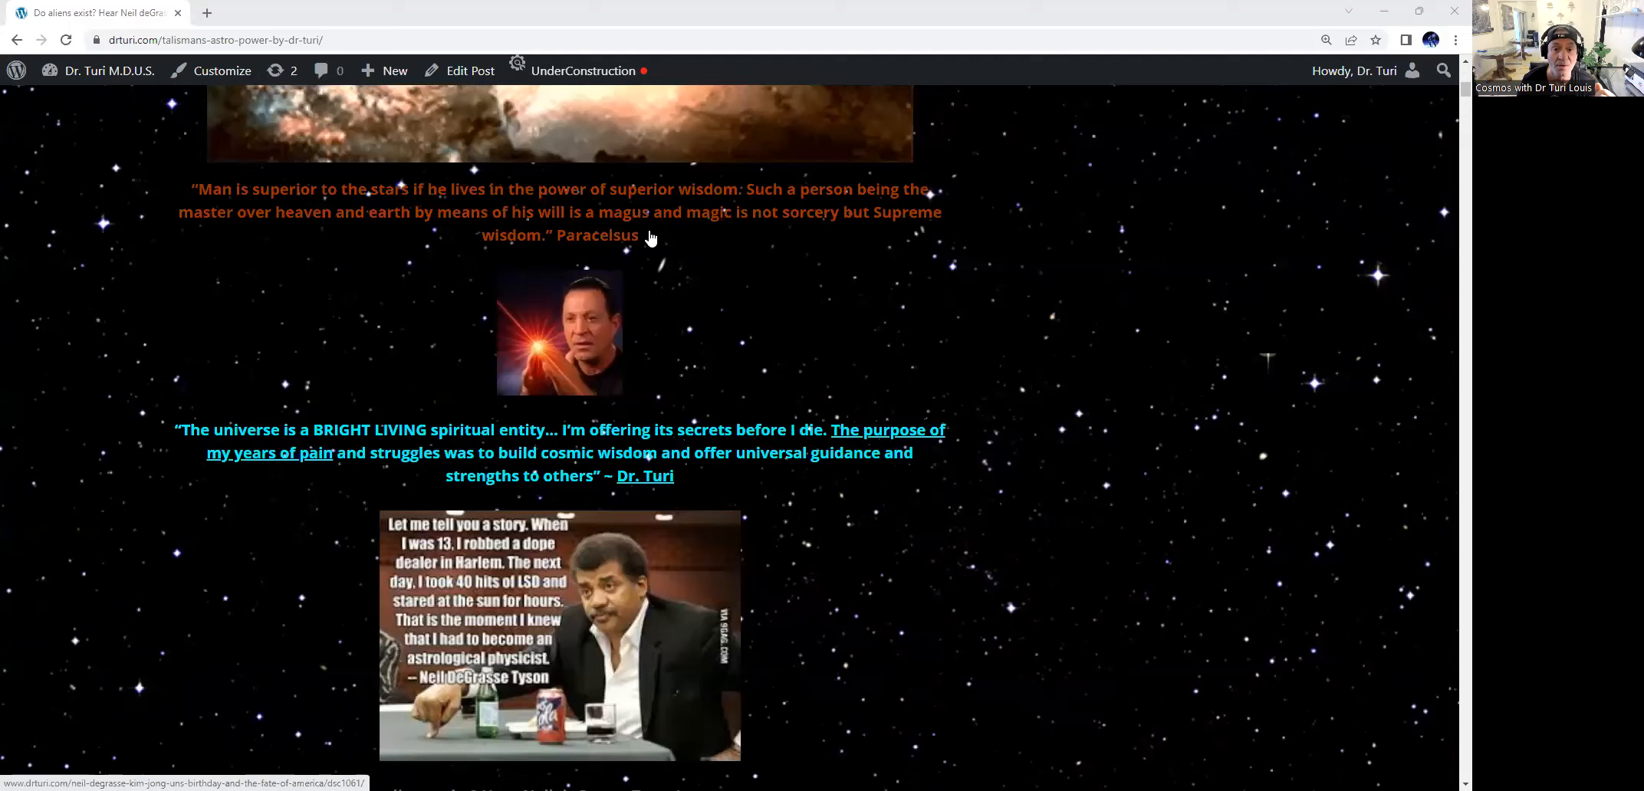
{"action": "scroll", "scroll_direction": "down", "scroll_amount": 3}
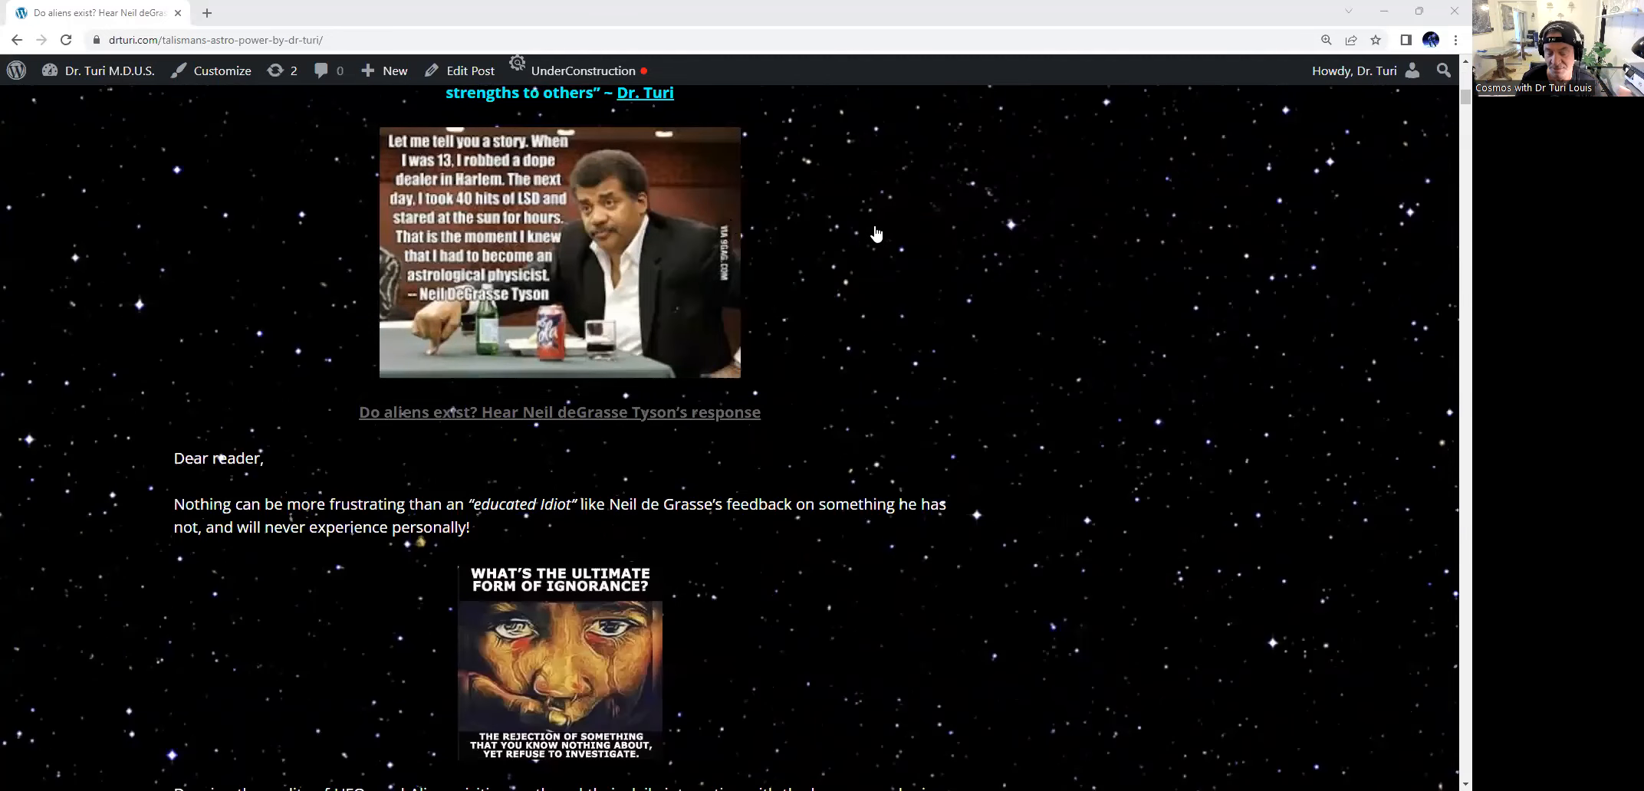
{"action": "mouse_move", "coordinate": [720, 197]}
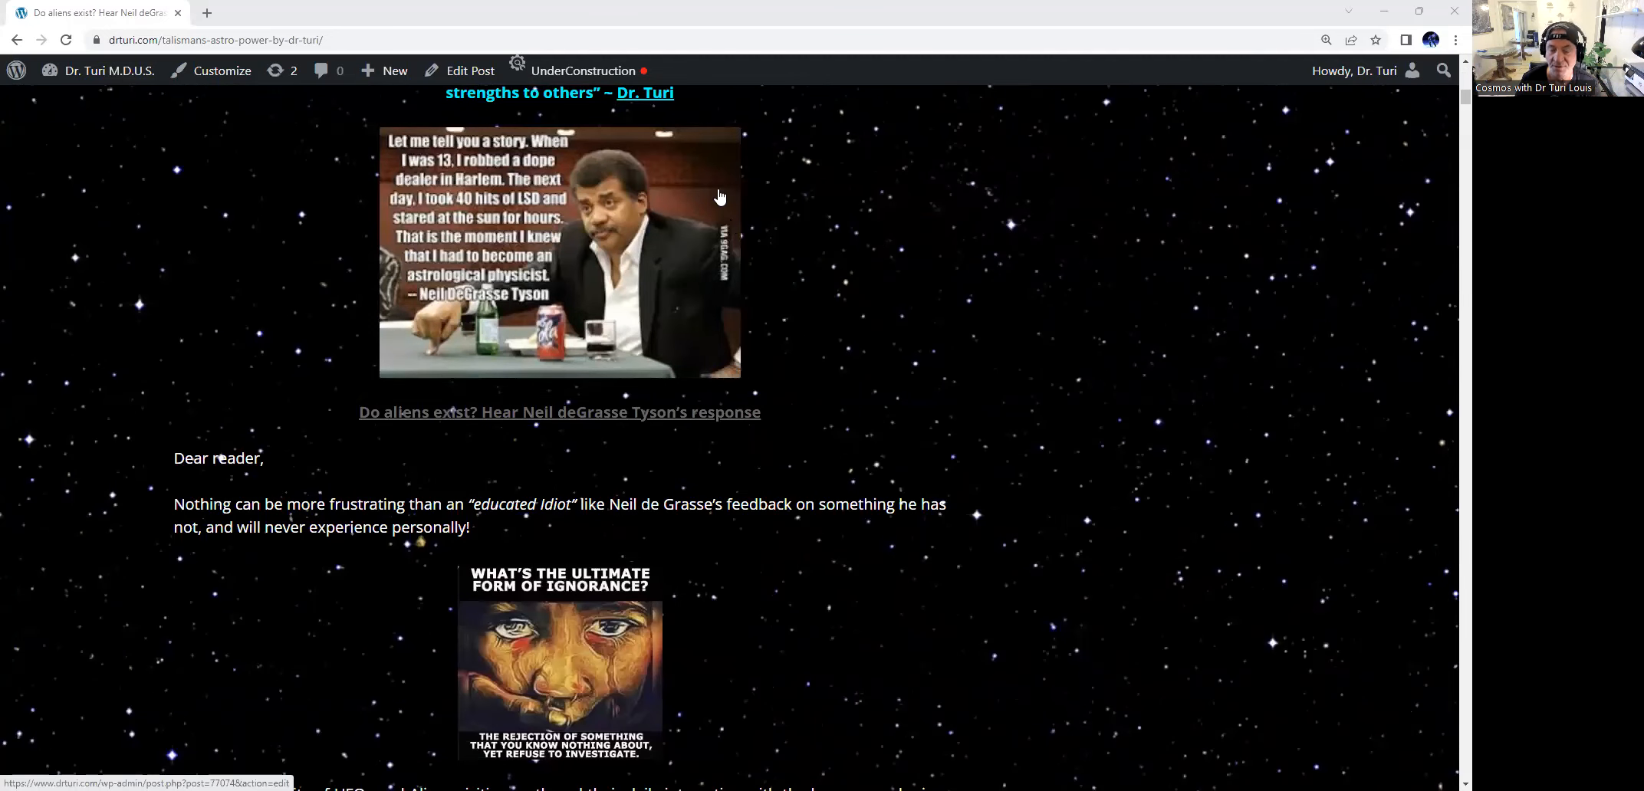
{"action": "mouse_move", "coordinate": [433, 173]}
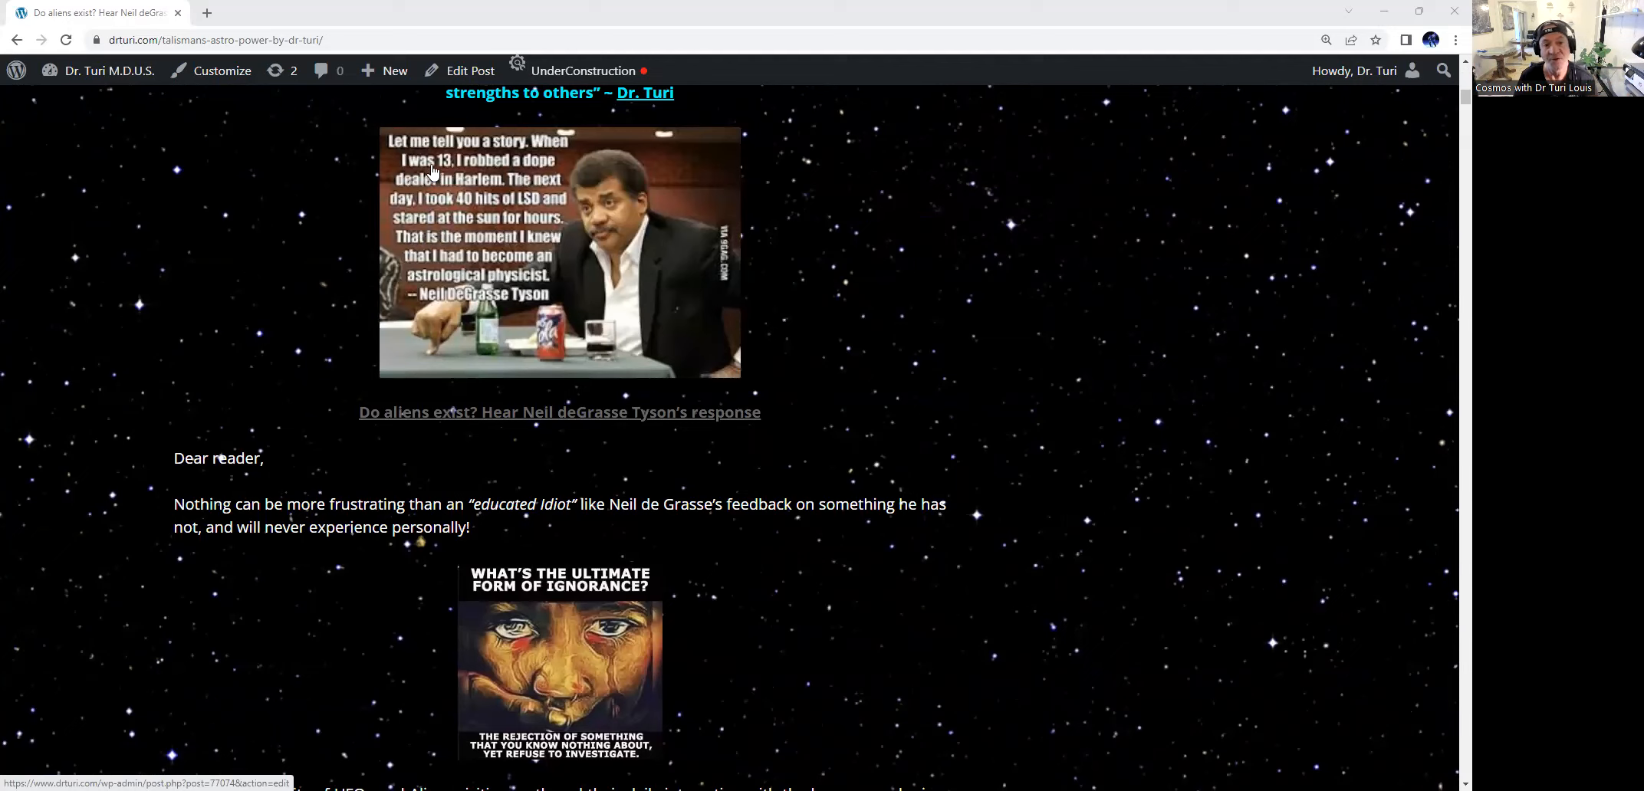
{"action": "mouse_move", "coordinate": [472, 173]}
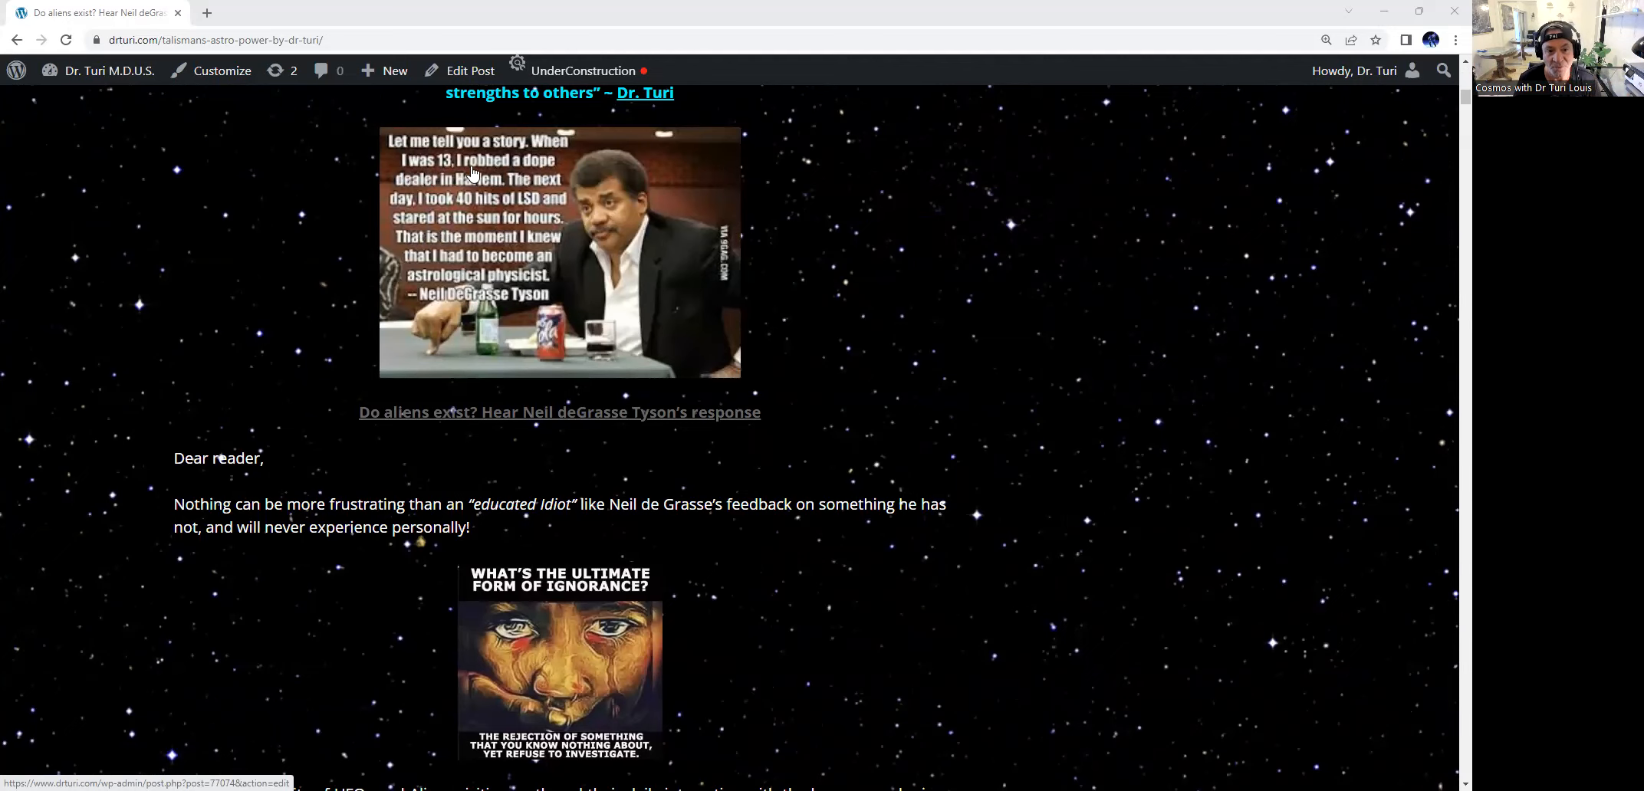
{"action": "mouse_move", "coordinate": [416, 200]}
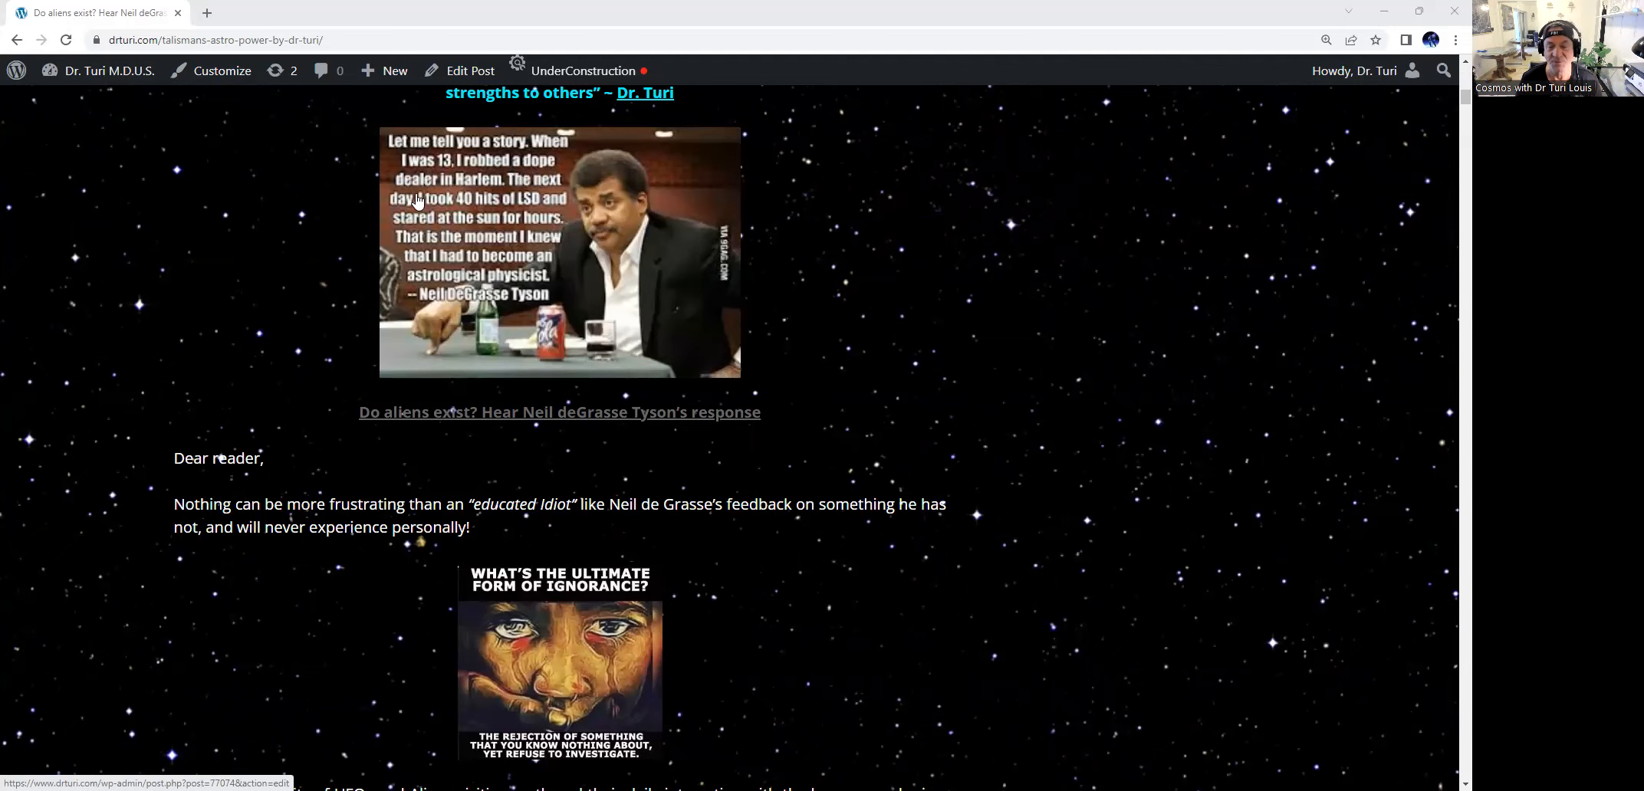
{"action": "mouse_move", "coordinate": [692, 186]}
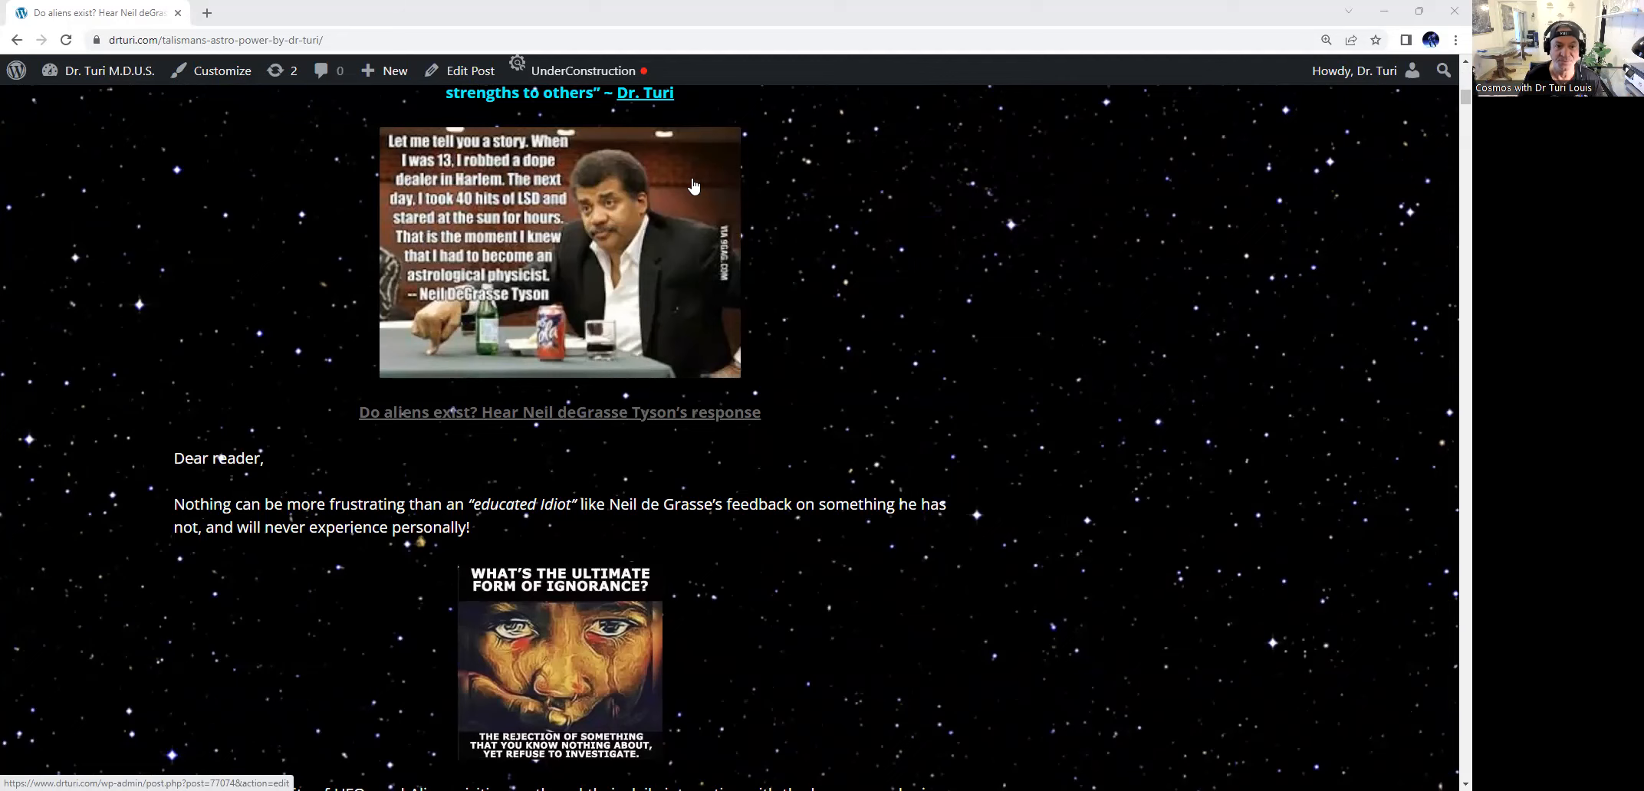
{"action": "mouse_move", "coordinate": [521, 228]}
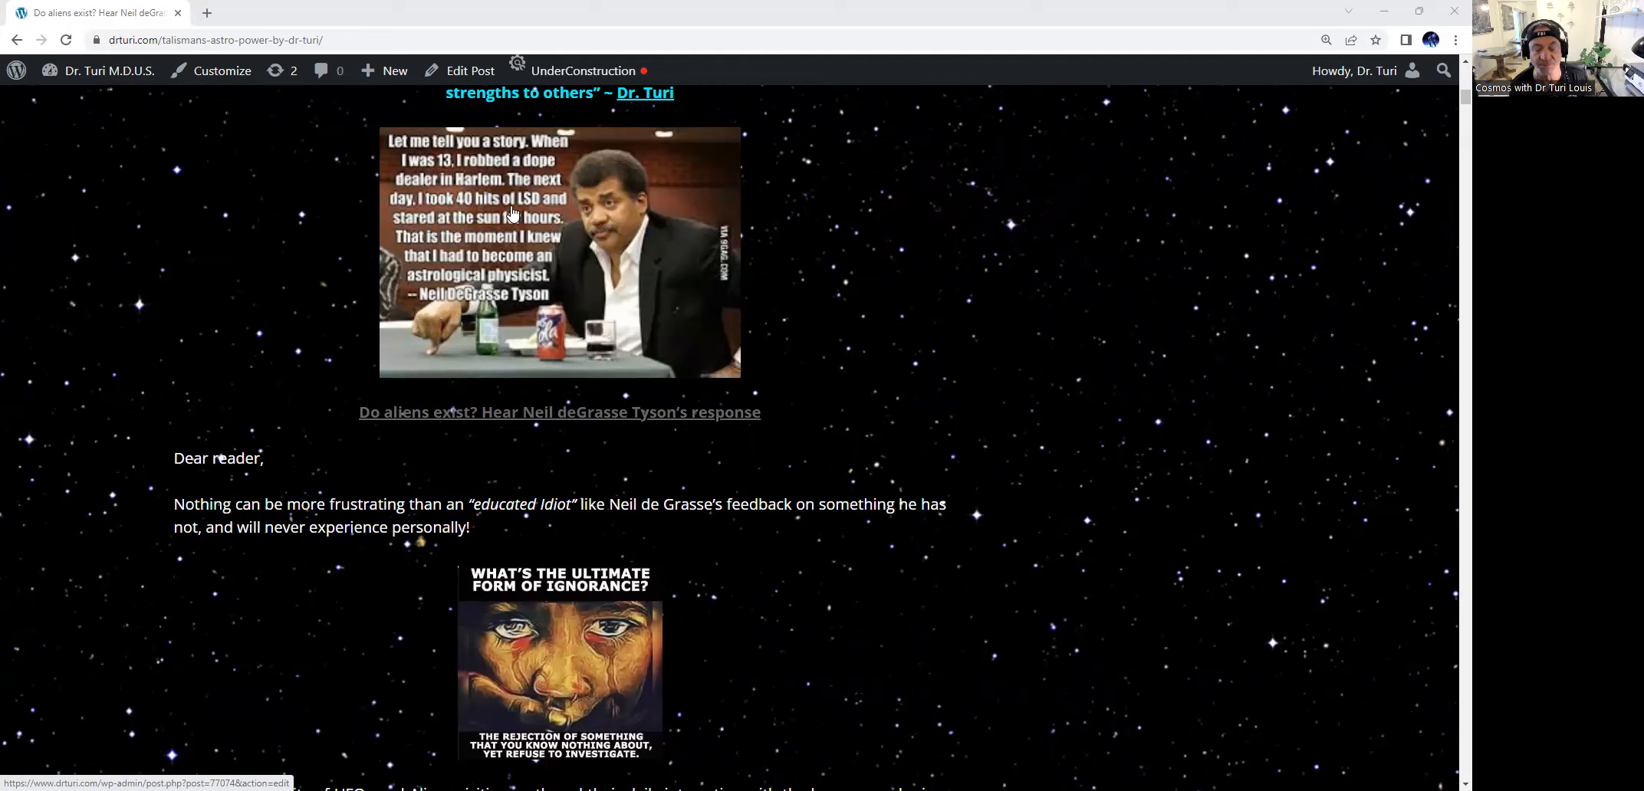
{"action": "mouse_move", "coordinate": [535, 240]}
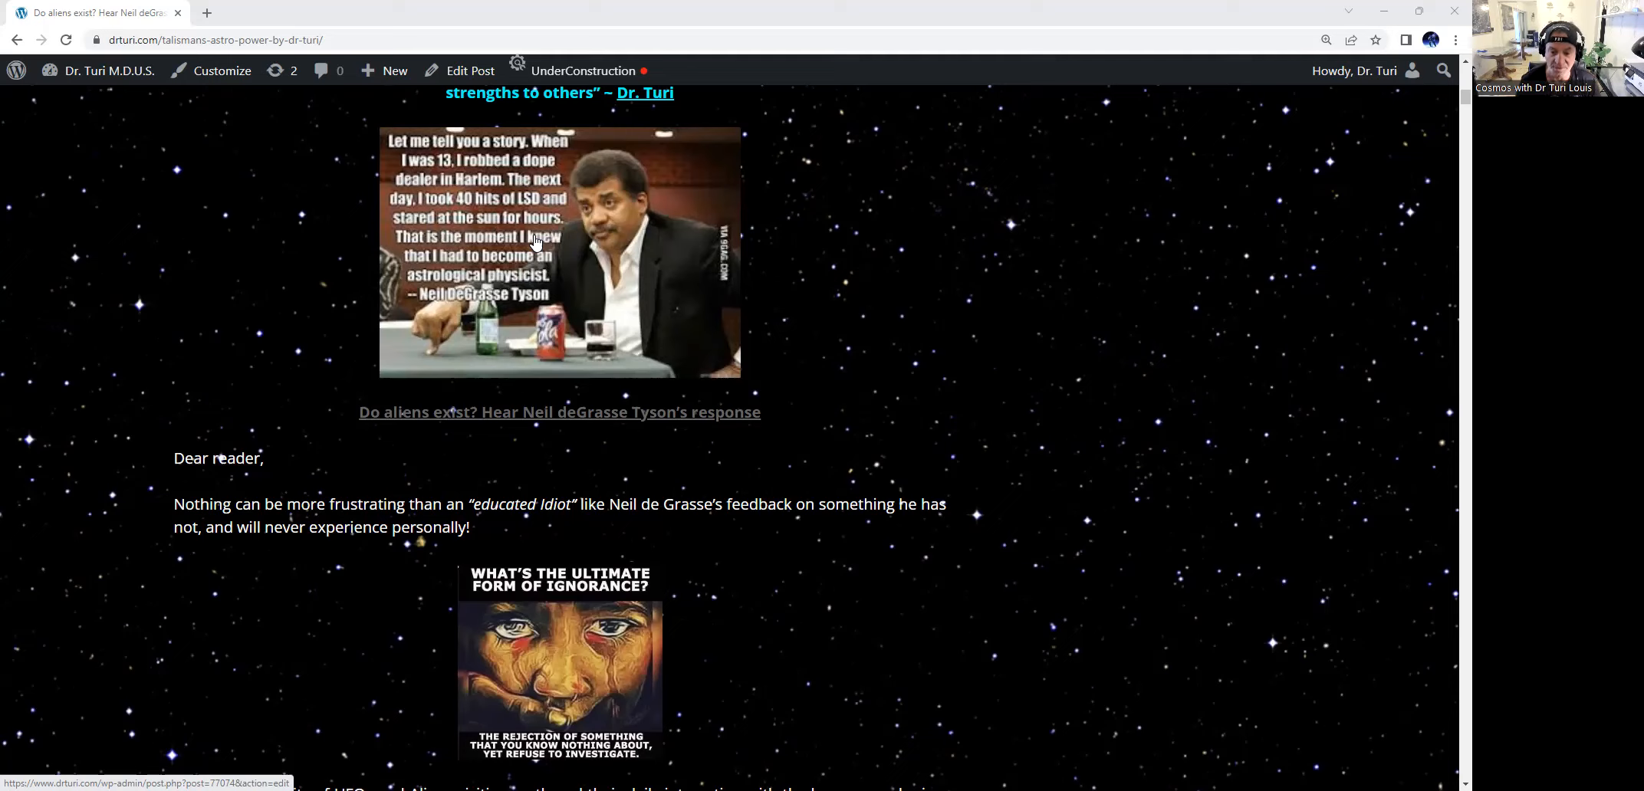
{"action": "mouse_move", "coordinate": [933, 235]}
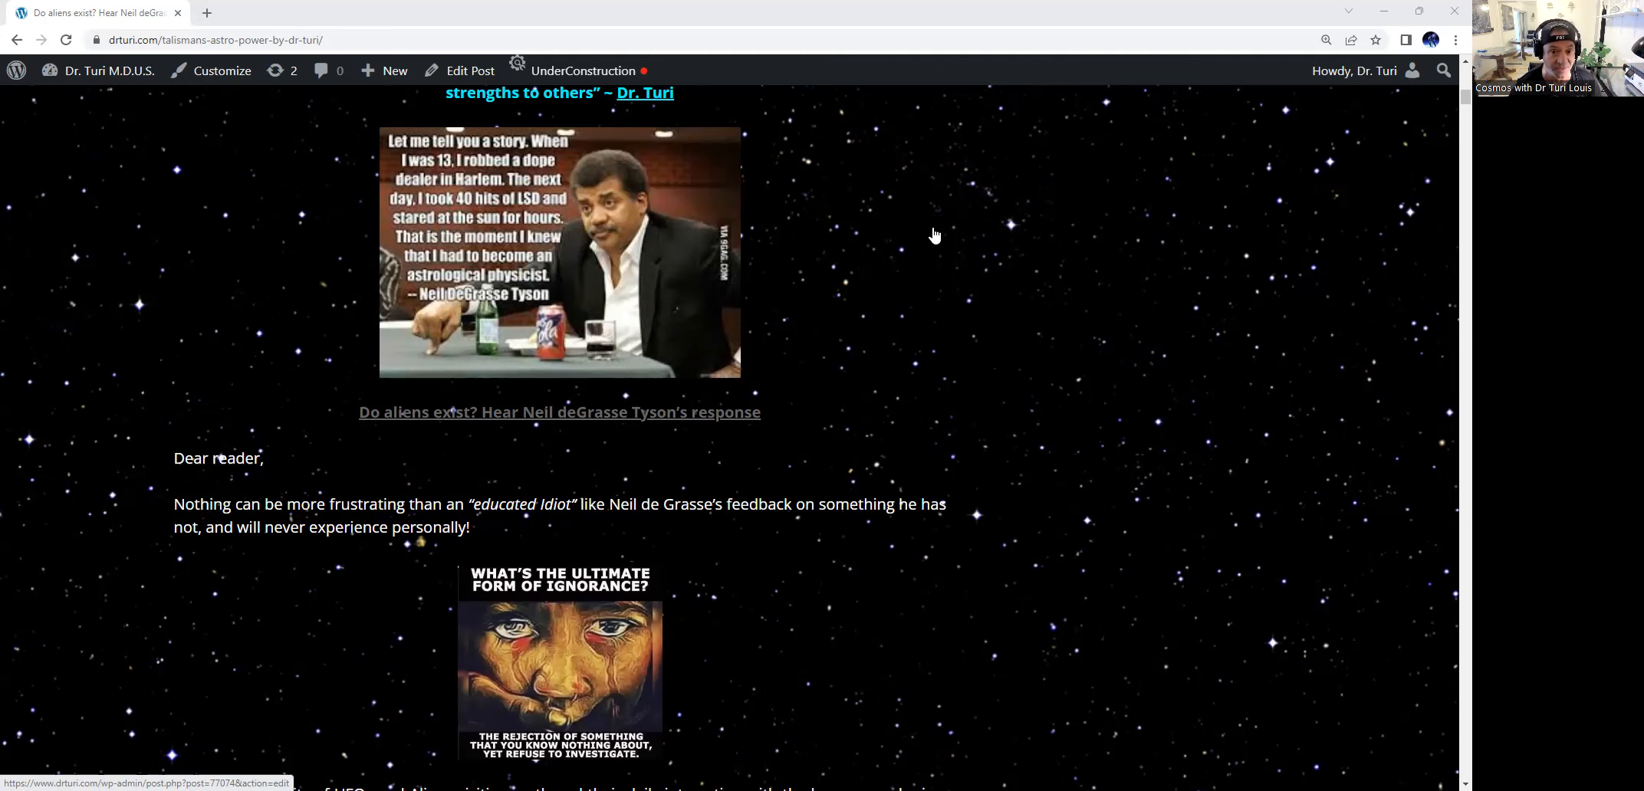
{"action": "mouse_move", "coordinate": [881, 195]}
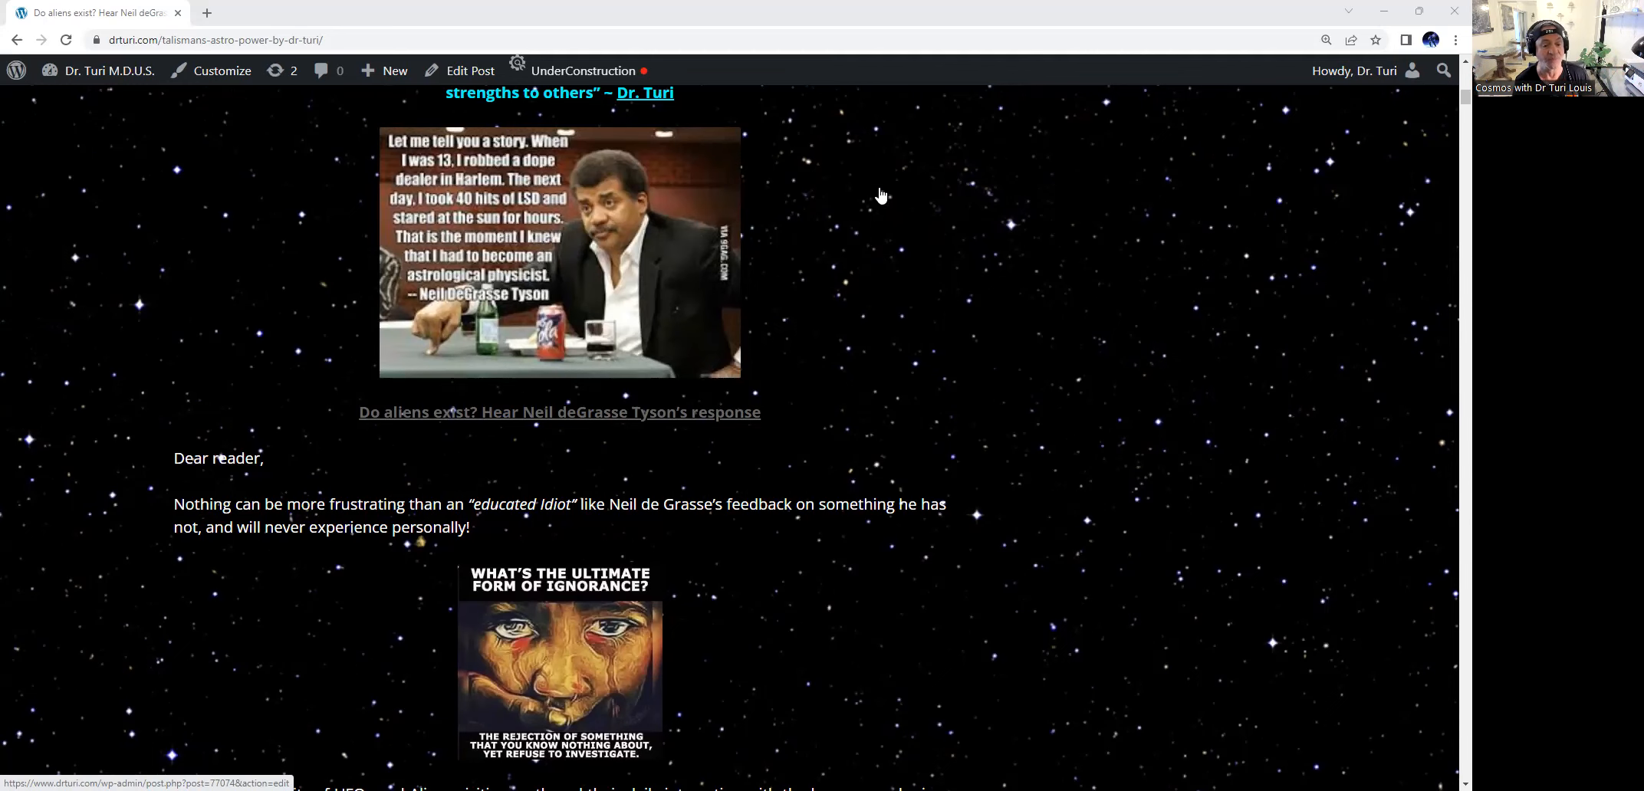
{"action": "scroll", "scroll_direction": "down", "scroll_amount": 3}
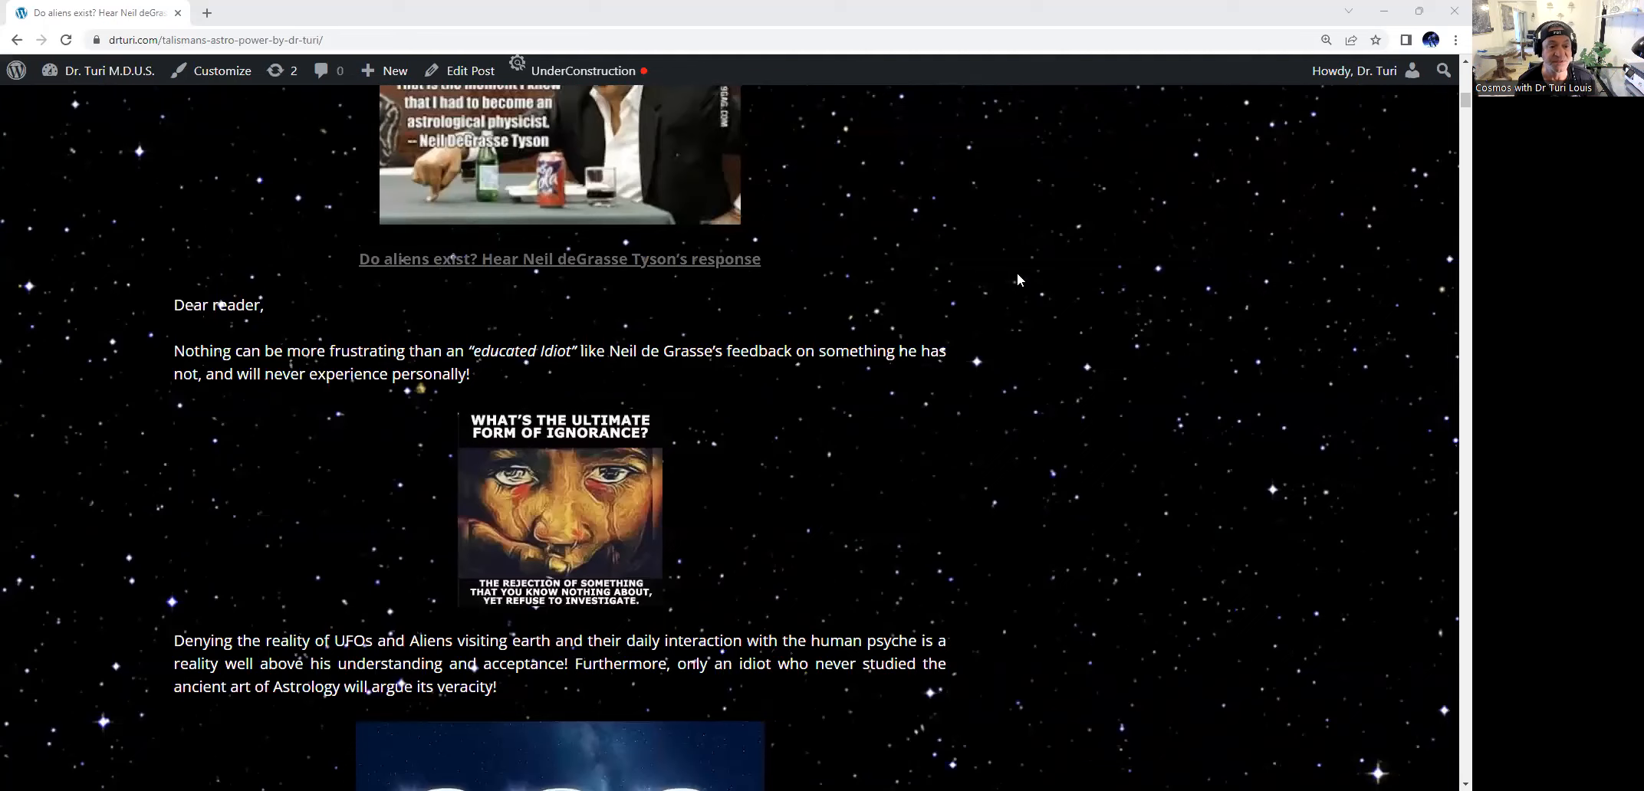
{"action": "scroll", "scroll_direction": "down", "scroll_amount": 3}
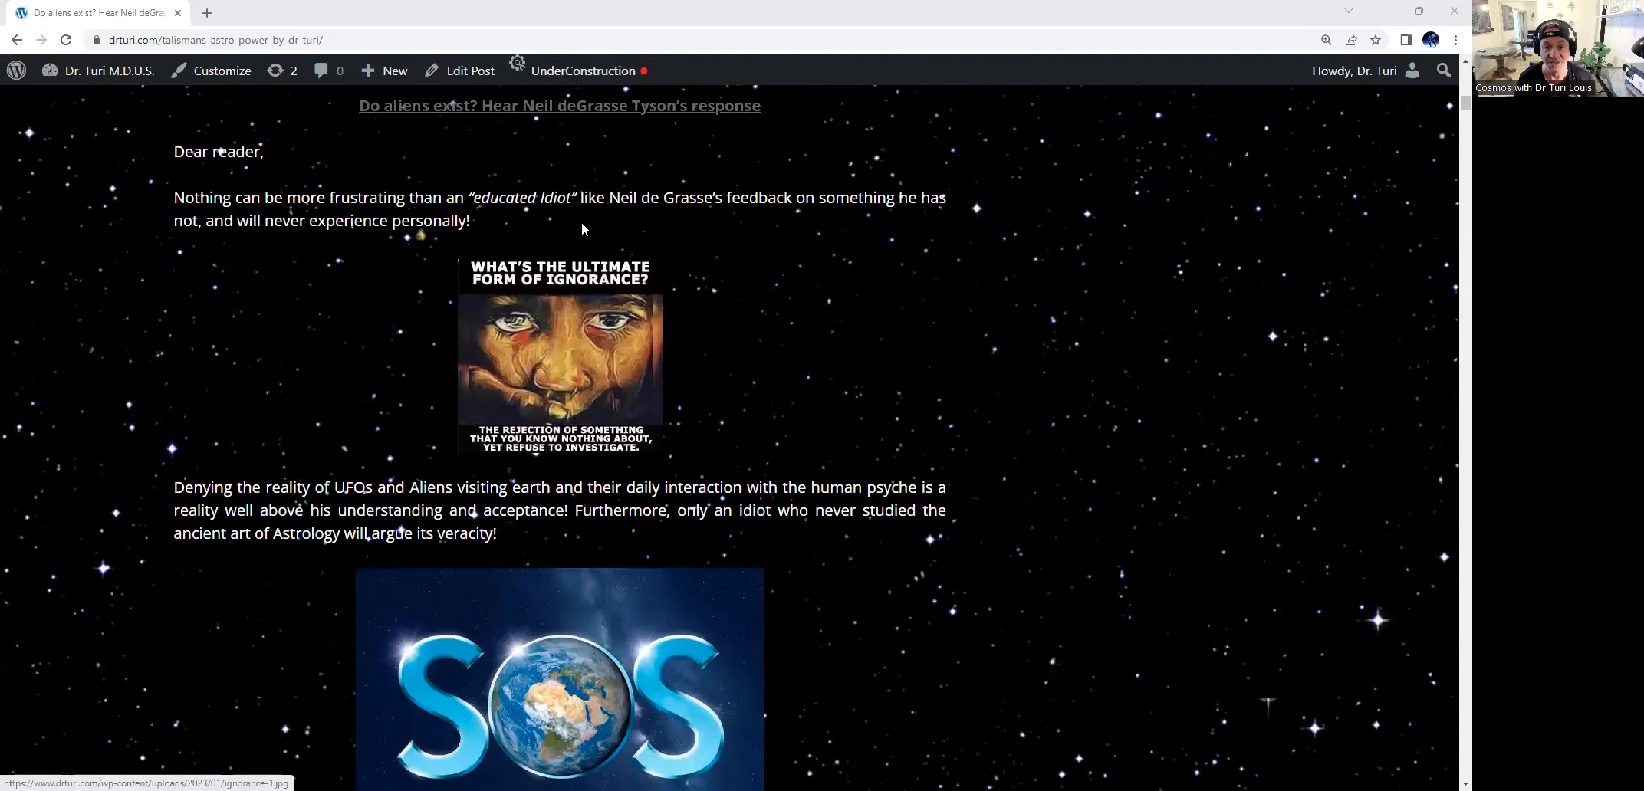
{"action": "mouse_move", "coordinate": [759, 224]}
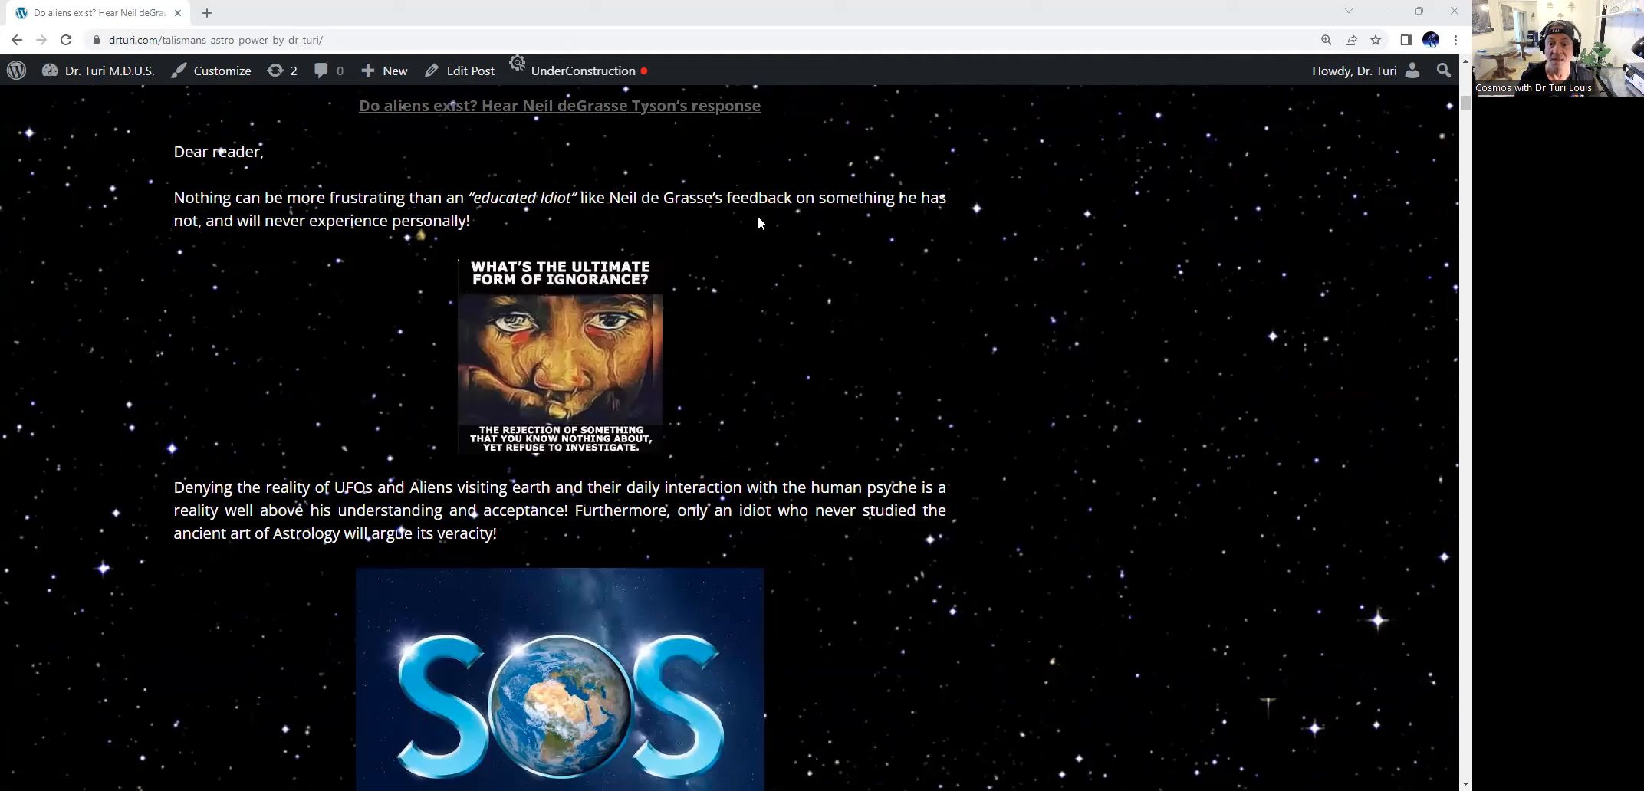
{"action": "mouse_move", "coordinate": [997, 273]}
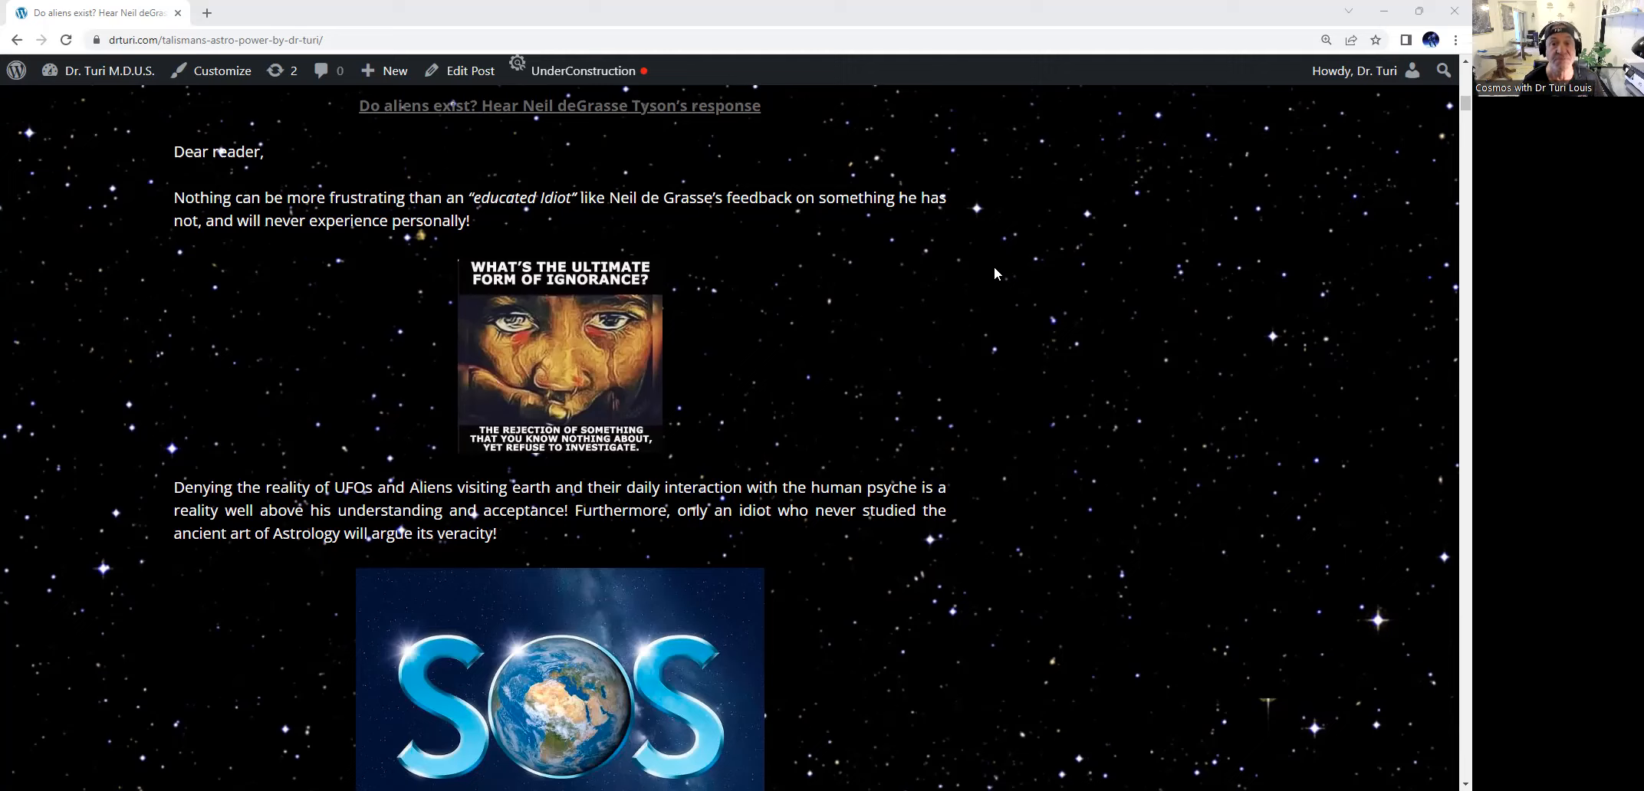
{"action": "scroll", "scroll_direction": "down", "scroll_amount": 3}
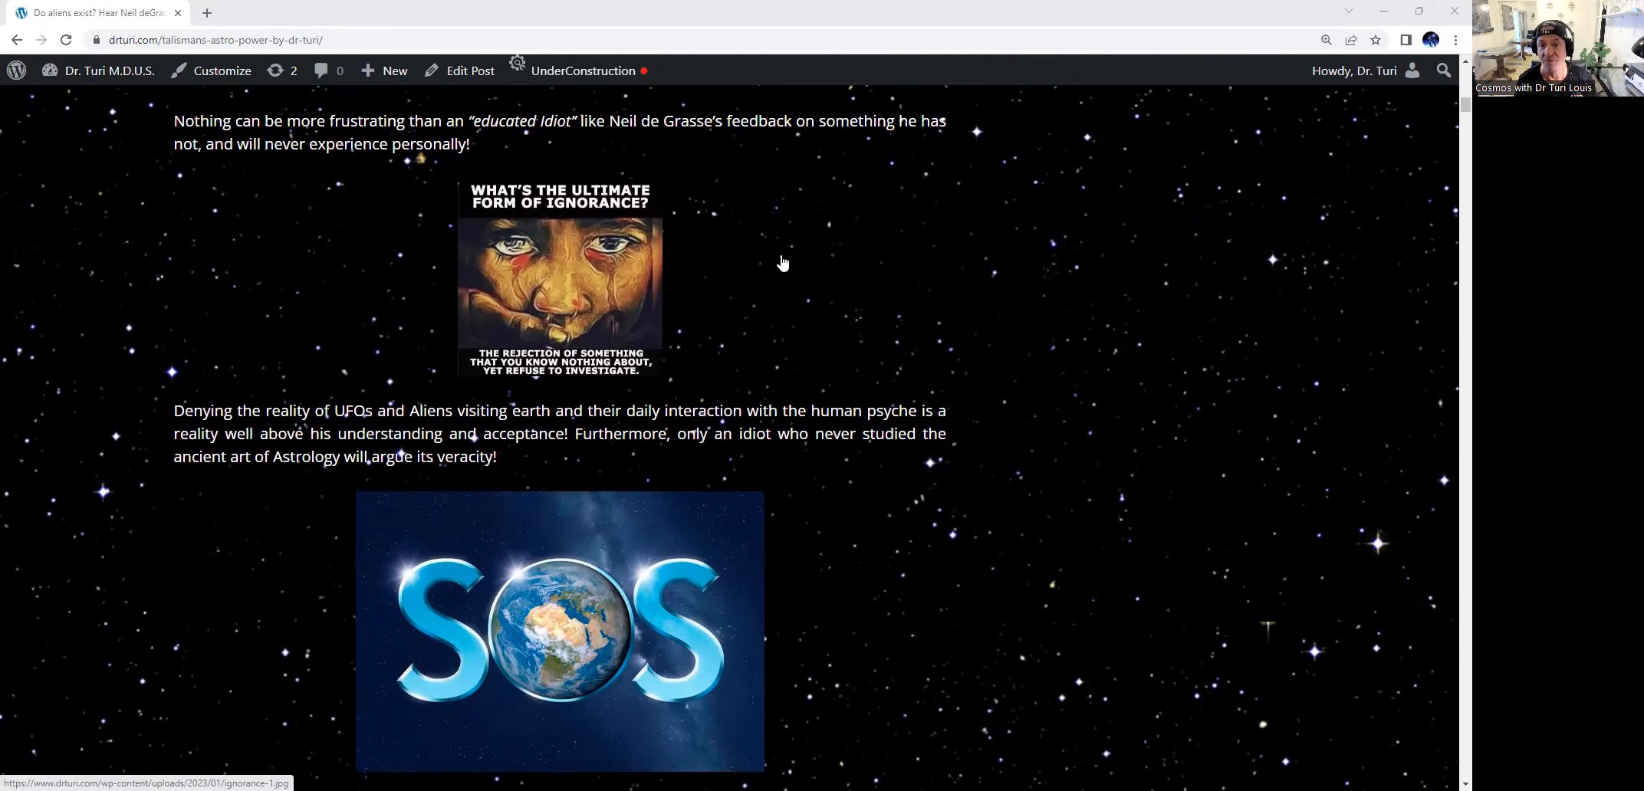
{"action": "mouse_move", "coordinate": [796, 259]}
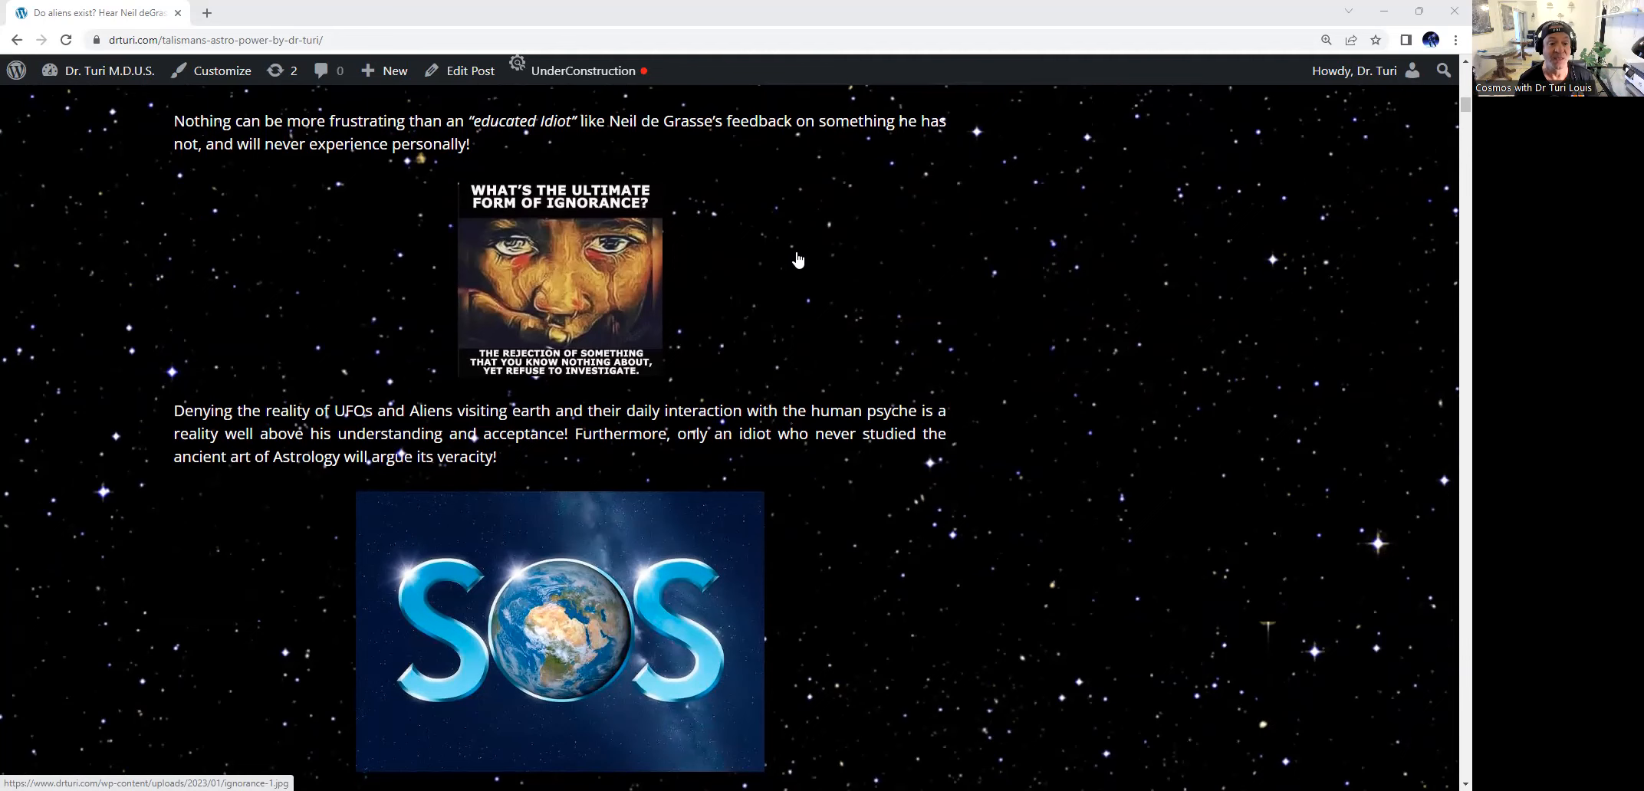
{"action": "scroll", "scroll_direction": "down", "scroll_amount": 3}
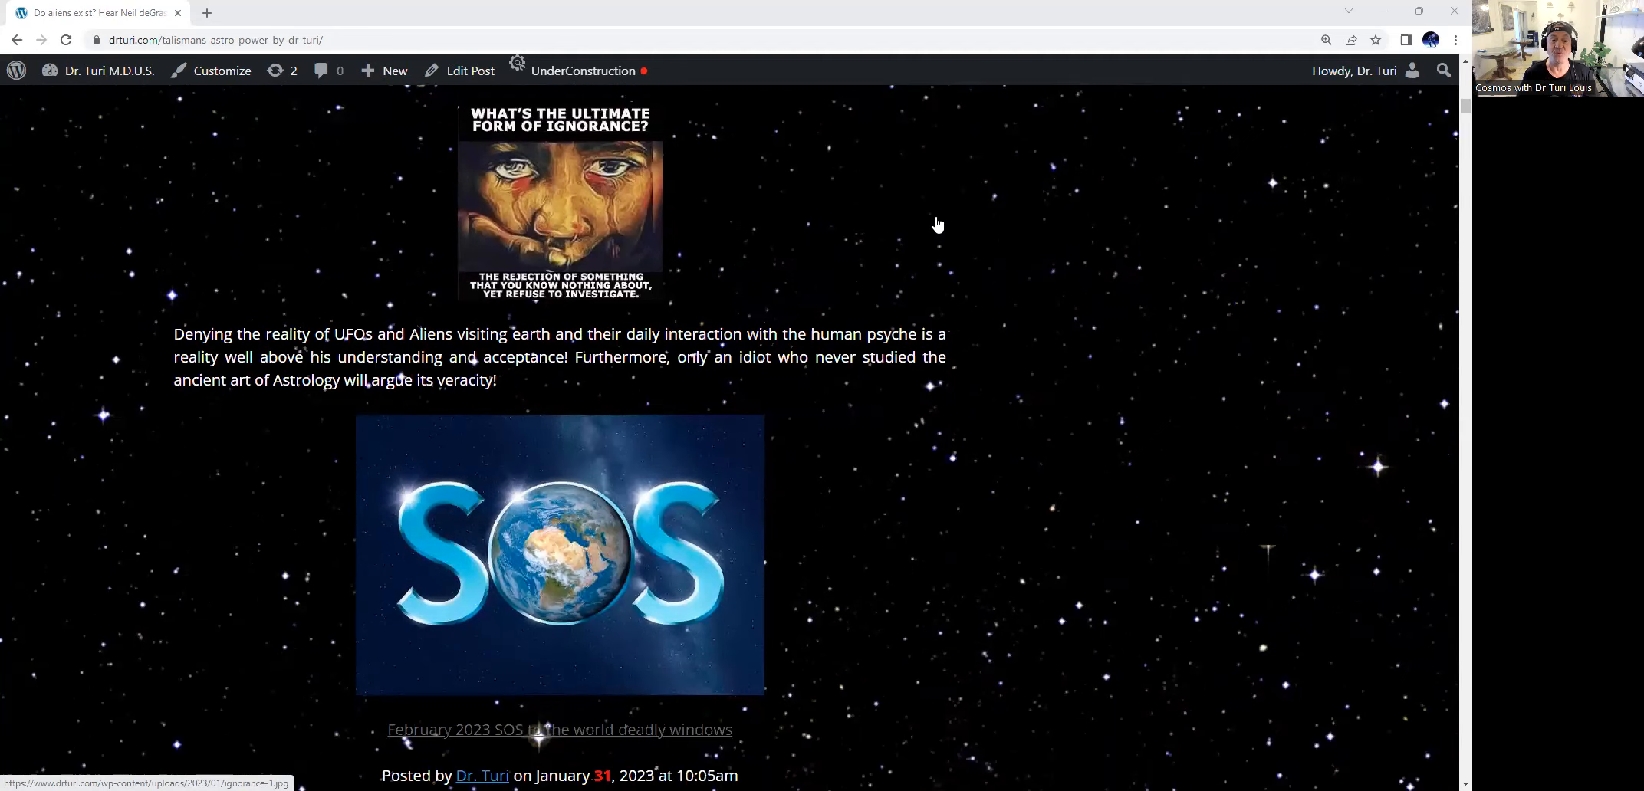
{"action": "mouse_move", "coordinate": [1011, 208]}
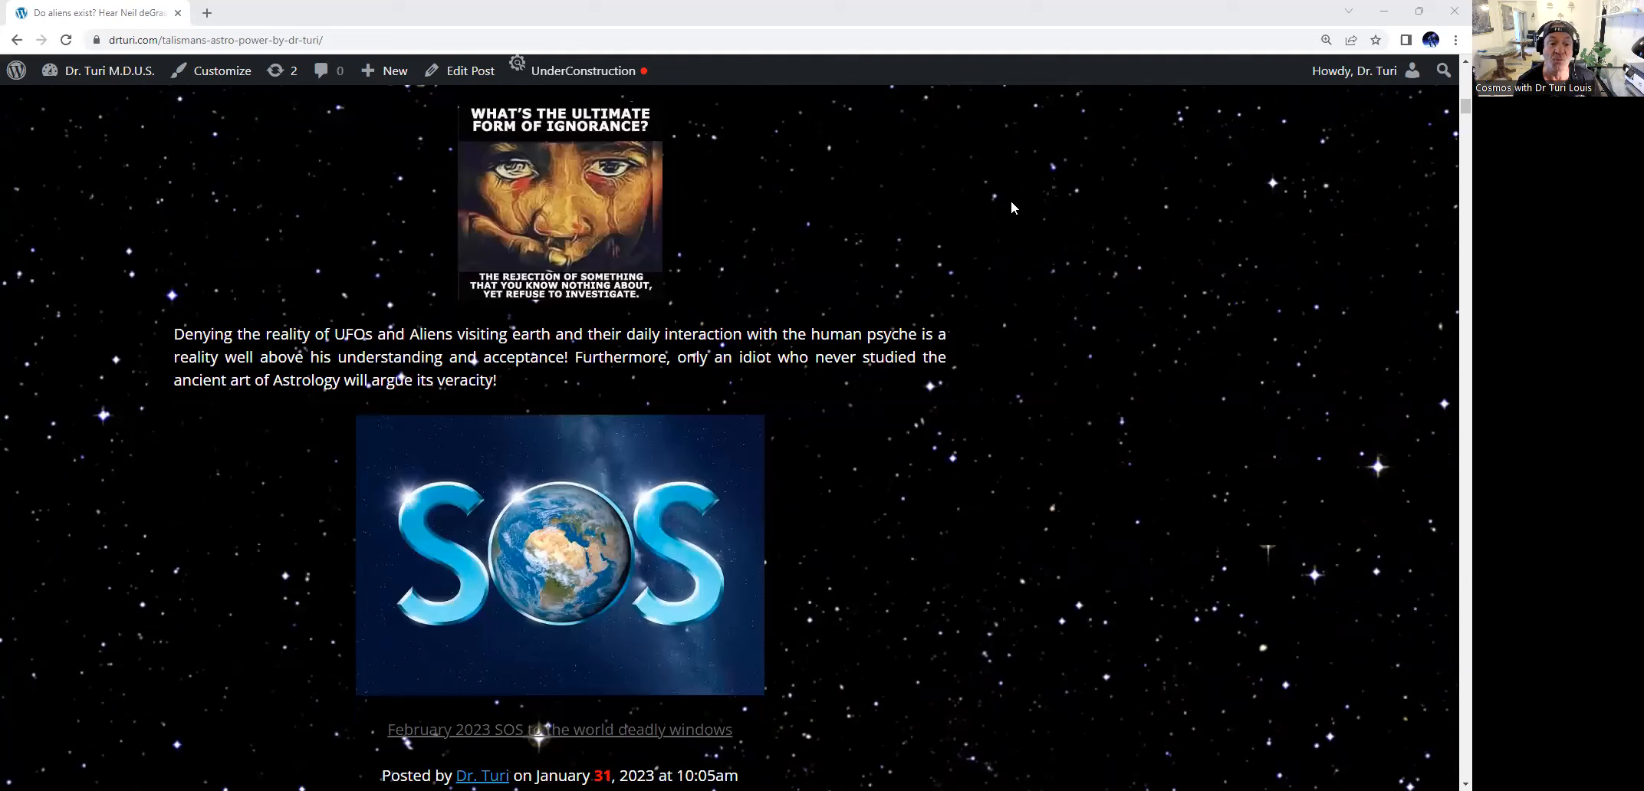
{"action": "mouse_move", "coordinate": [691, 382]}
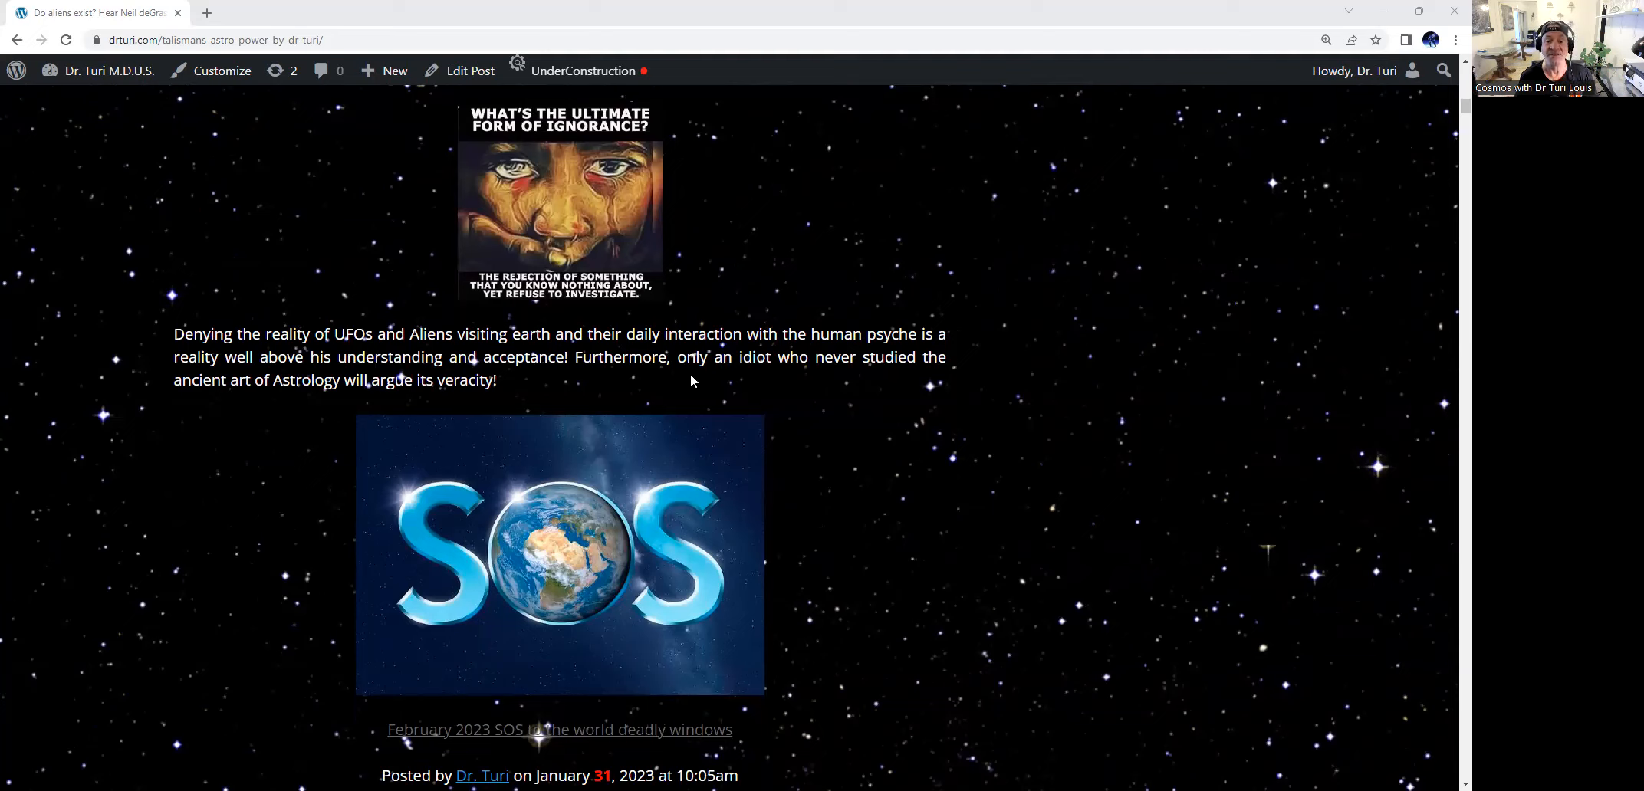
{"action": "mouse_move", "coordinate": [1125, 380]}
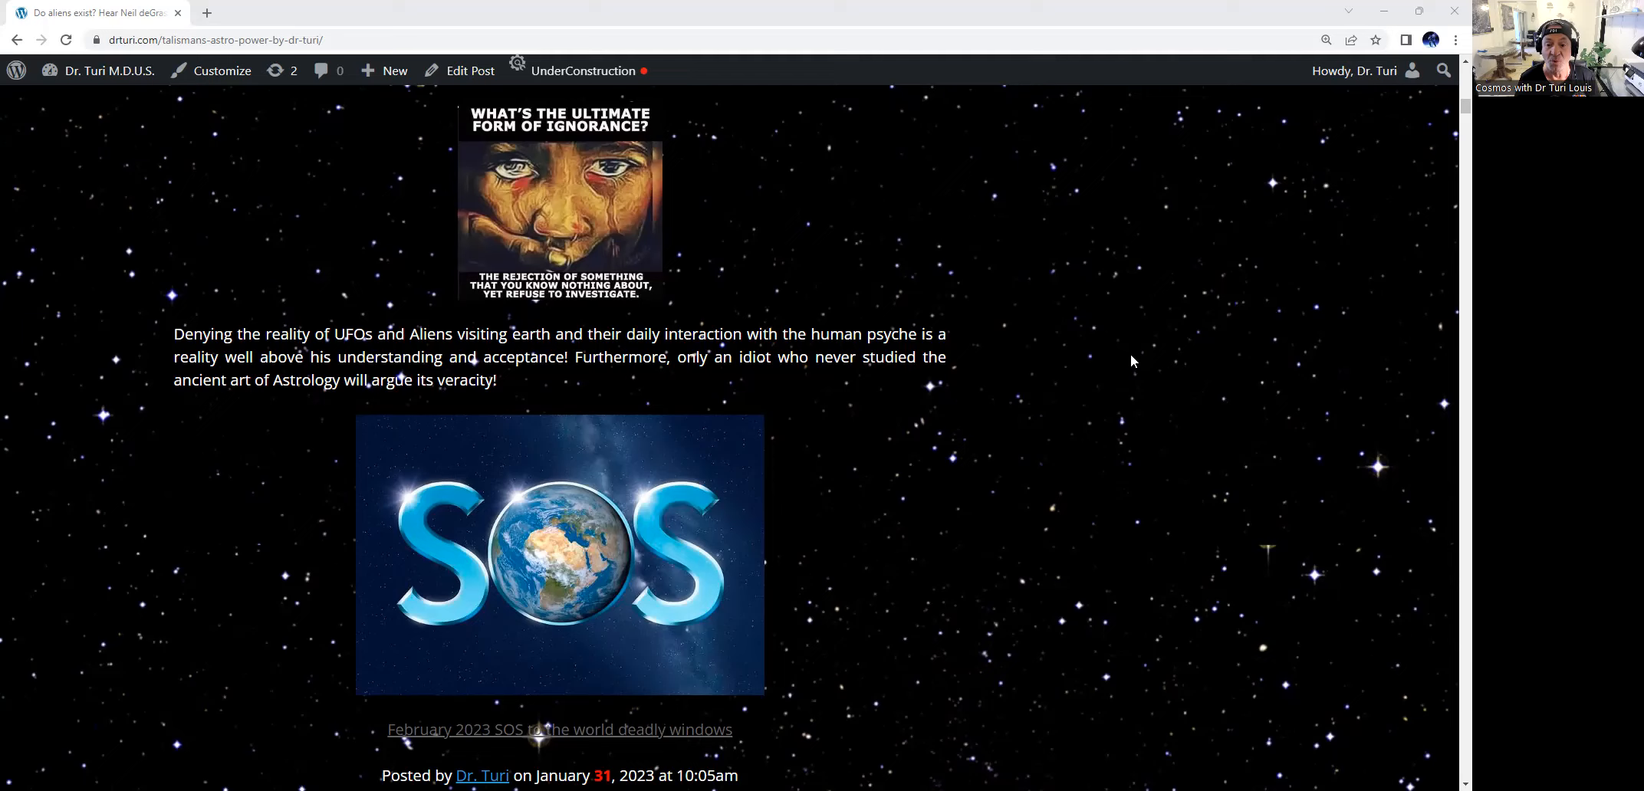
{"action": "mouse_move", "coordinate": [940, 439]}
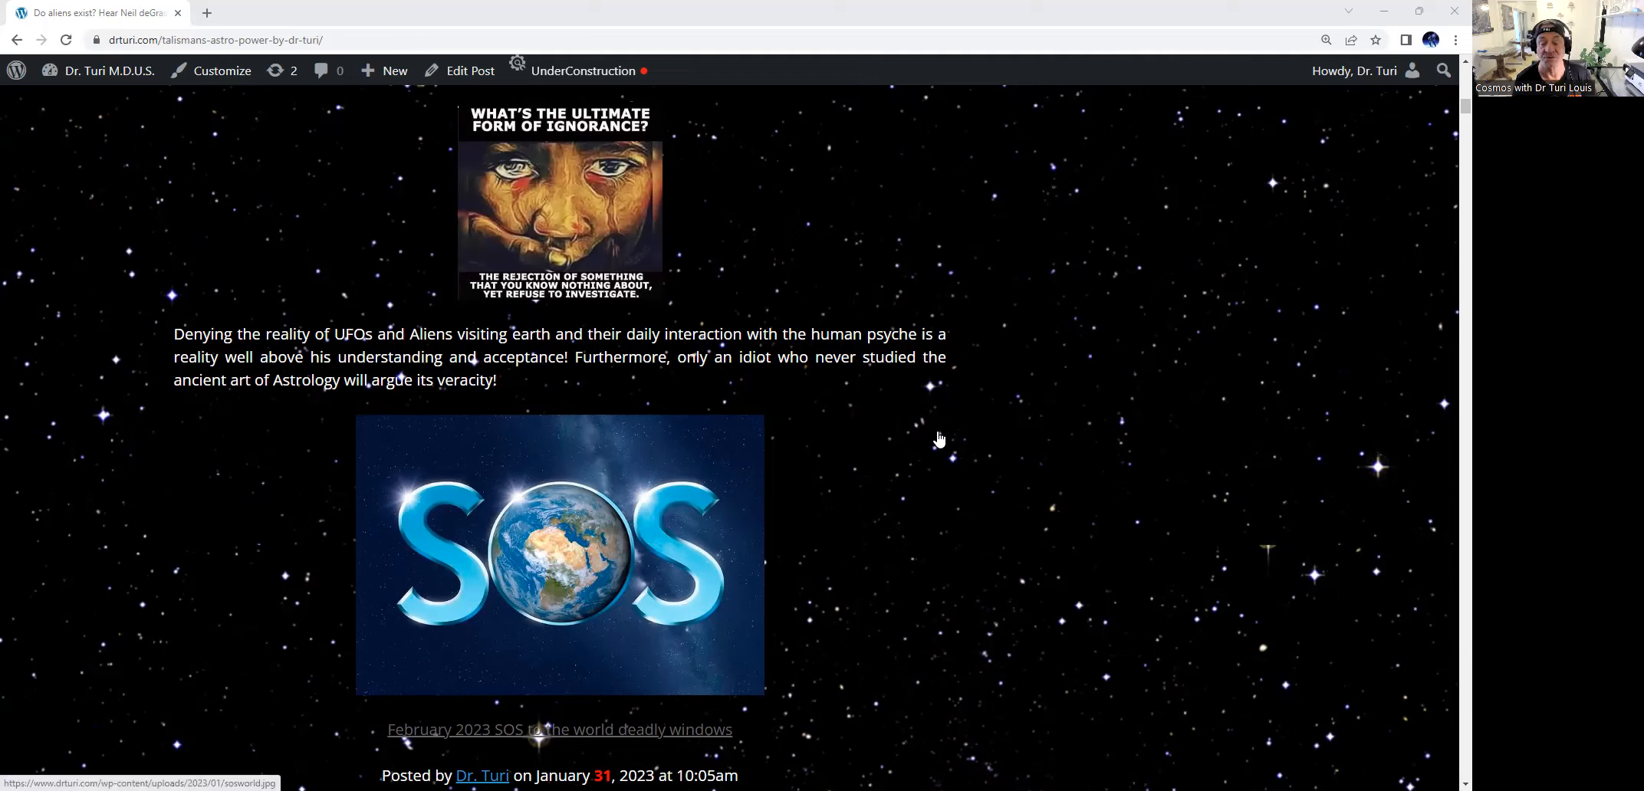
{"action": "mouse_move", "coordinate": [917, 412]}
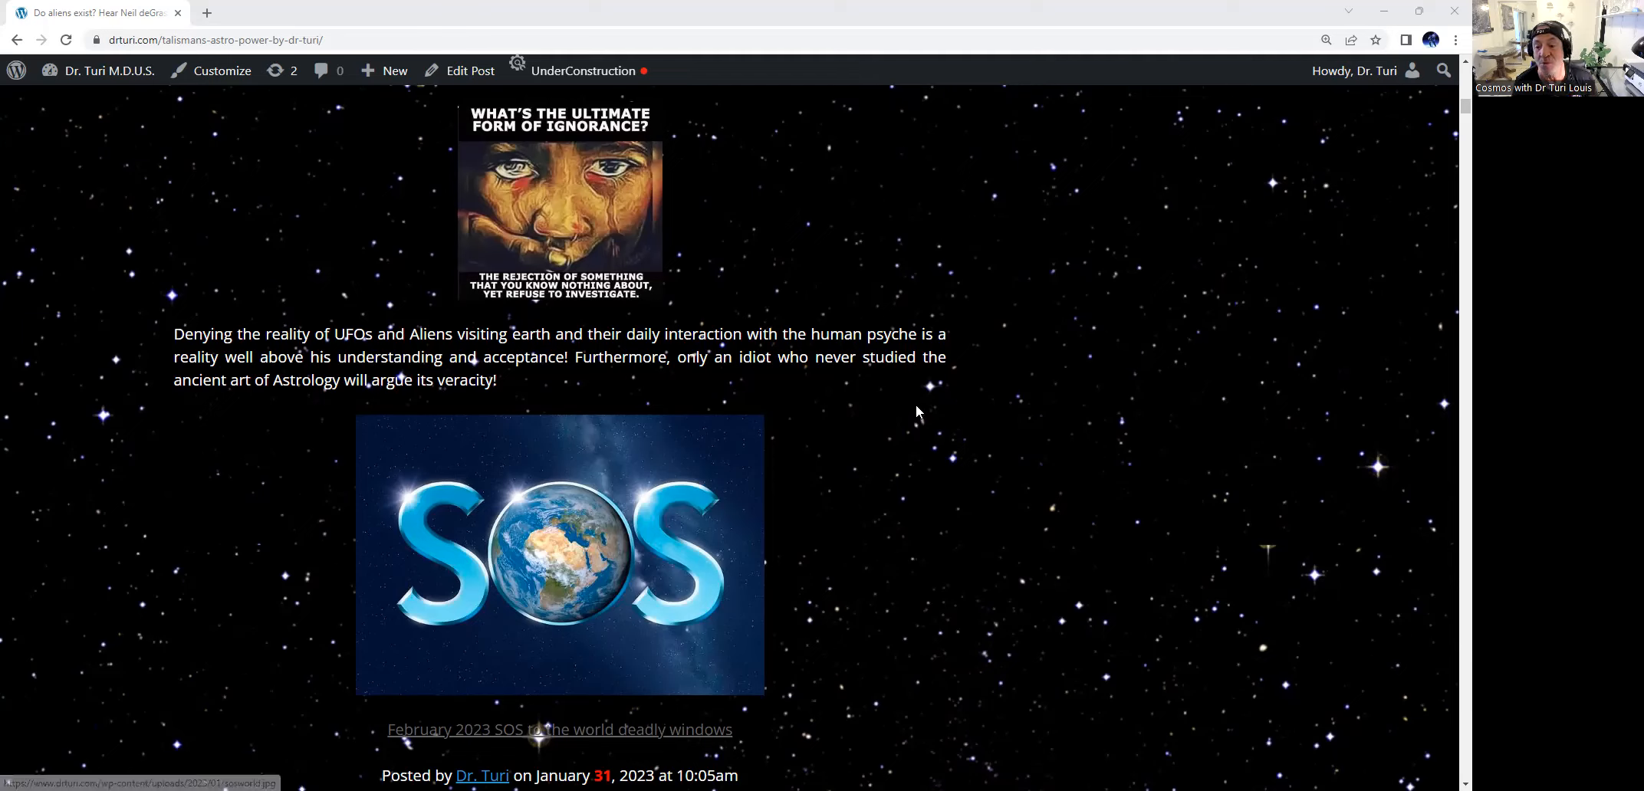
{"action": "mouse_move", "coordinate": [1024, 390]}
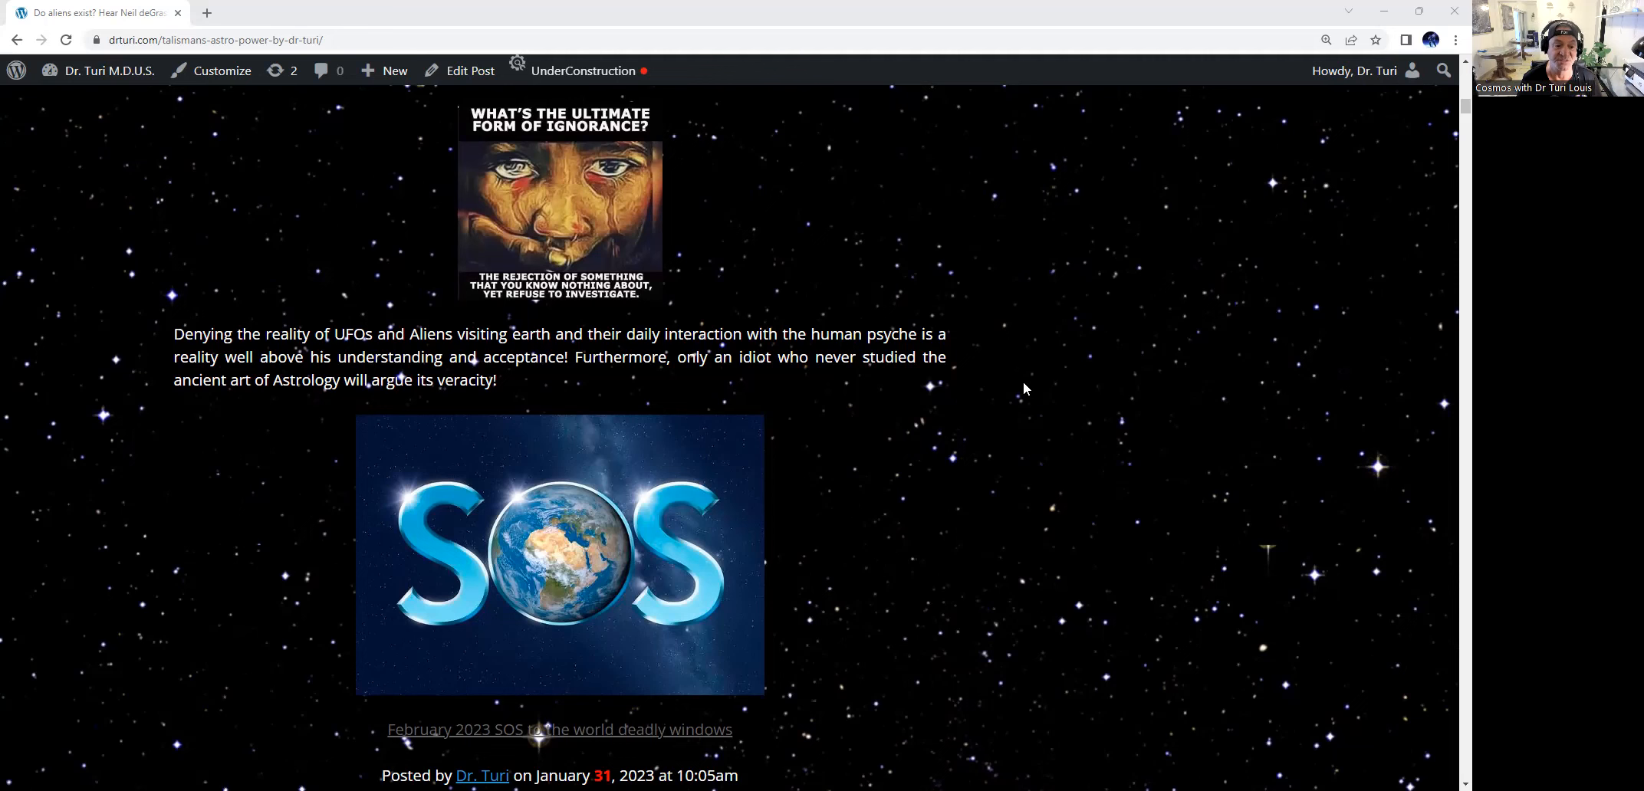
{"action": "scroll", "scroll_direction": "down", "scroll_amount": 3}
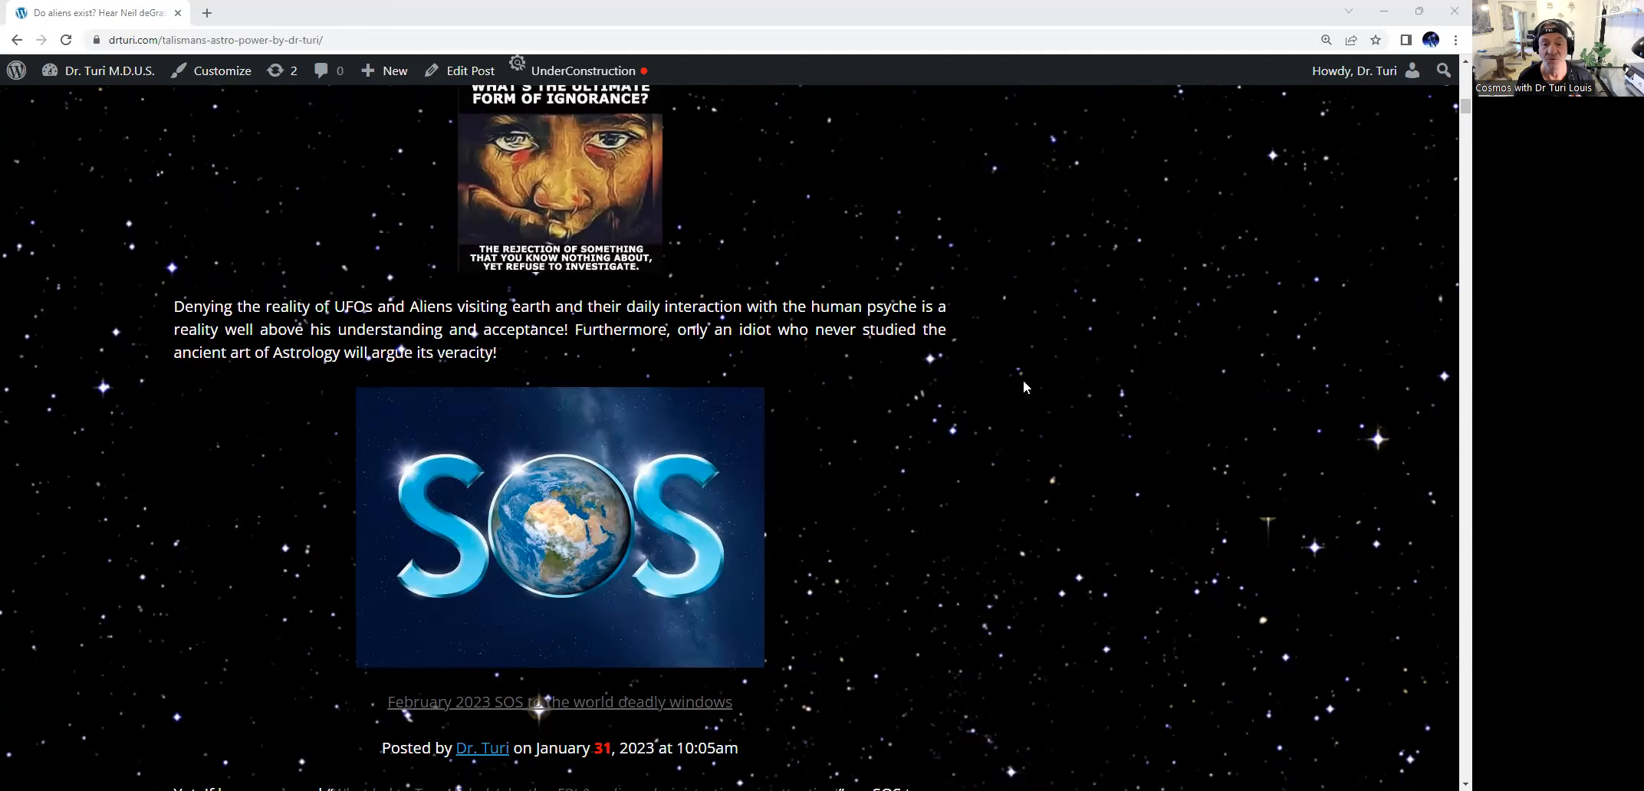
{"action": "scroll", "scroll_direction": "down", "scroll_amount": 3}
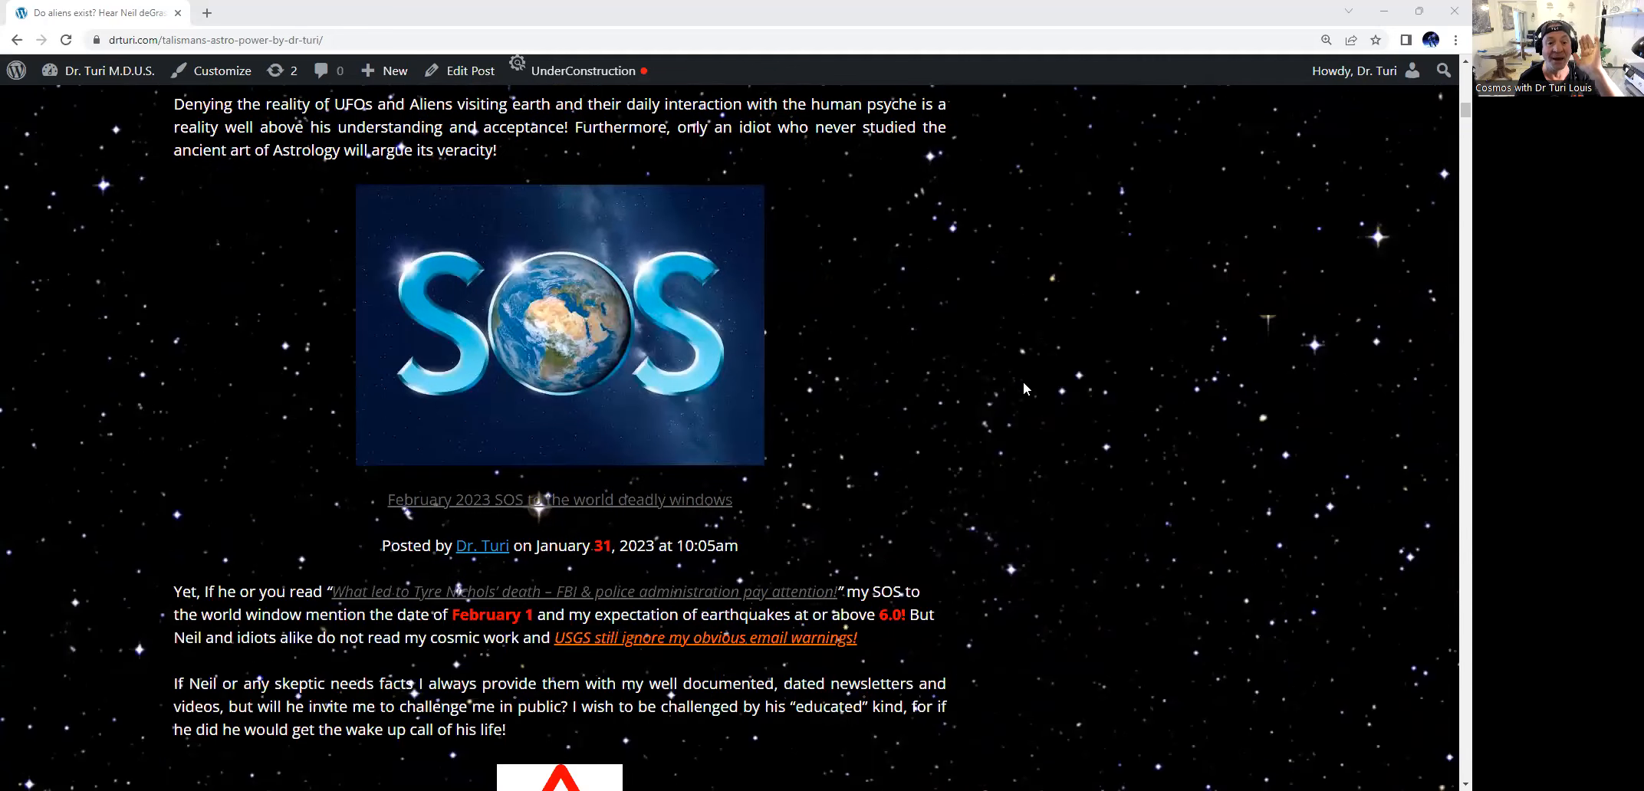
{"action": "scroll", "scroll_direction": "down", "scroll_amount": 3}
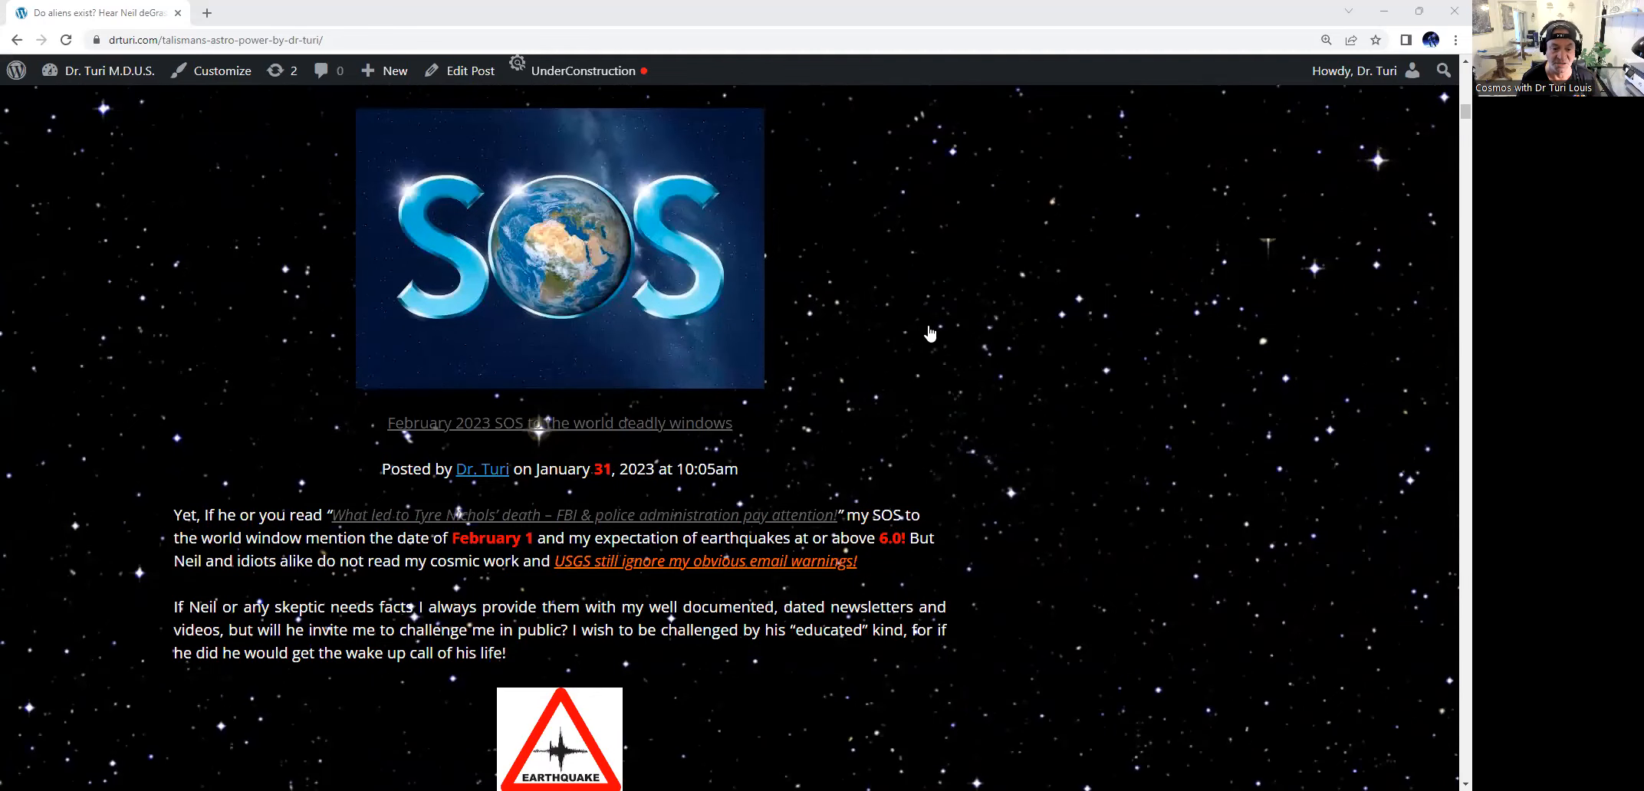
{"action": "mouse_move", "coordinate": [479, 437]}
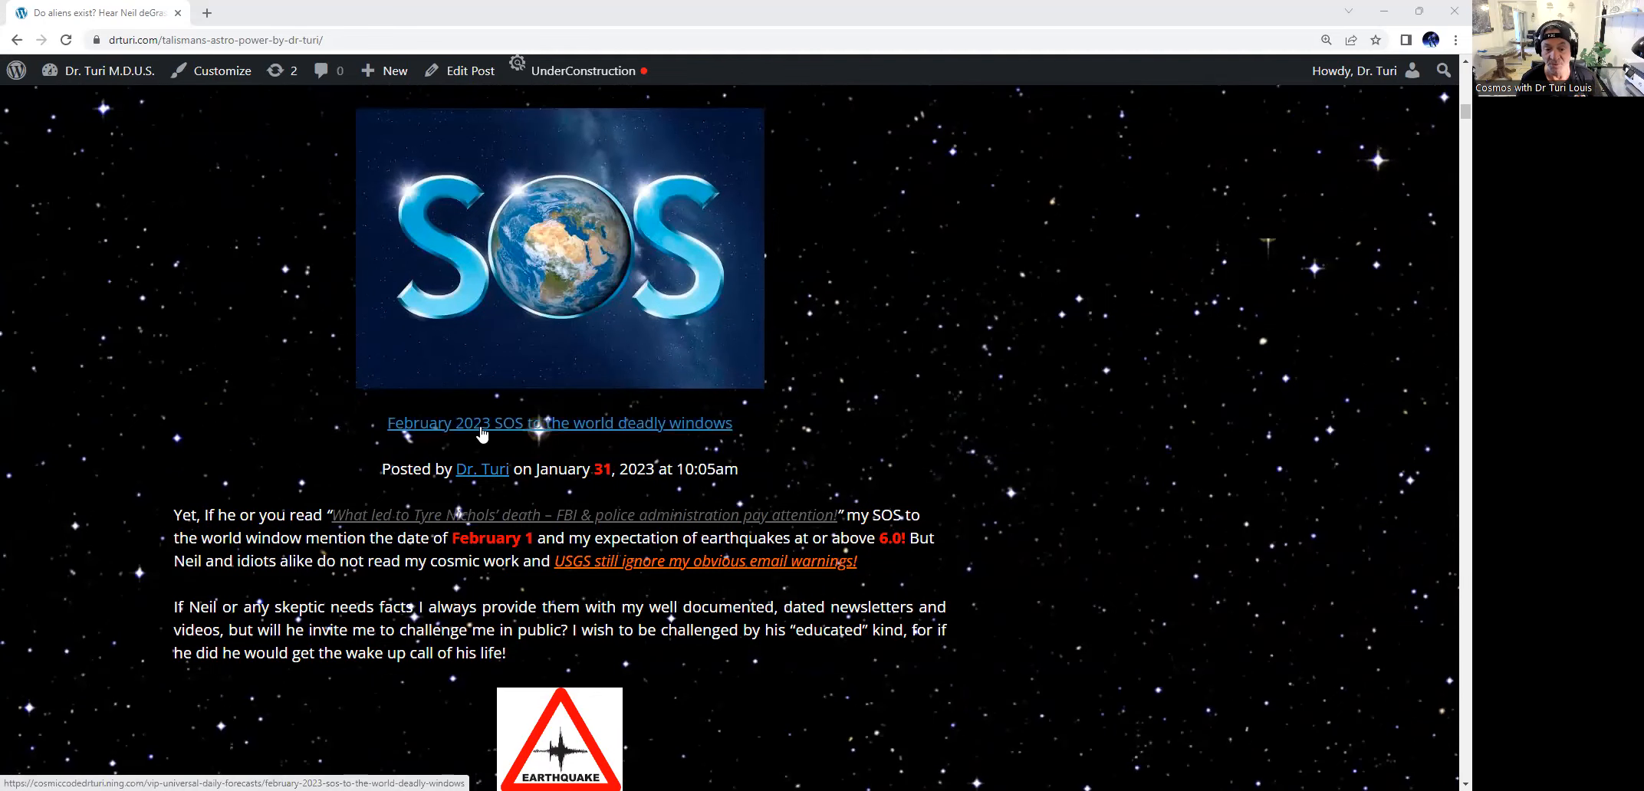
{"action": "mouse_move", "coordinate": [587, 493]}
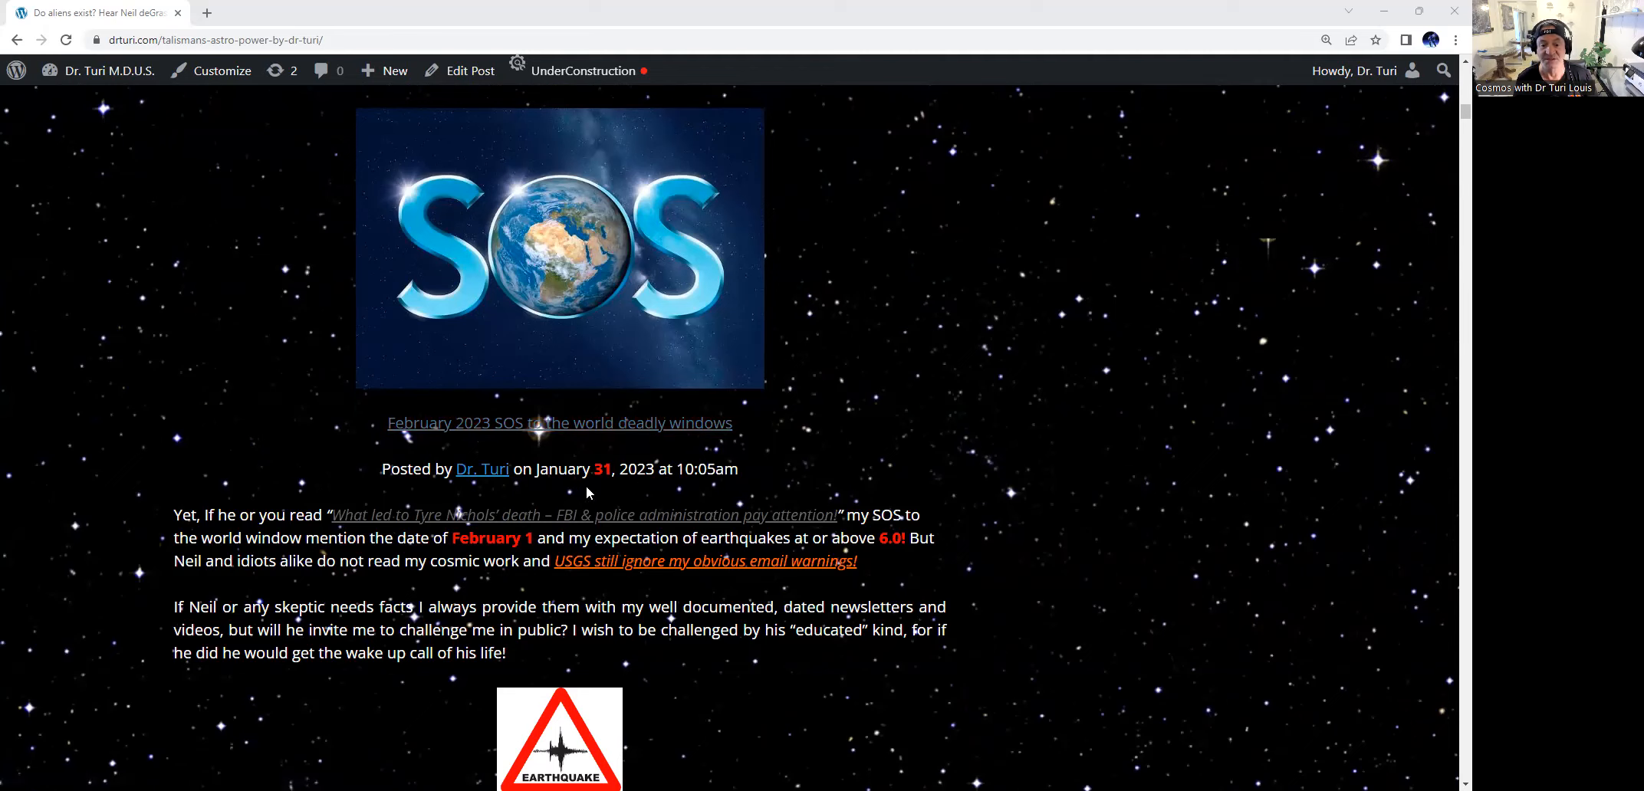
{"action": "mouse_move", "coordinate": [748, 480]}
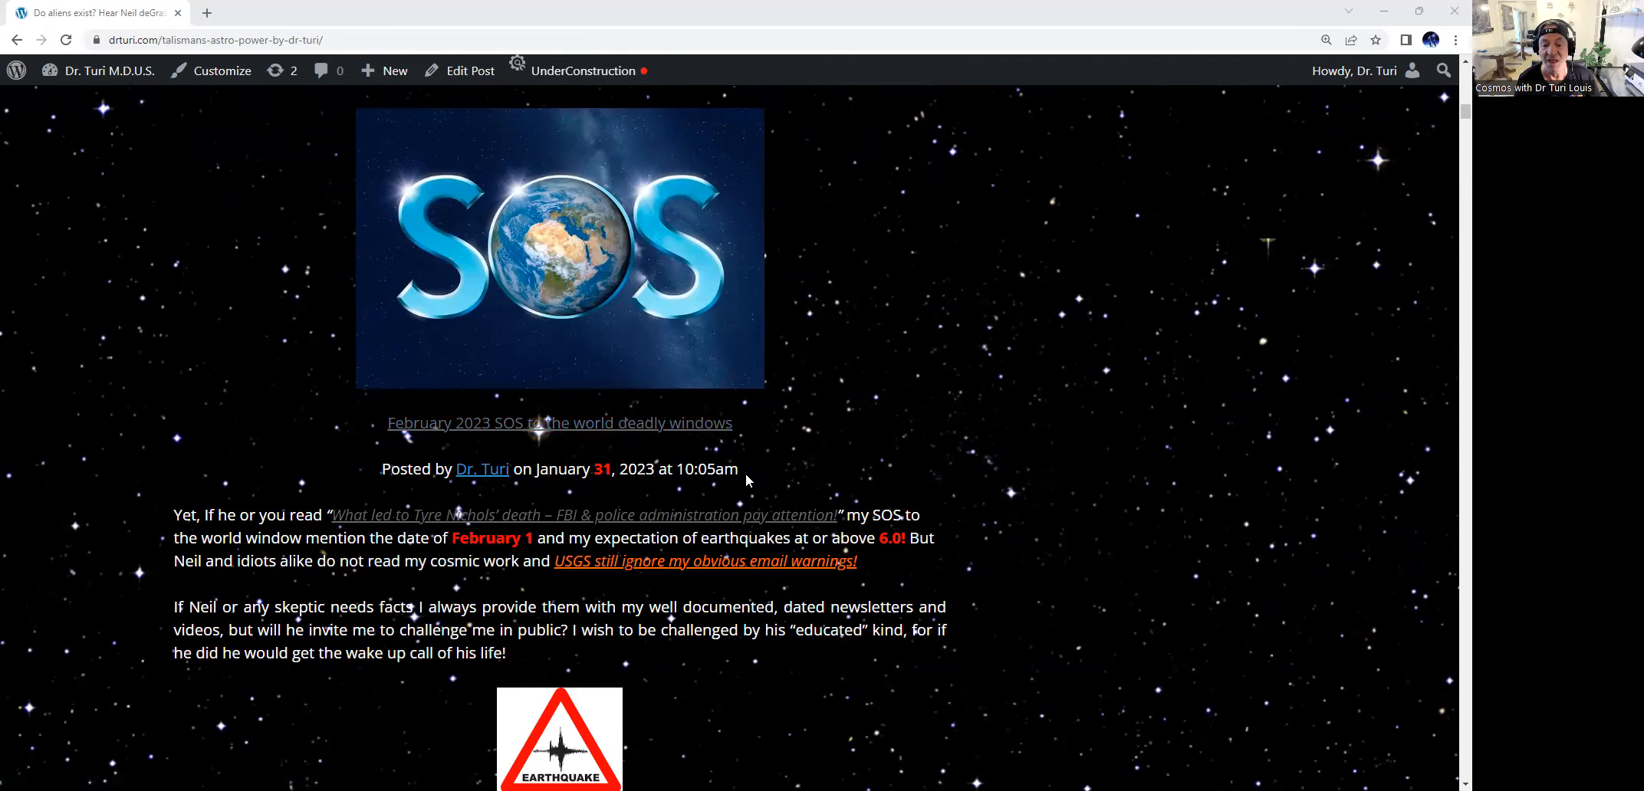
{"action": "scroll", "scroll_direction": "down", "scroll_amount": 3}
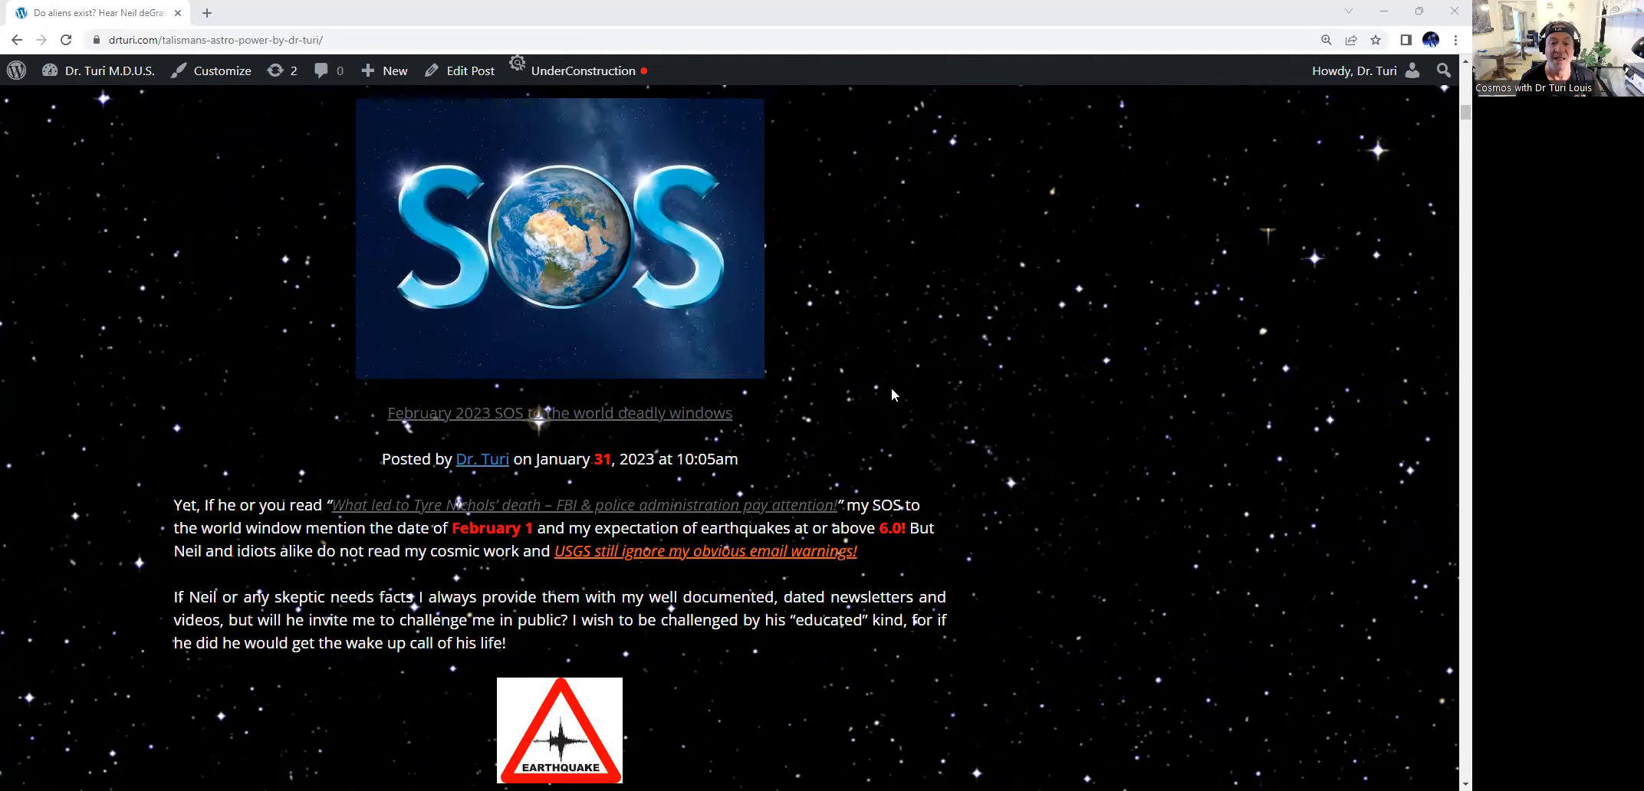
{"action": "scroll", "scroll_direction": "down", "scroll_amount": 3}
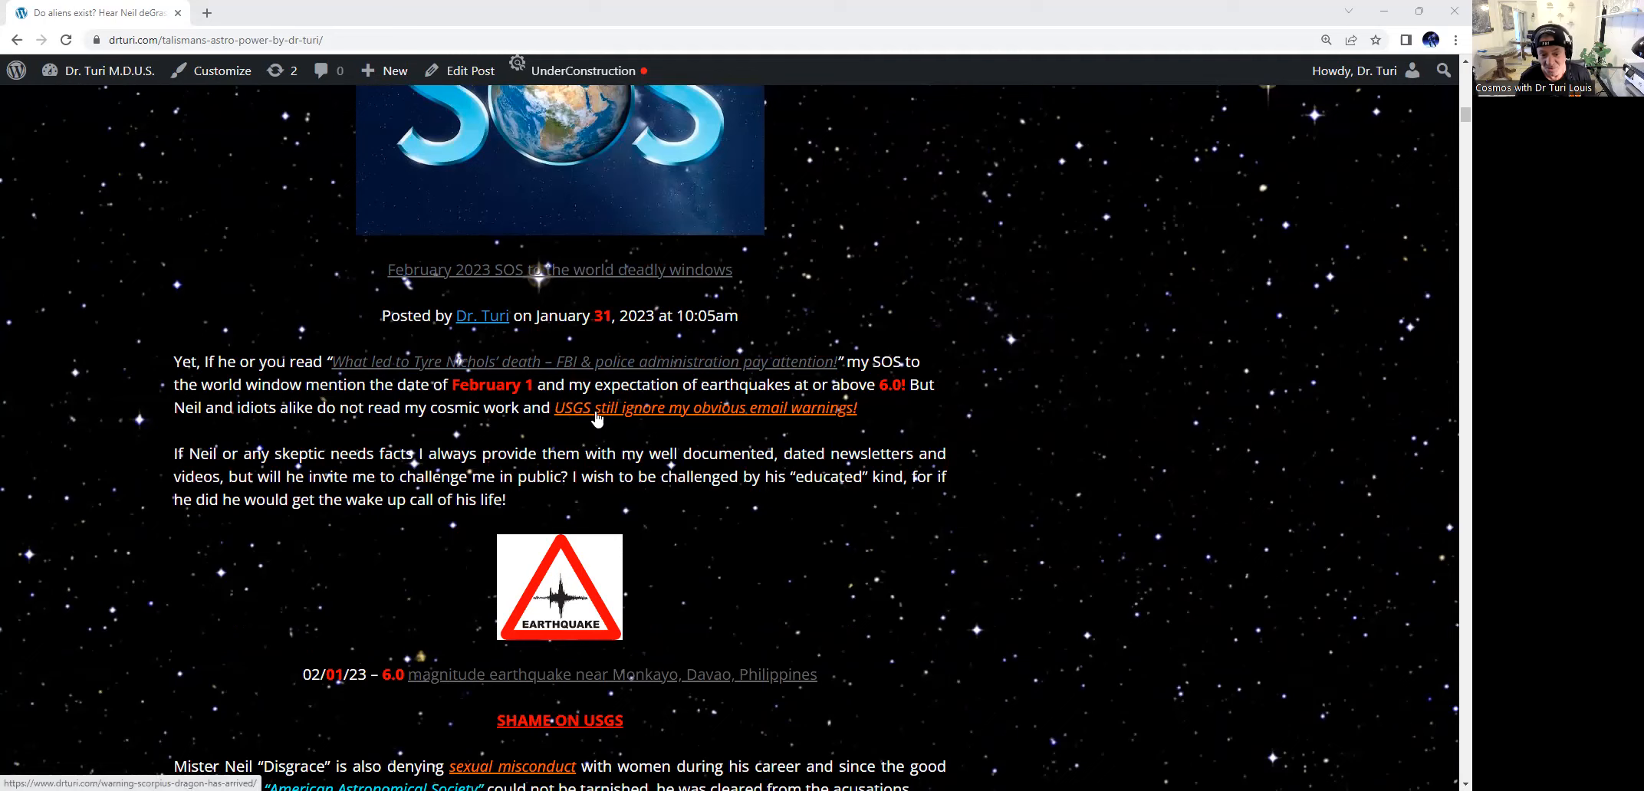
{"action": "mouse_move", "coordinate": [534, 433]}
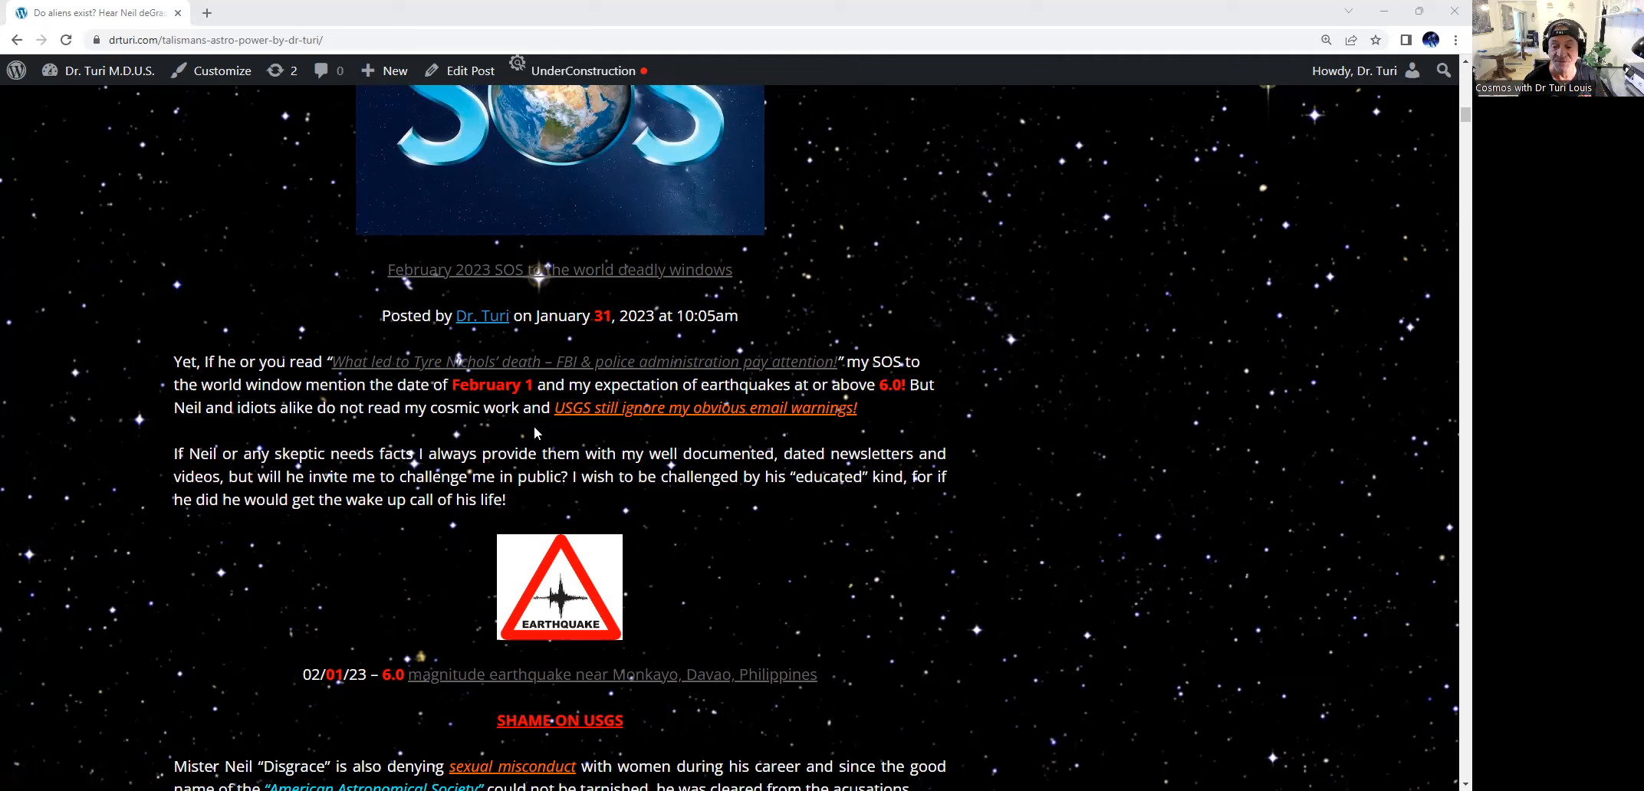
{"action": "mouse_move", "coordinate": [546, 428]}
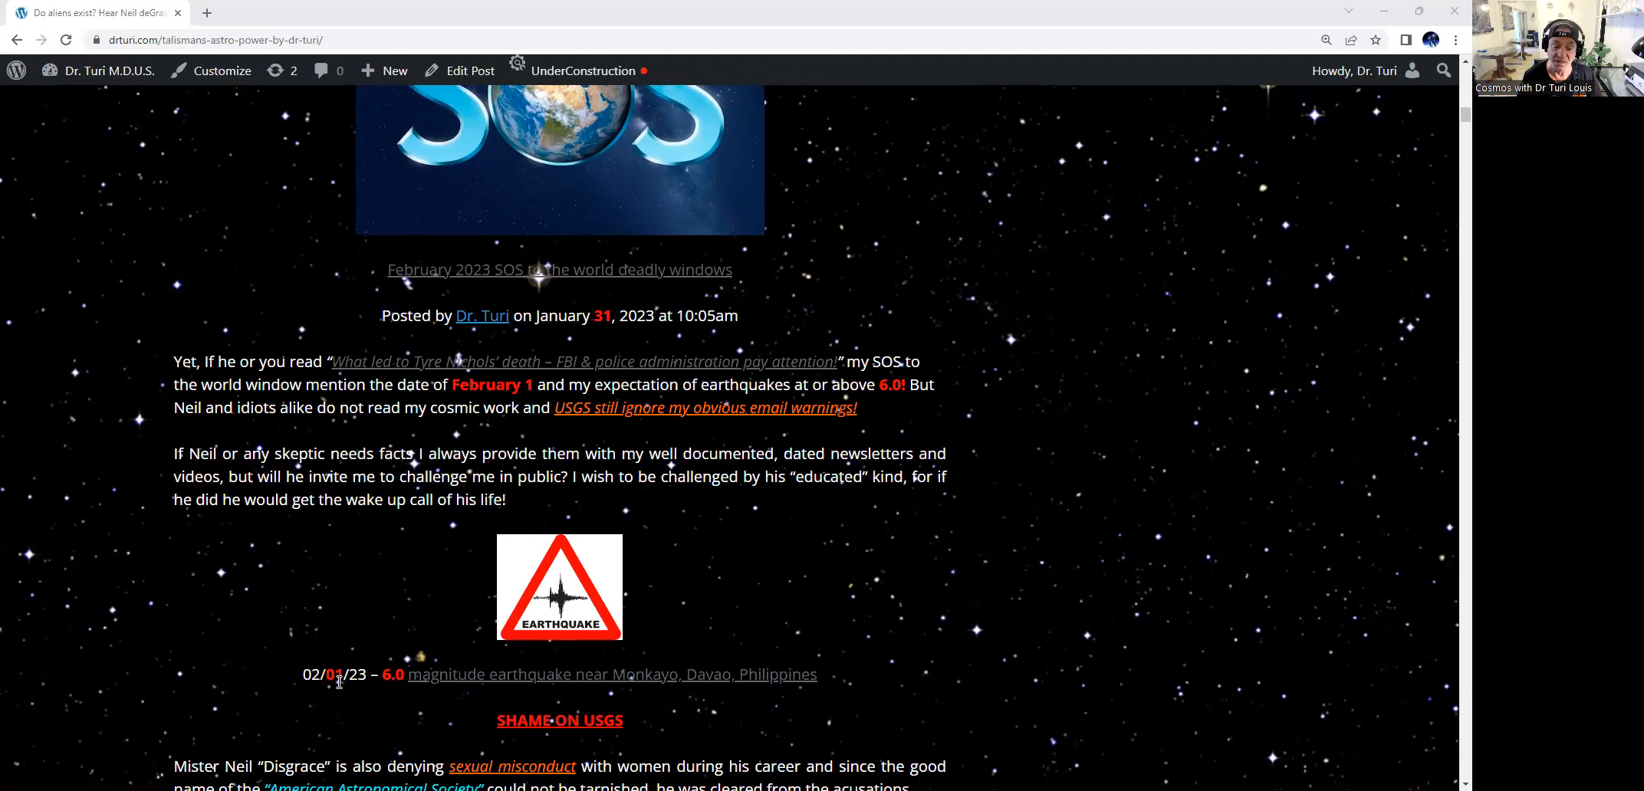
{"action": "mouse_move", "coordinate": [410, 680]}
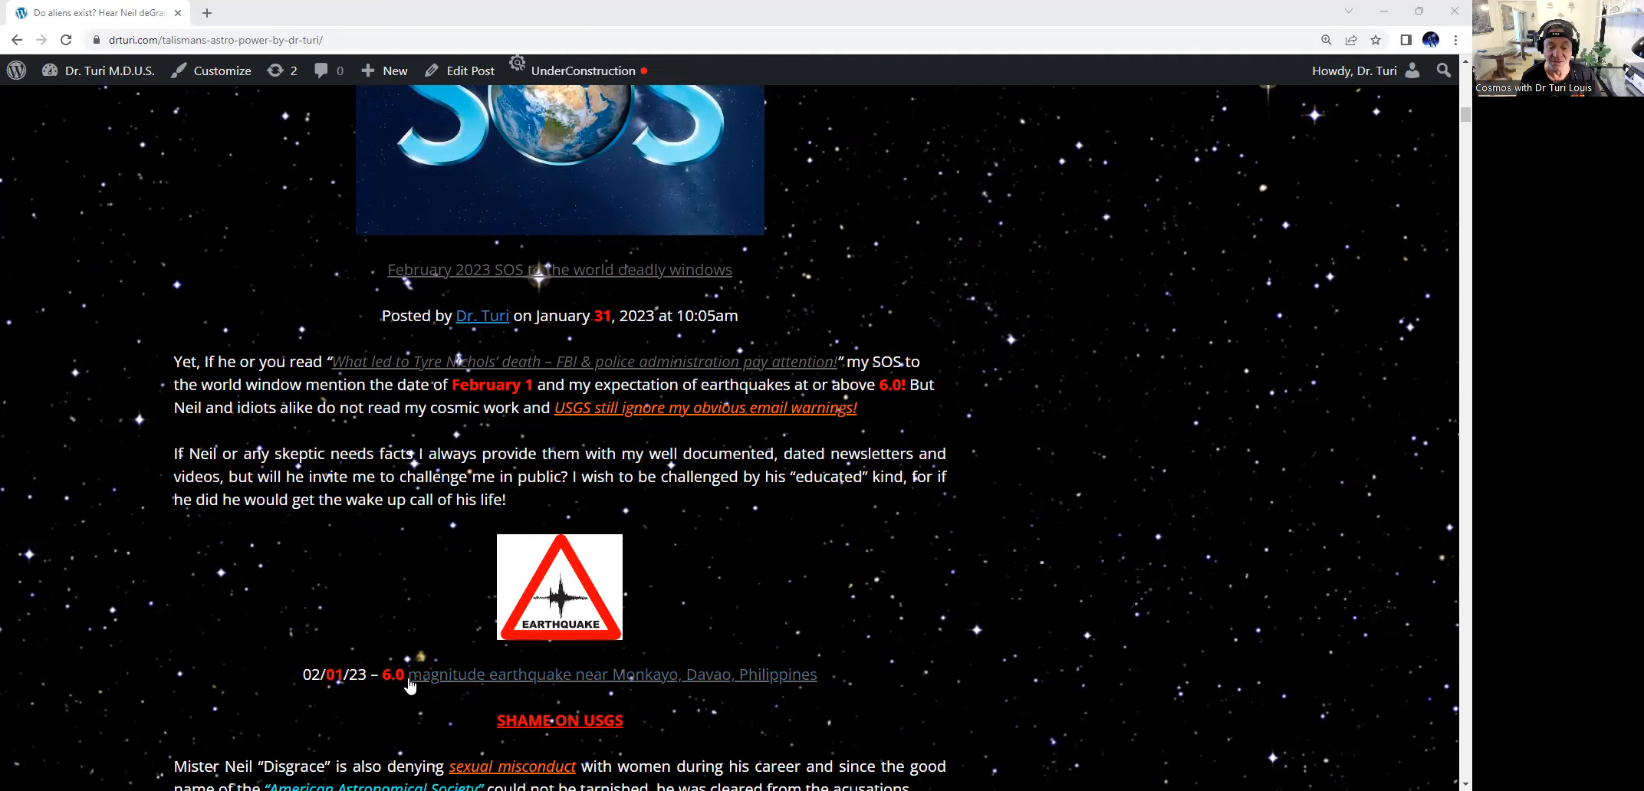
{"action": "mouse_move", "coordinate": [860, 651]}
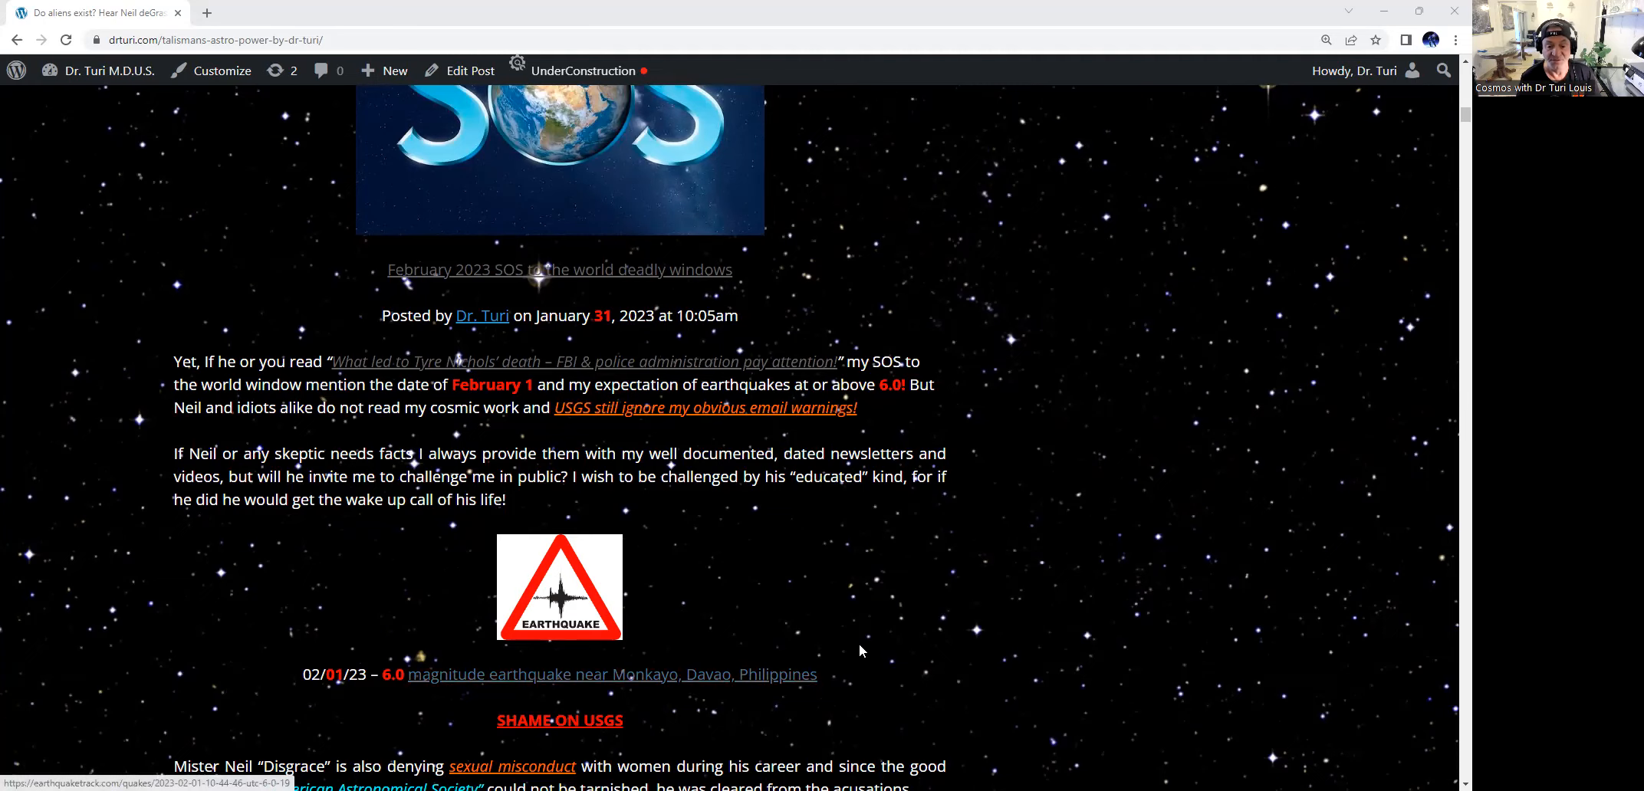
{"action": "mouse_move", "coordinate": [747, 409]}
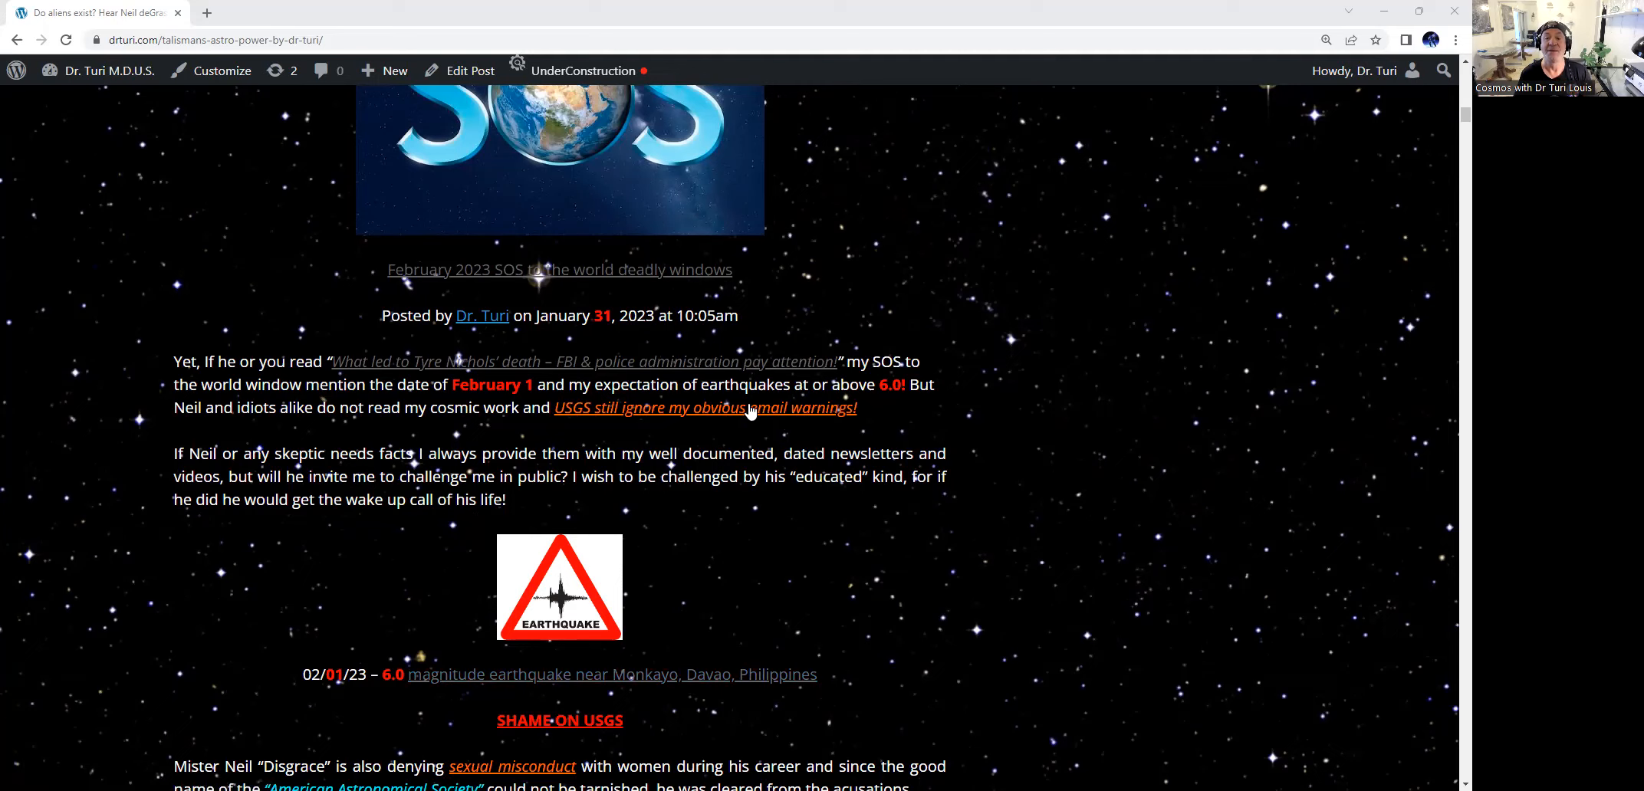
{"action": "mouse_move", "coordinate": [656, 451]}
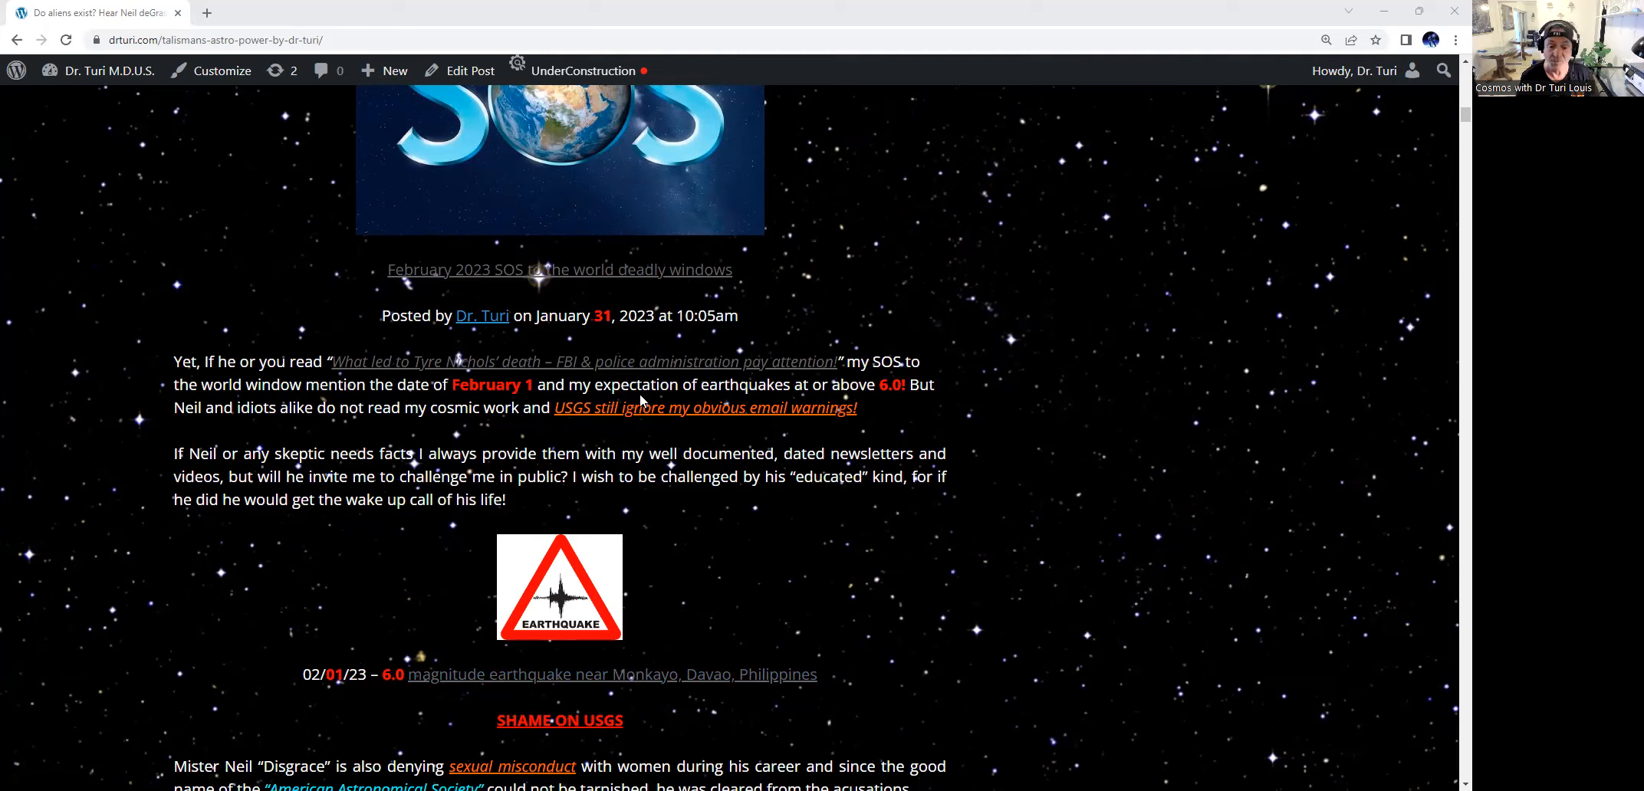
{"action": "mouse_move", "coordinate": [914, 435]}
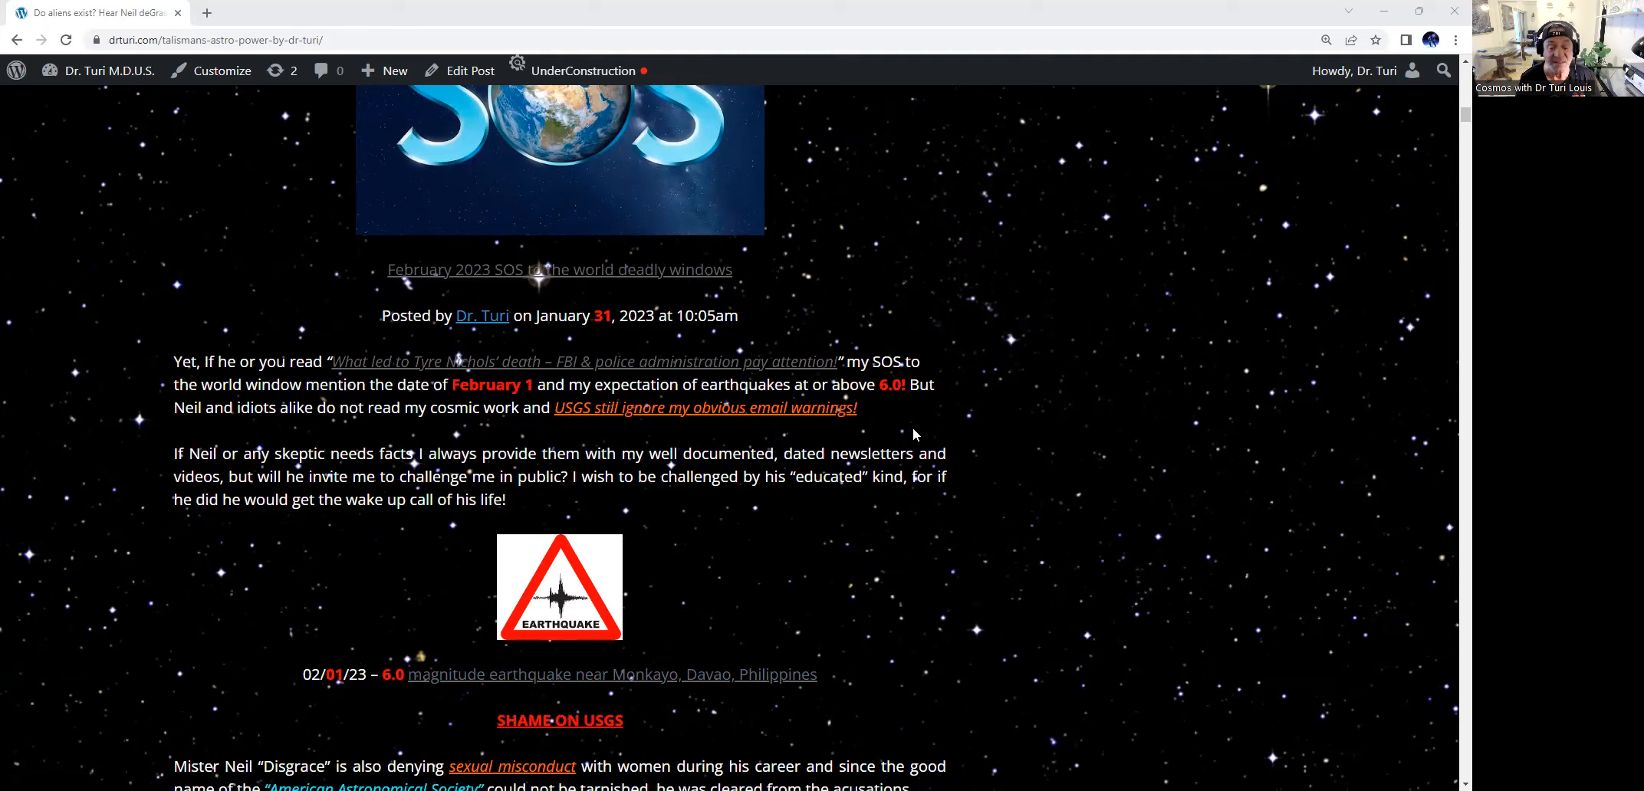
{"action": "mouse_move", "coordinate": [823, 429]}
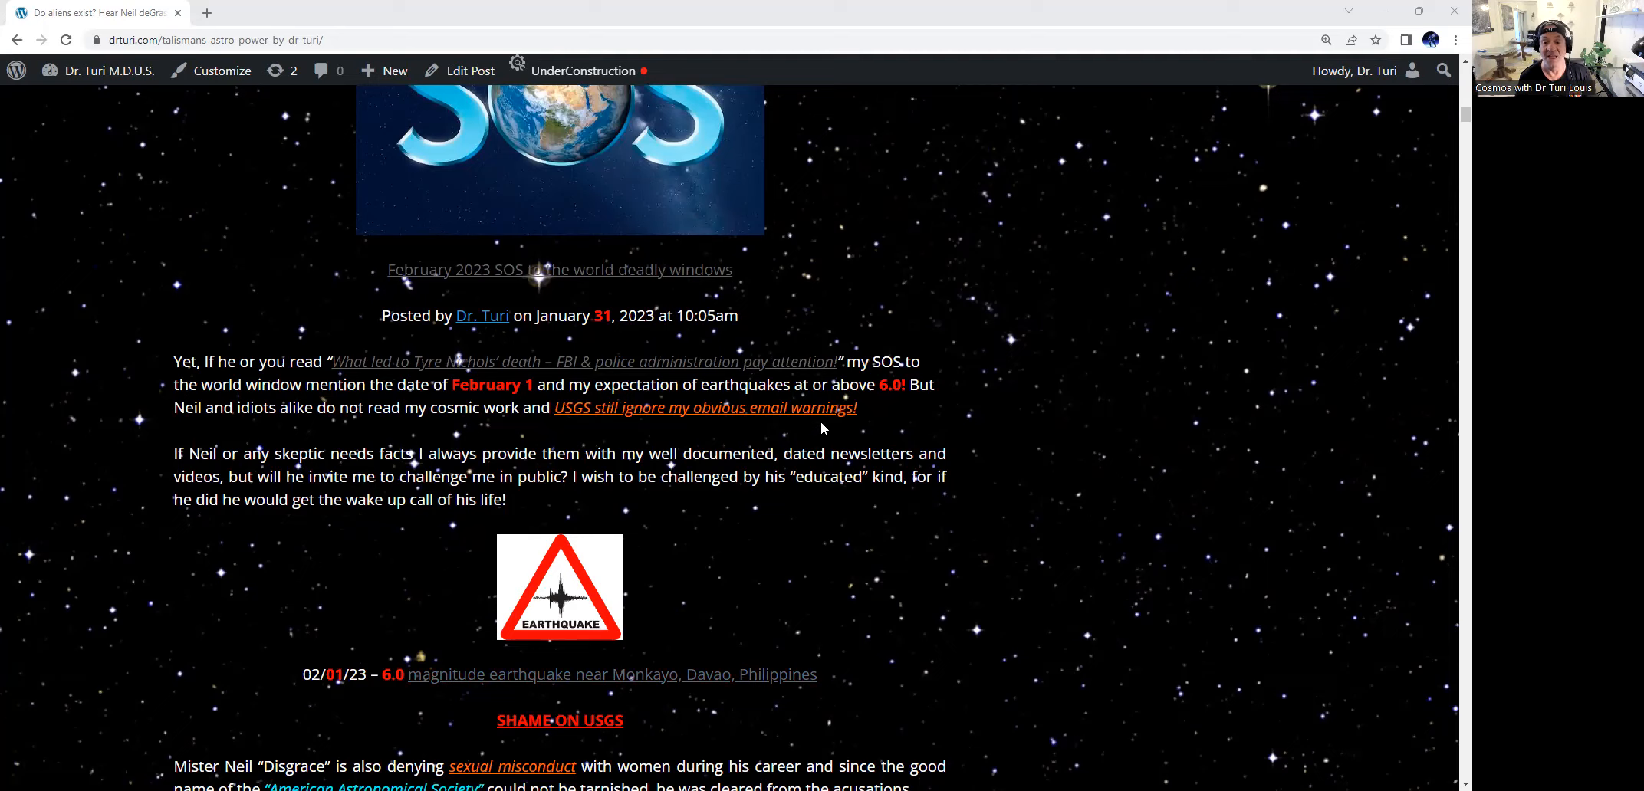
{"action": "mouse_move", "coordinate": [896, 429]}
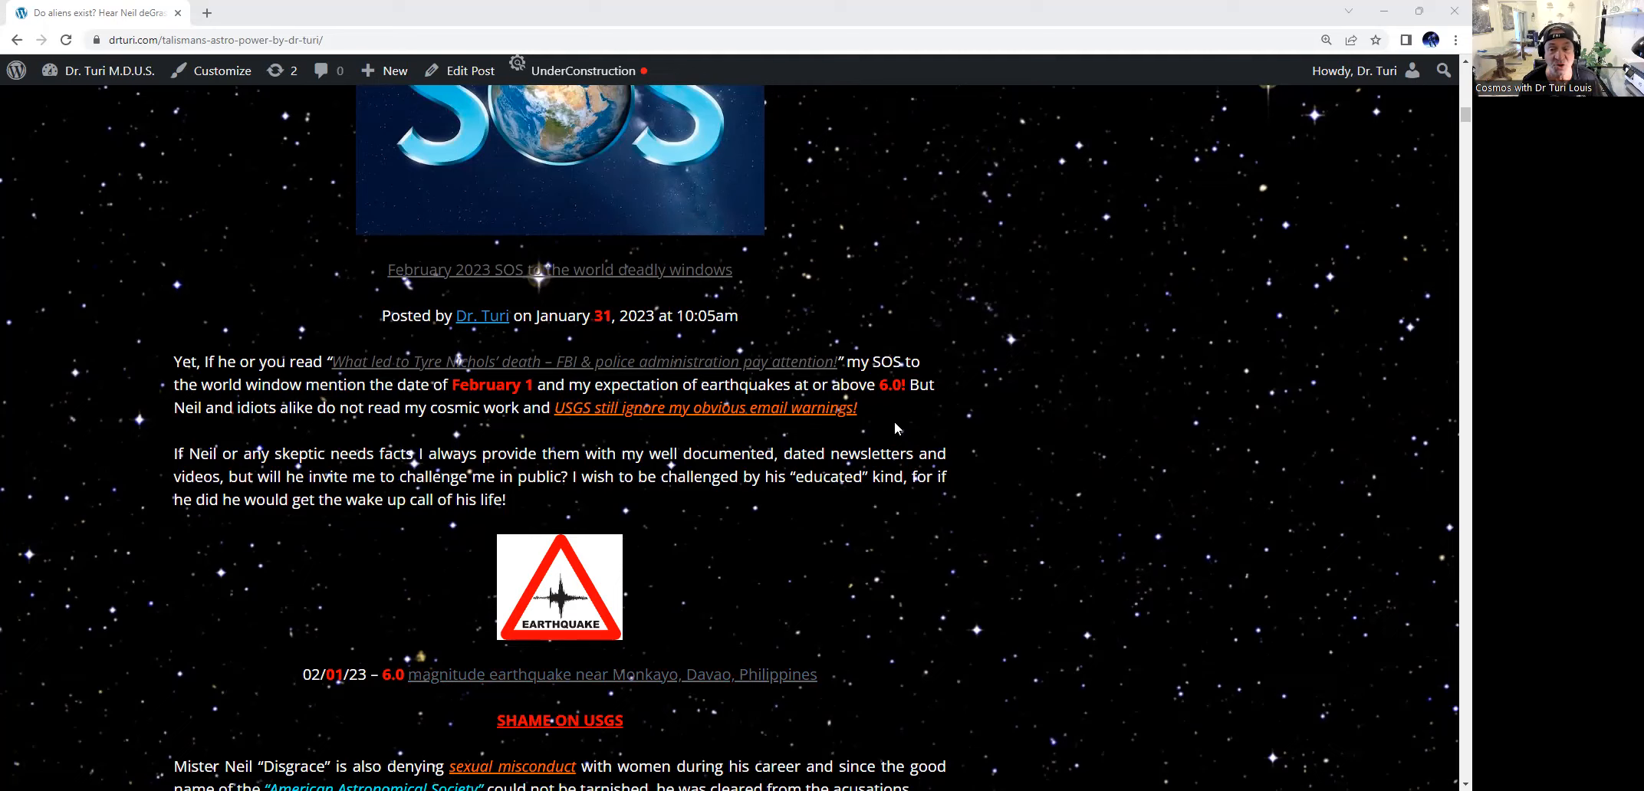
{"action": "mouse_move", "coordinate": [750, 422]}
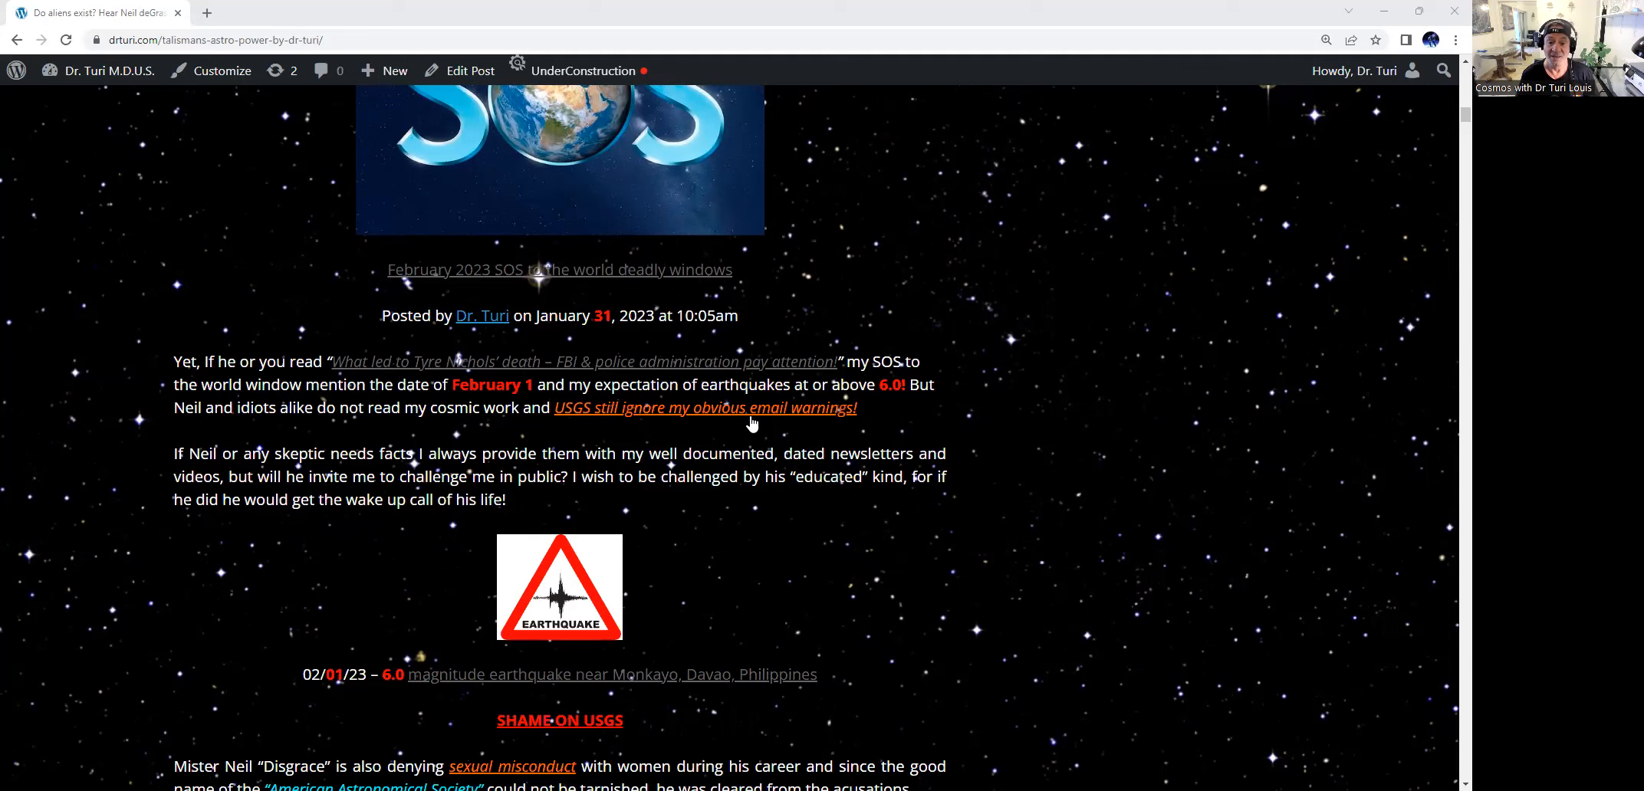
{"action": "mouse_move", "coordinate": [1091, 434]}
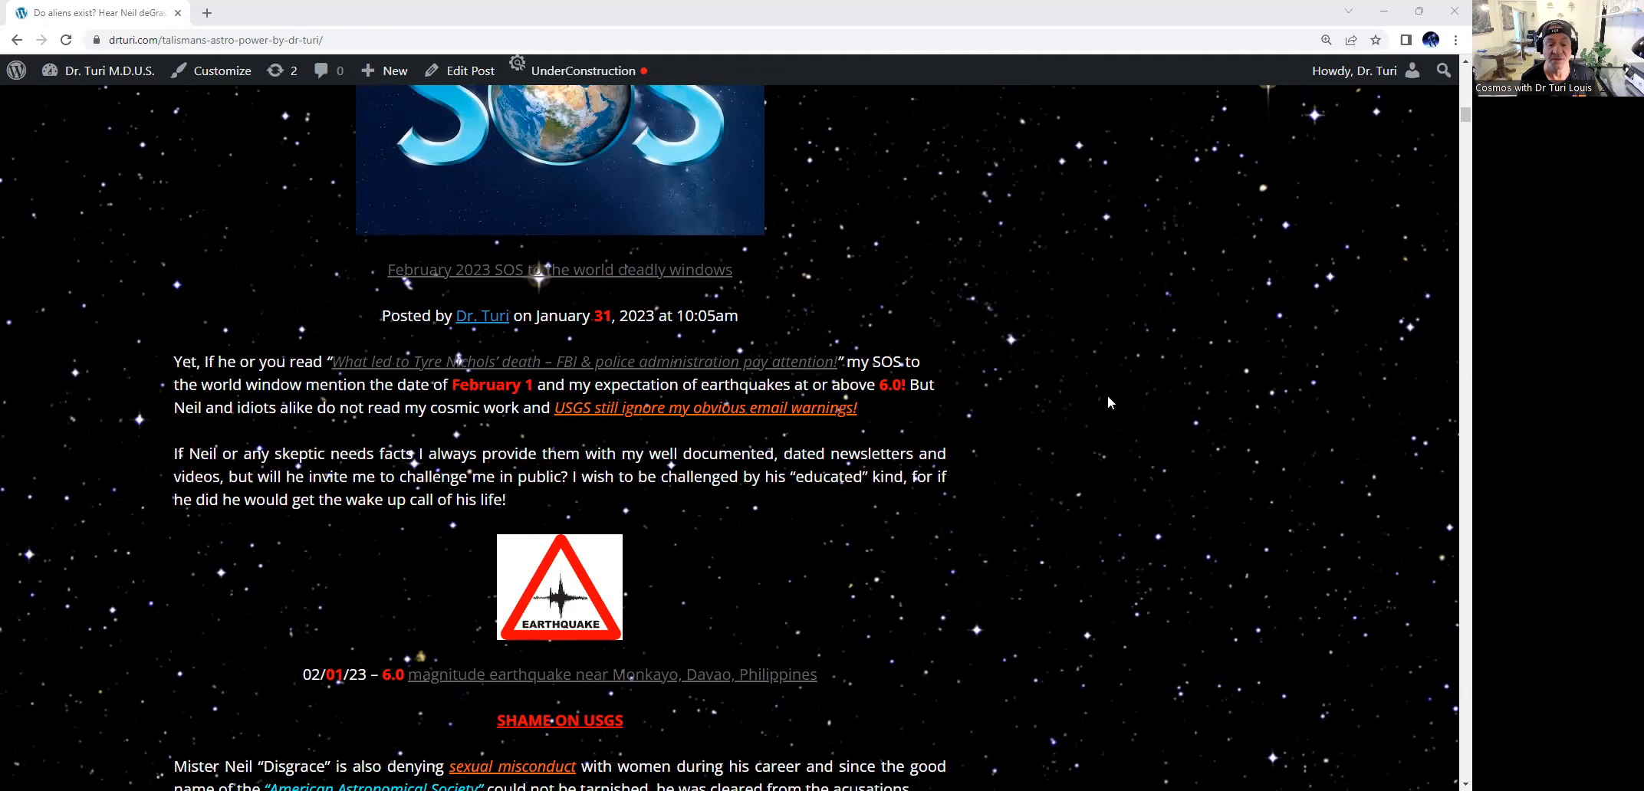
{"action": "scroll", "scroll_direction": "down", "scroll_amount": 3}
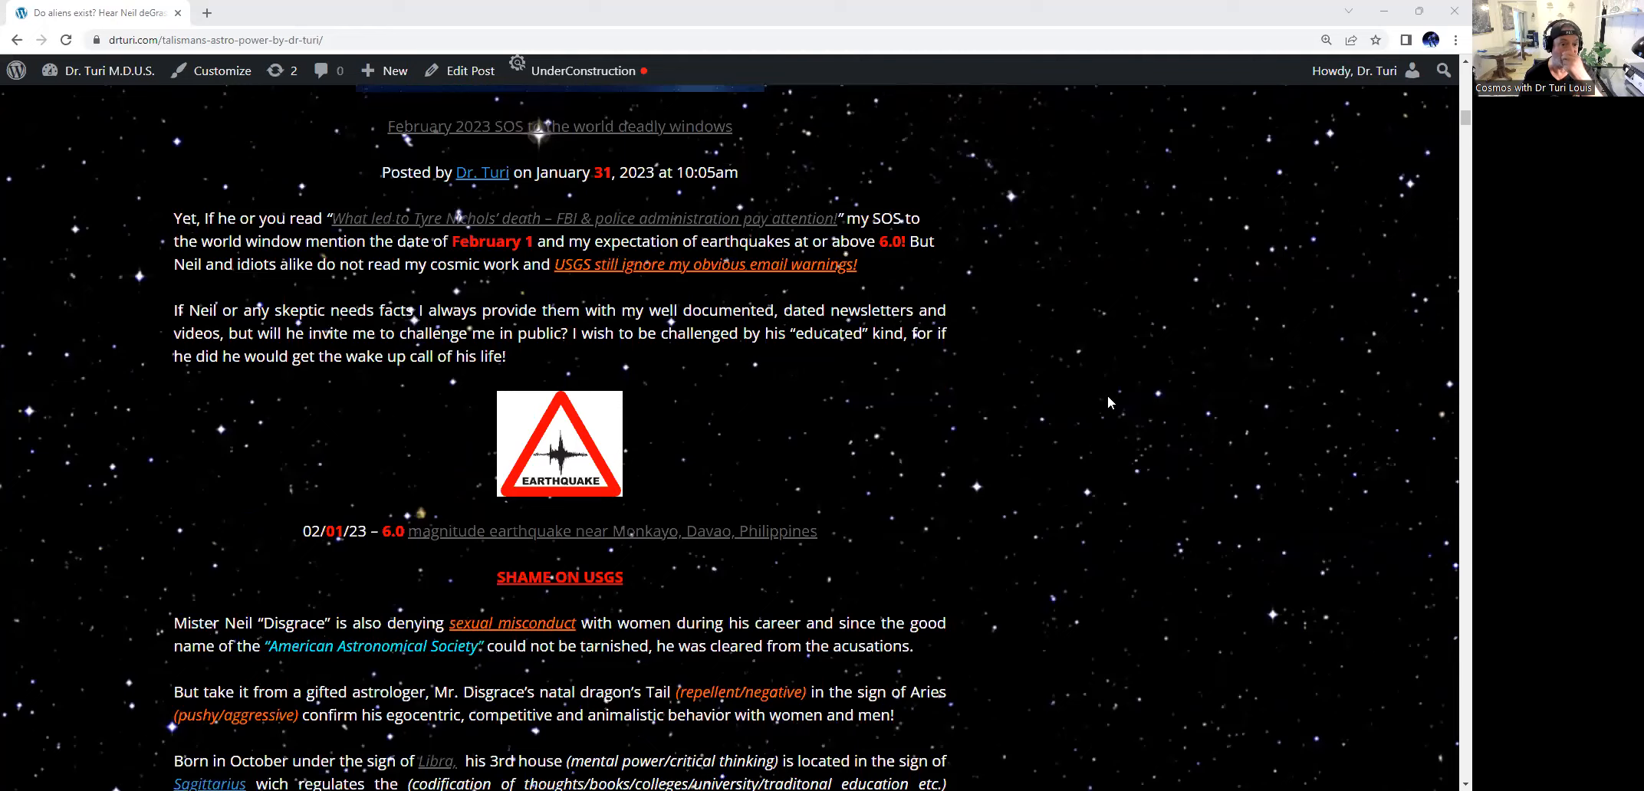
{"action": "scroll", "scroll_direction": "down", "scroll_amount": 3}
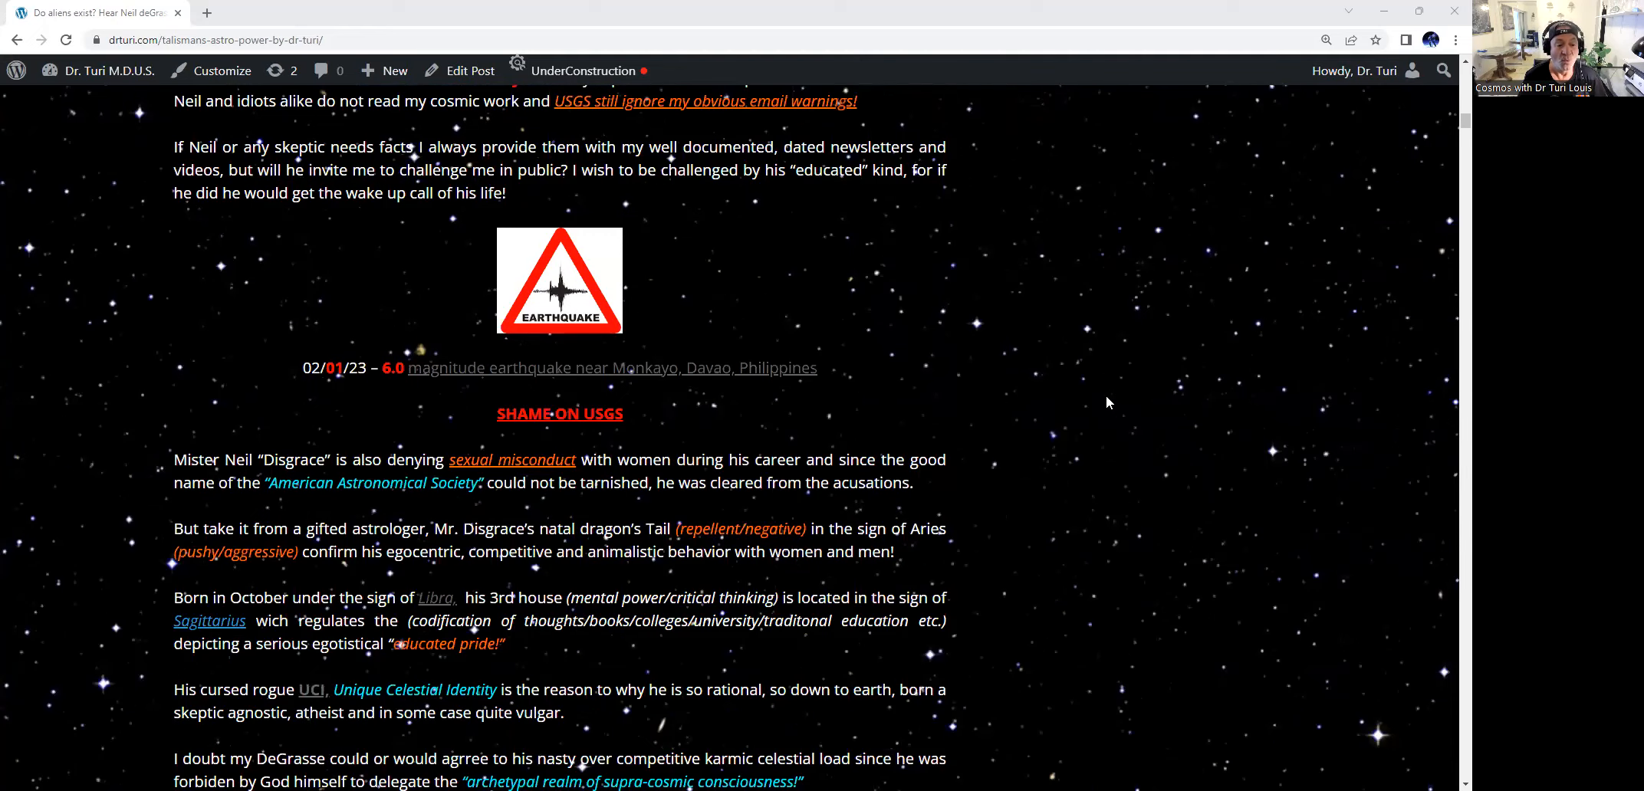
{"action": "scroll", "scroll_direction": "down", "scroll_amount": 3}
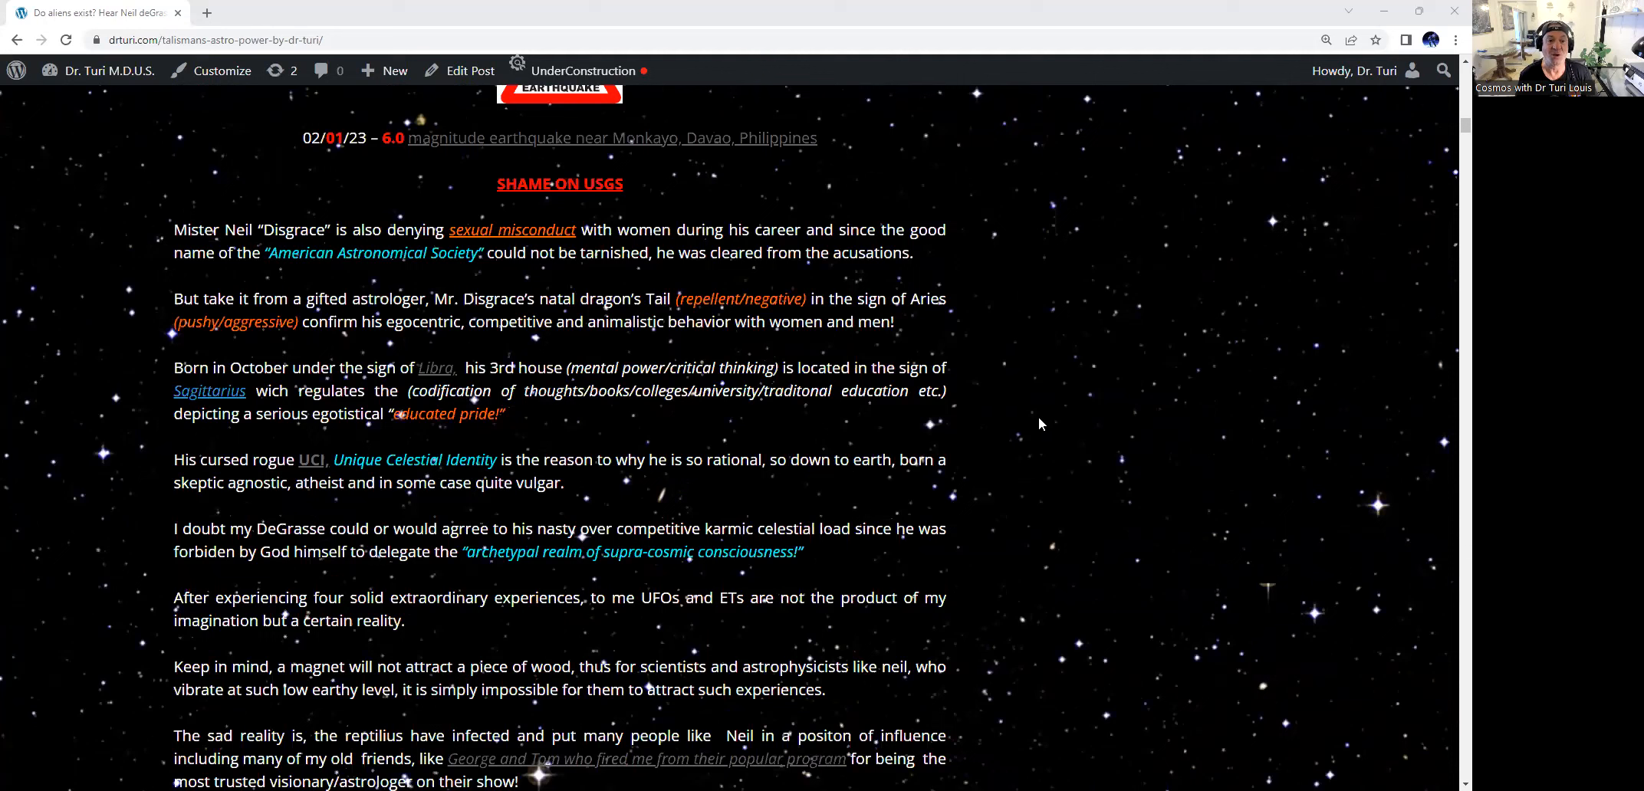
{"action": "mouse_move", "coordinate": [1156, 274]}
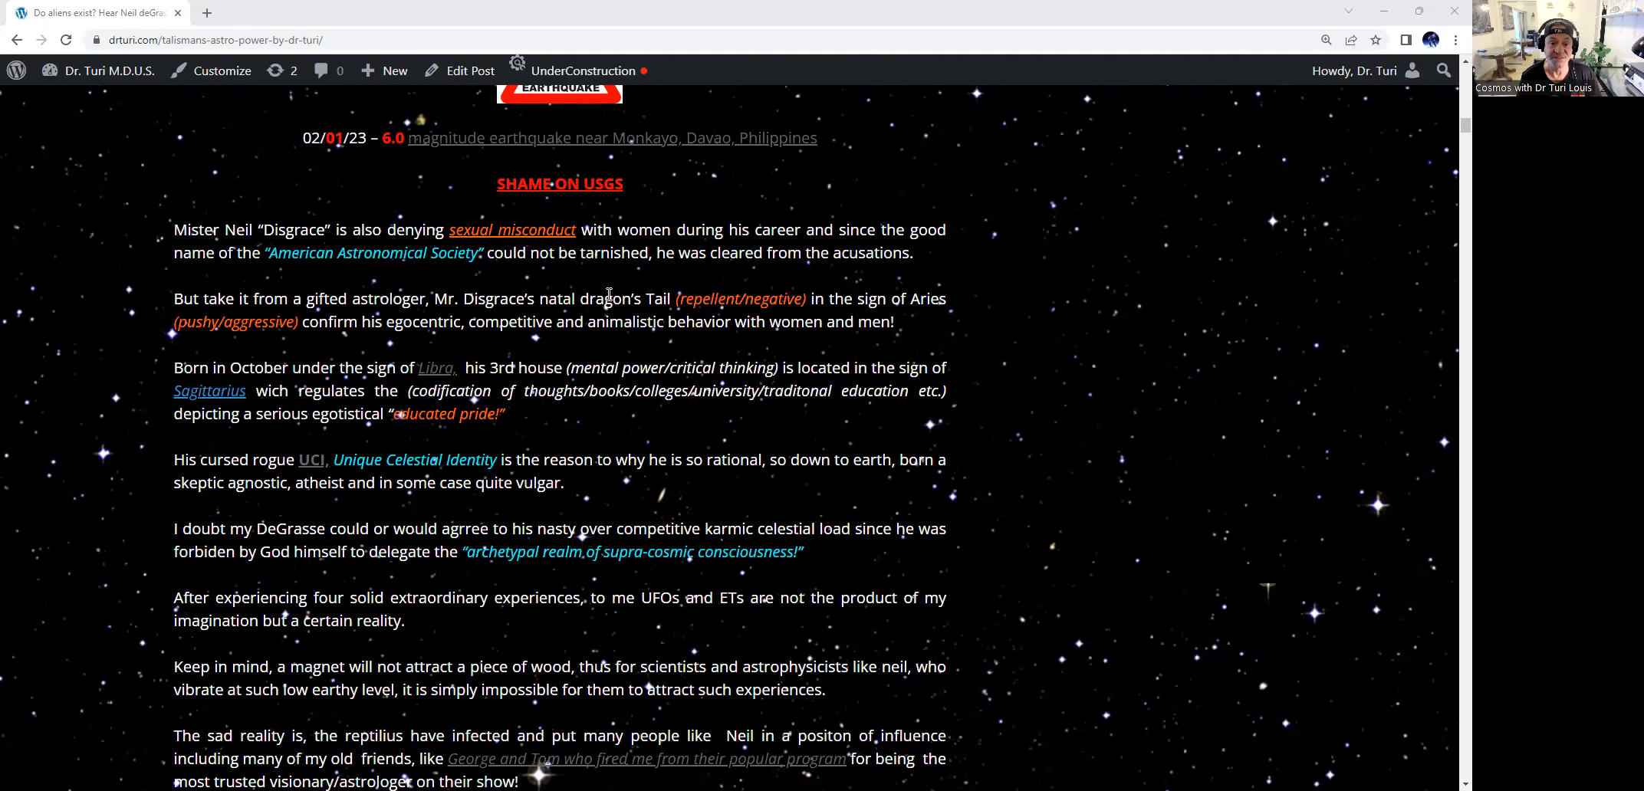
{"action": "mouse_move", "coordinate": [1116, 306]}
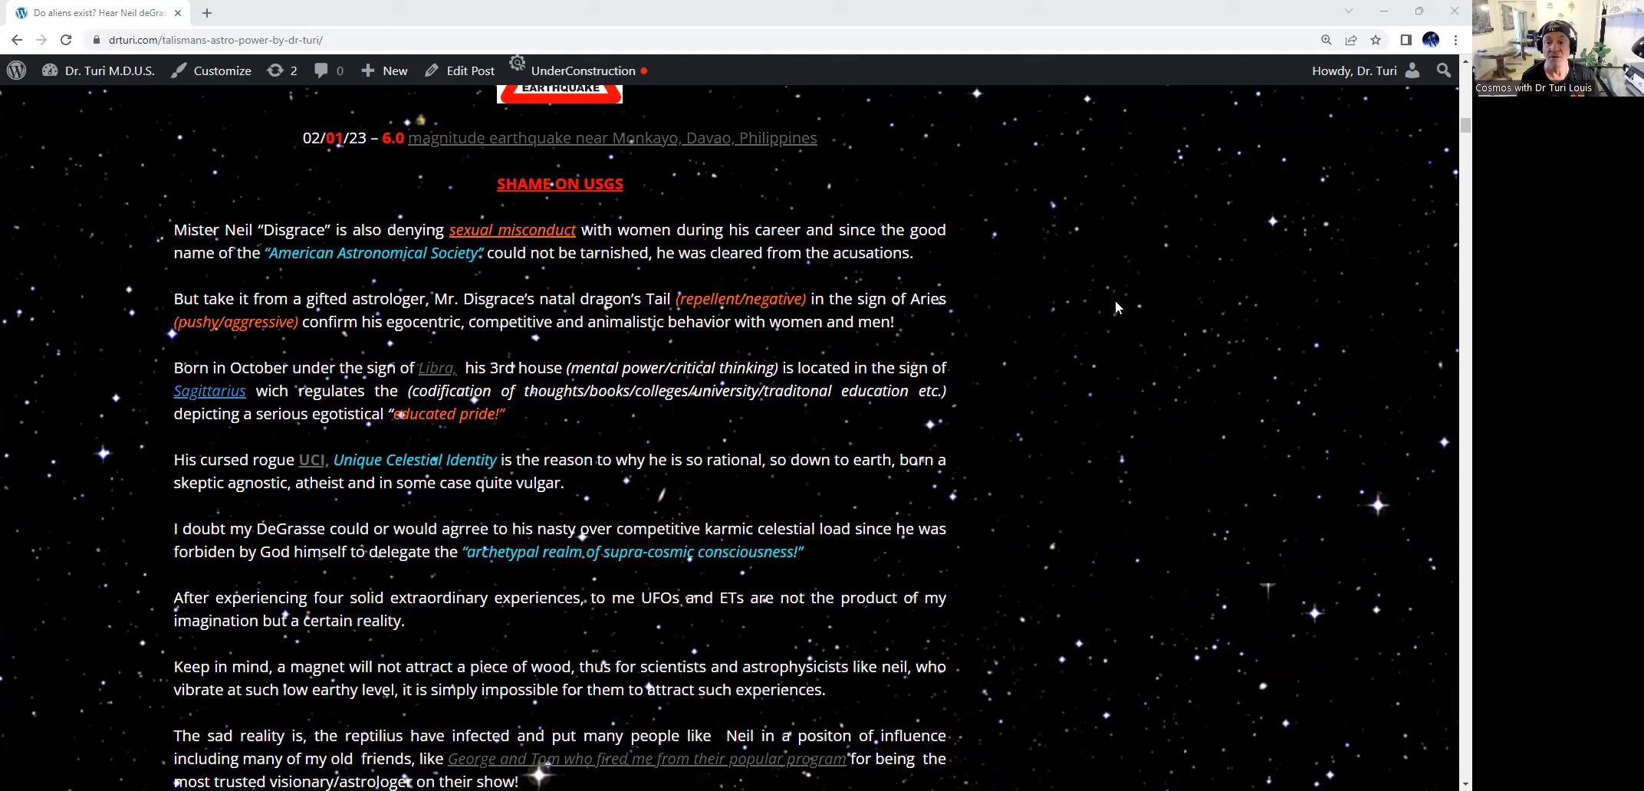
{"action": "mouse_move", "coordinate": [1107, 286]}
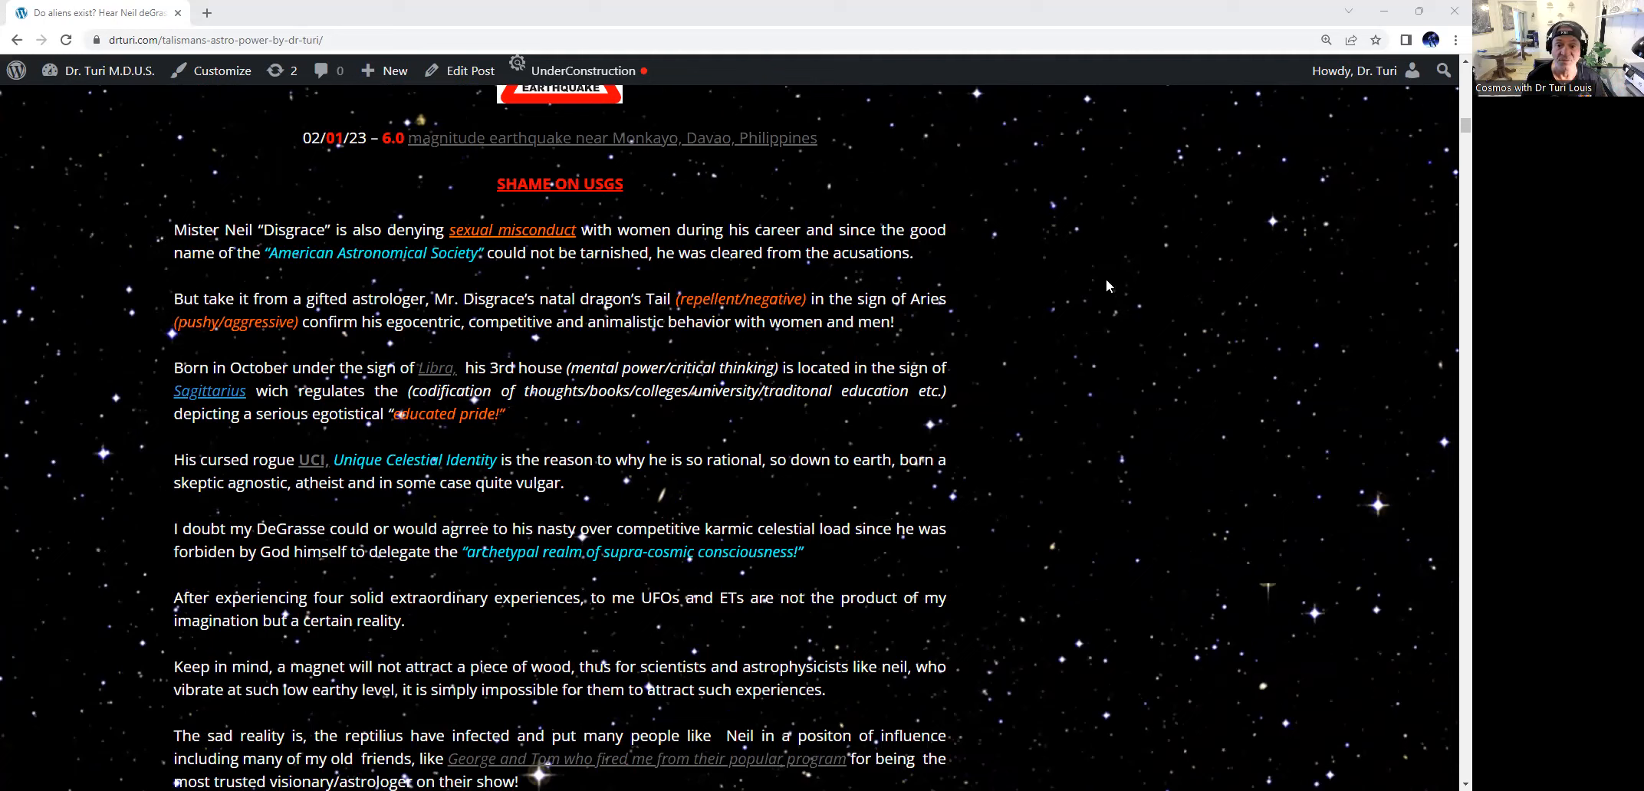
{"action": "mouse_move", "coordinate": [1090, 274]}
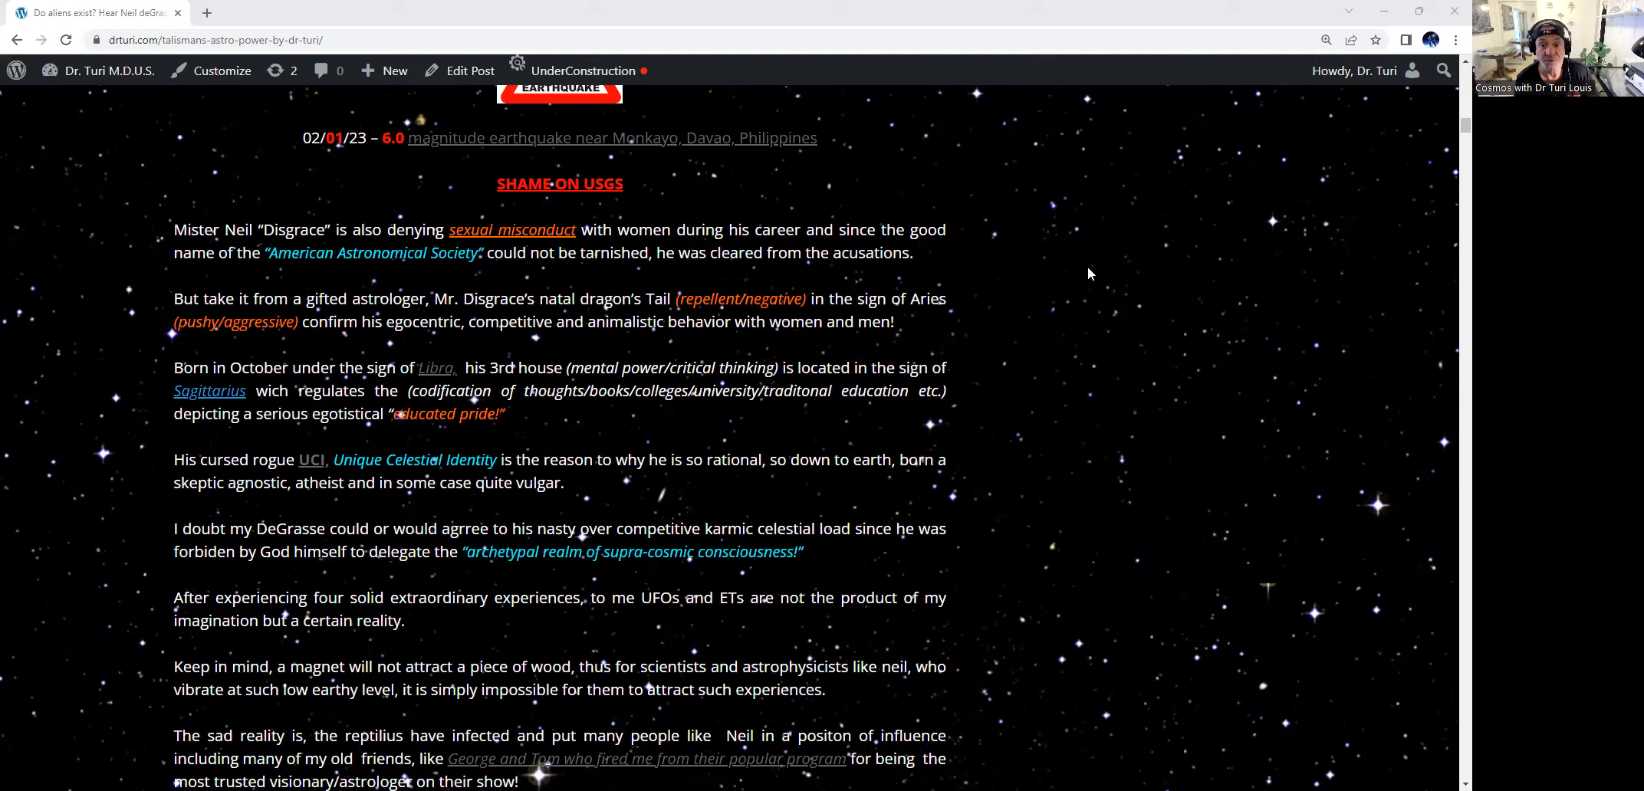
{"action": "mouse_move", "coordinate": [1041, 274]}
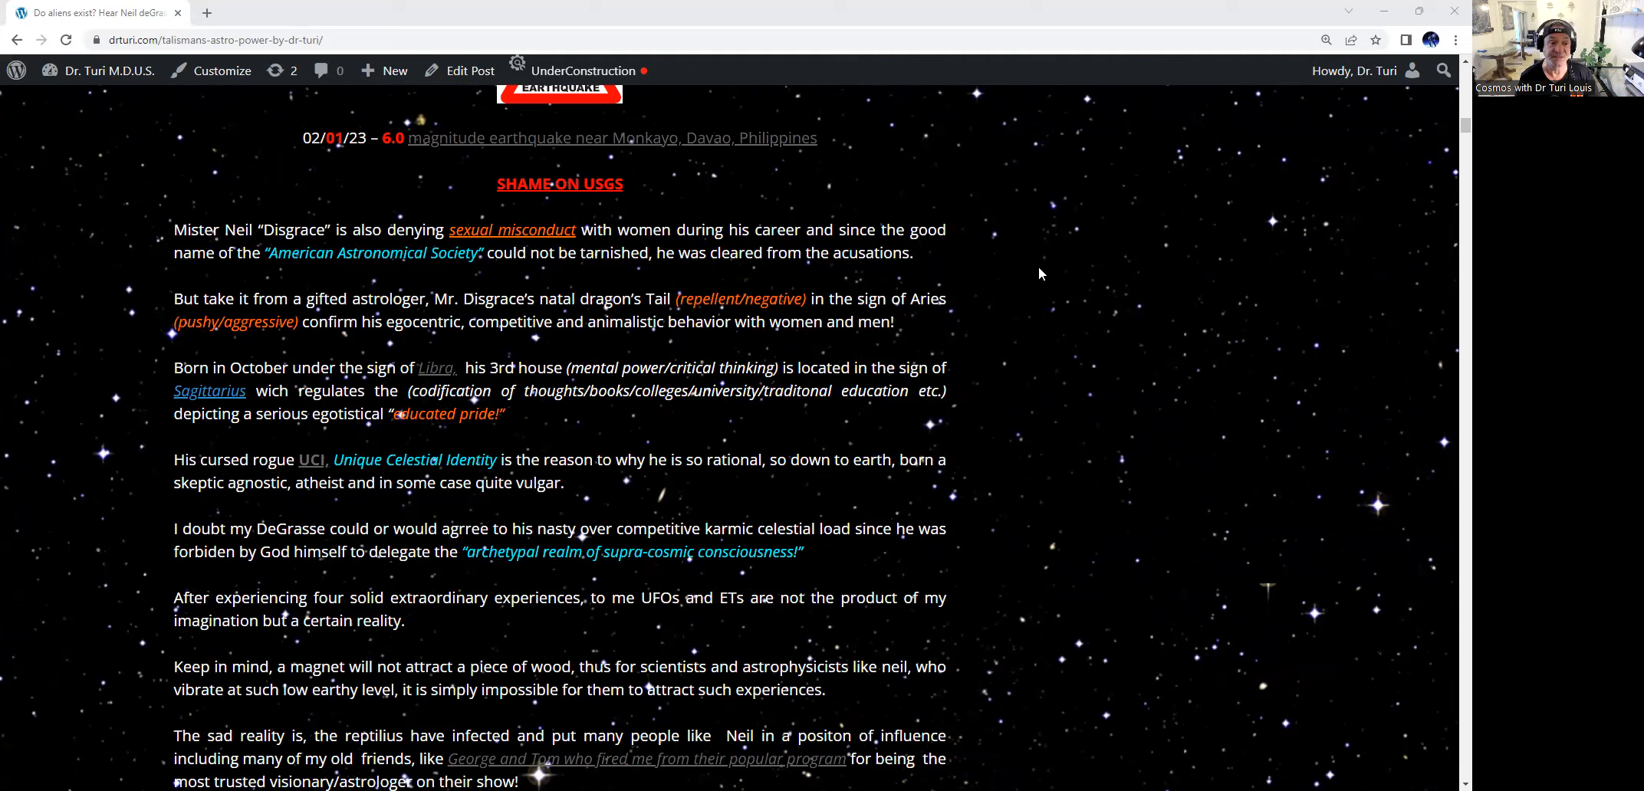
{"action": "mouse_move", "coordinate": [916, 275]}
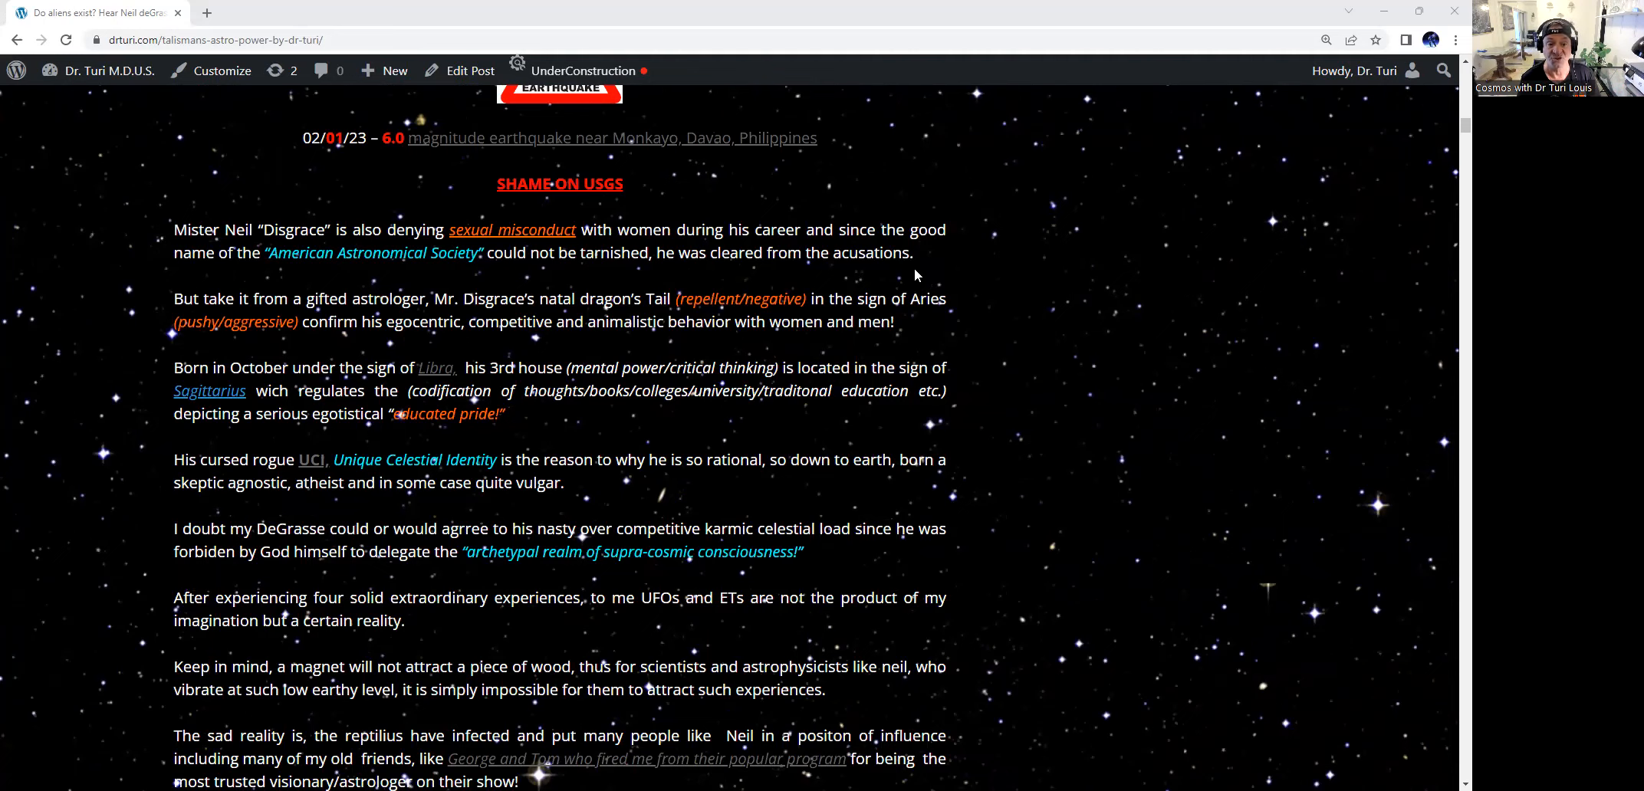
{"action": "mouse_move", "coordinate": [586, 277]}
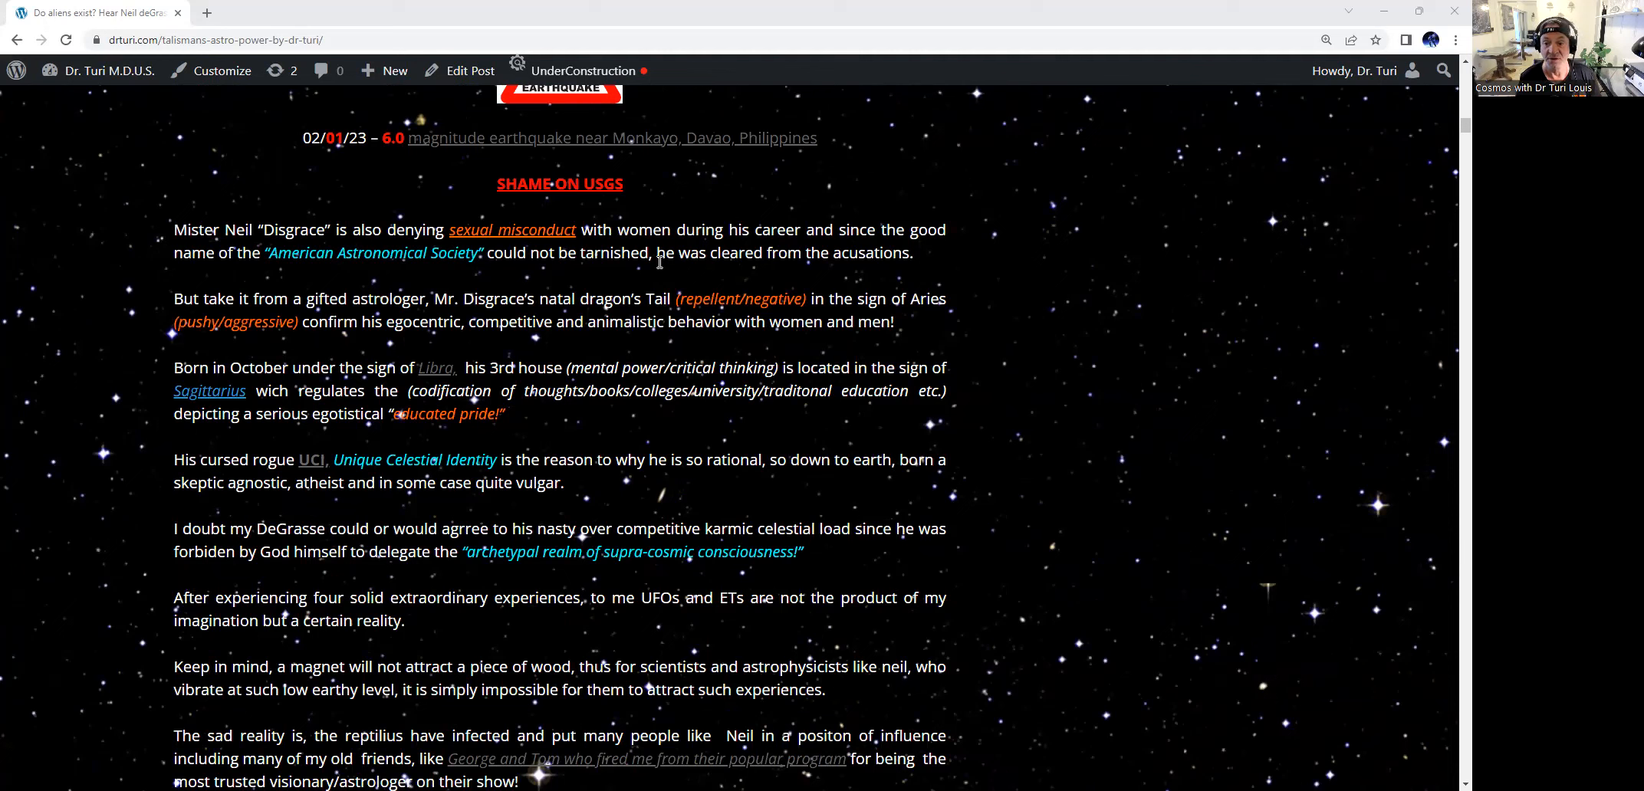
{"action": "mouse_move", "coordinate": [914, 260]}
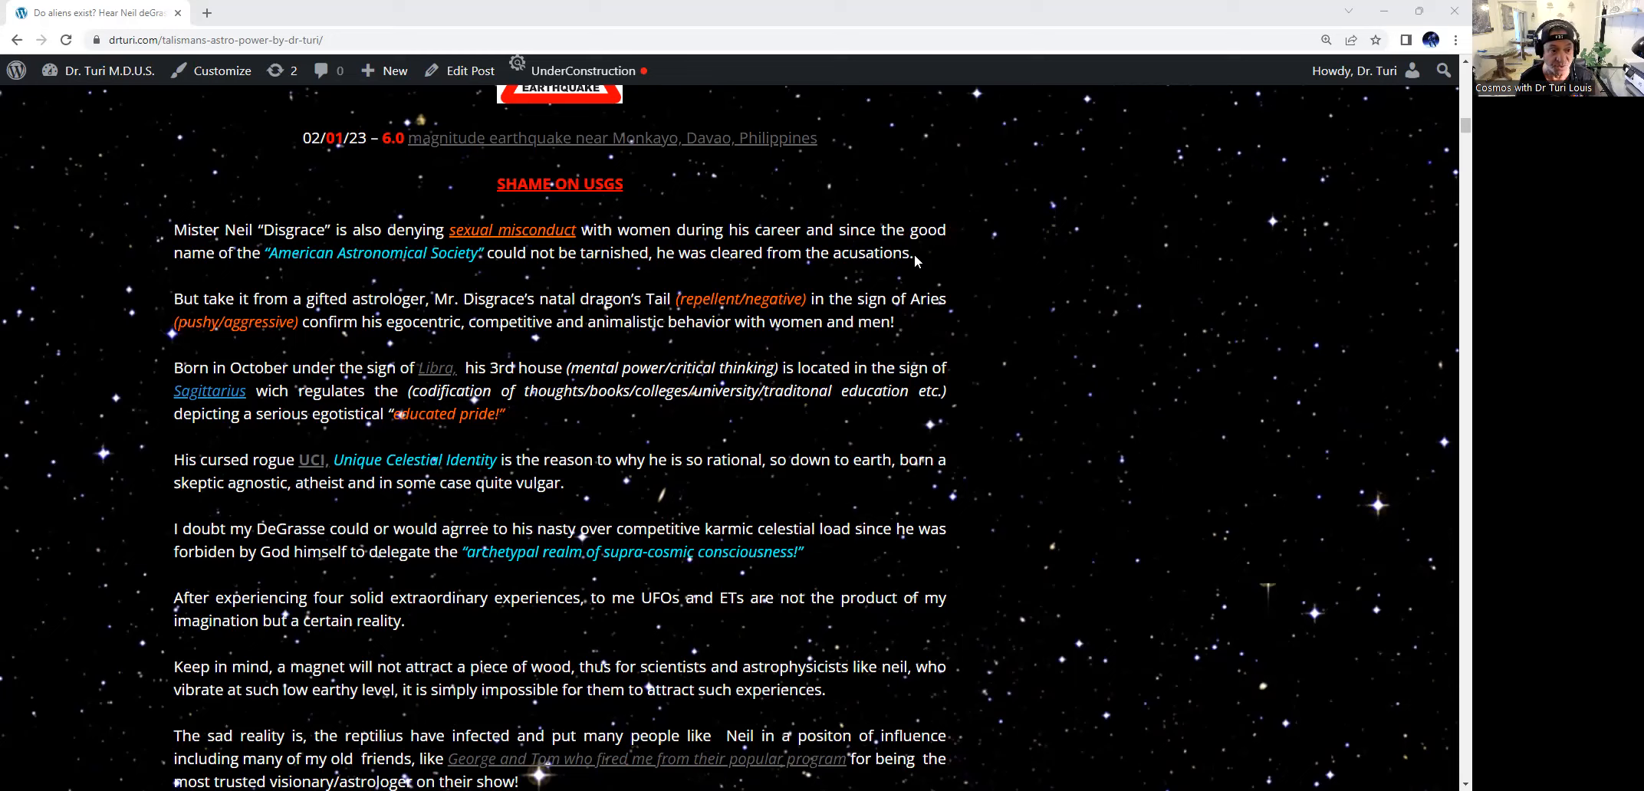
{"action": "mouse_move", "coordinate": [1002, 303]}
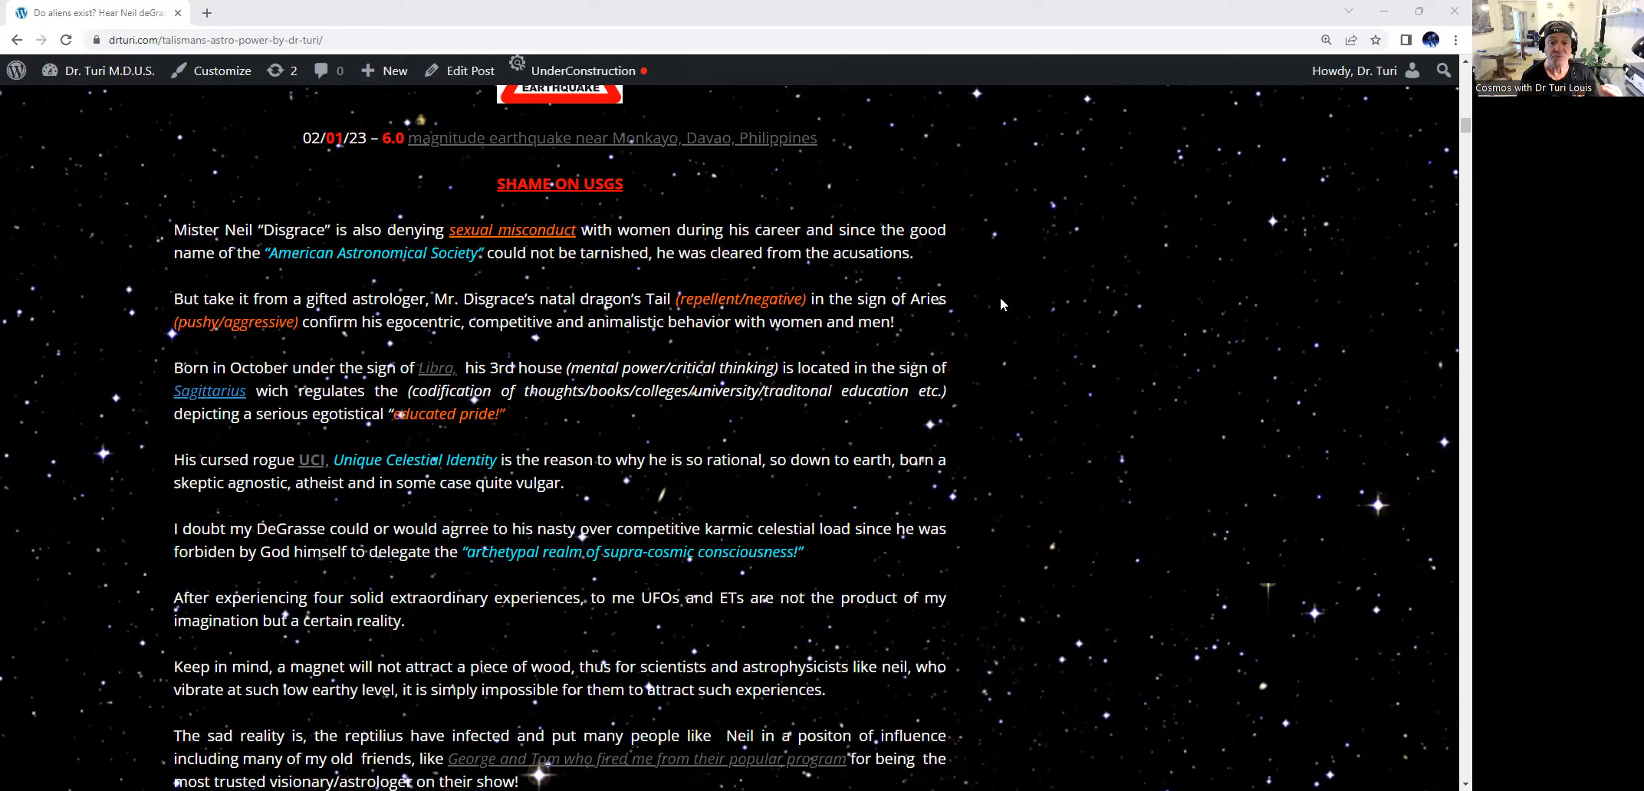
{"action": "mouse_move", "coordinate": [576, 322]}
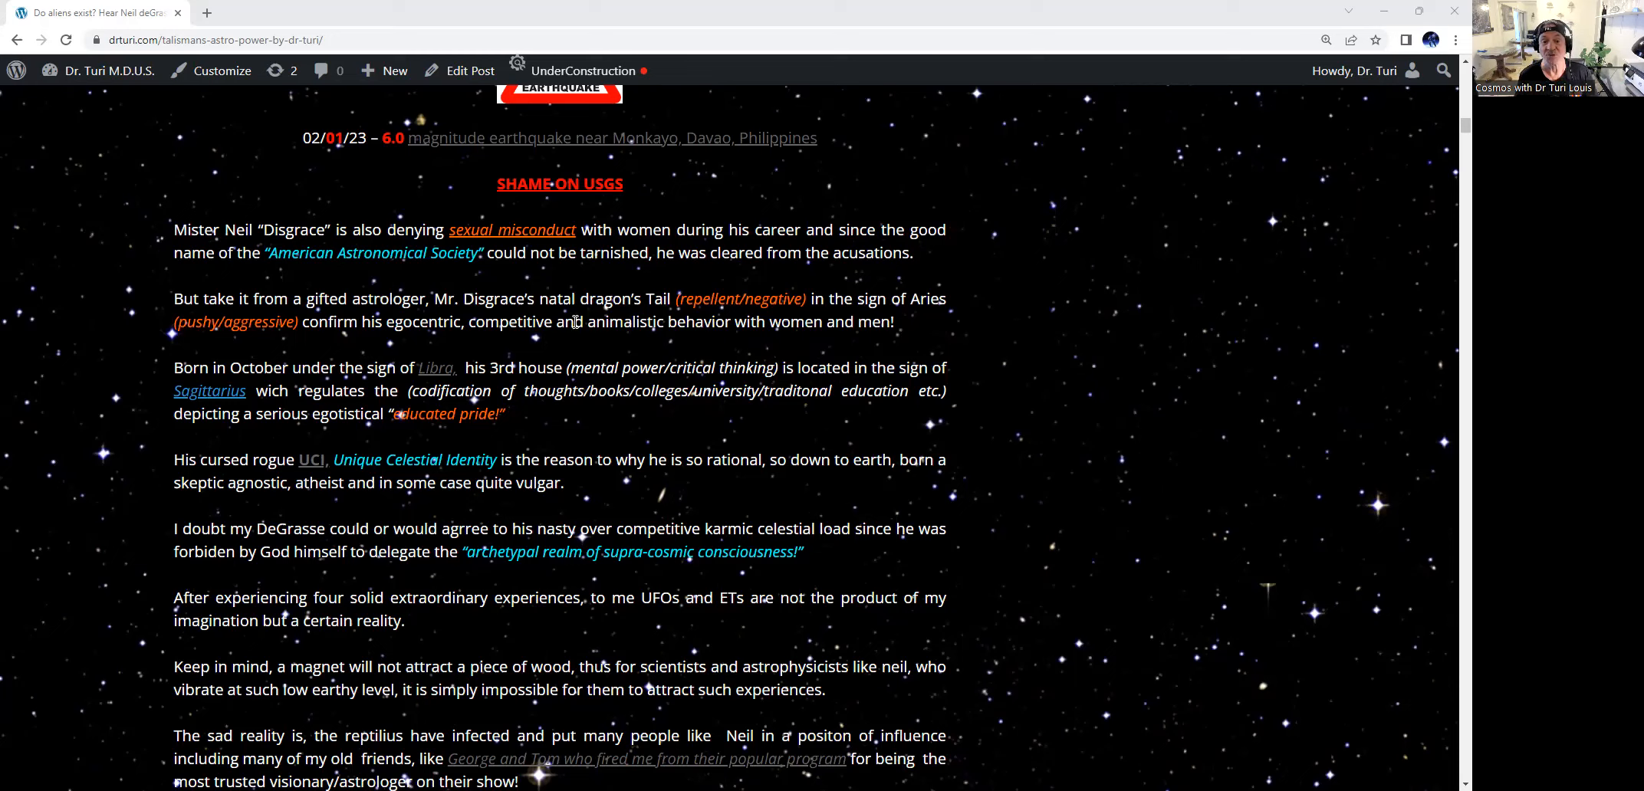
{"action": "mouse_move", "coordinate": [988, 322]}
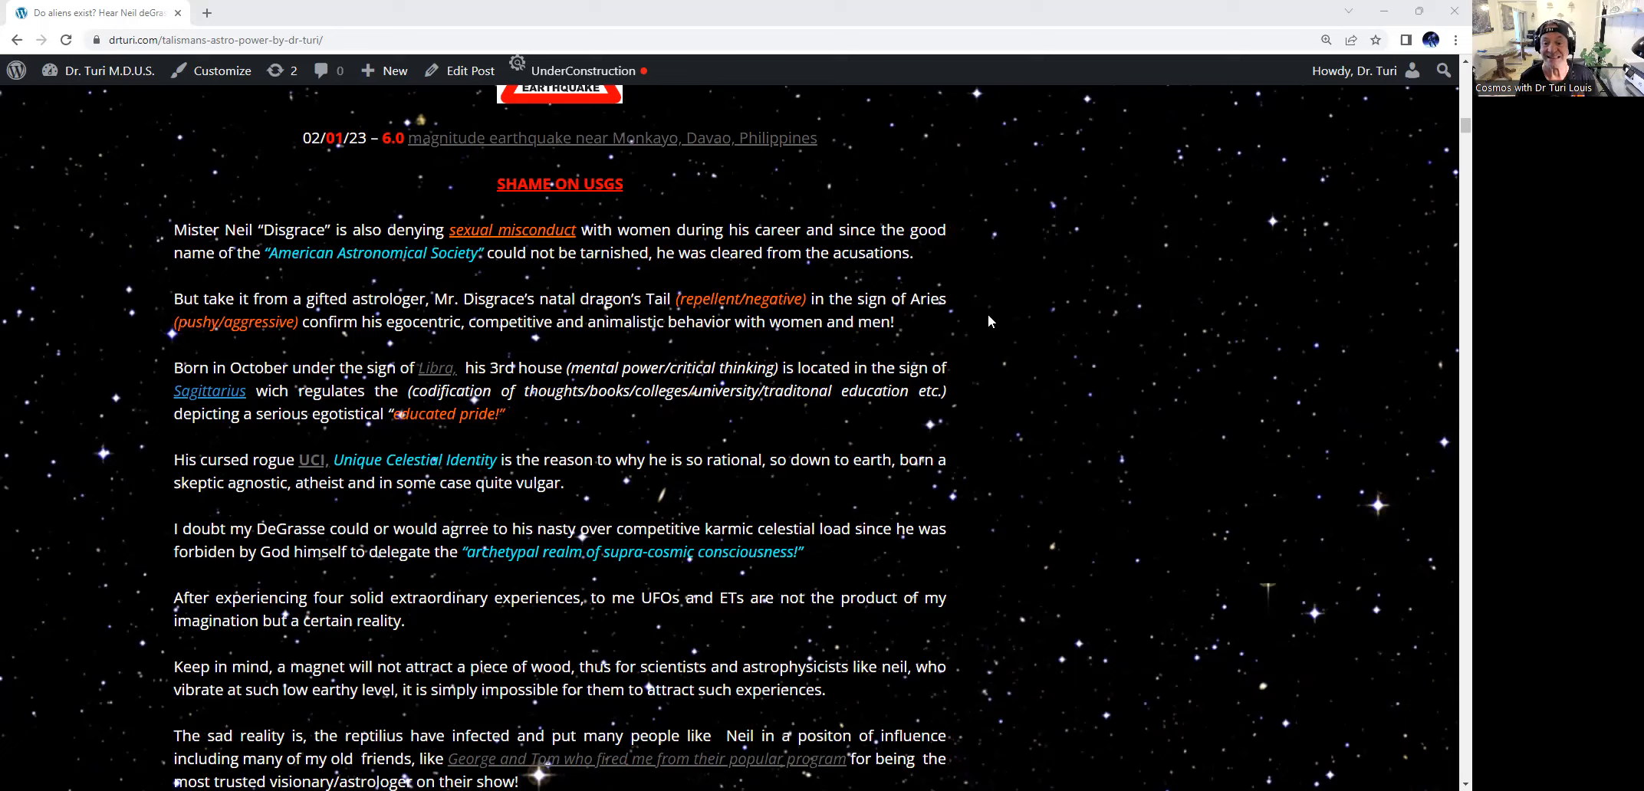
{"action": "mouse_move", "coordinate": [1027, 304]}
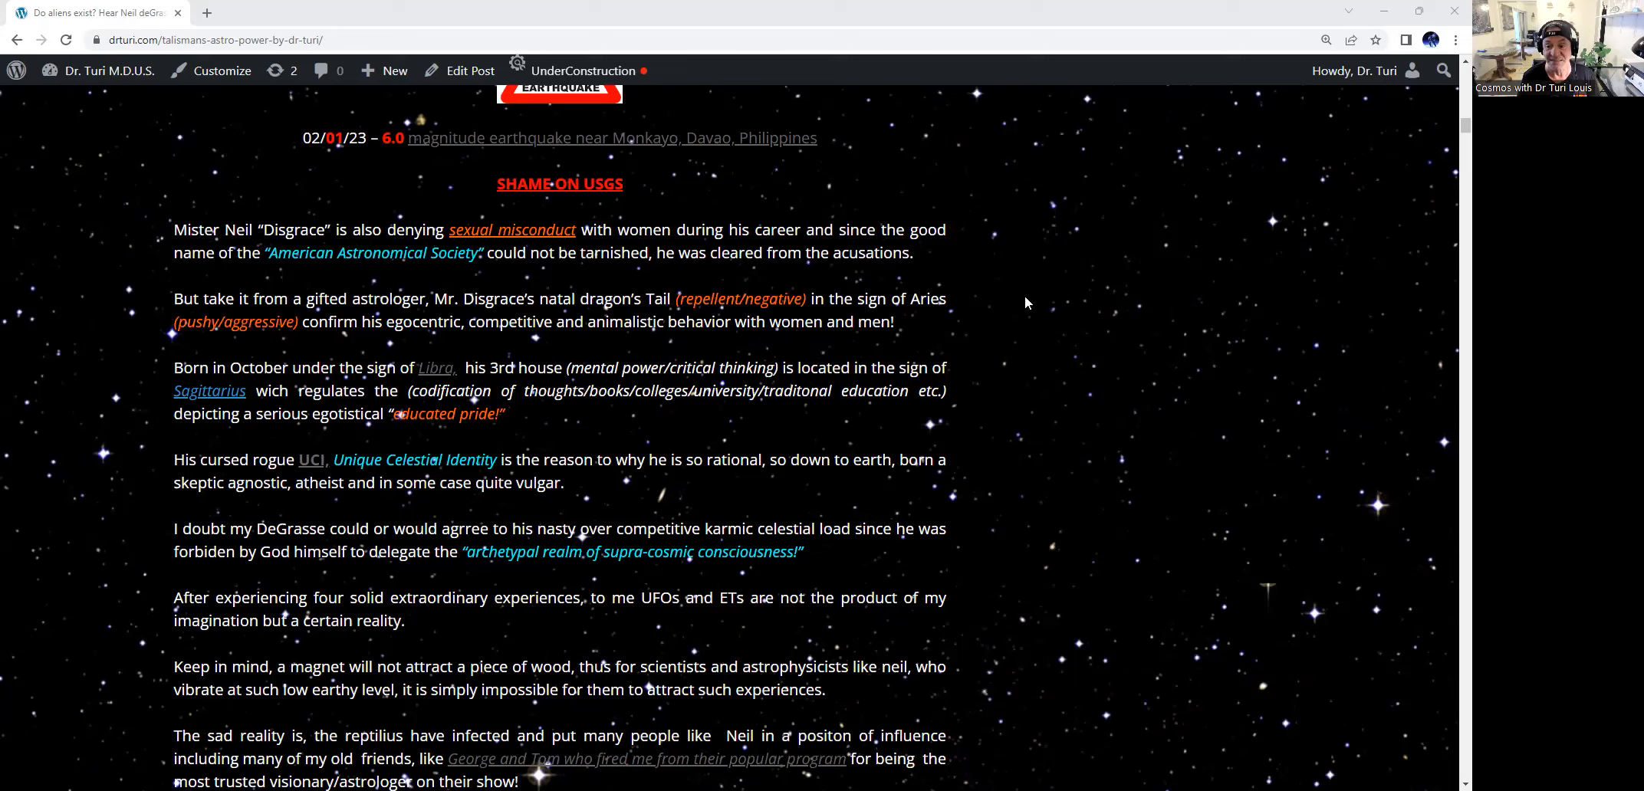
{"action": "mouse_move", "coordinate": [205, 357]}
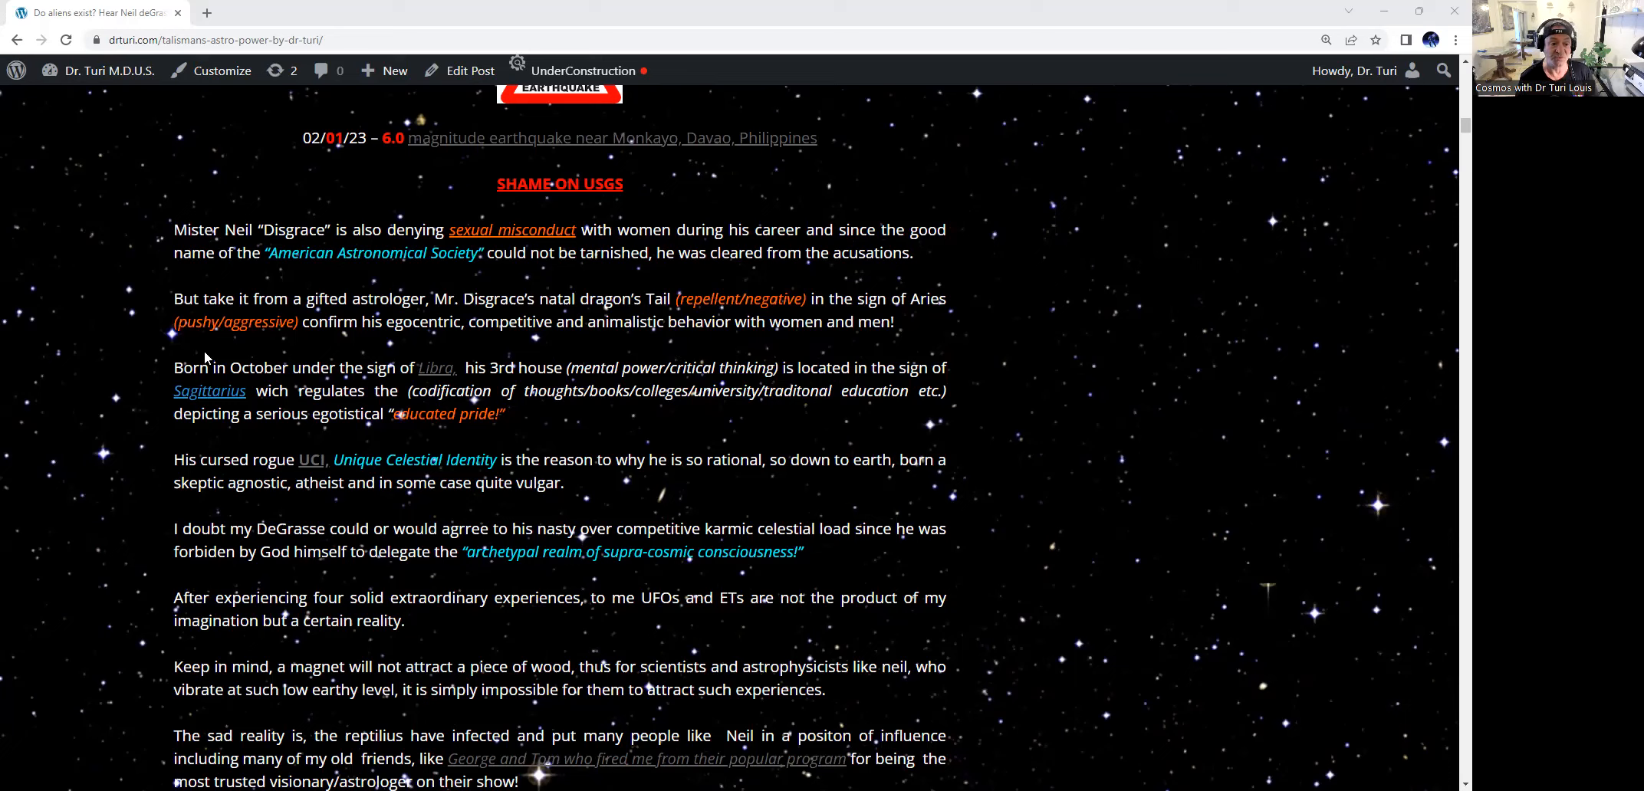
{"action": "mouse_move", "coordinate": [305, 339]}
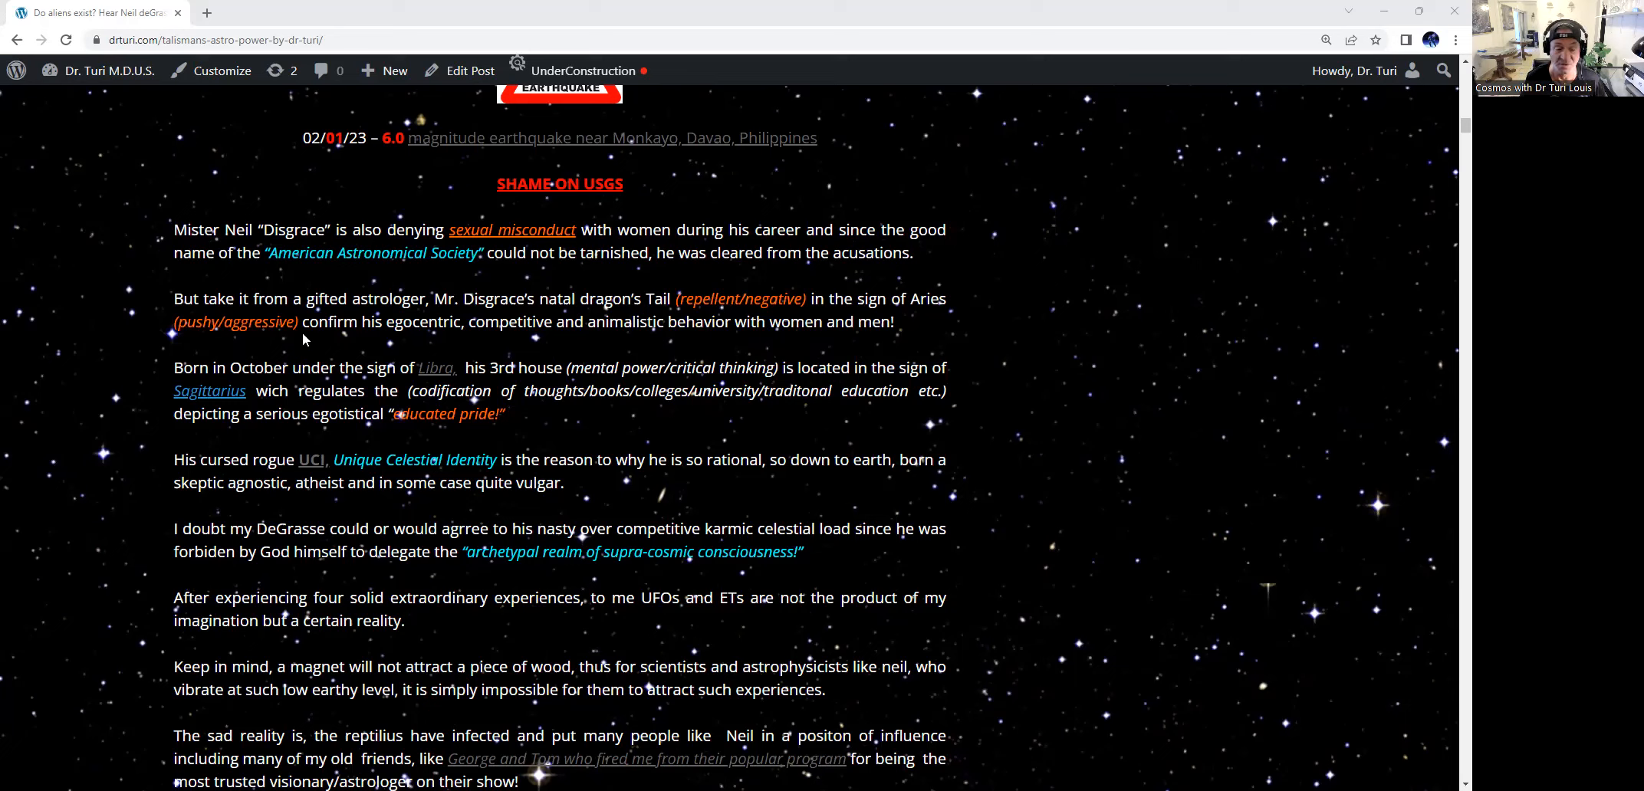
{"action": "mouse_move", "coordinate": [346, 346]}
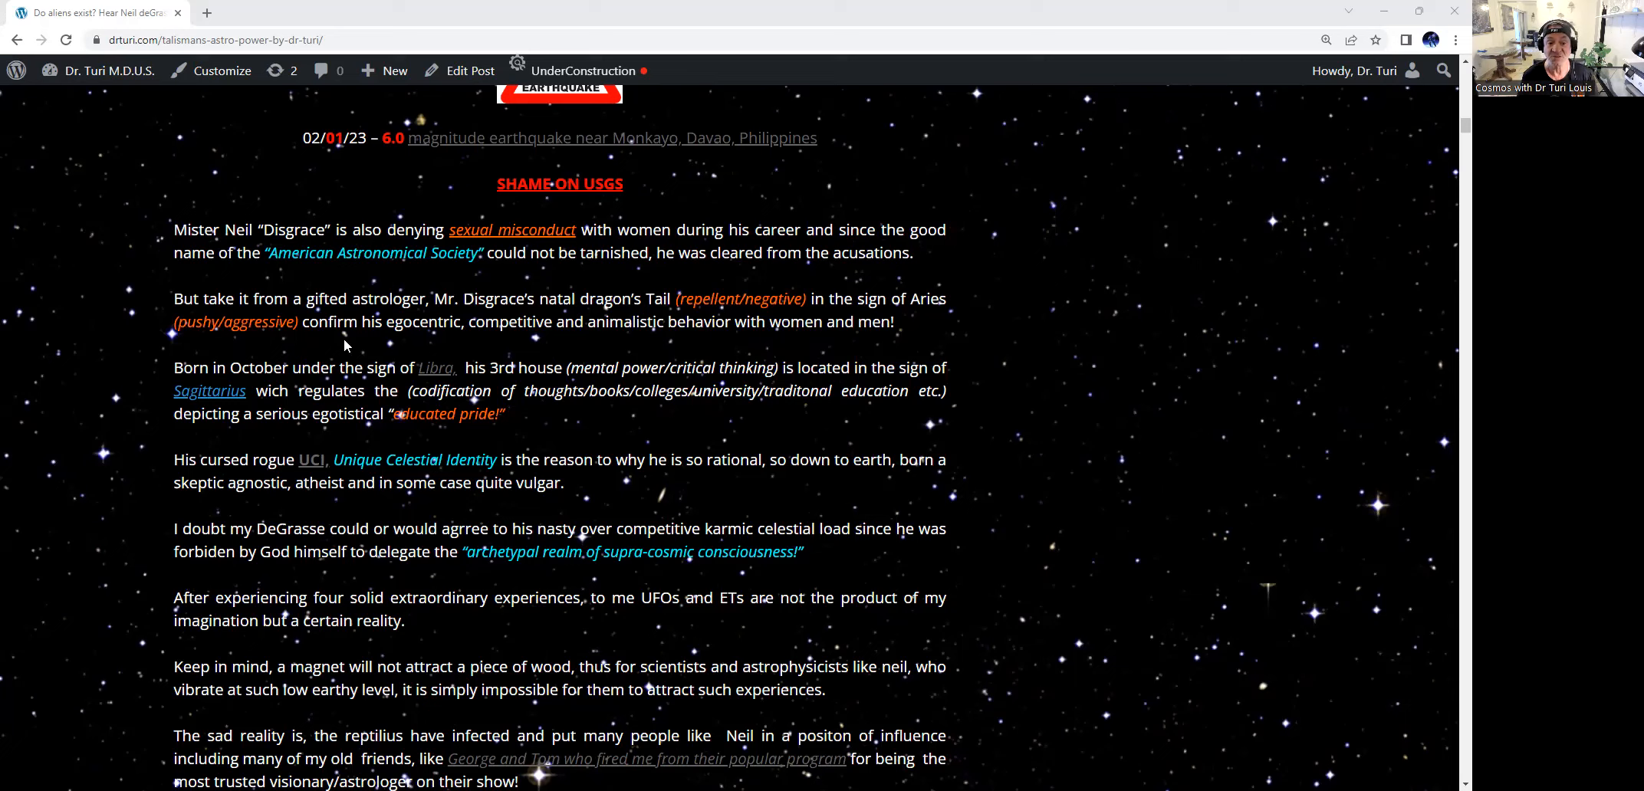
{"action": "mouse_move", "coordinate": [502, 346]}
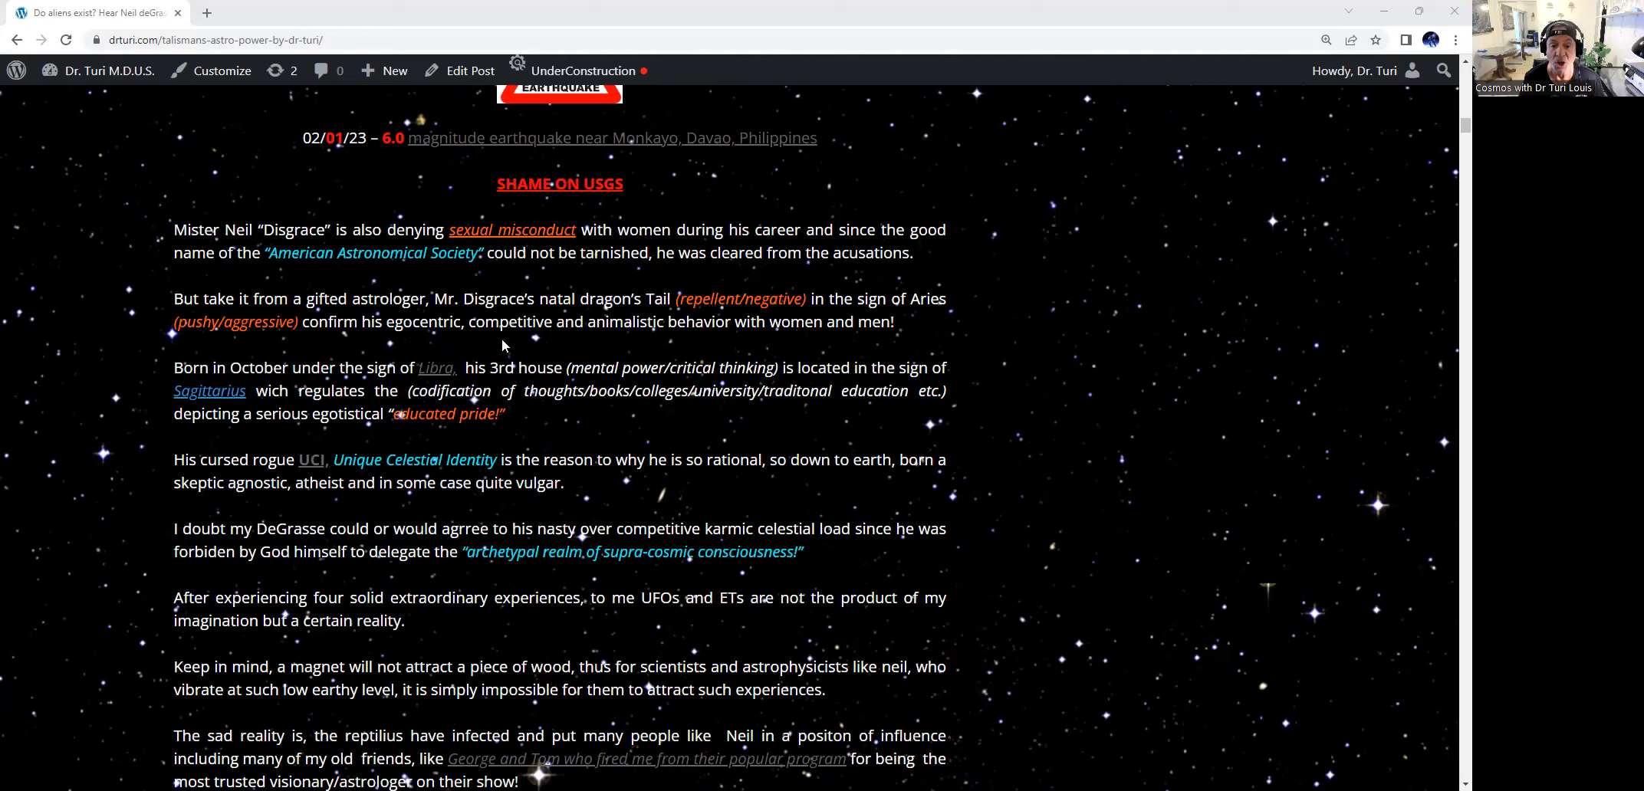
{"action": "mouse_move", "coordinate": [684, 356]}
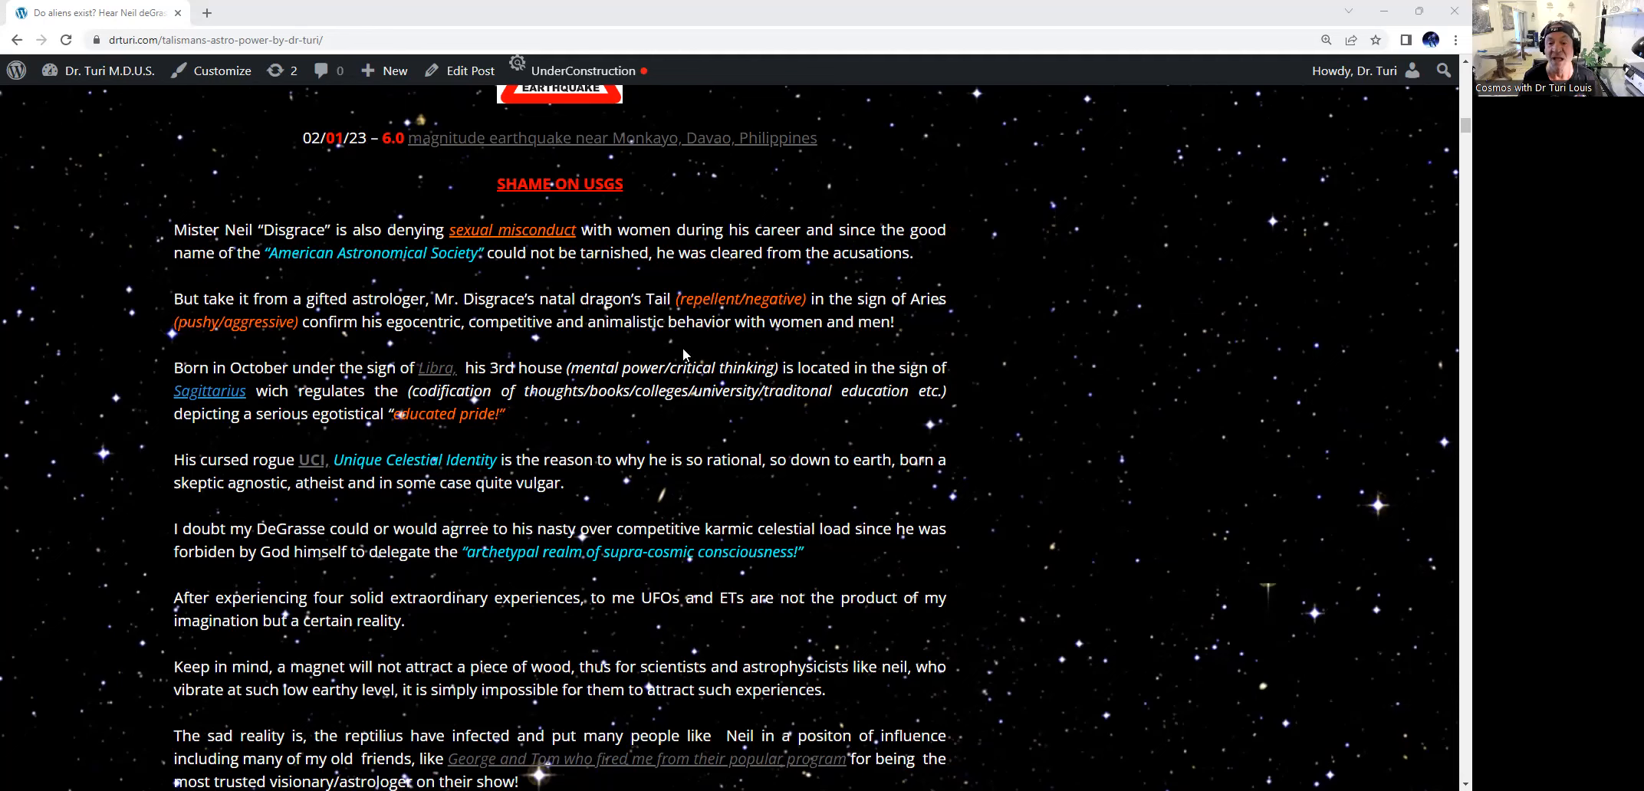
{"action": "mouse_move", "coordinate": [959, 343]}
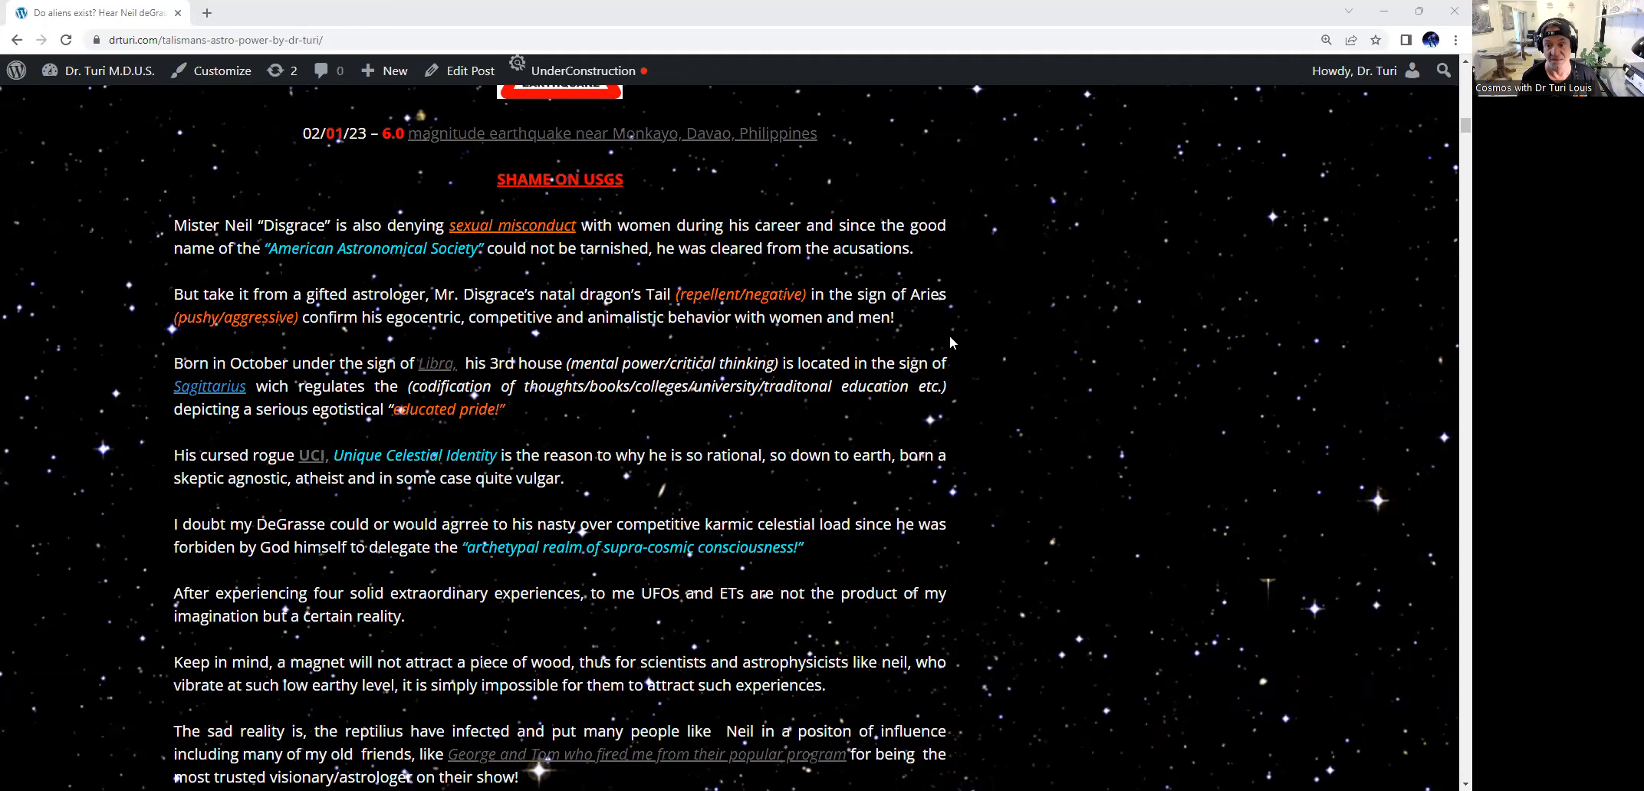
{"action": "mouse_move", "coordinate": [934, 337]}
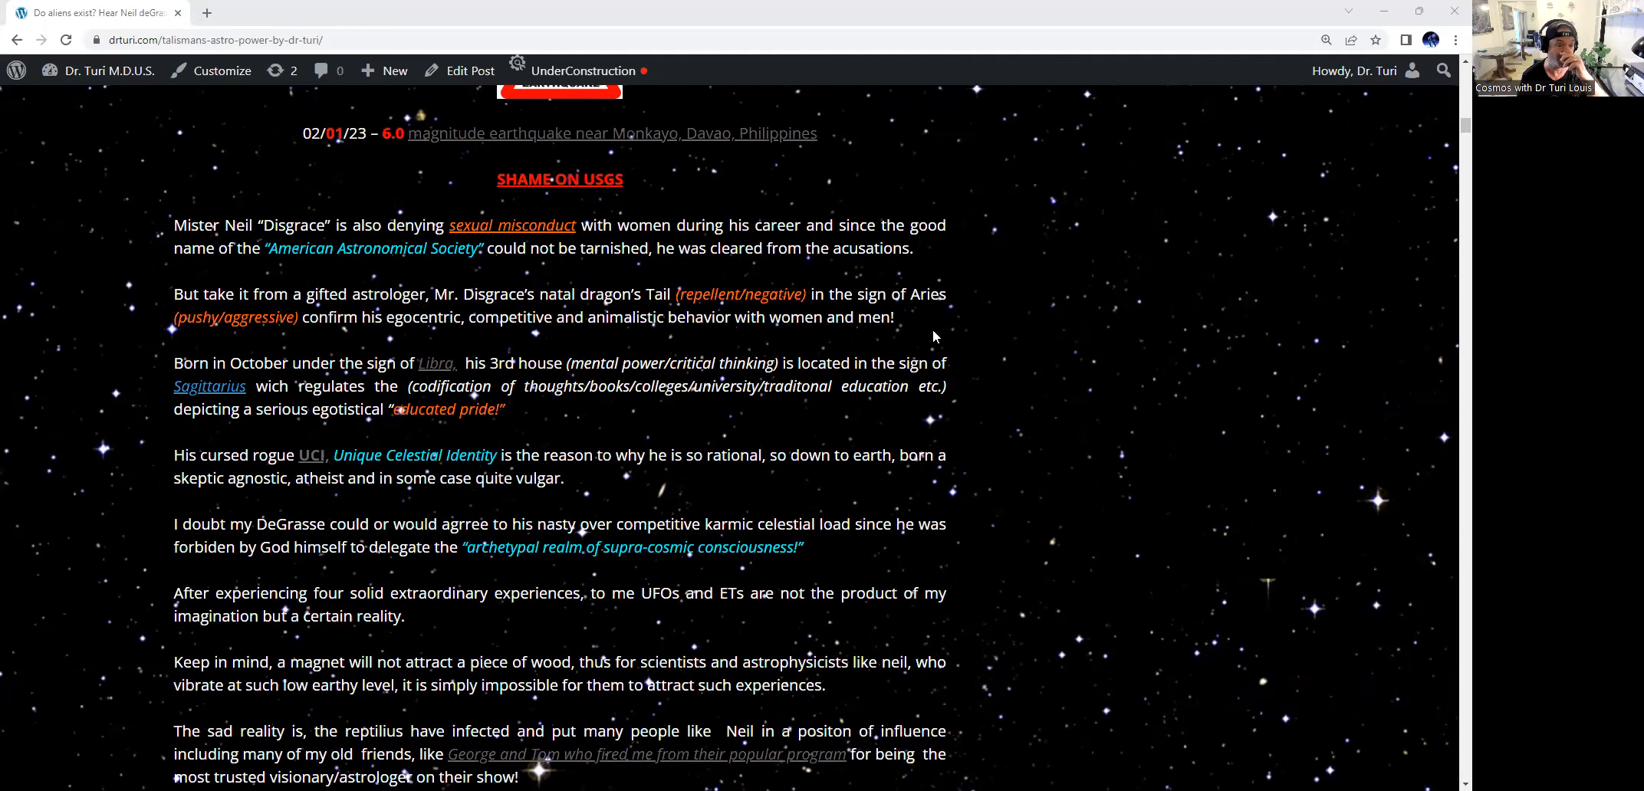
{"action": "scroll", "scroll_direction": "down", "scroll_amount": 3}
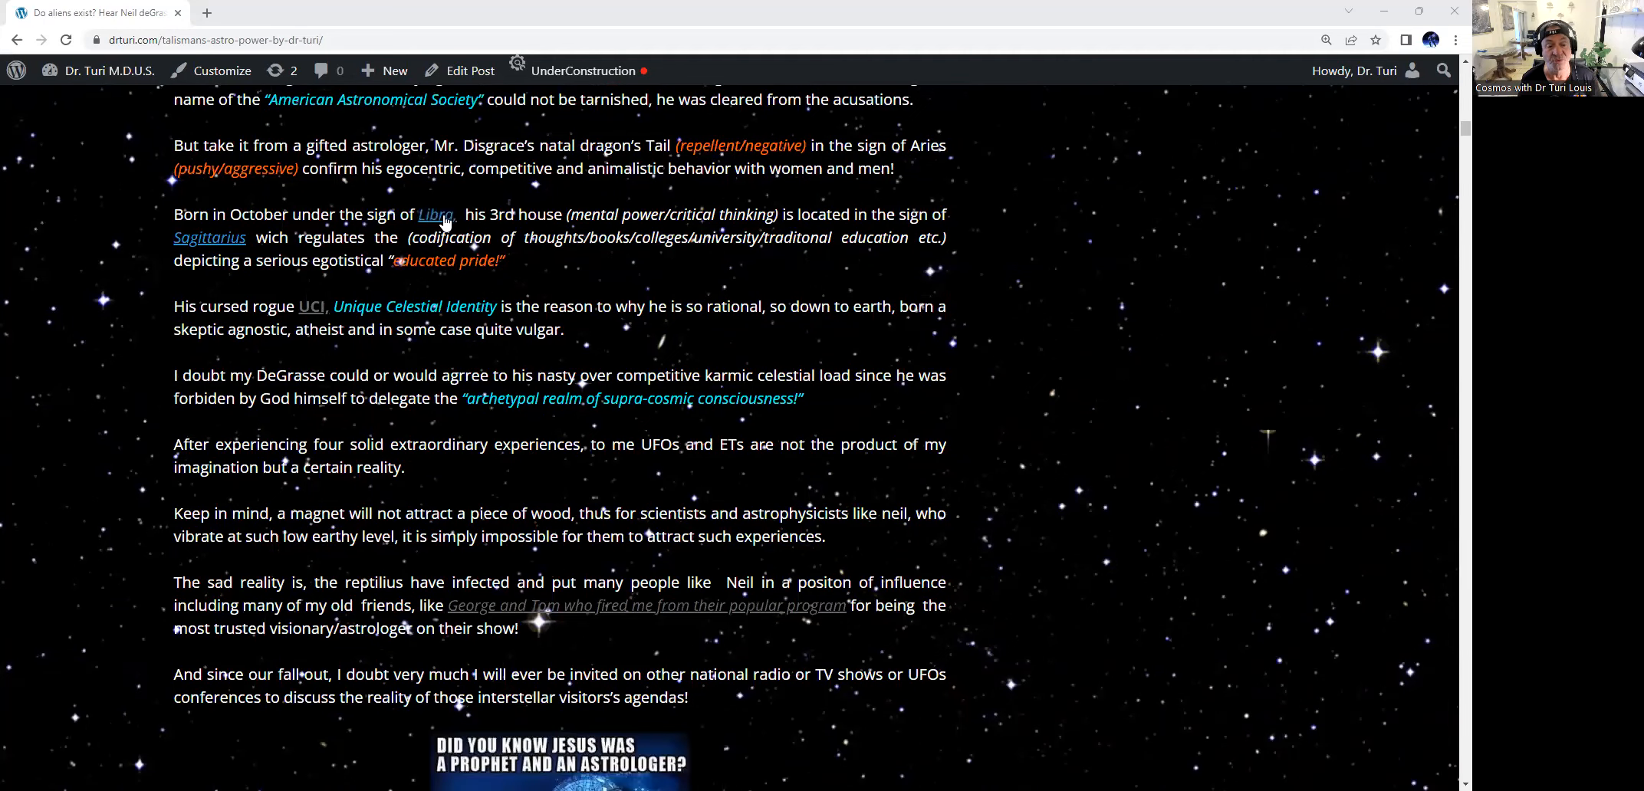
{"action": "mouse_move", "coordinate": [435, 215]}
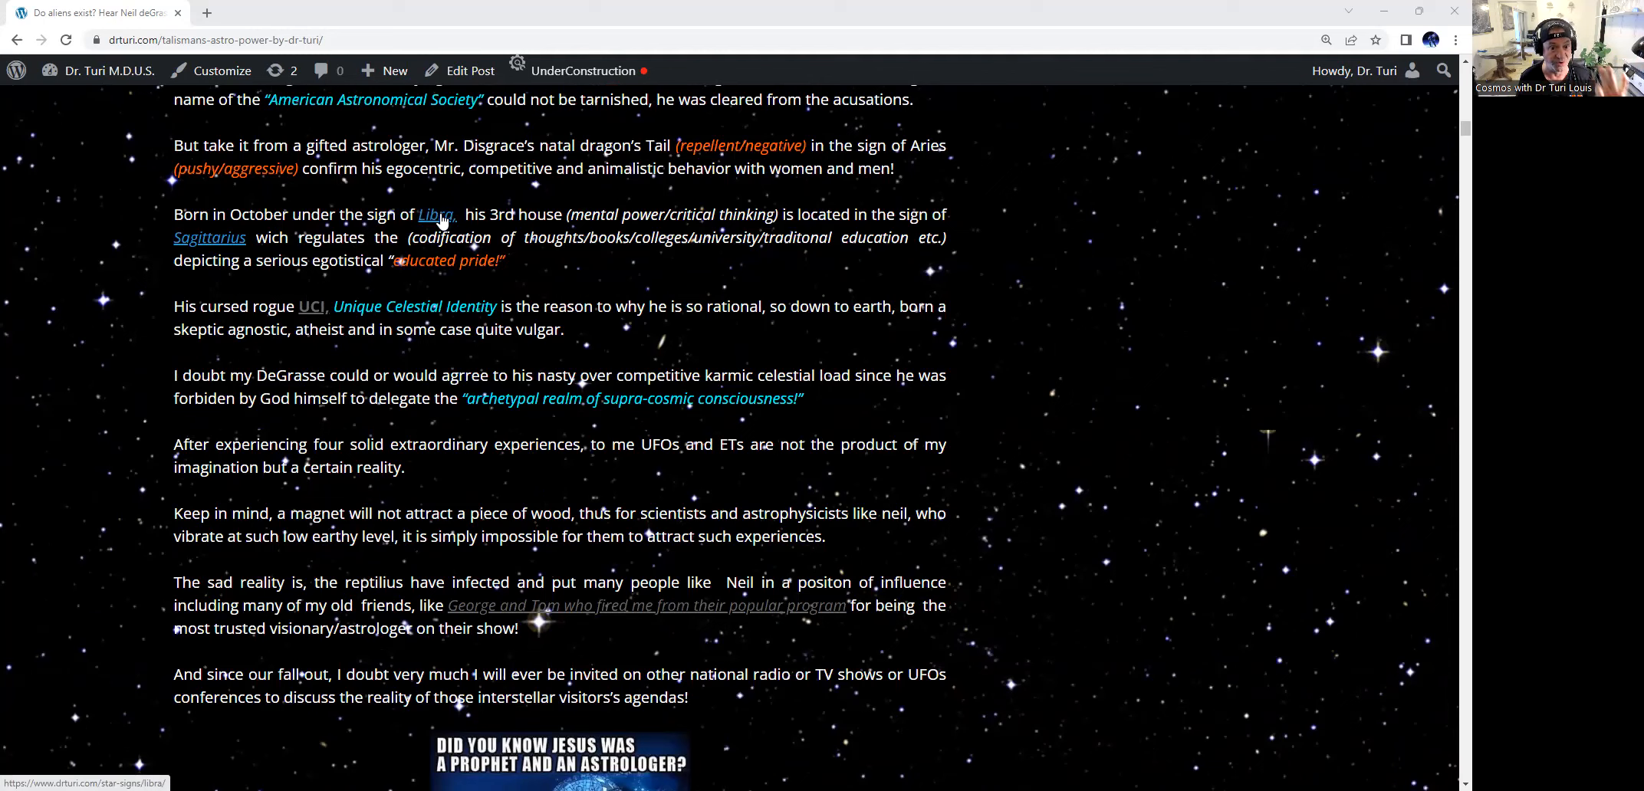
{"action": "mouse_move", "coordinate": [619, 221]}
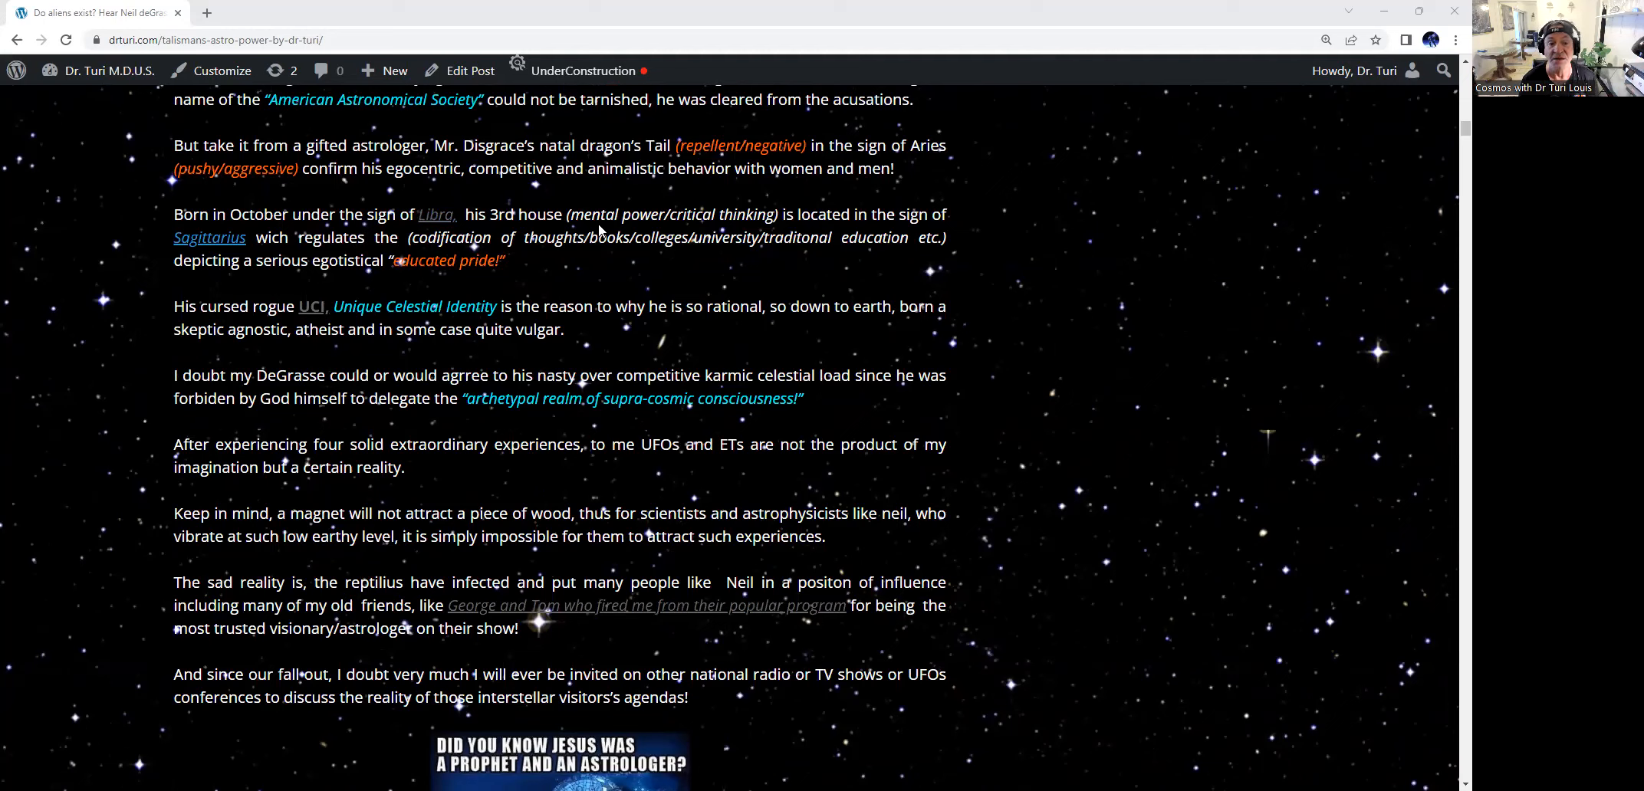
{"action": "mouse_move", "coordinate": [751, 292]}
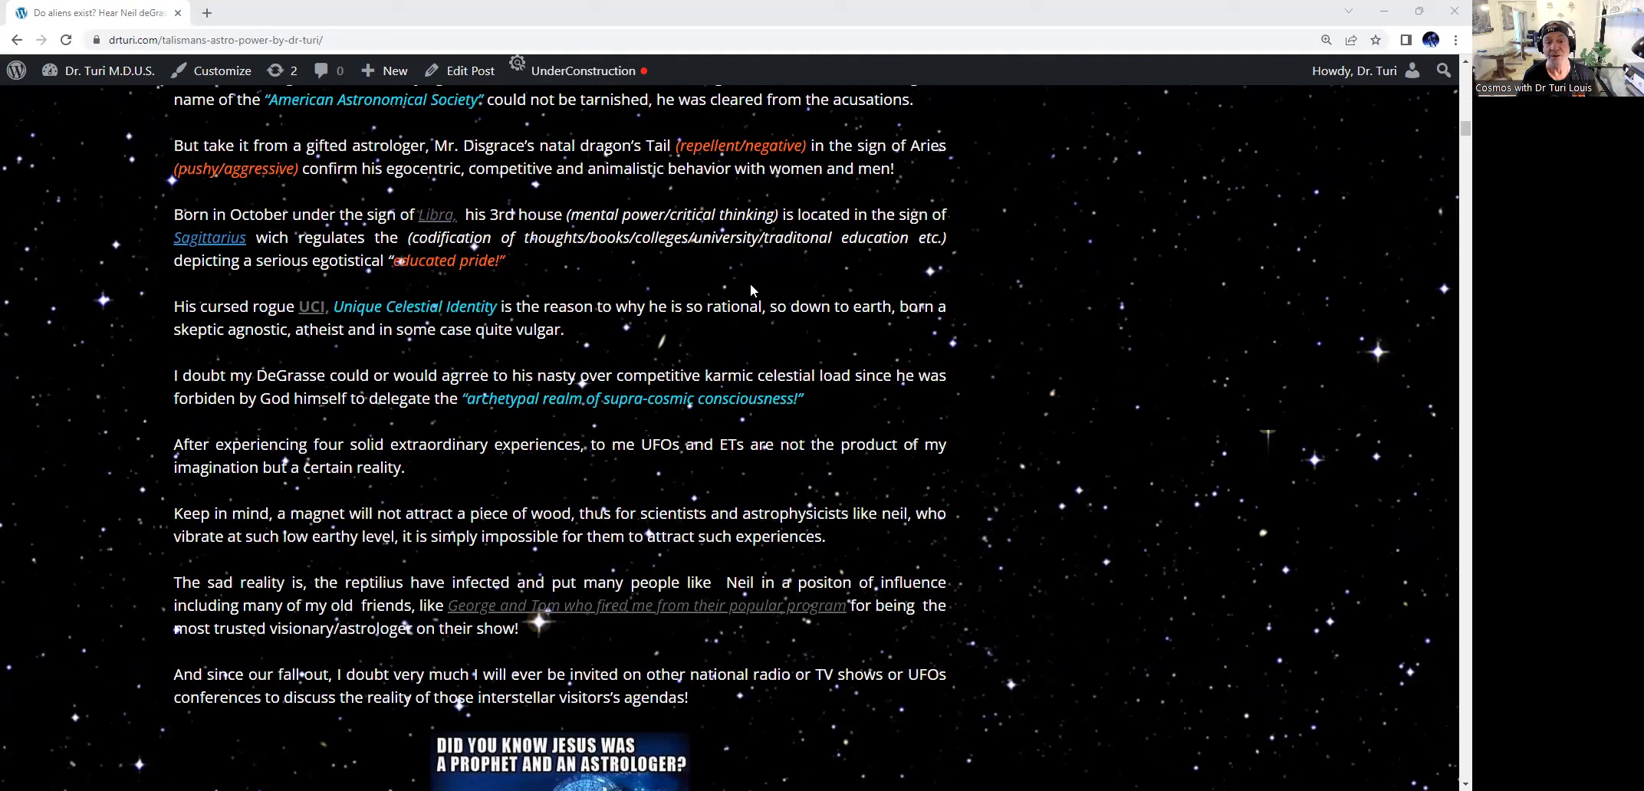
{"action": "mouse_move", "coordinate": [996, 251]}
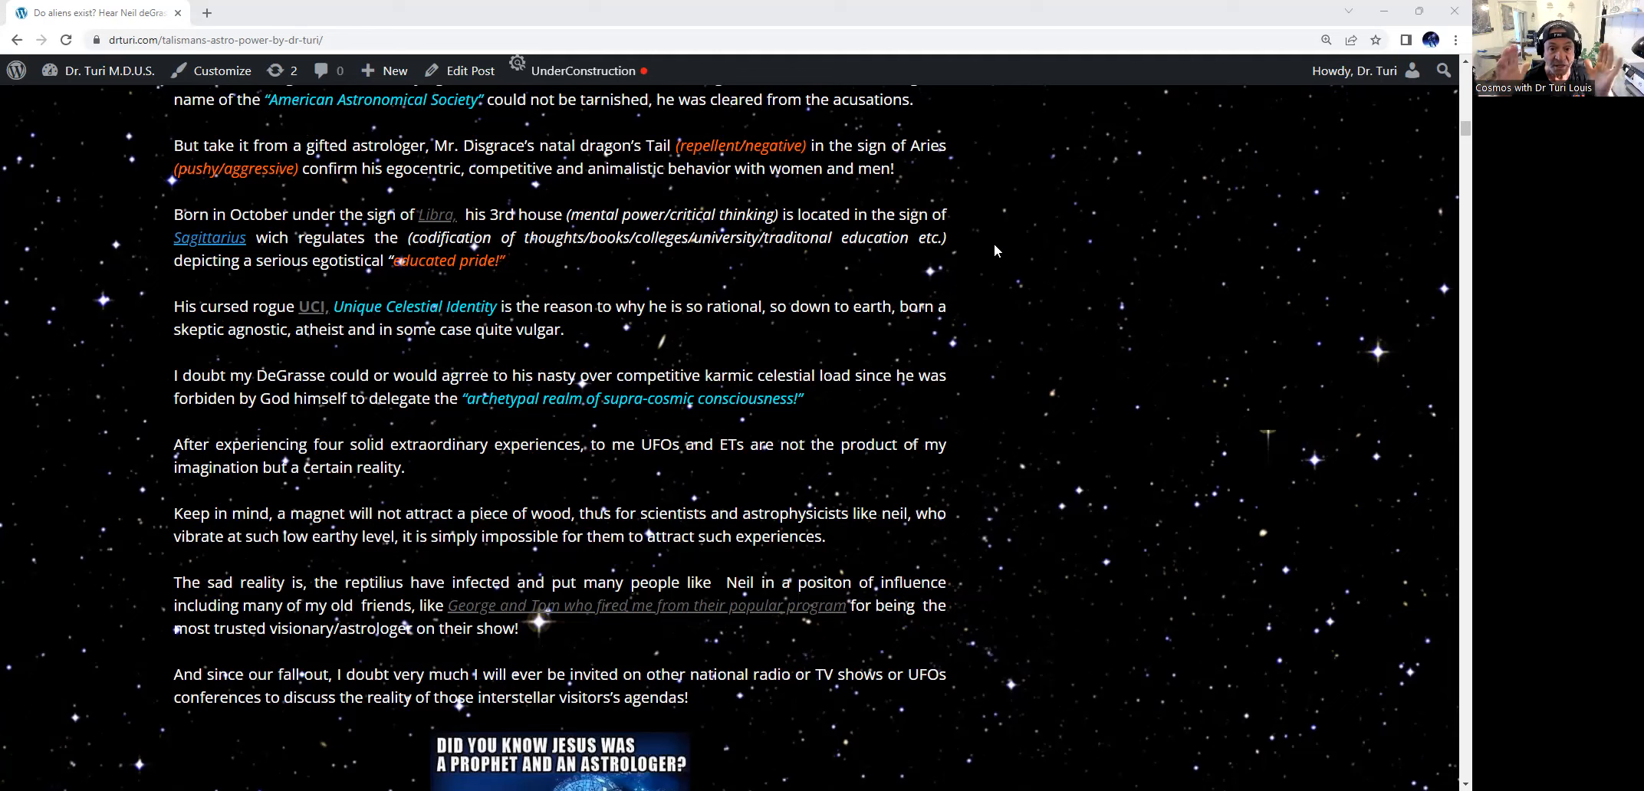
{"action": "mouse_move", "coordinate": [954, 234]}
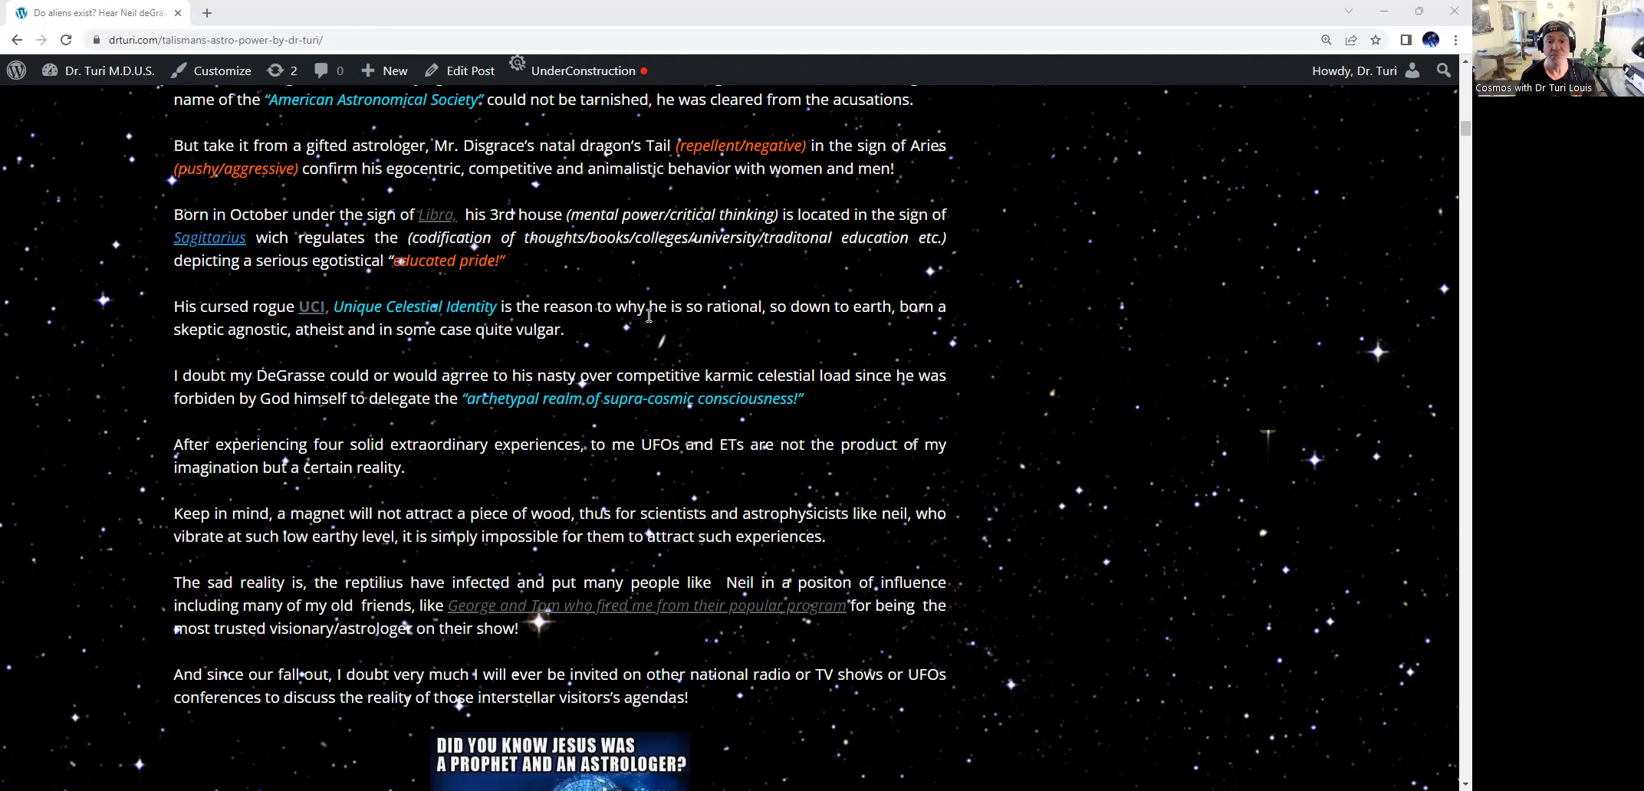
{"action": "mouse_move", "coordinate": [1007, 317]}
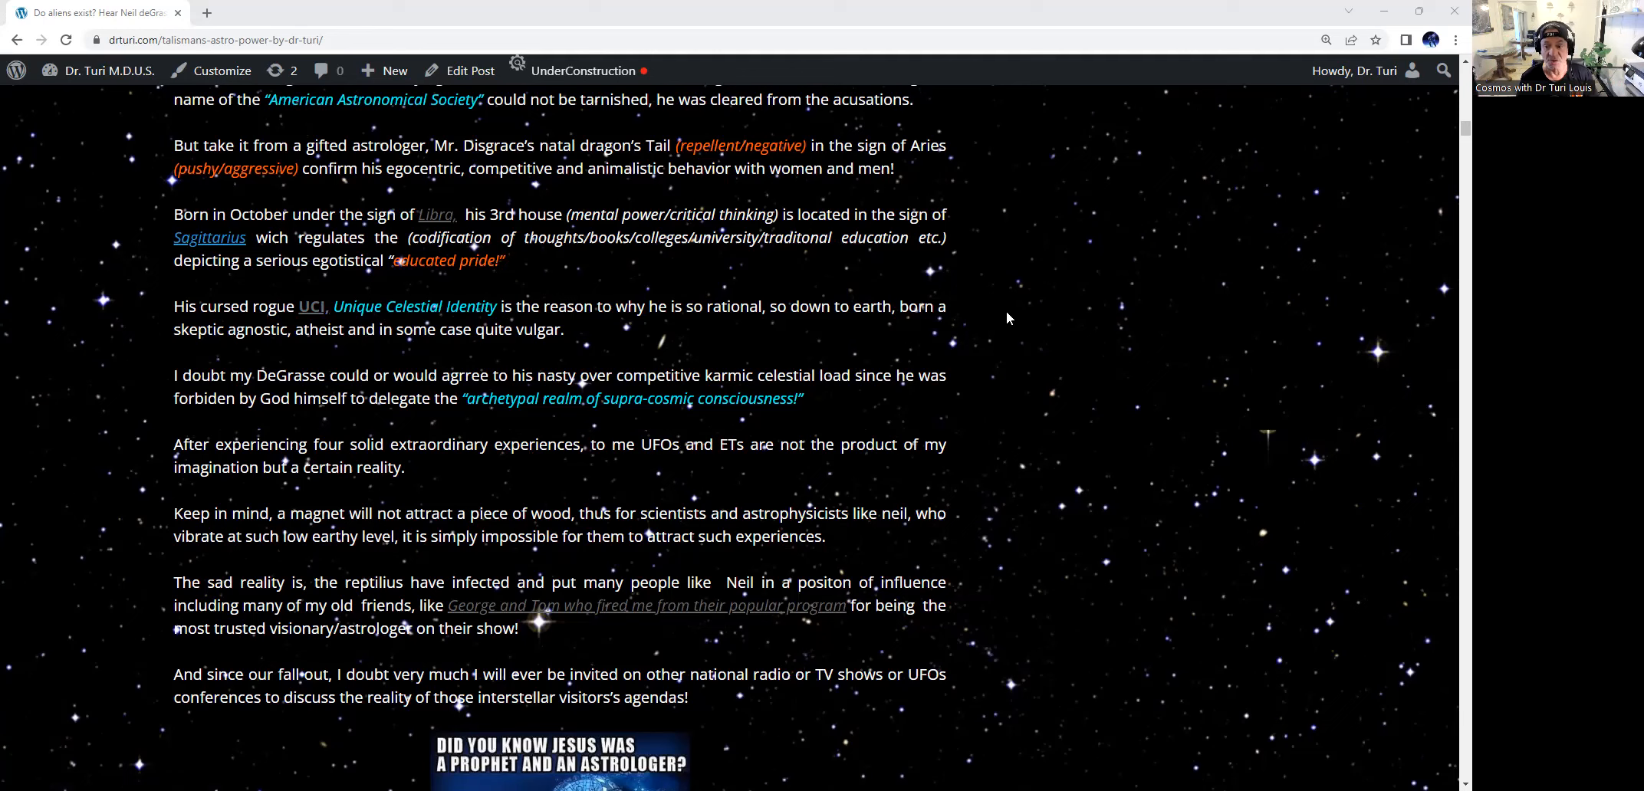
{"action": "mouse_move", "coordinate": [243, 346]}
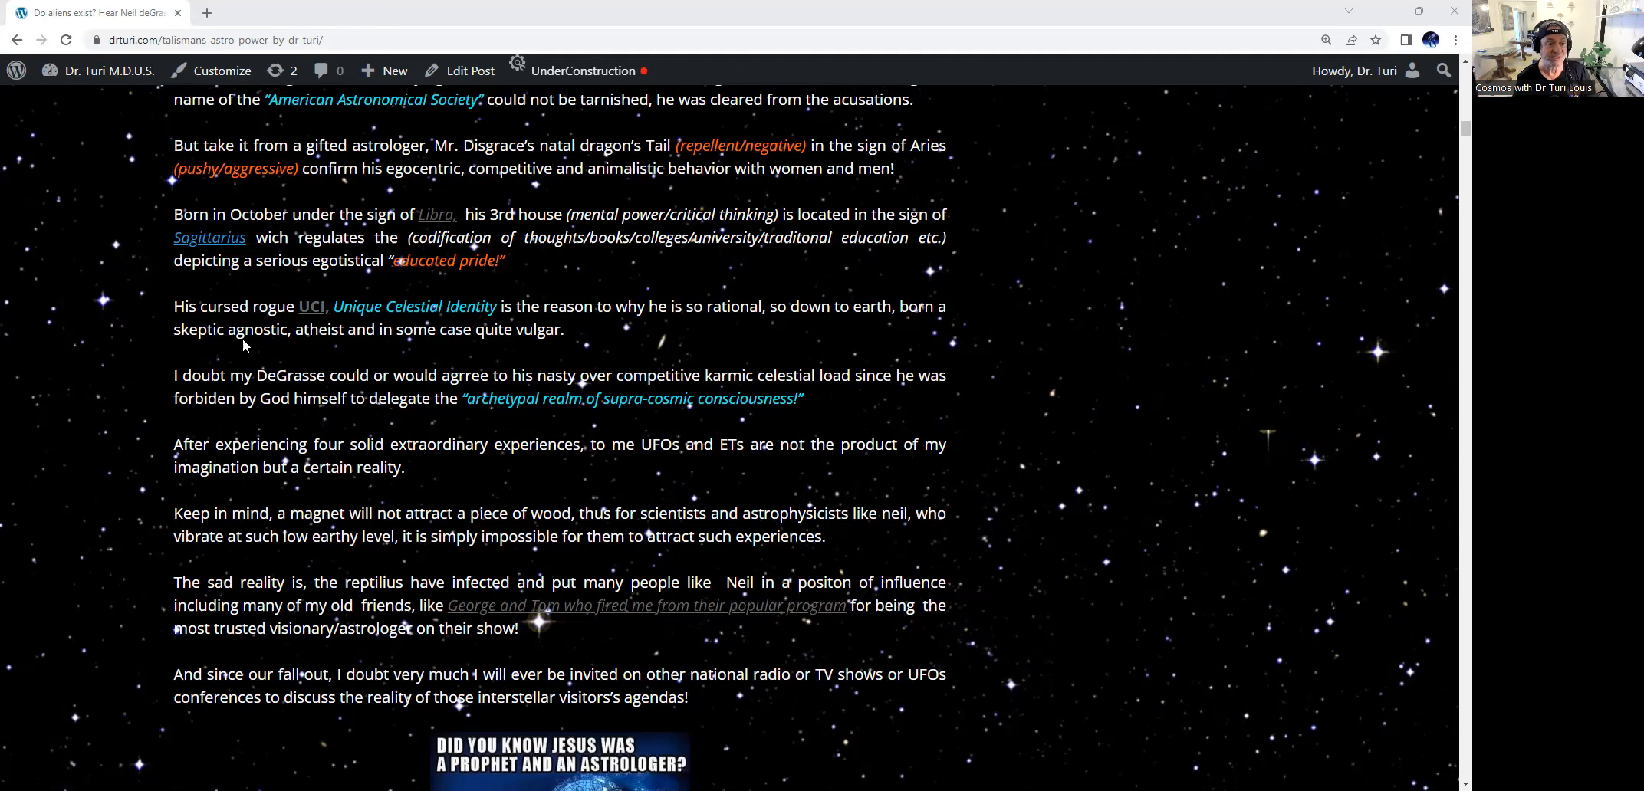
{"action": "mouse_move", "coordinate": [377, 351]}
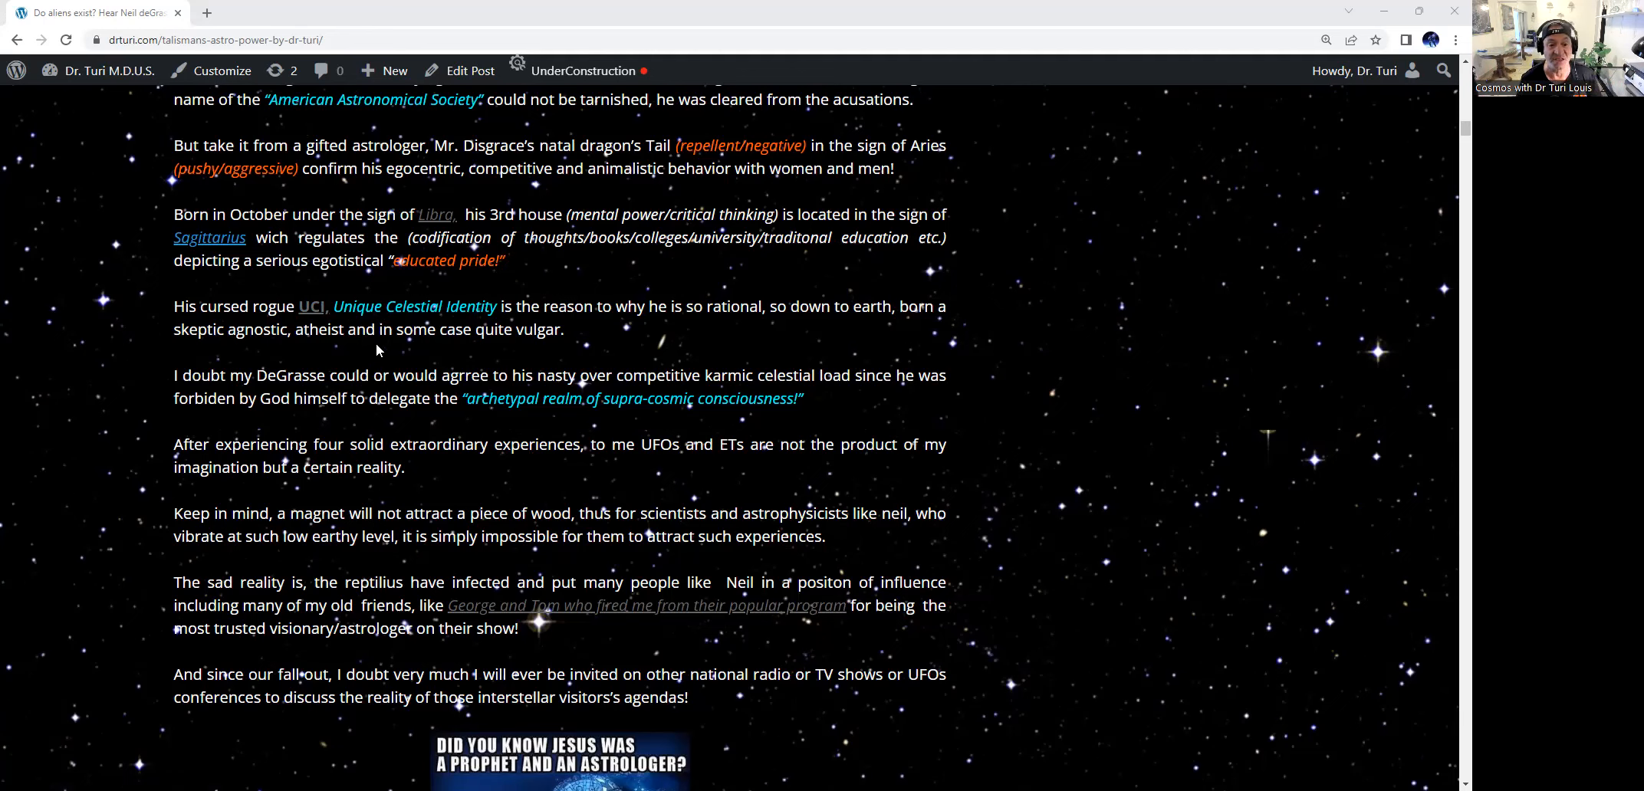
{"action": "mouse_move", "coordinate": [619, 337]}
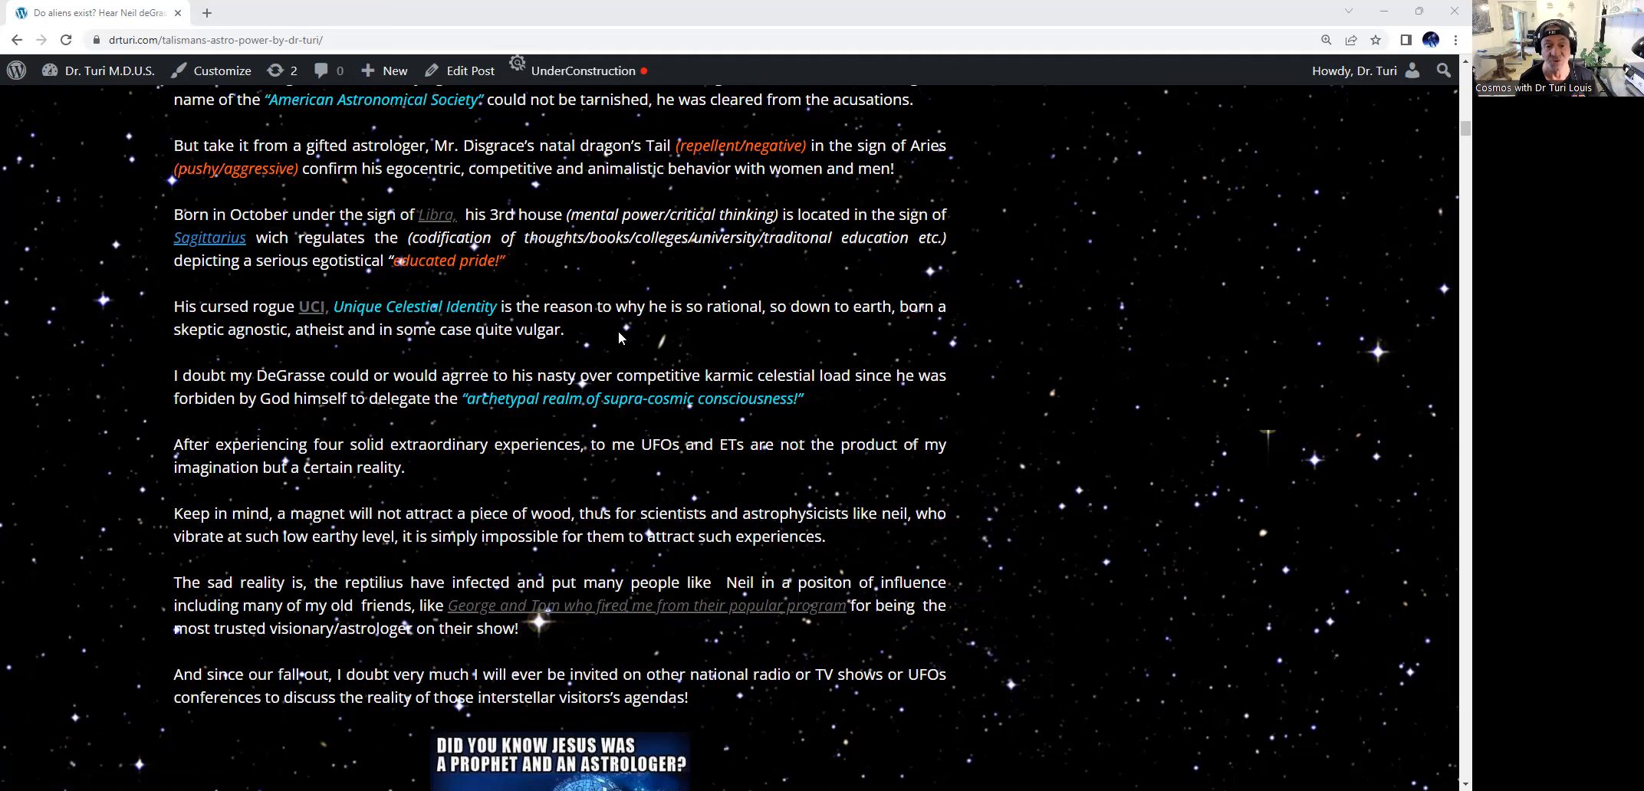
{"action": "scroll", "scroll_direction": "down", "scroll_amount": 3}
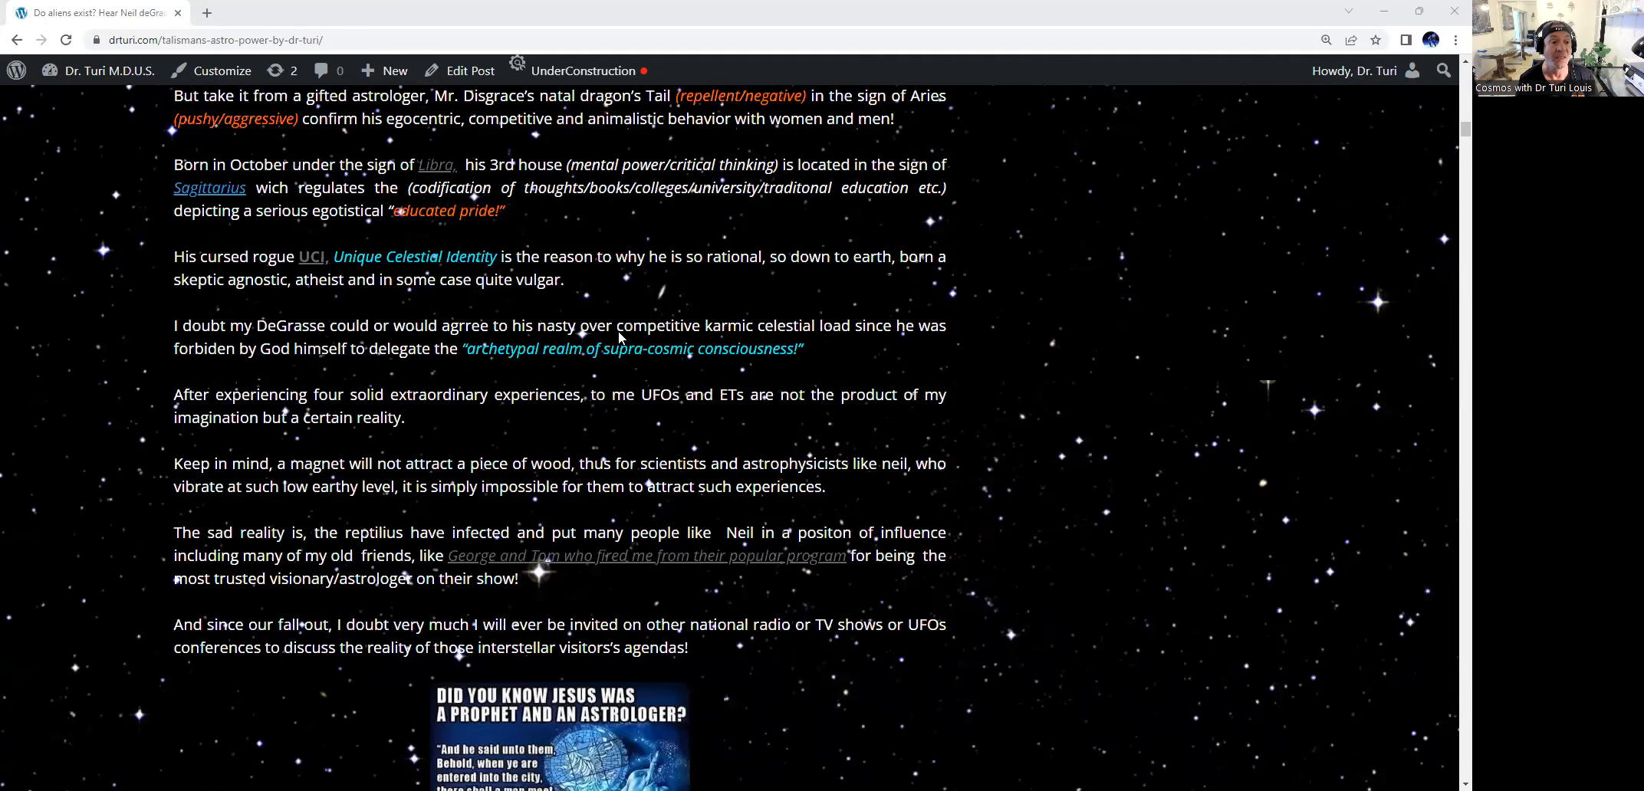
{"action": "scroll", "scroll_direction": "down", "scroll_amount": 3}
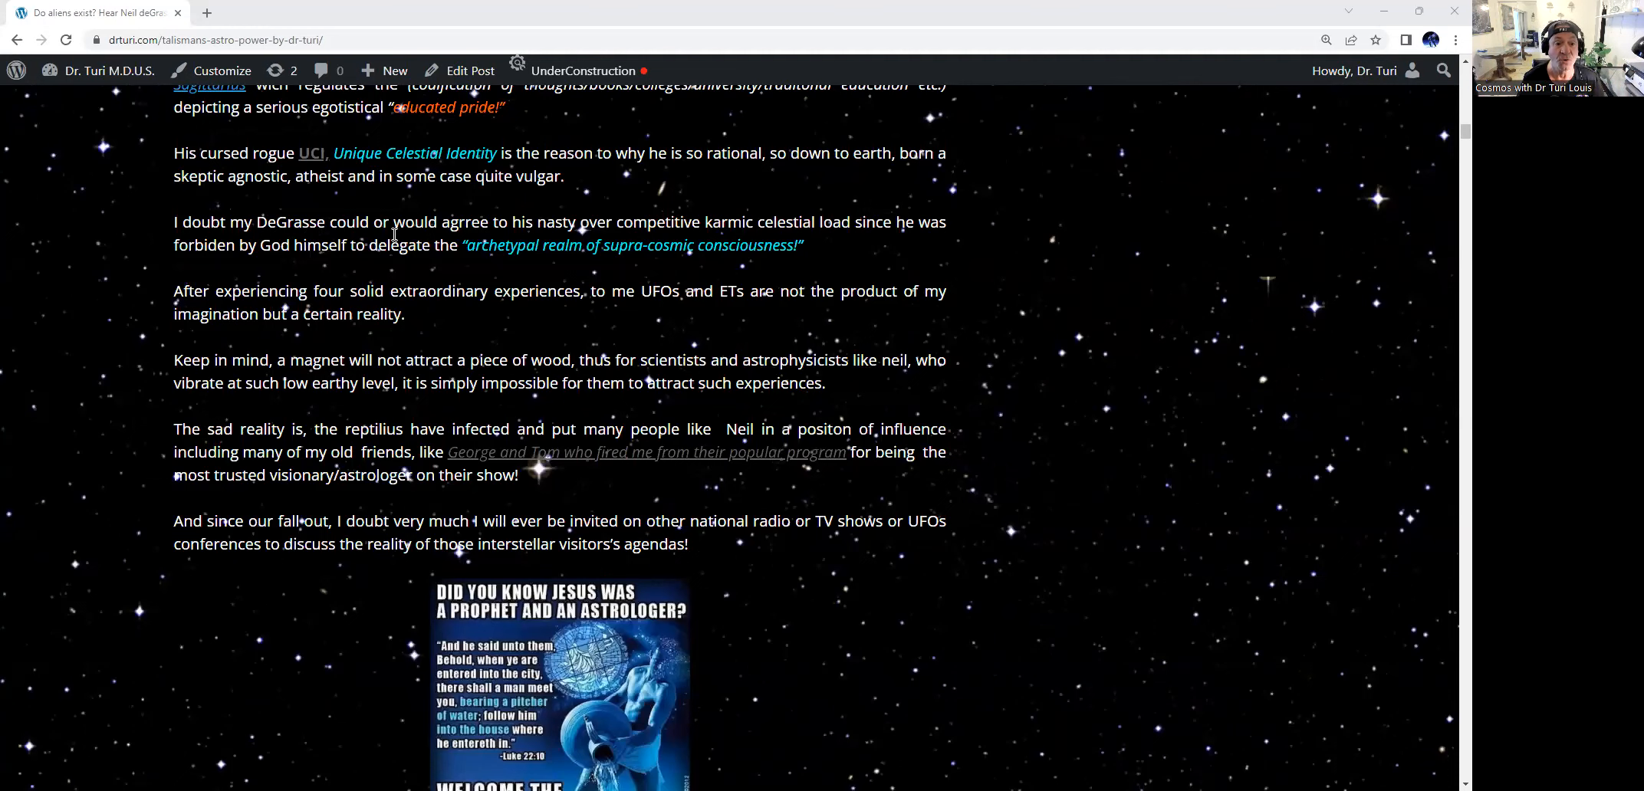
{"action": "mouse_move", "coordinate": [1073, 246]}
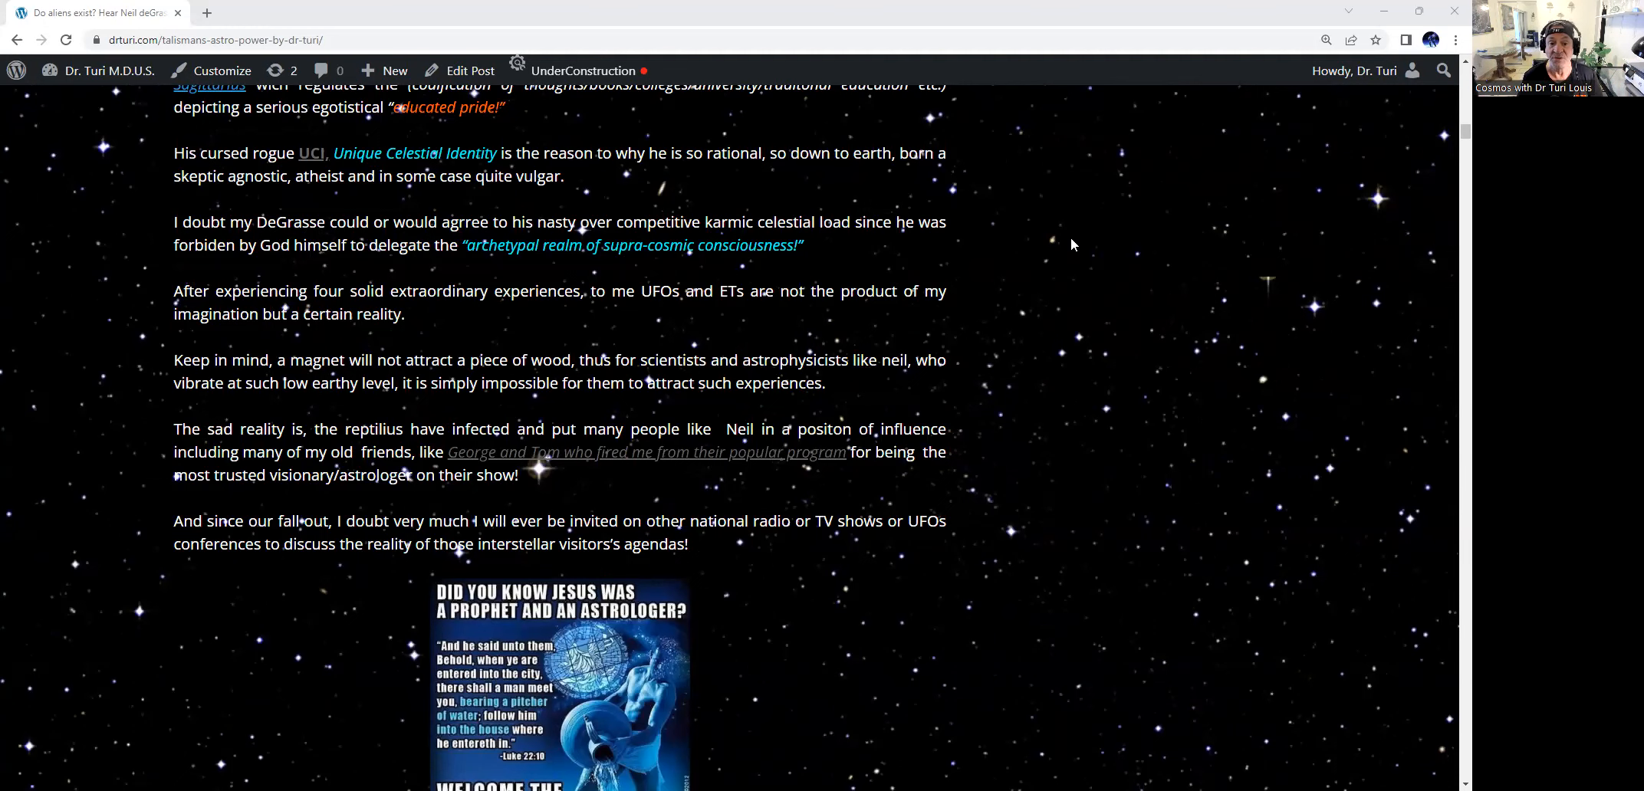
{"action": "mouse_move", "coordinate": [1036, 246]}
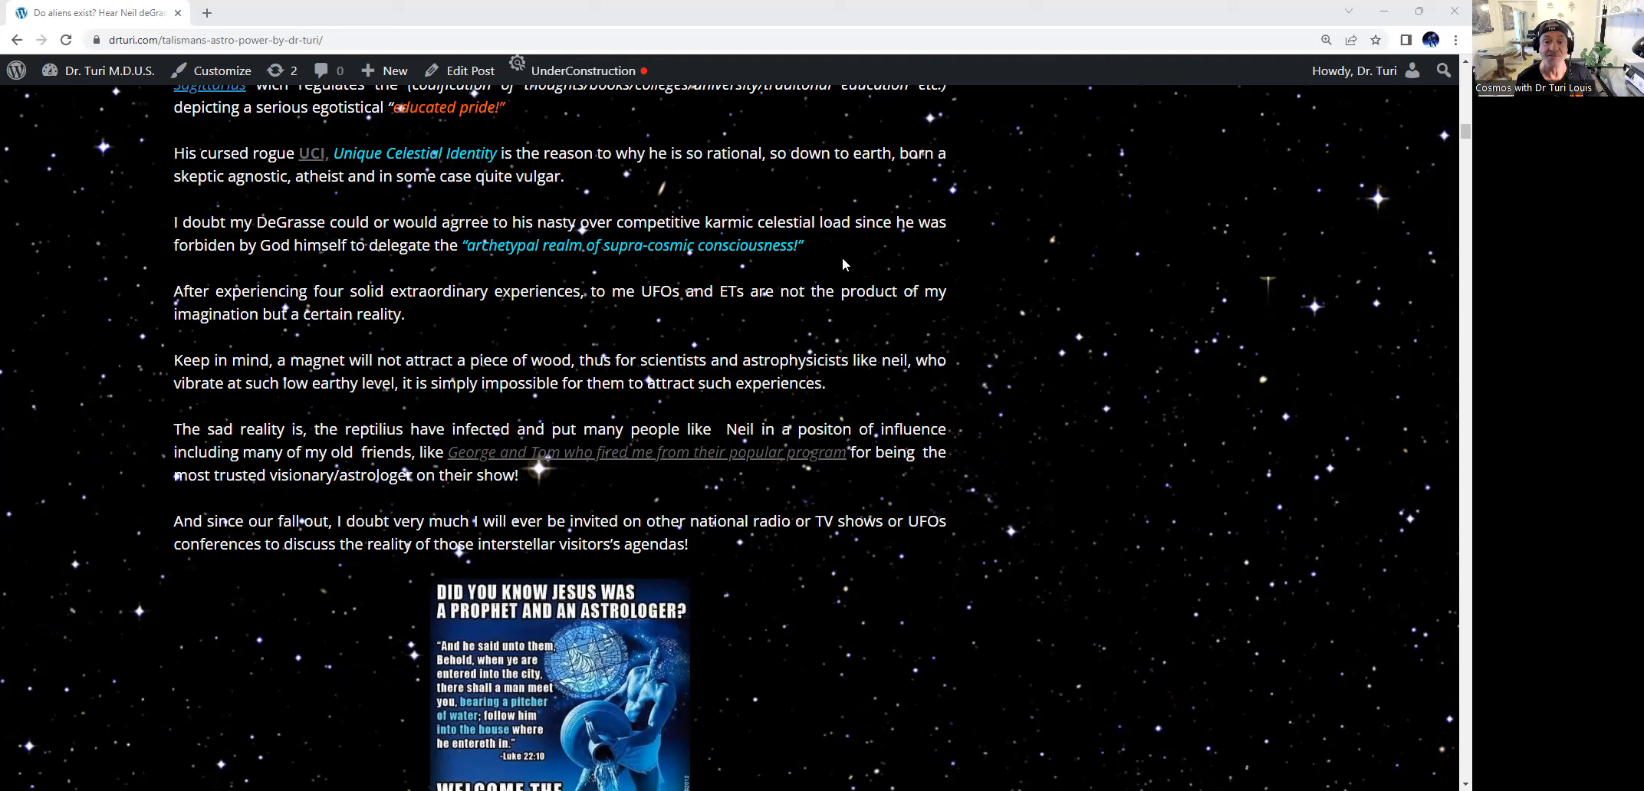
{"action": "mouse_move", "coordinate": [486, 335]}
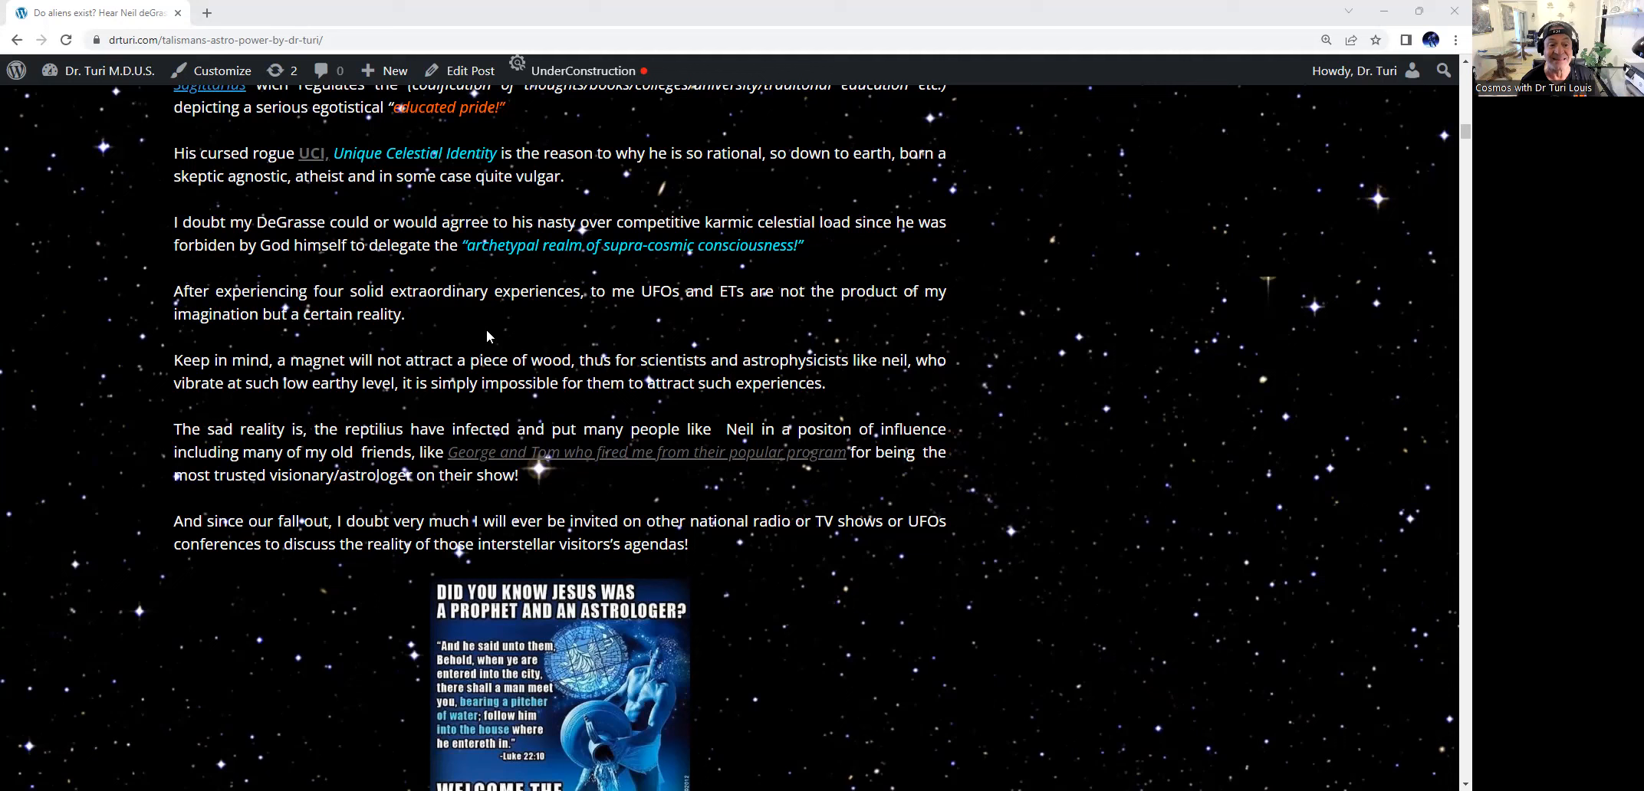
{"action": "mouse_move", "coordinate": [504, 332]}
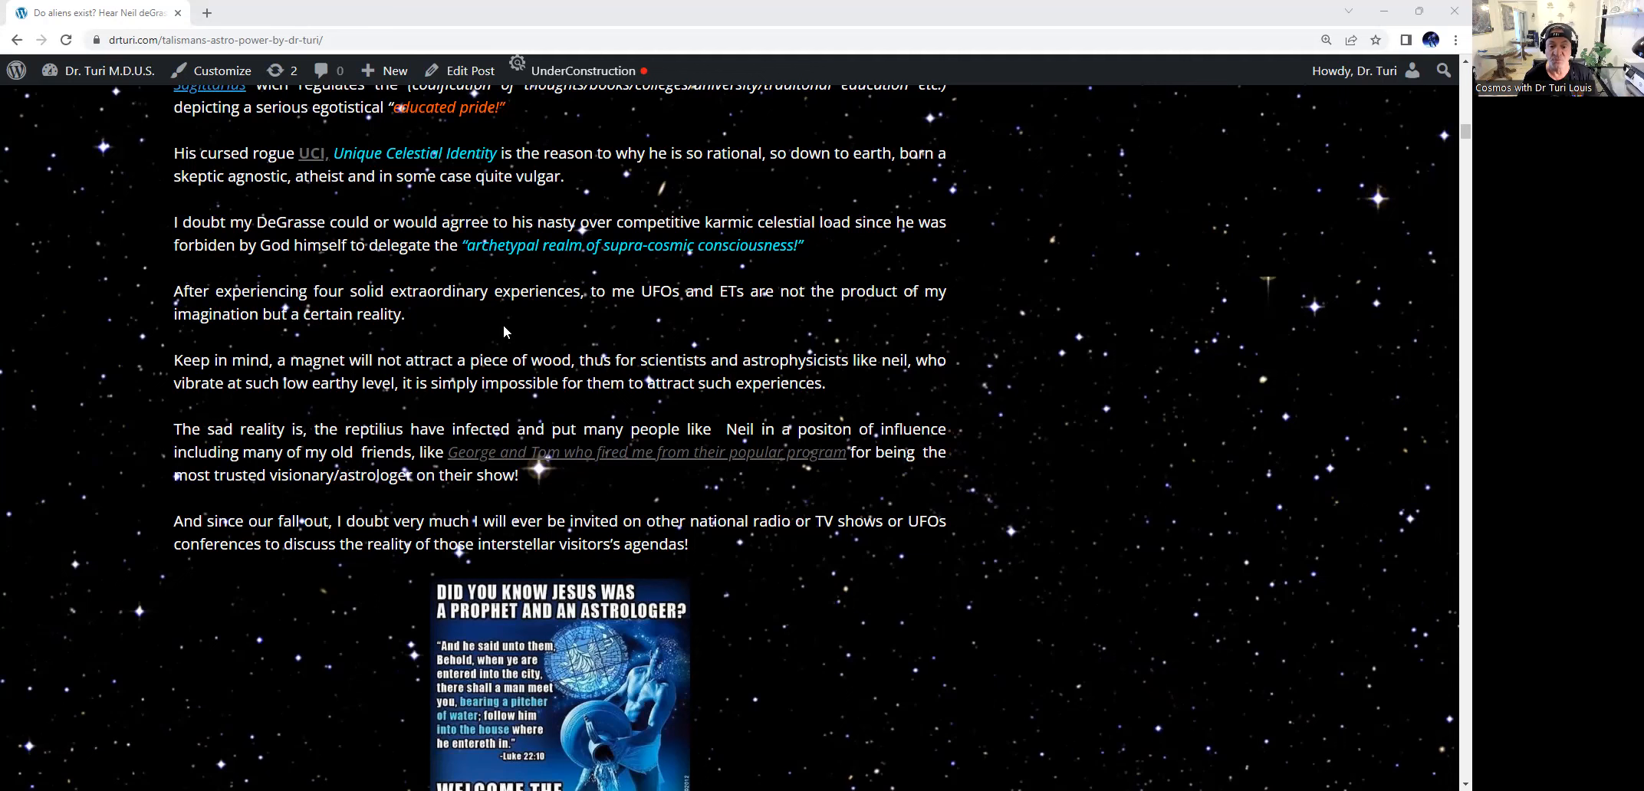
{"action": "scroll", "scroll_direction": "down", "scroll_amount": 3}
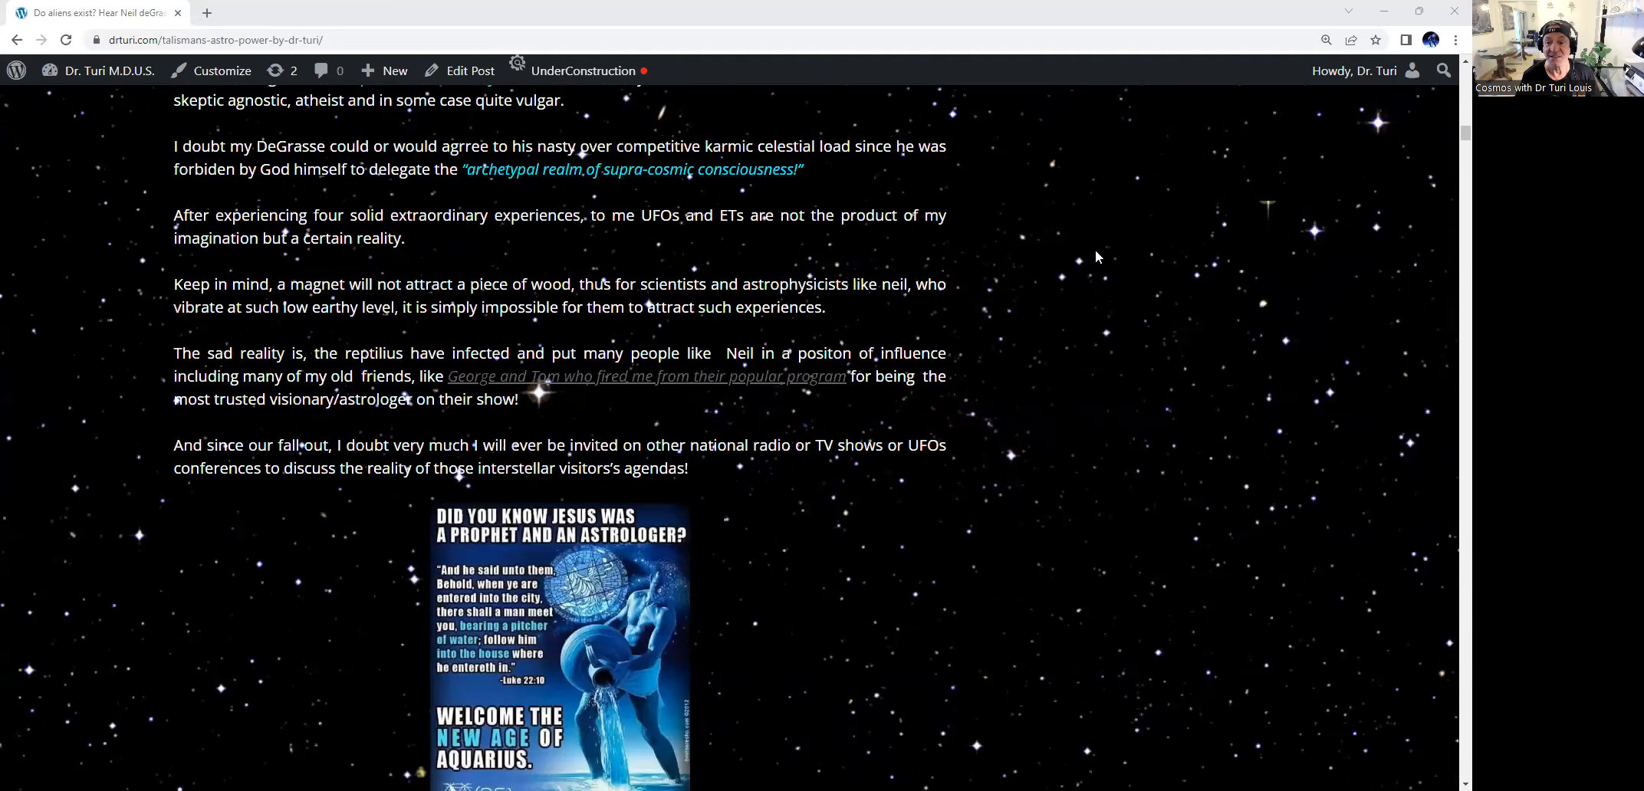
{"action": "scroll", "scroll_direction": "down", "scroll_amount": 3}
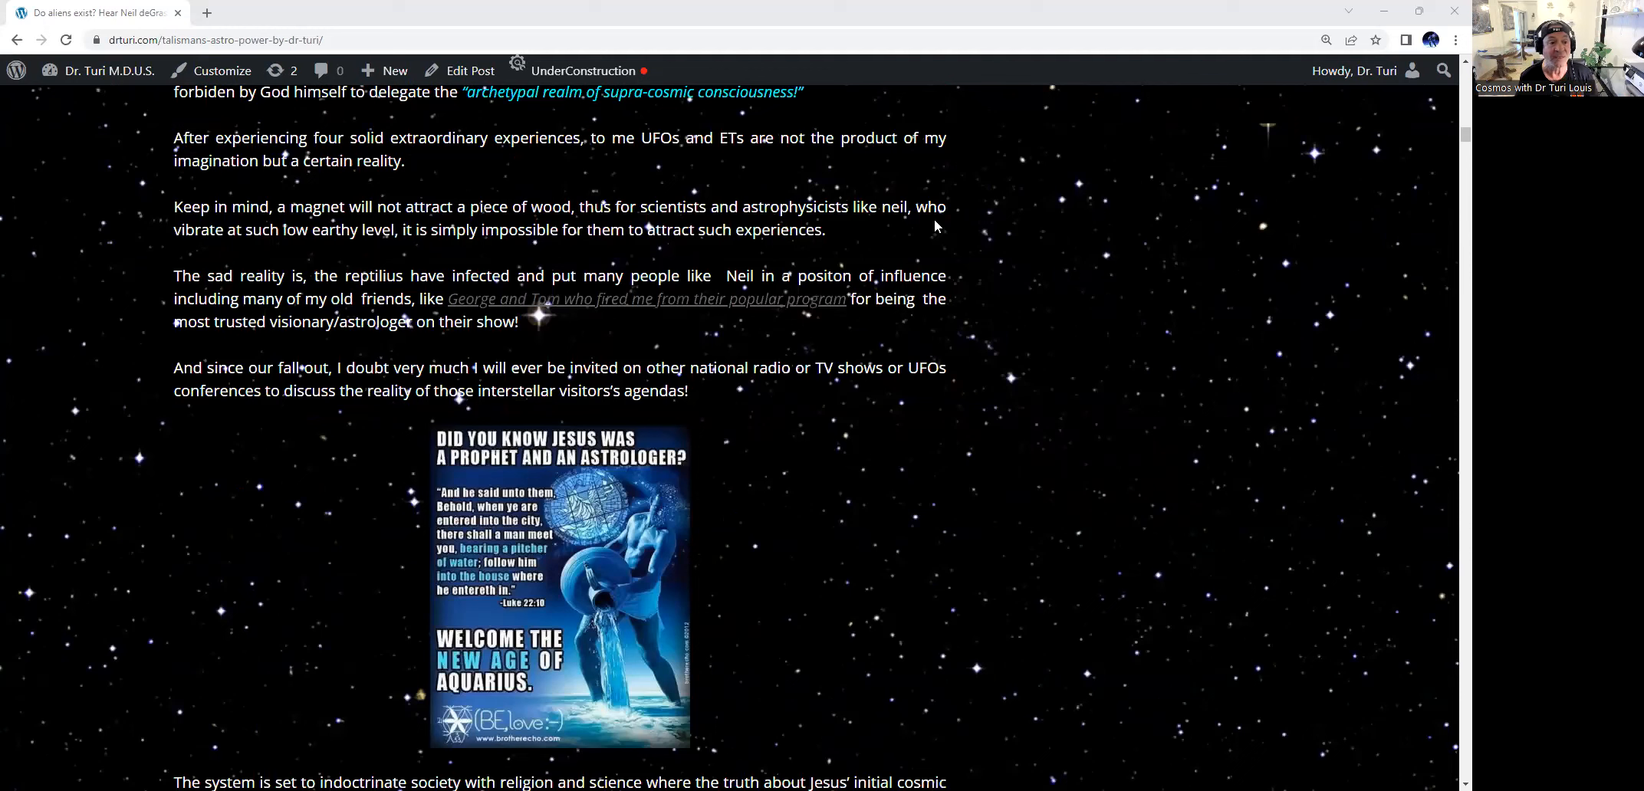
{"action": "mouse_move", "coordinate": [386, 254]}
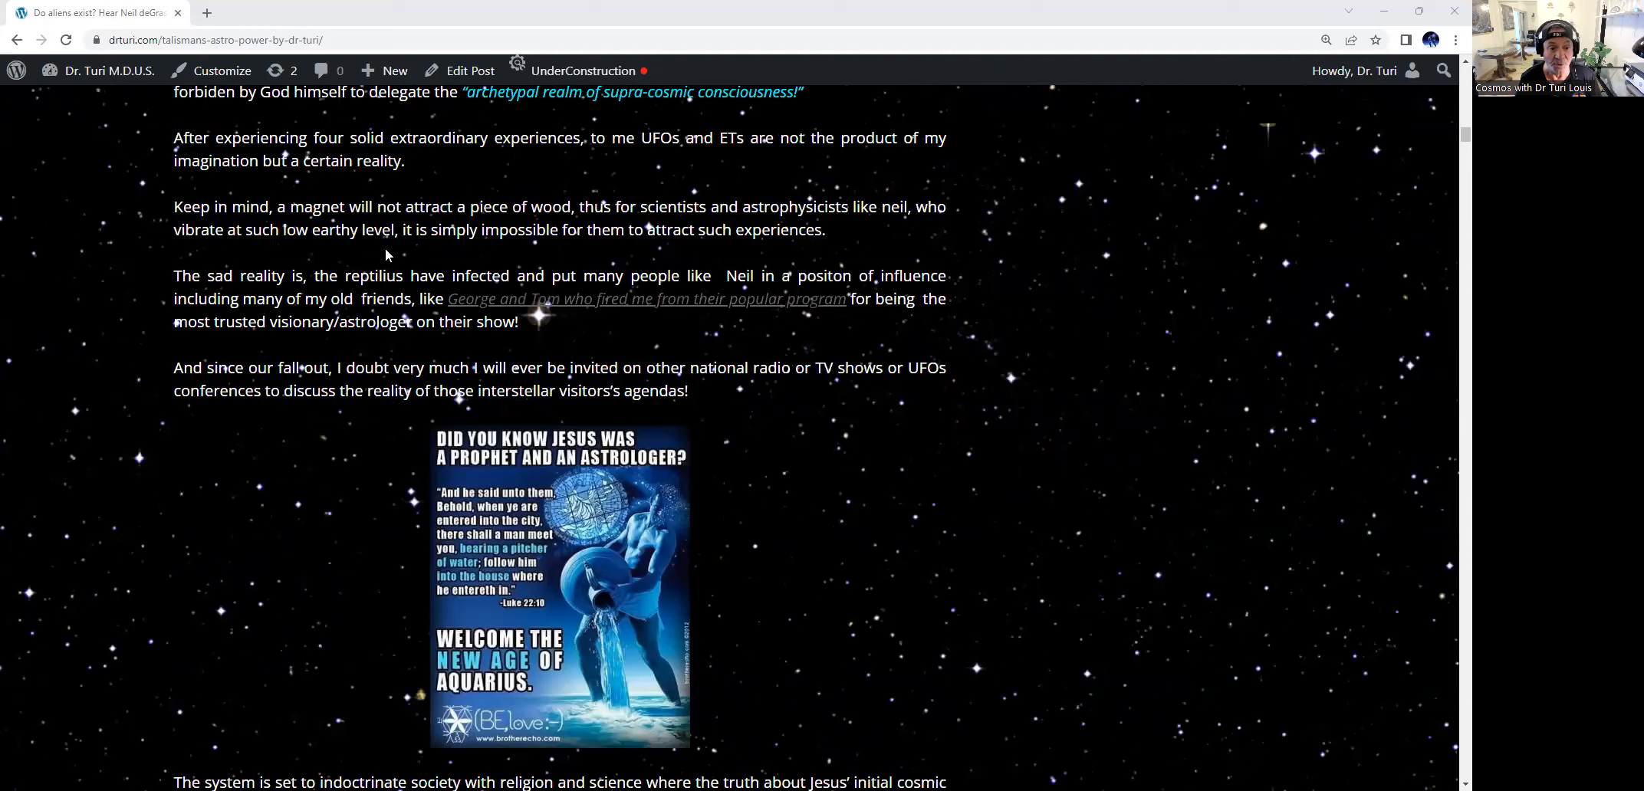
{"action": "mouse_move", "coordinate": [486, 252]}
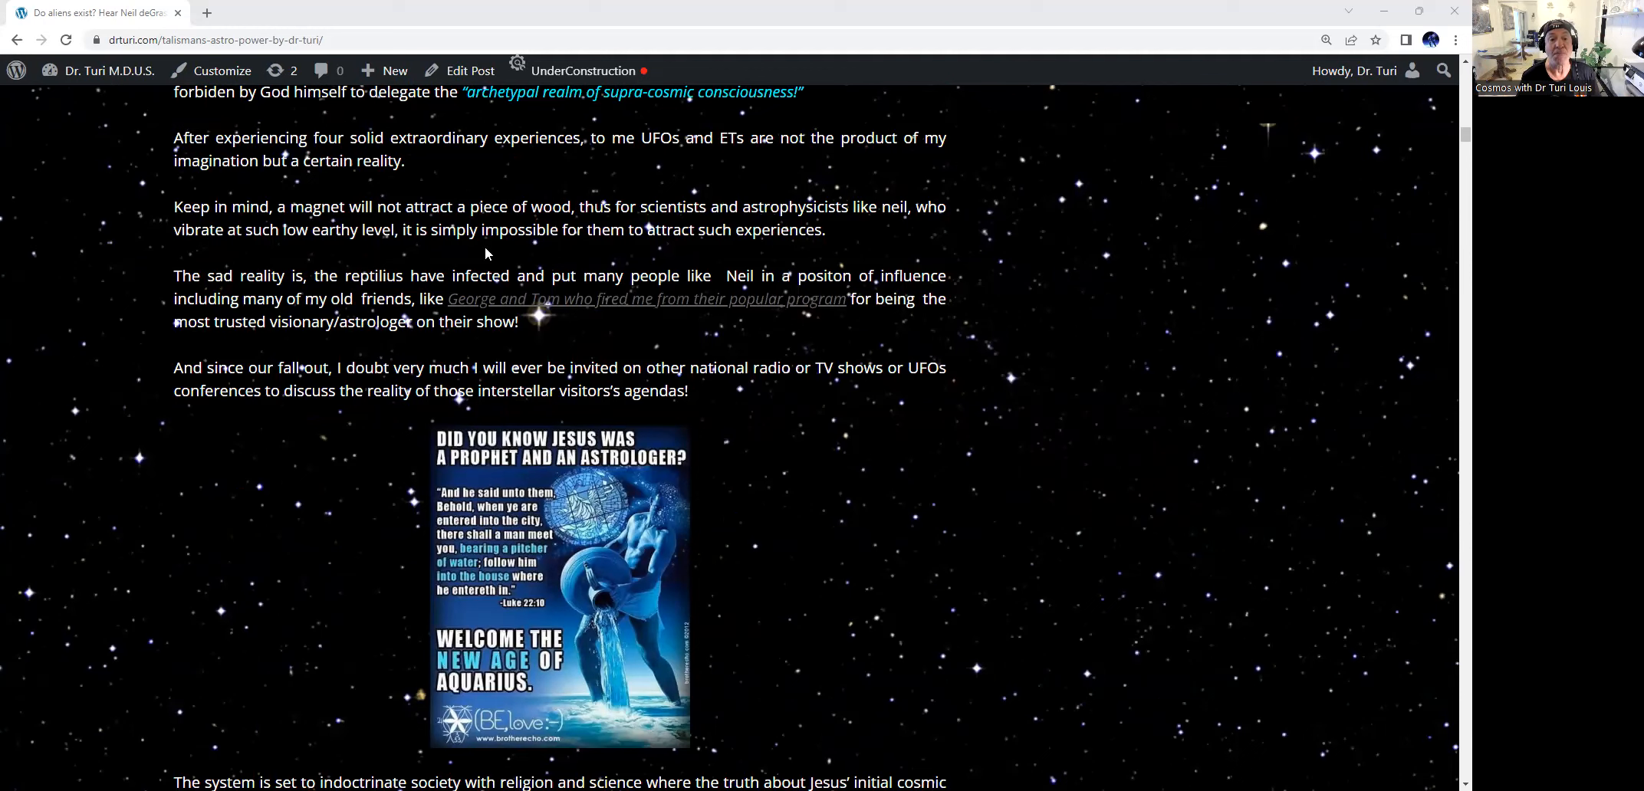
{"action": "mouse_move", "coordinate": [784, 238]}
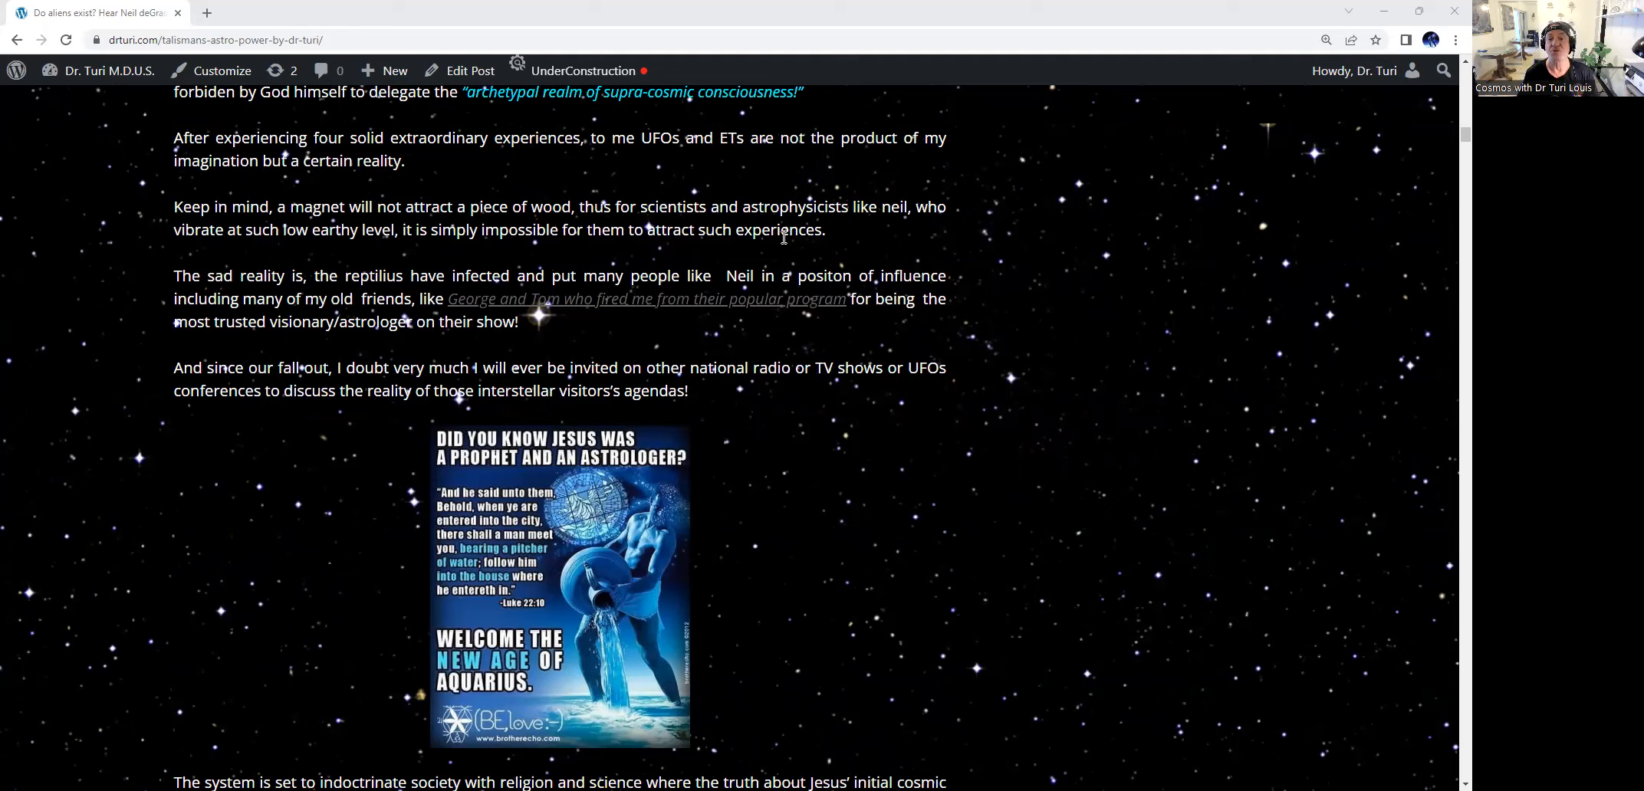
{"action": "mouse_move", "coordinate": [904, 255]}
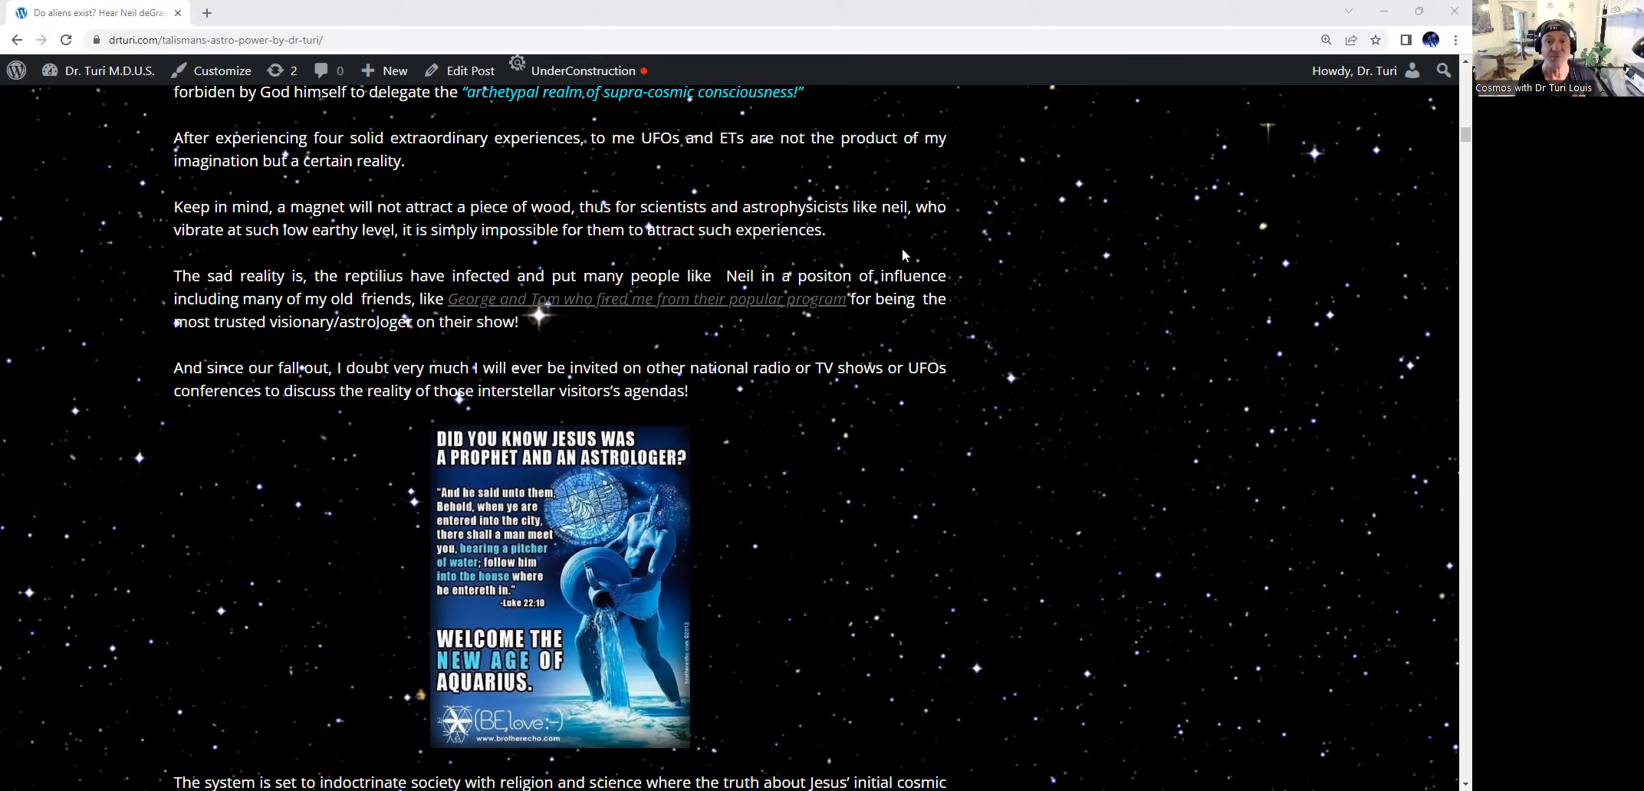
{"action": "mouse_move", "coordinate": [586, 254]}
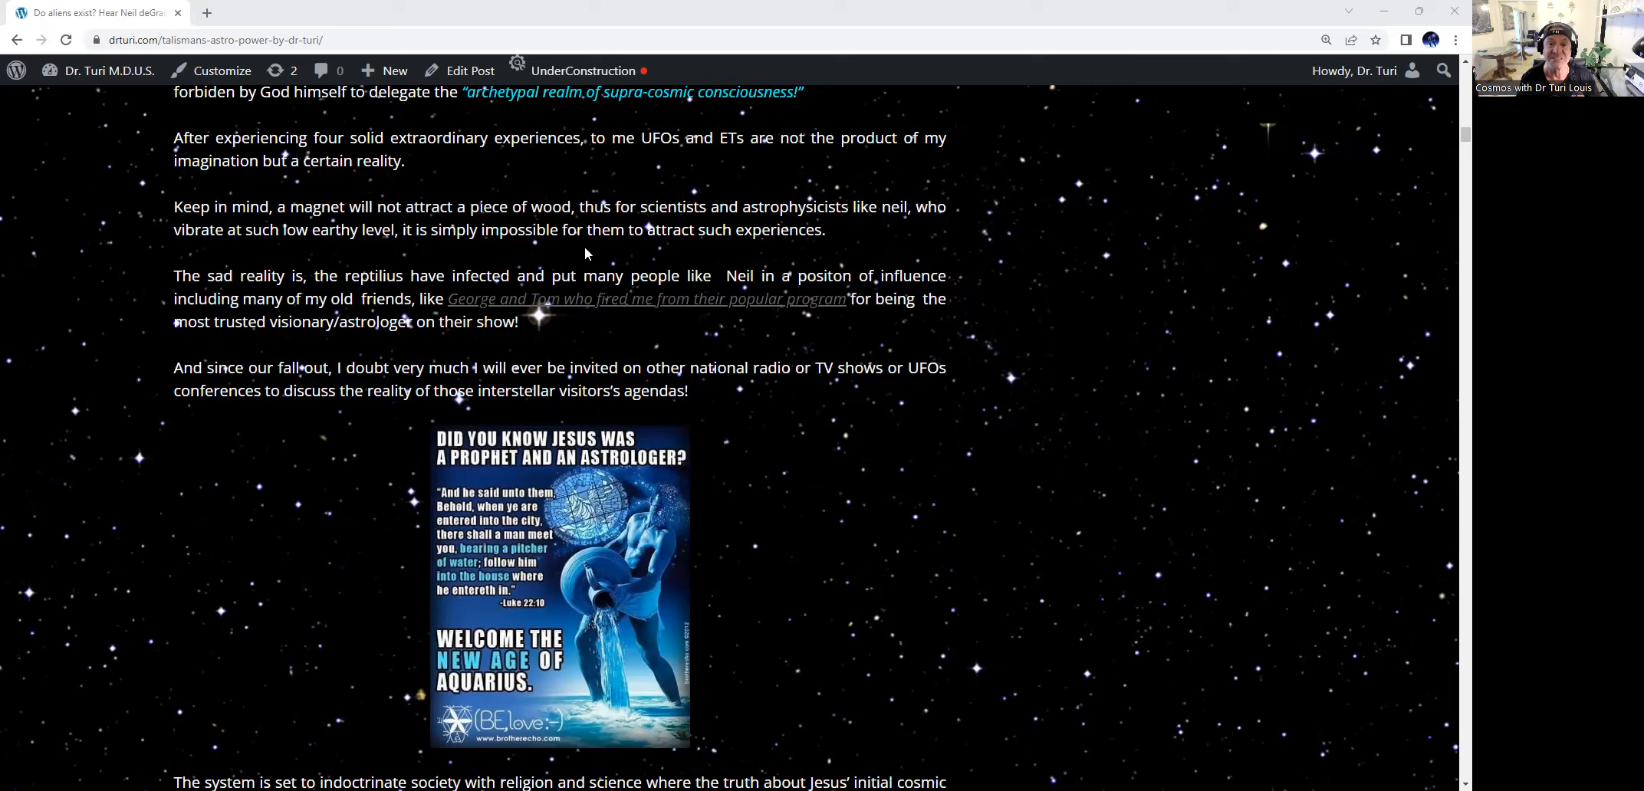
{"action": "mouse_move", "coordinate": [778, 355]}
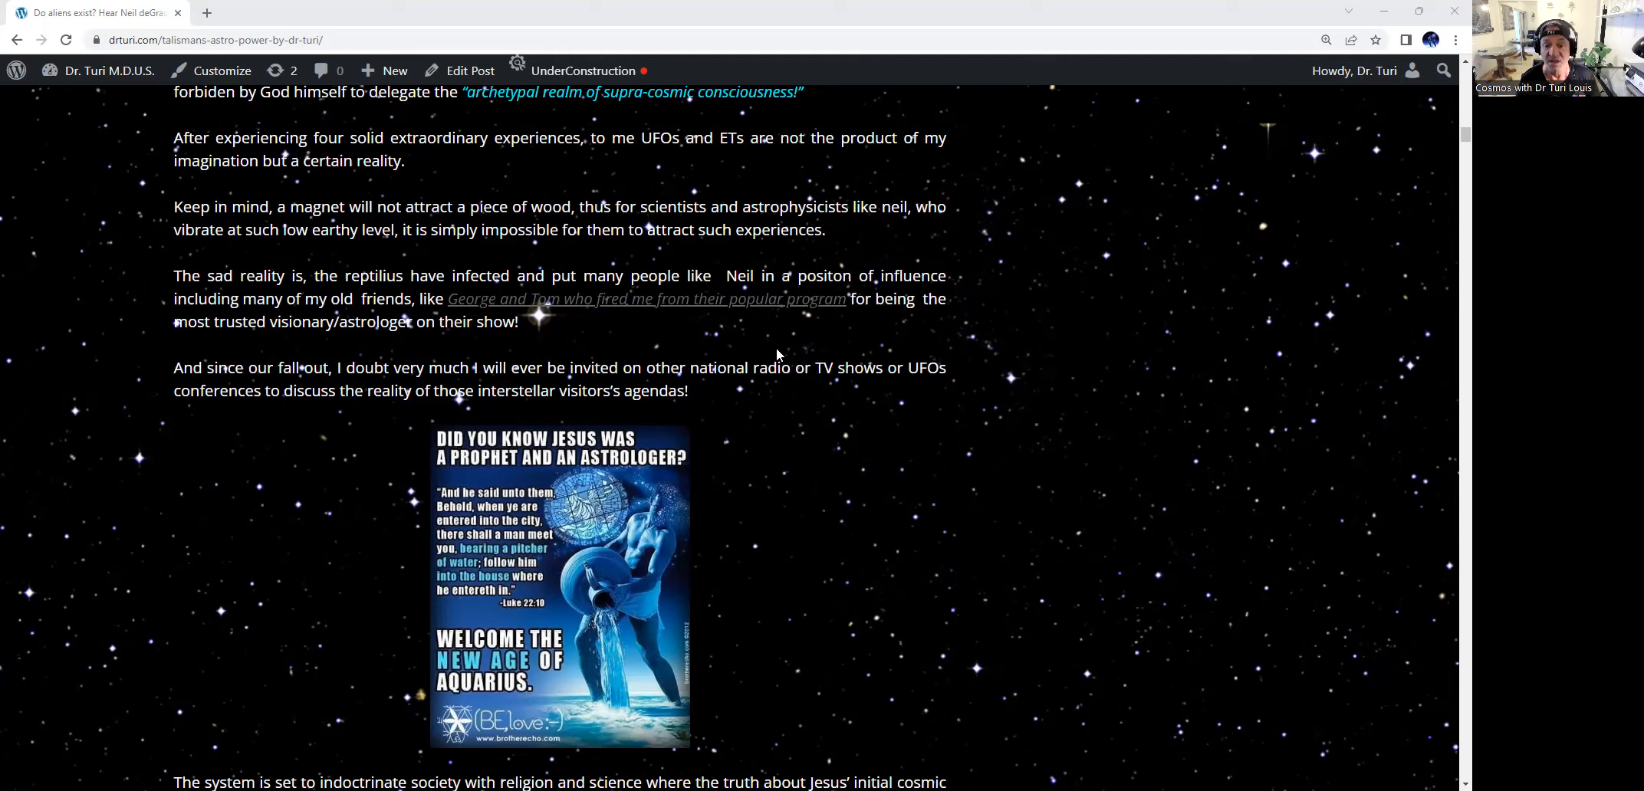
{"action": "scroll", "scroll_direction": "down", "scroll_amount": 3}
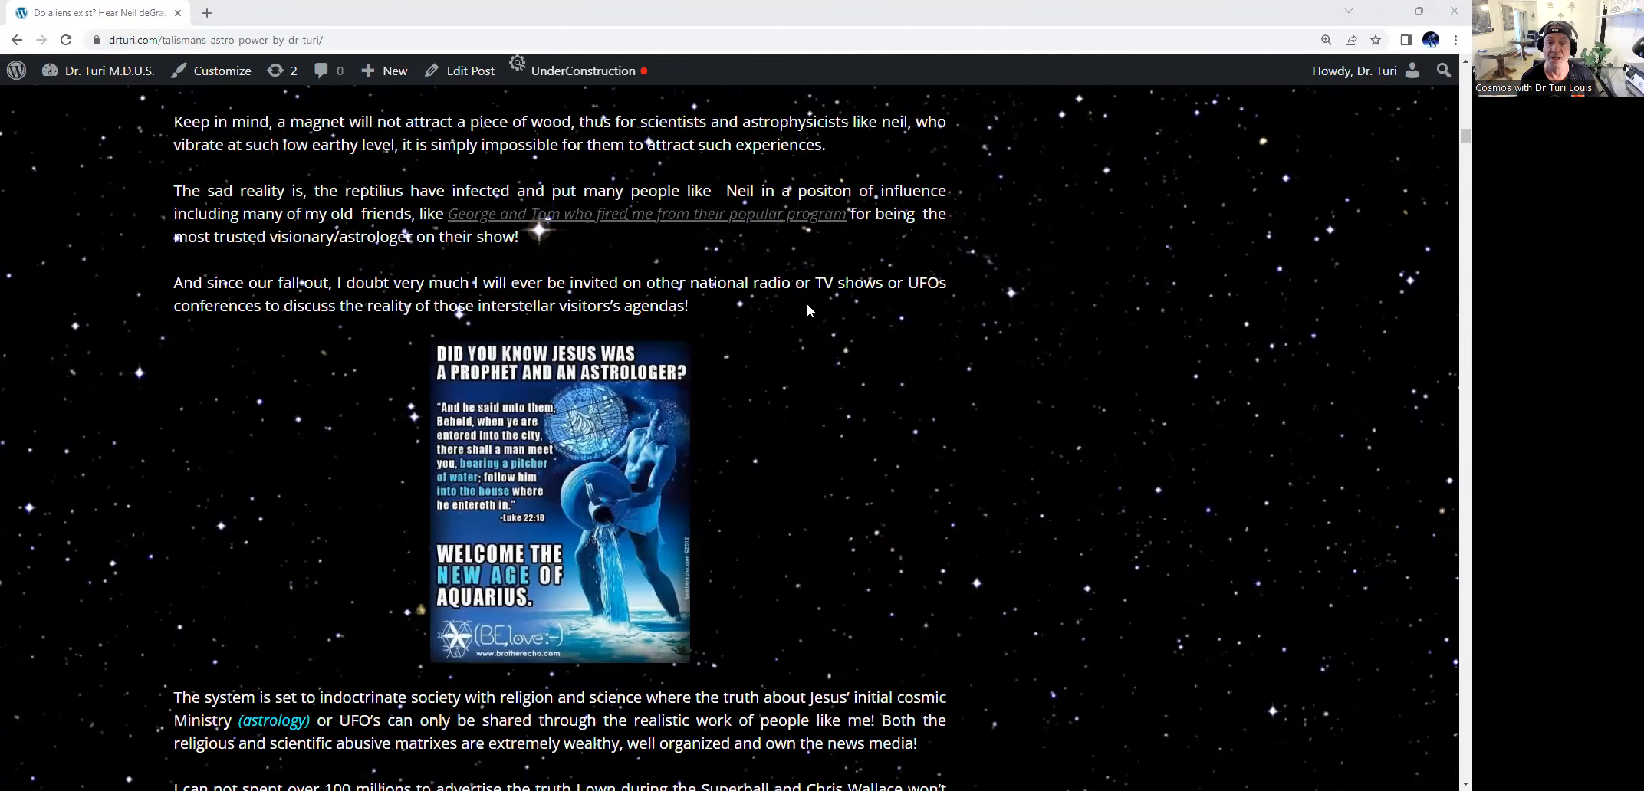
{"action": "scroll", "scroll_direction": "down", "scroll_amount": 3}
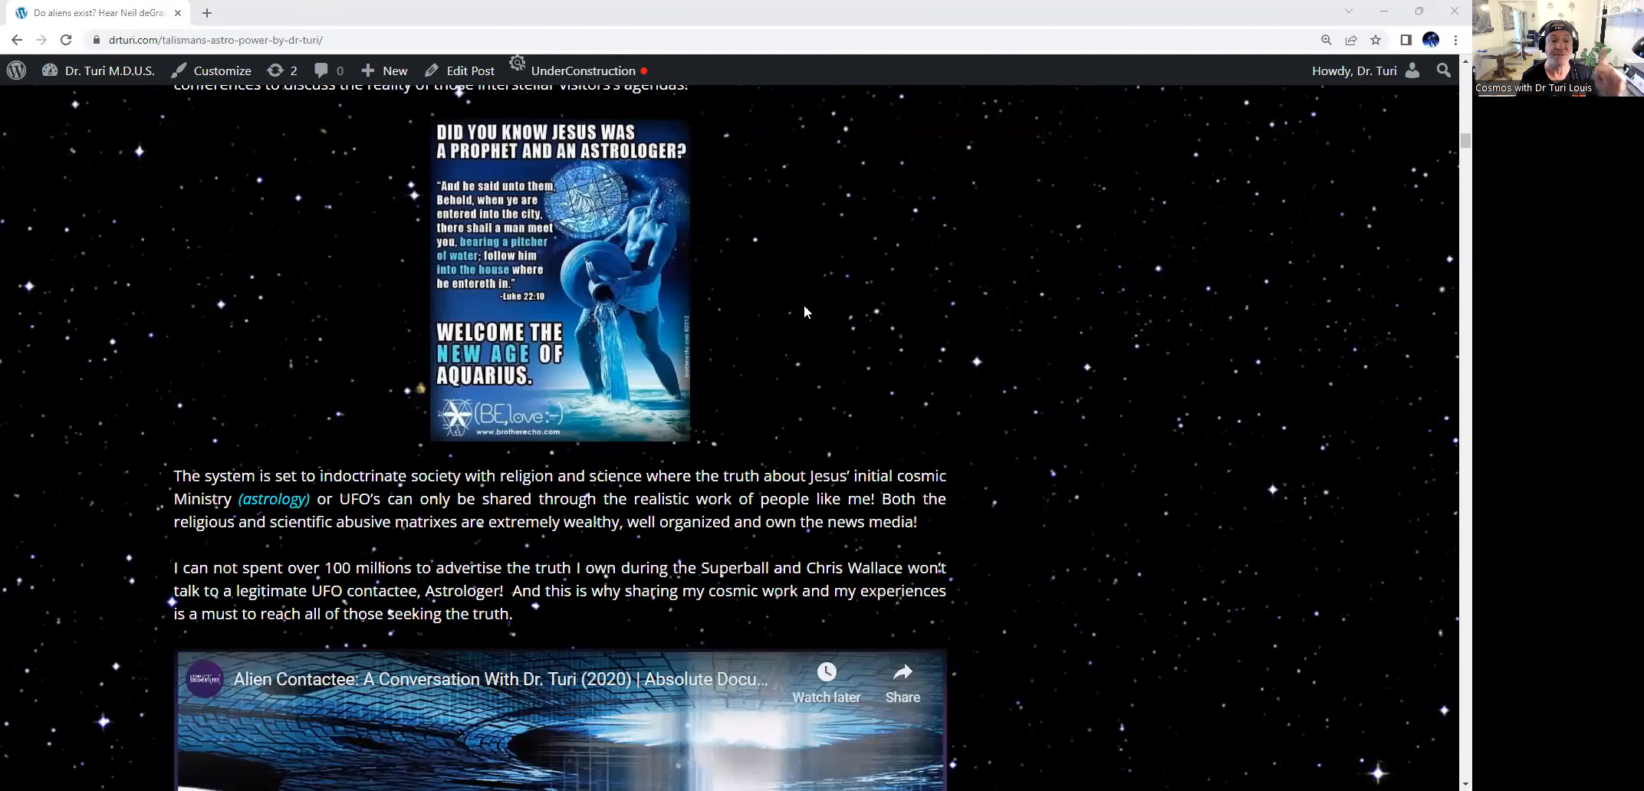
{"action": "scroll", "scroll_direction": "down", "scroll_amount": 3}
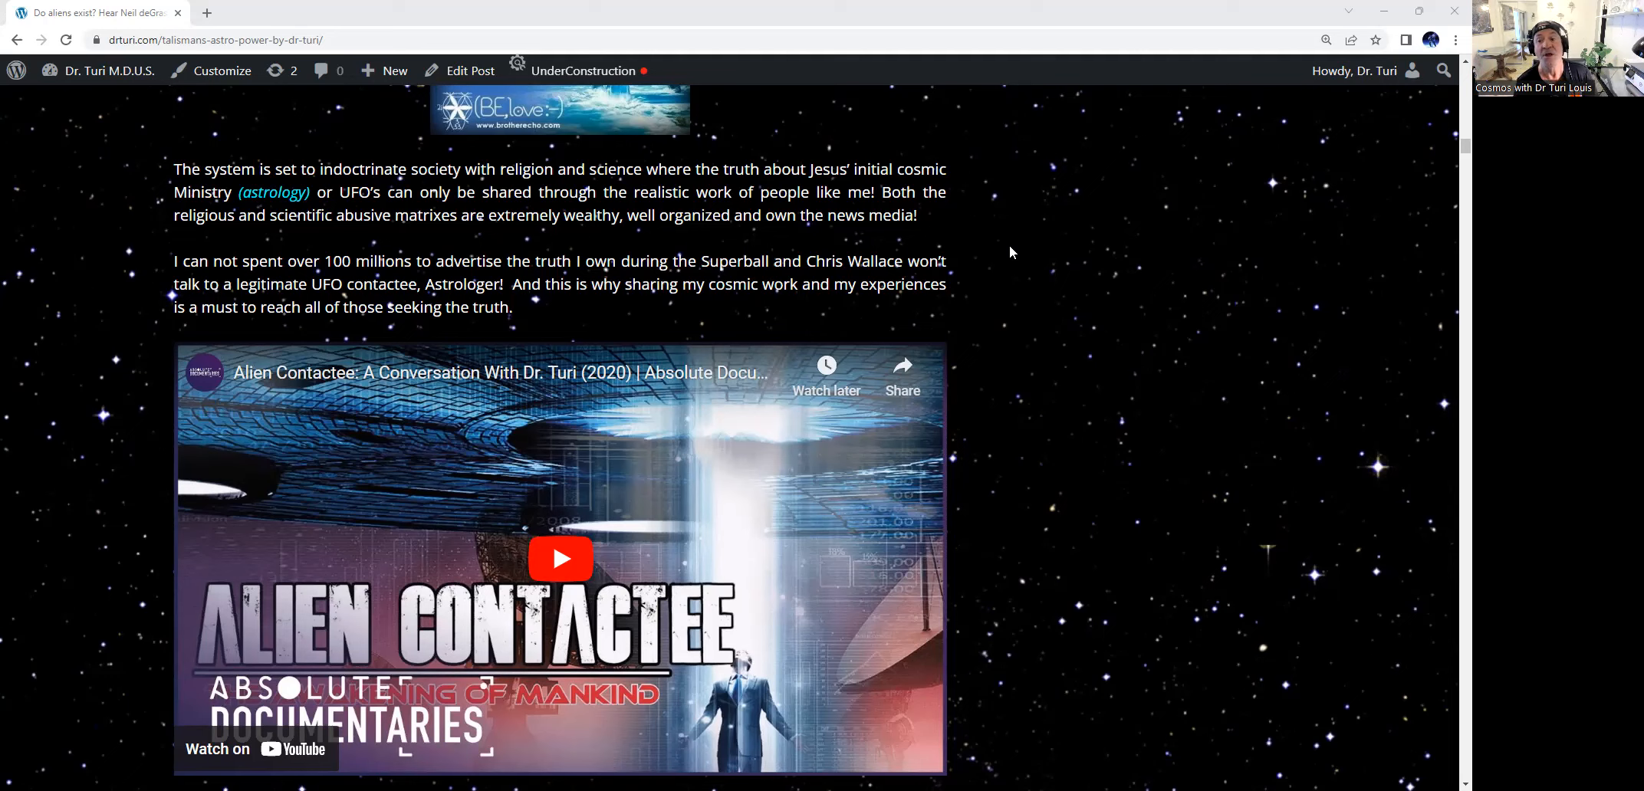
{"action": "mouse_move", "coordinate": [1083, 266]}
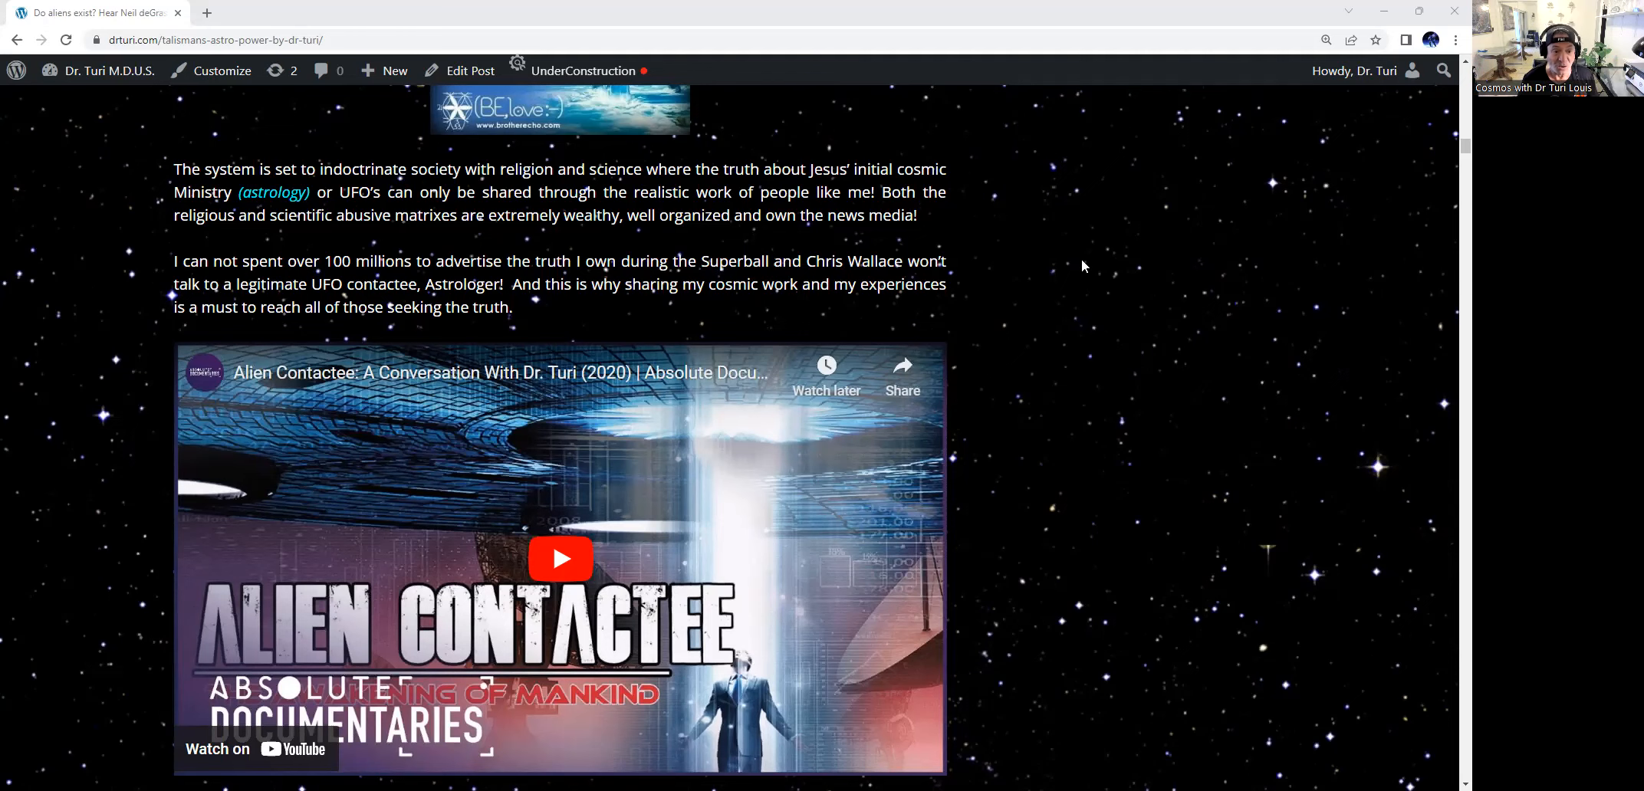
{"action": "scroll", "scroll_direction": "down", "scroll_amount": 3}
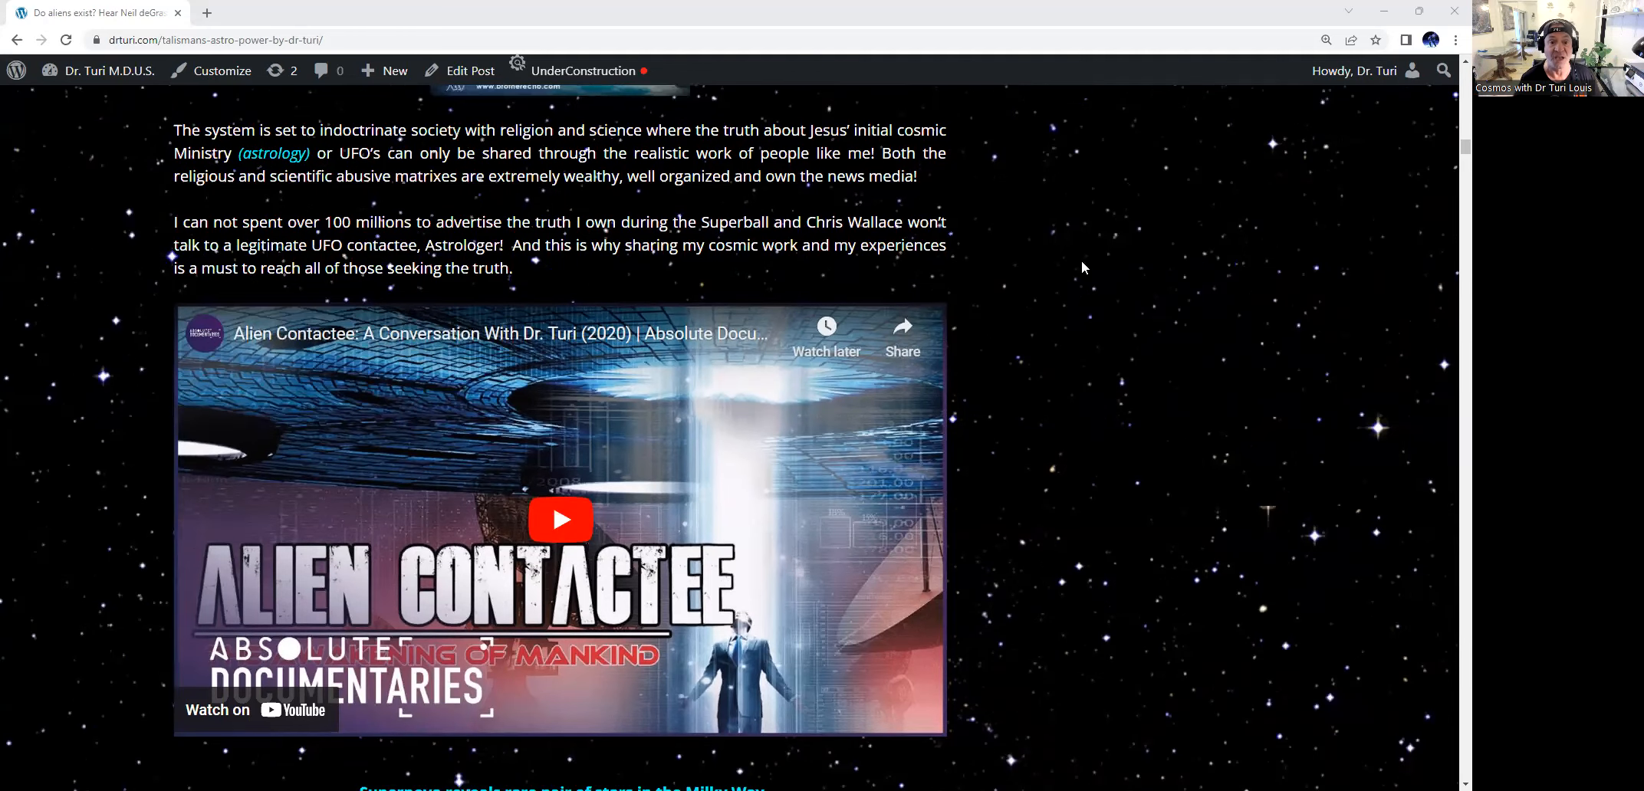
{"action": "scroll", "scroll_direction": "down", "scroll_amount": 3}
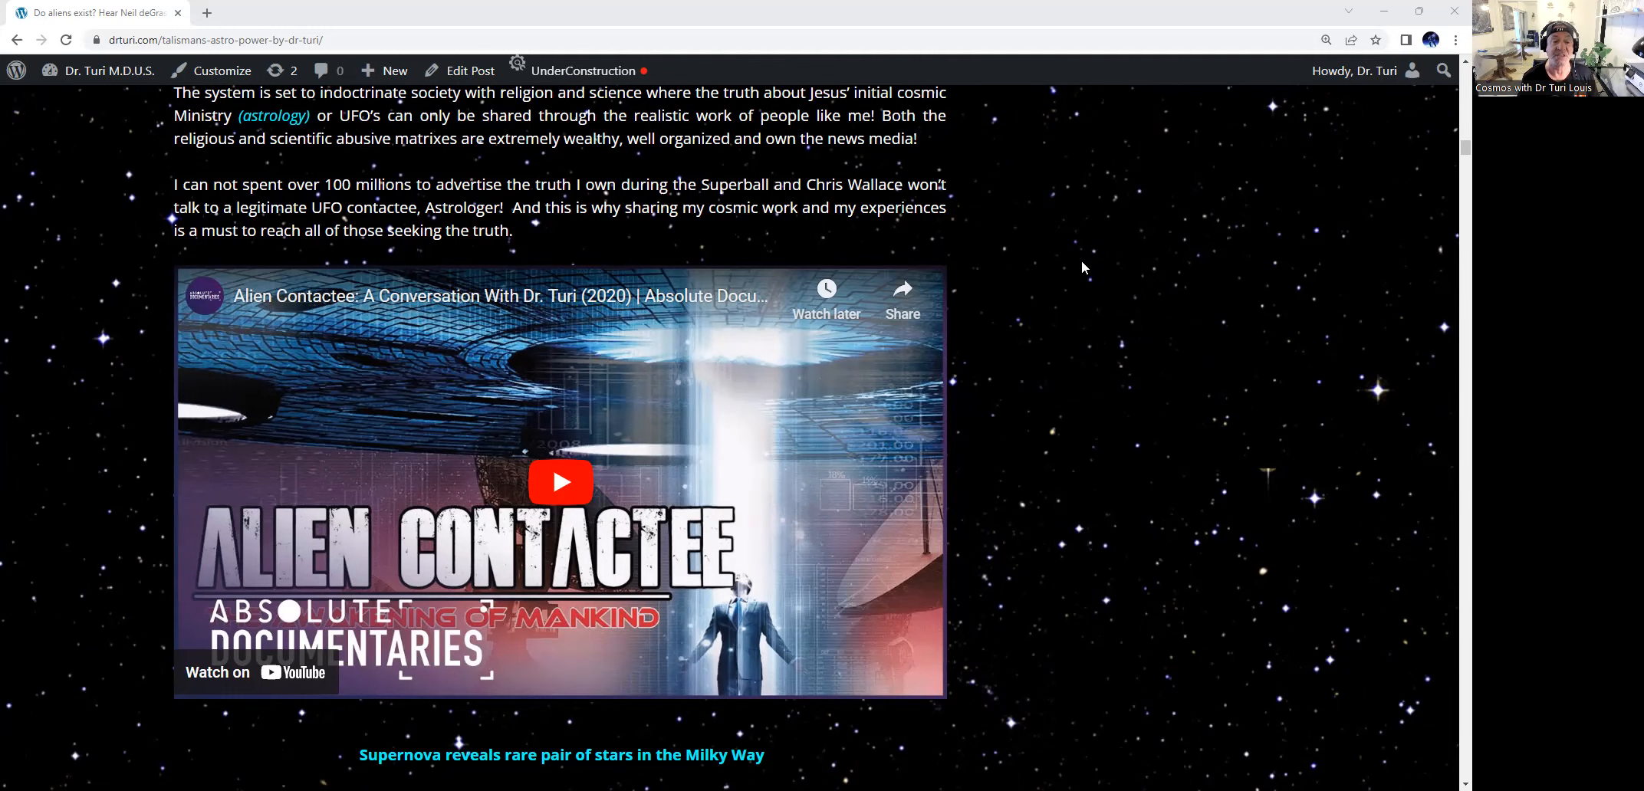
{"action": "scroll", "scroll_direction": "down", "scroll_amount": 3}
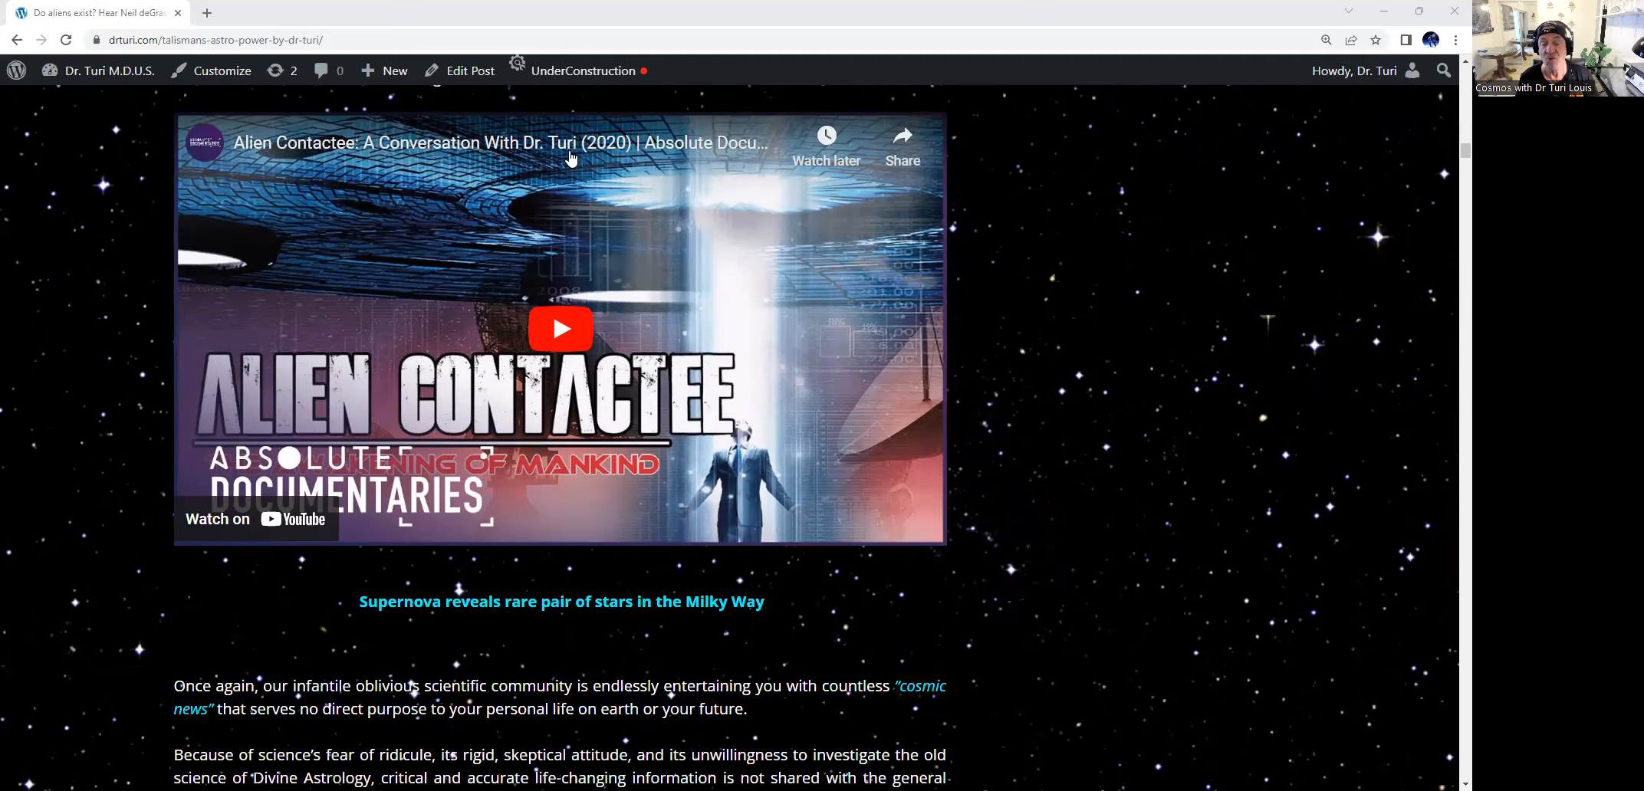
{"action": "mouse_move", "coordinate": [620, 197]}
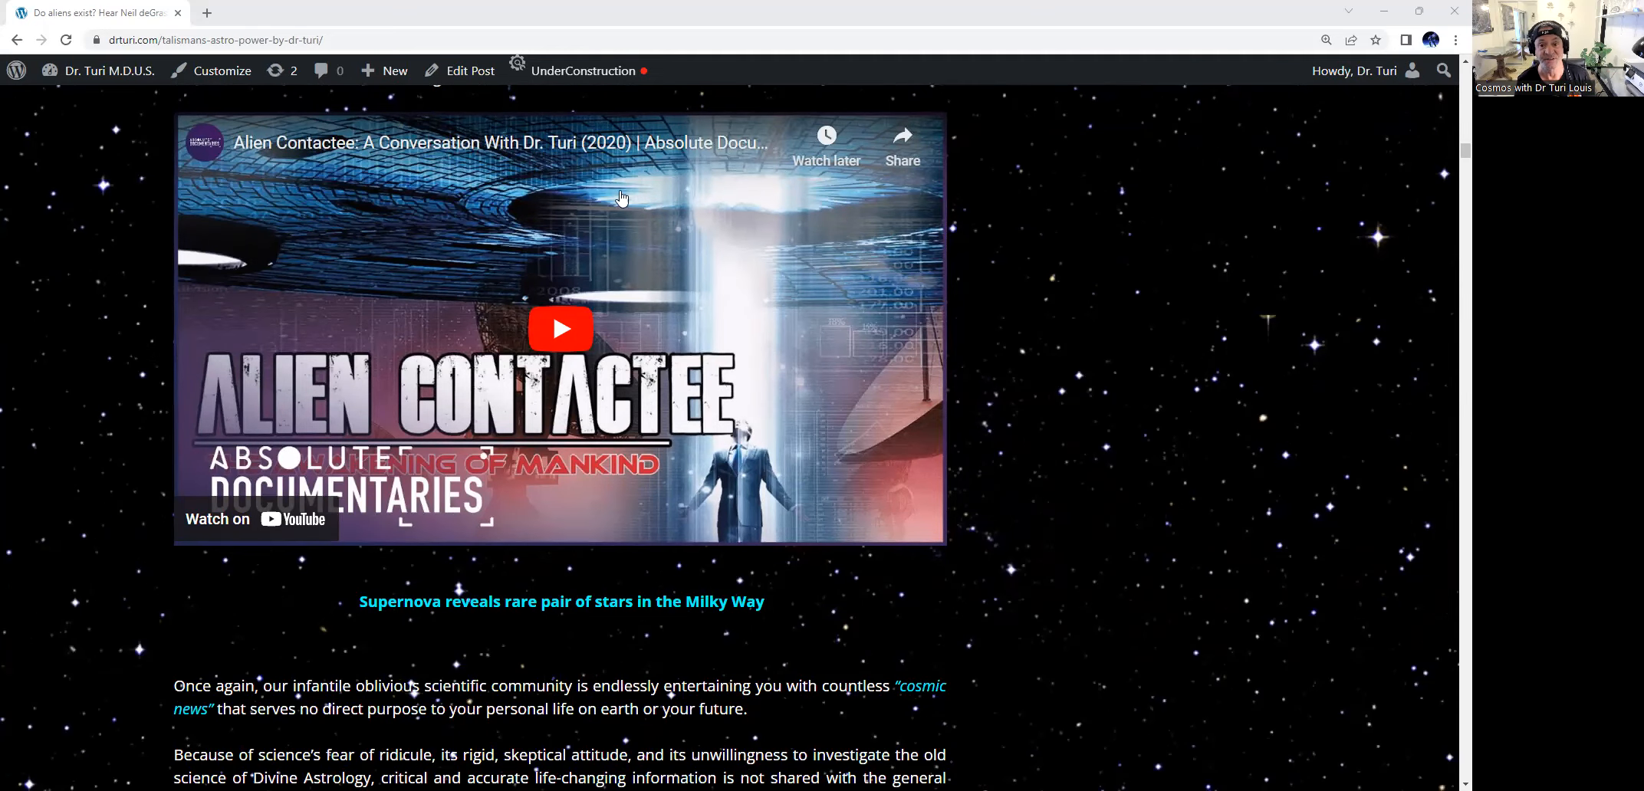
{"action": "mouse_move", "coordinate": [502, 194]}
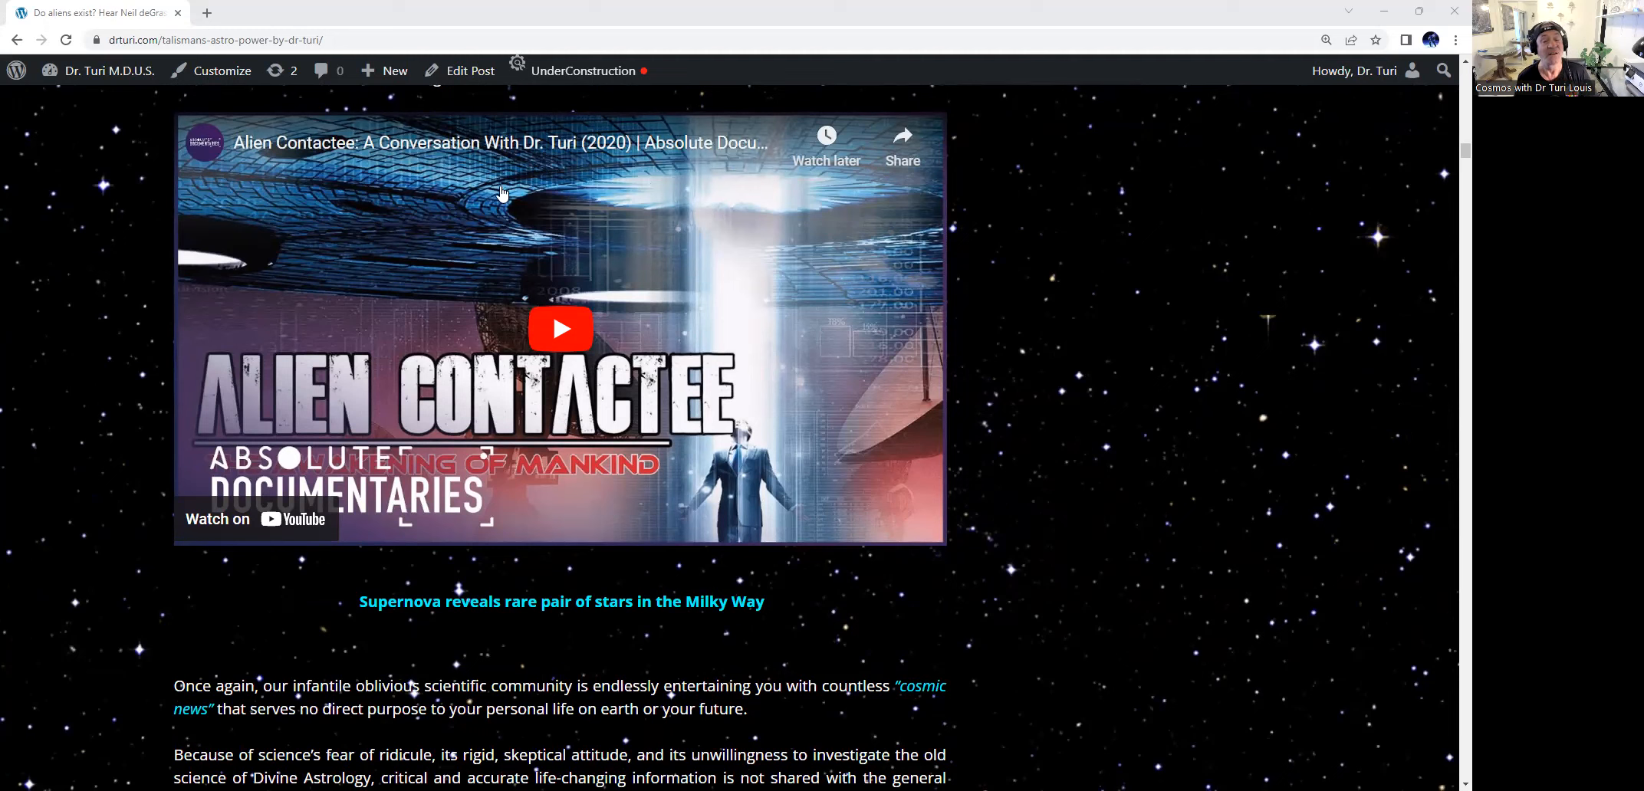
{"action": "mouse_move", "coordinate": [774, 195]}
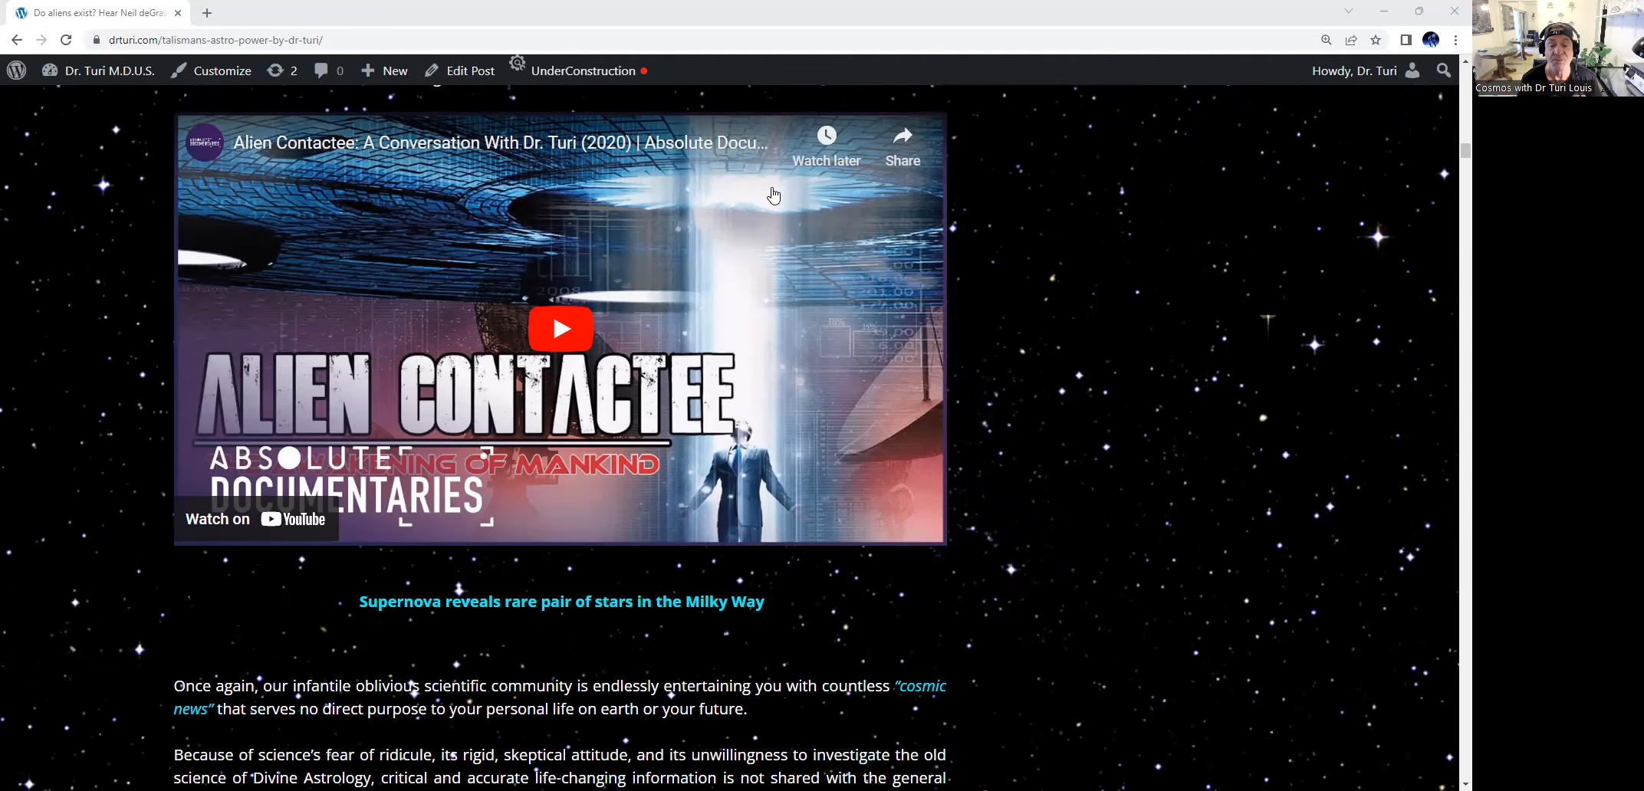
{"action": "mouse_move", "coordinate": [747, 214]}
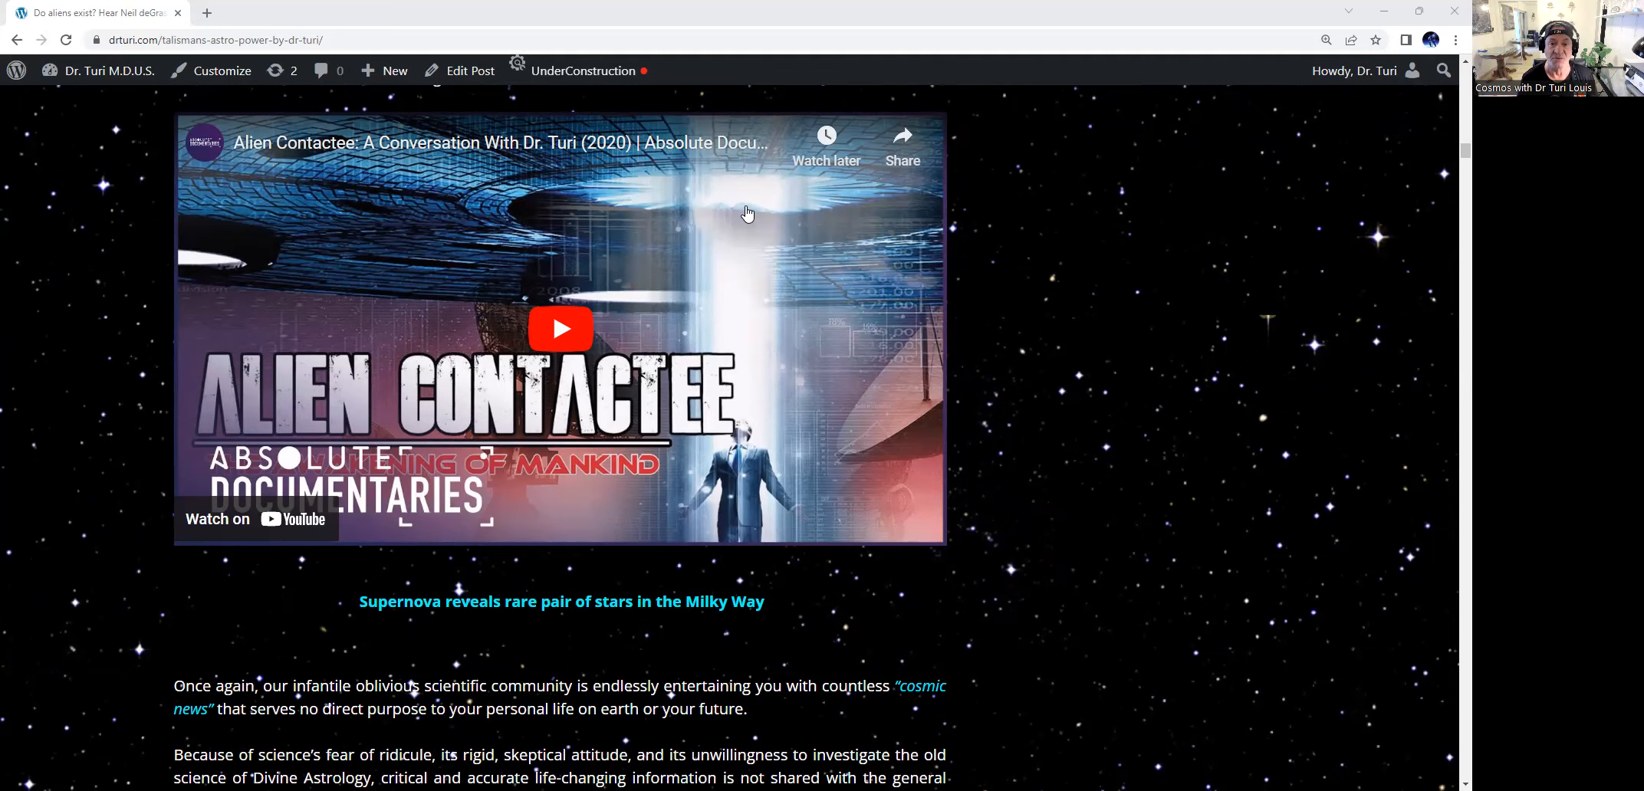
{"action": "mouse_move", "coordinate": [796, 237]}
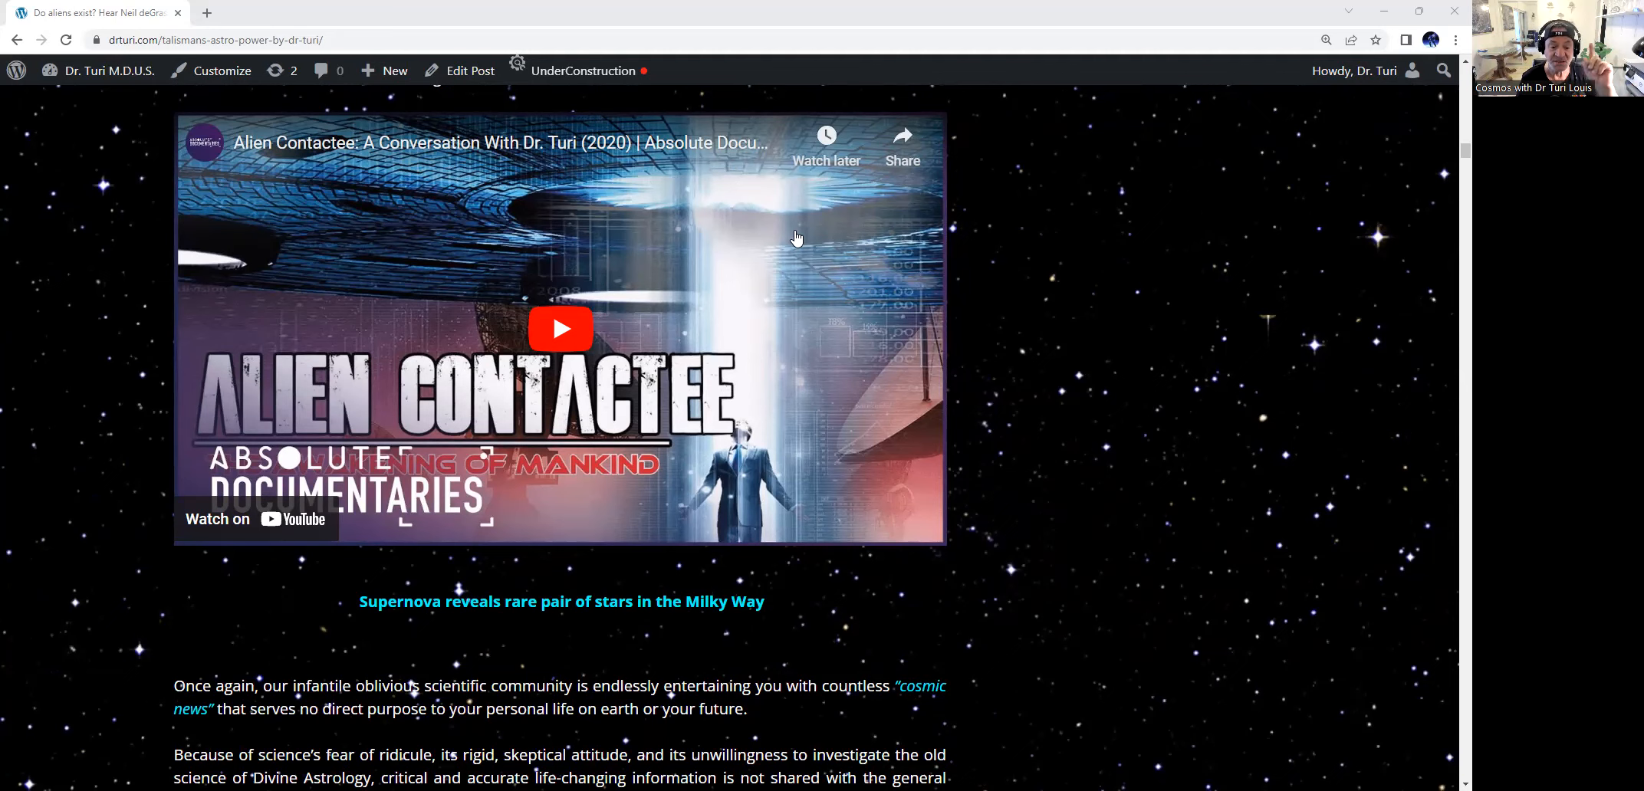
{"action": "scroll", "scroll_direction": "down", "scroll_amount": 3}
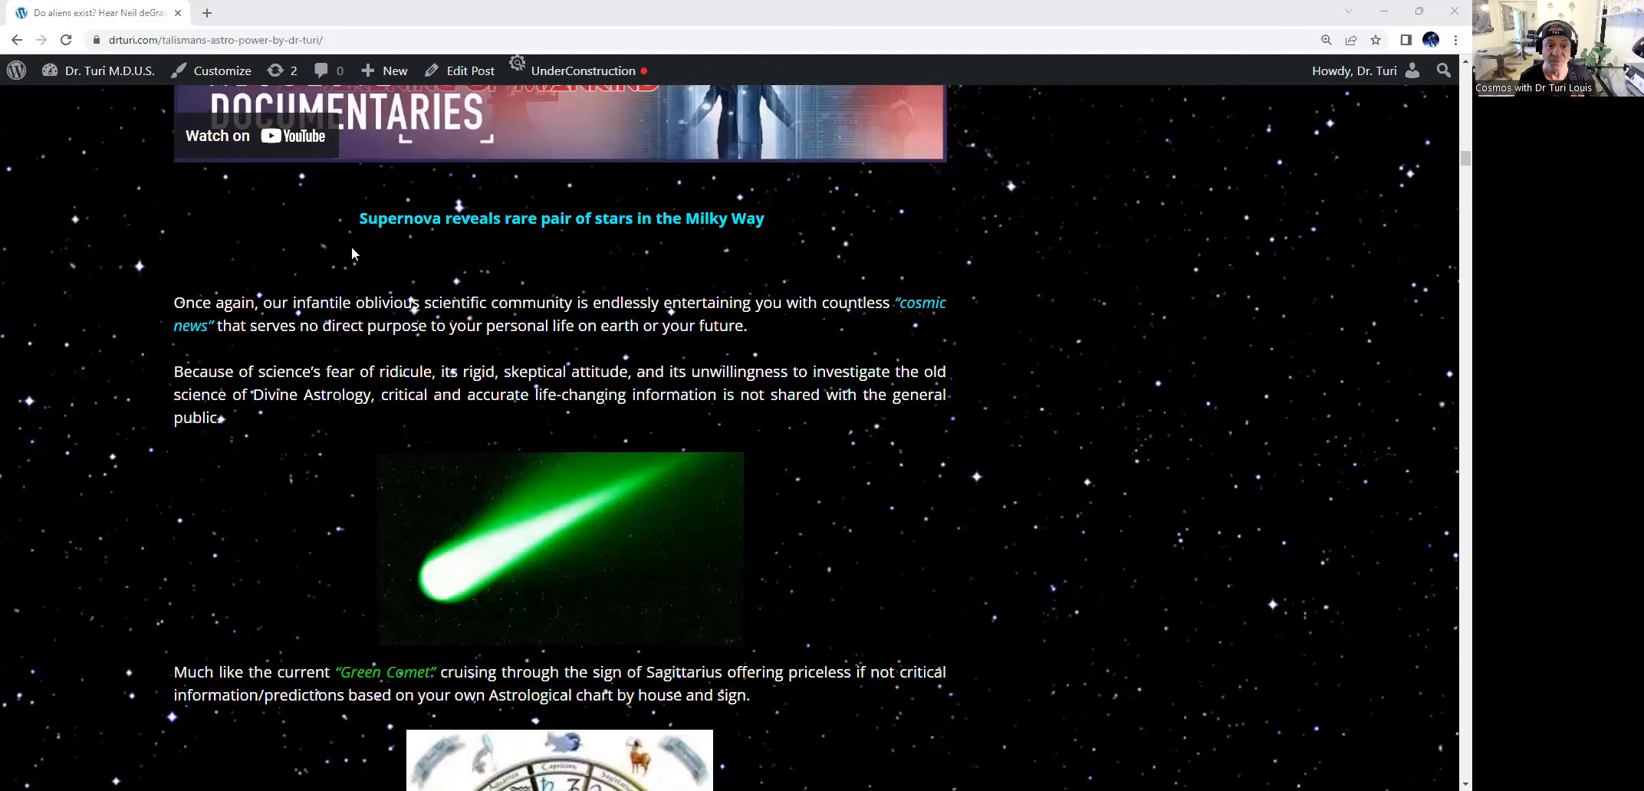
{"action": "mouse_move", "coordinate": [523, 246]}
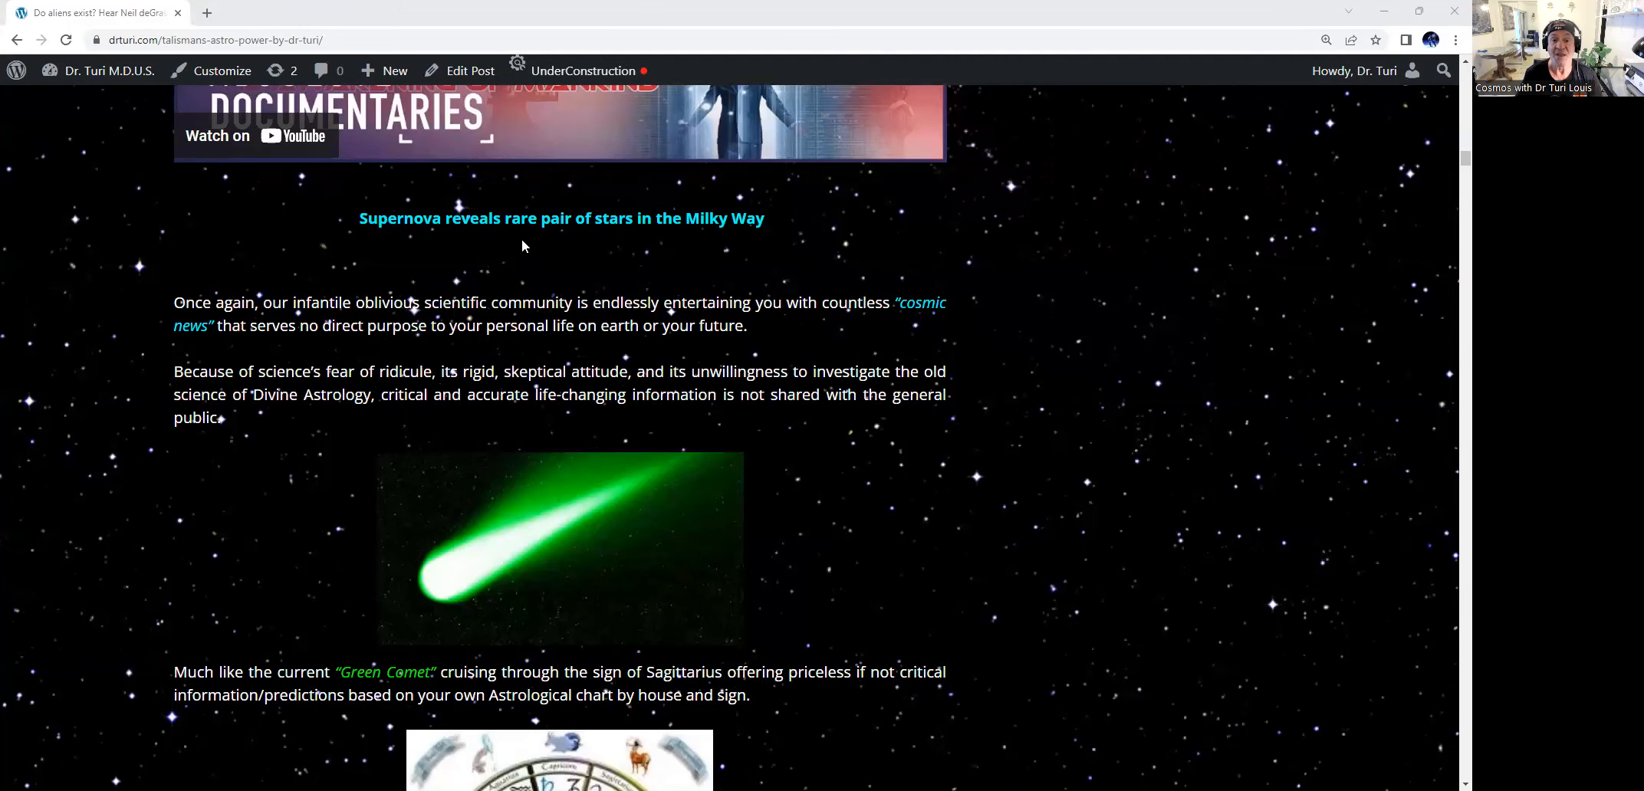
{"action": "mouse_move", "coordinate": [825, 235]}
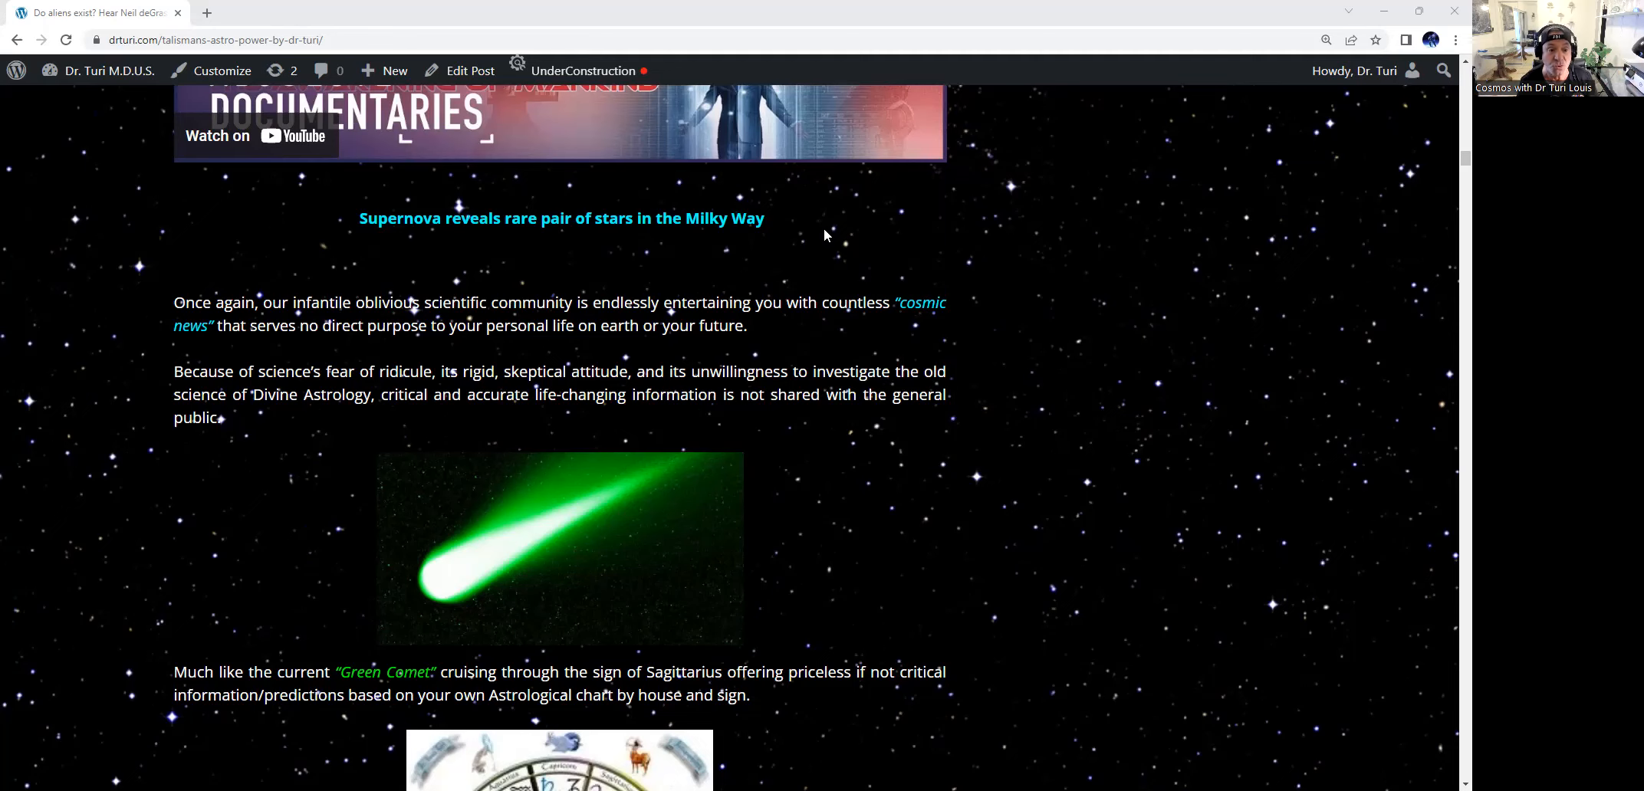
{"action": "mouse_move", "coordinate": [448, 253]}
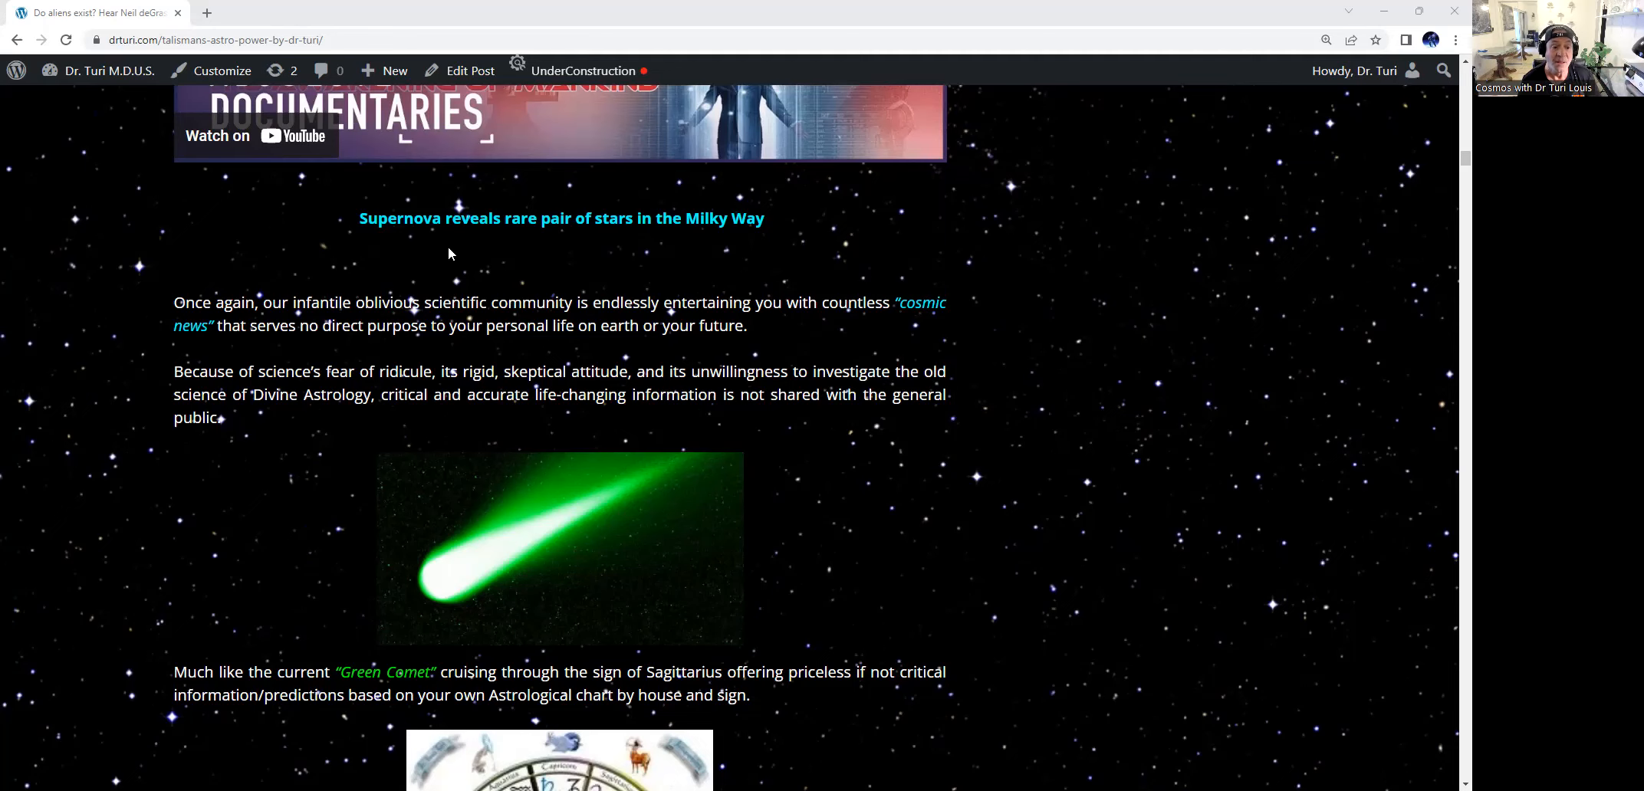
{"action": "scroll", "scroll_direction": "down", "scroll_amount": 3}
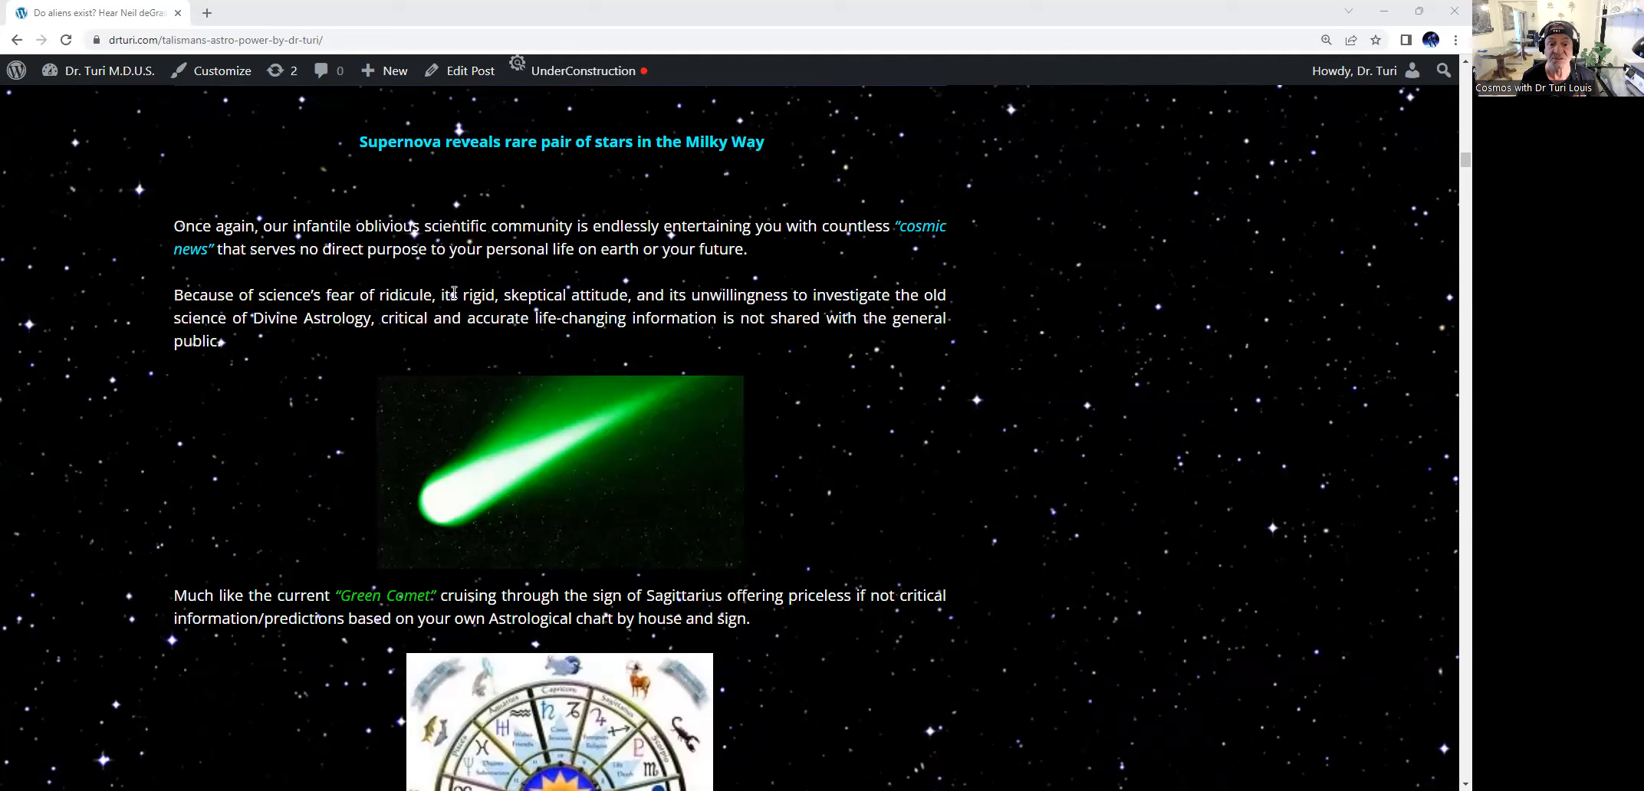
{"action": "mouse_move", "coordinate": [993, 360]}
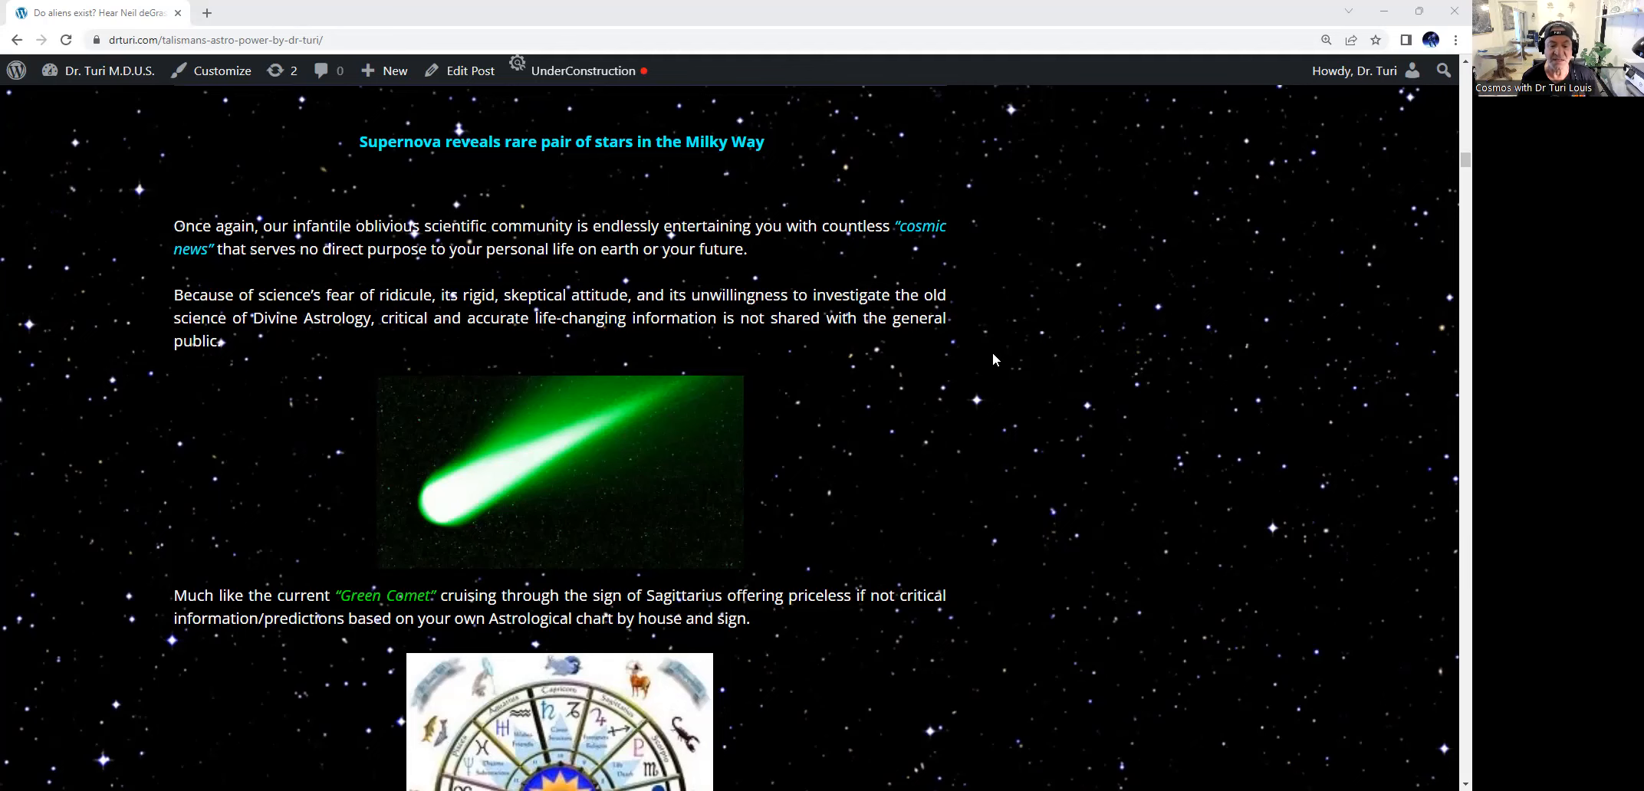
{"action": "scroll", "scroll_direction": "down", "scroll_amount": 3}
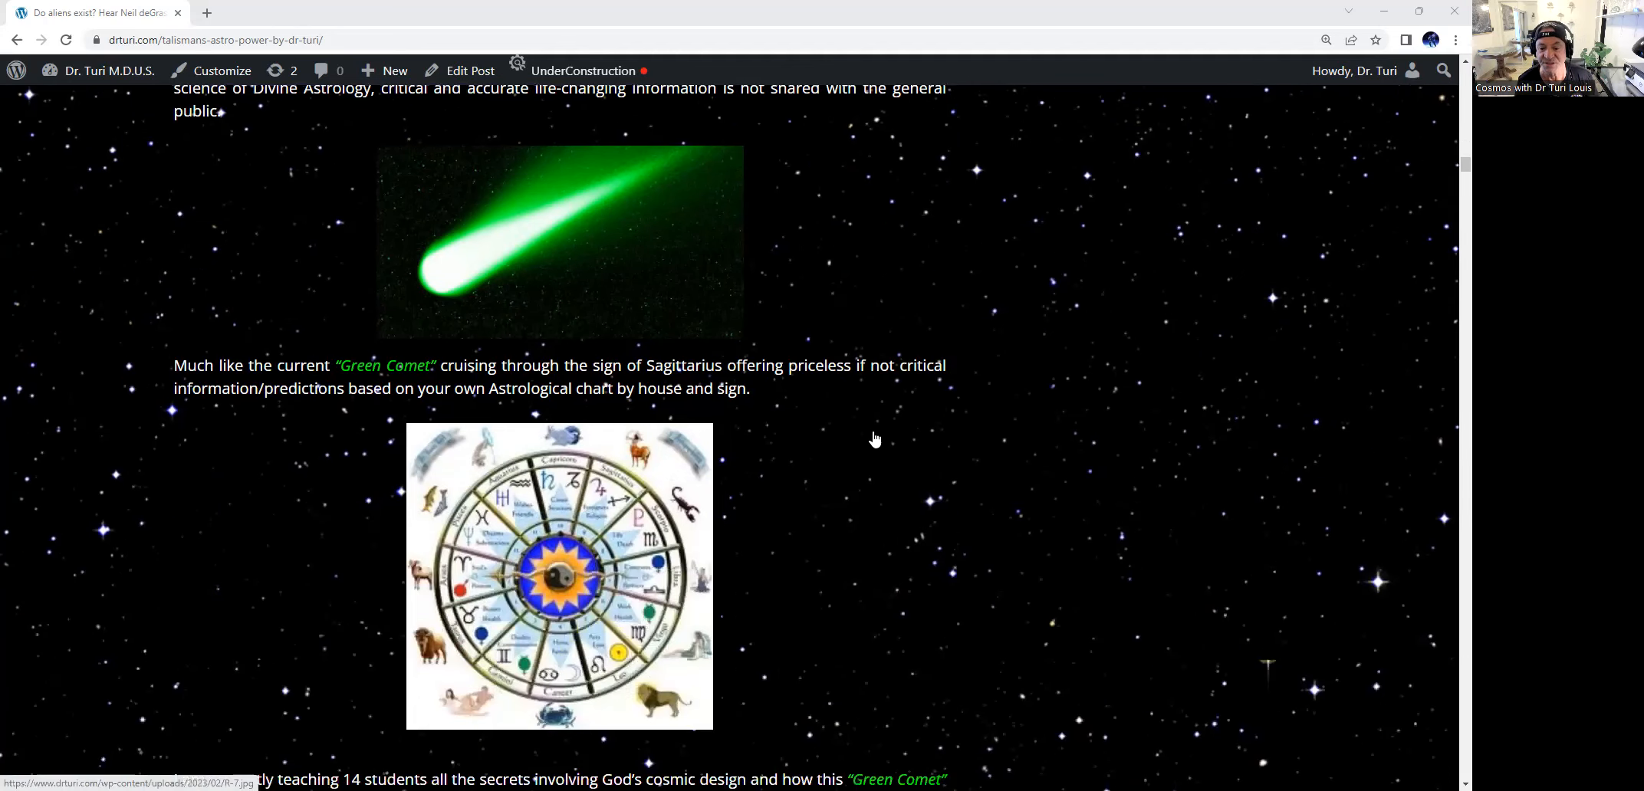
{"action": "mouse_move", "coordinate": [774, 411]}
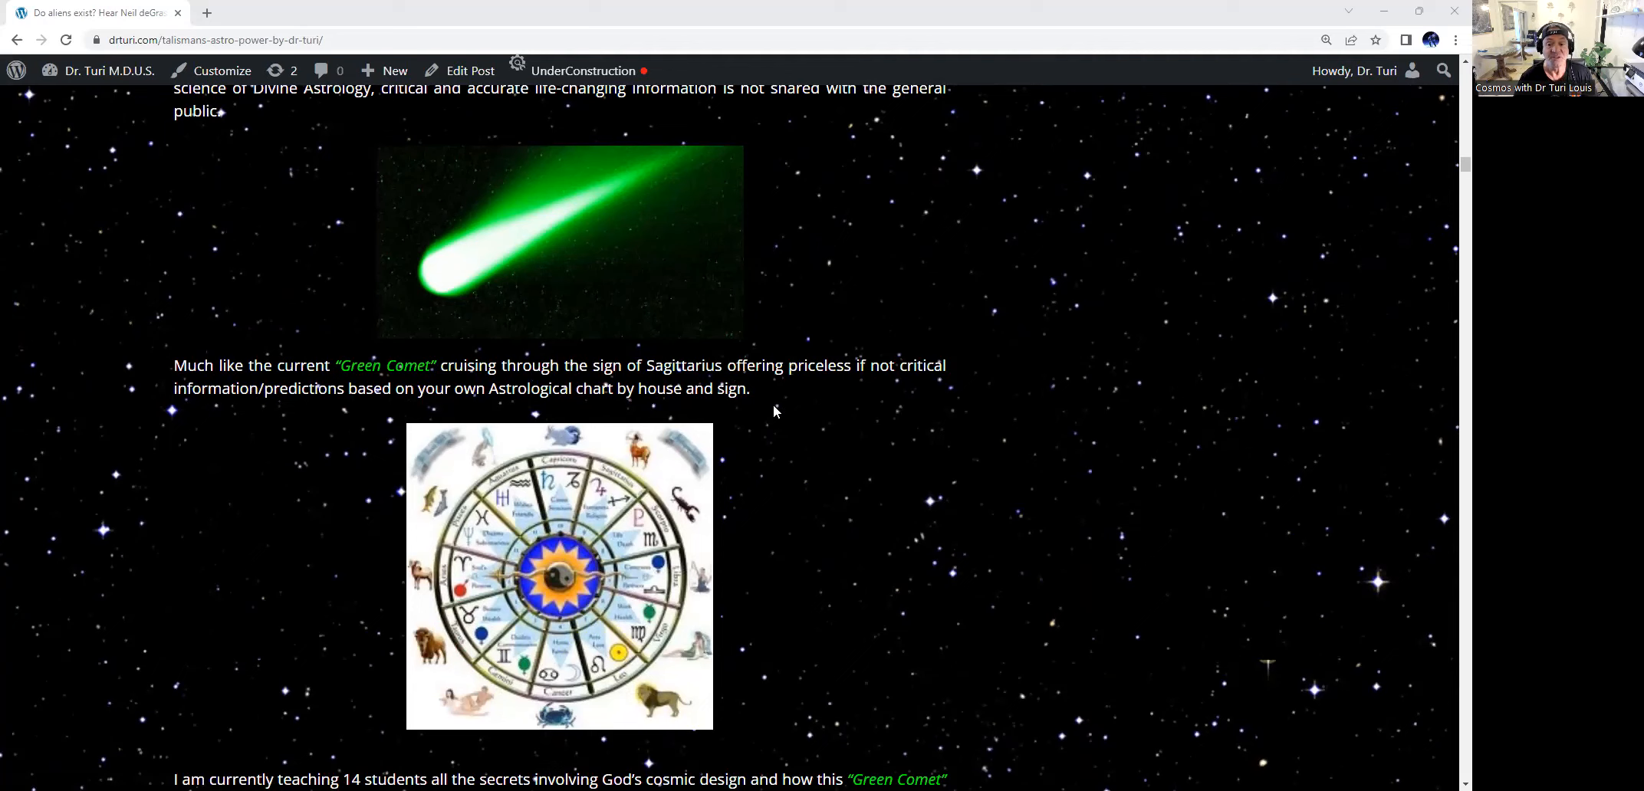
{"action": "mouse_move", "coordinate": [377, 374]}
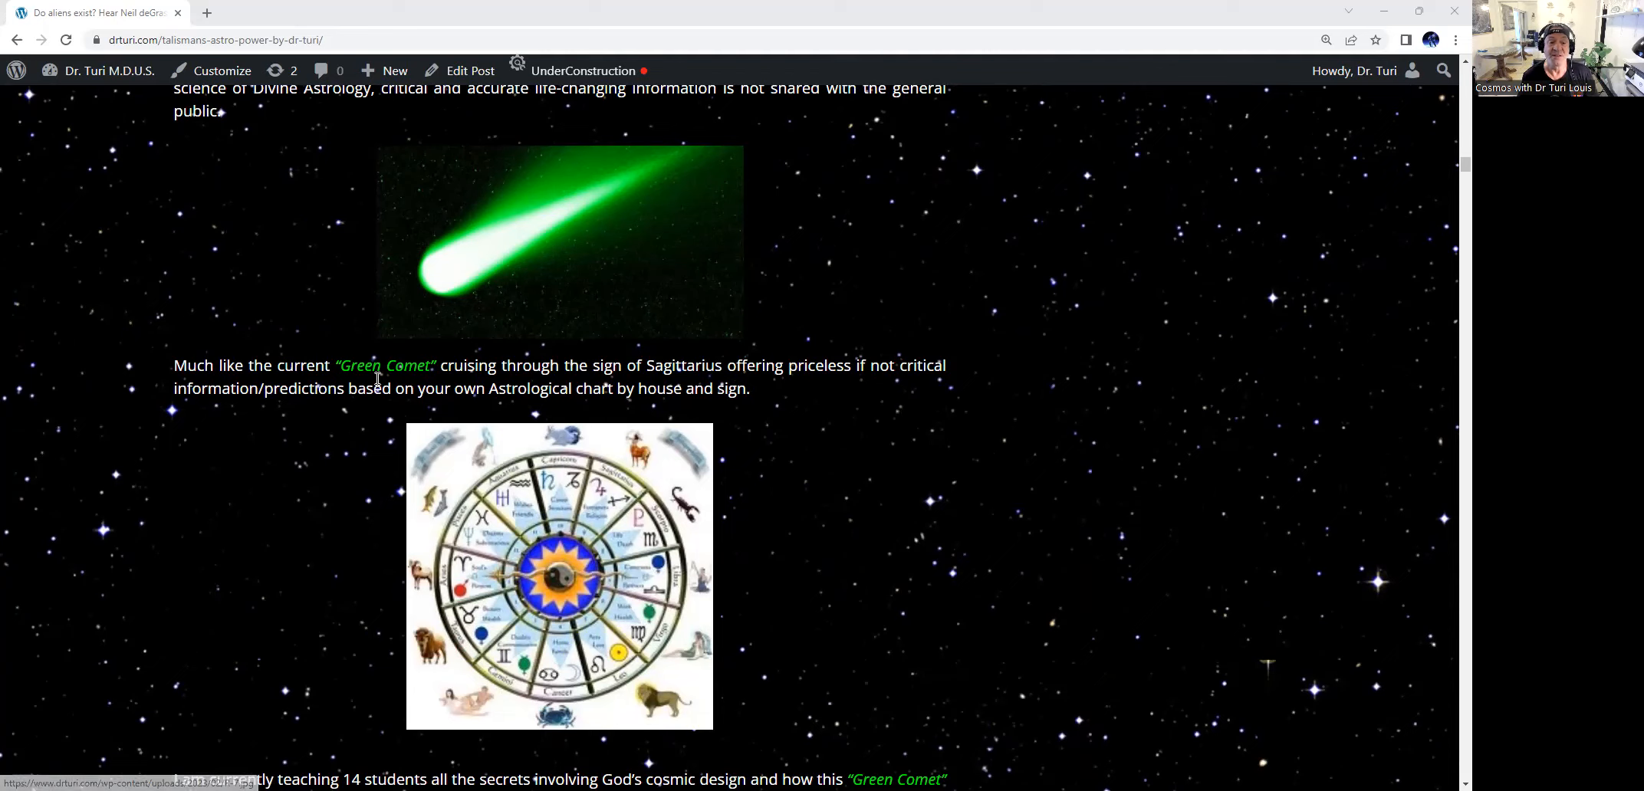
{"action": "mouse_move", "coordinate": [877, 474]}
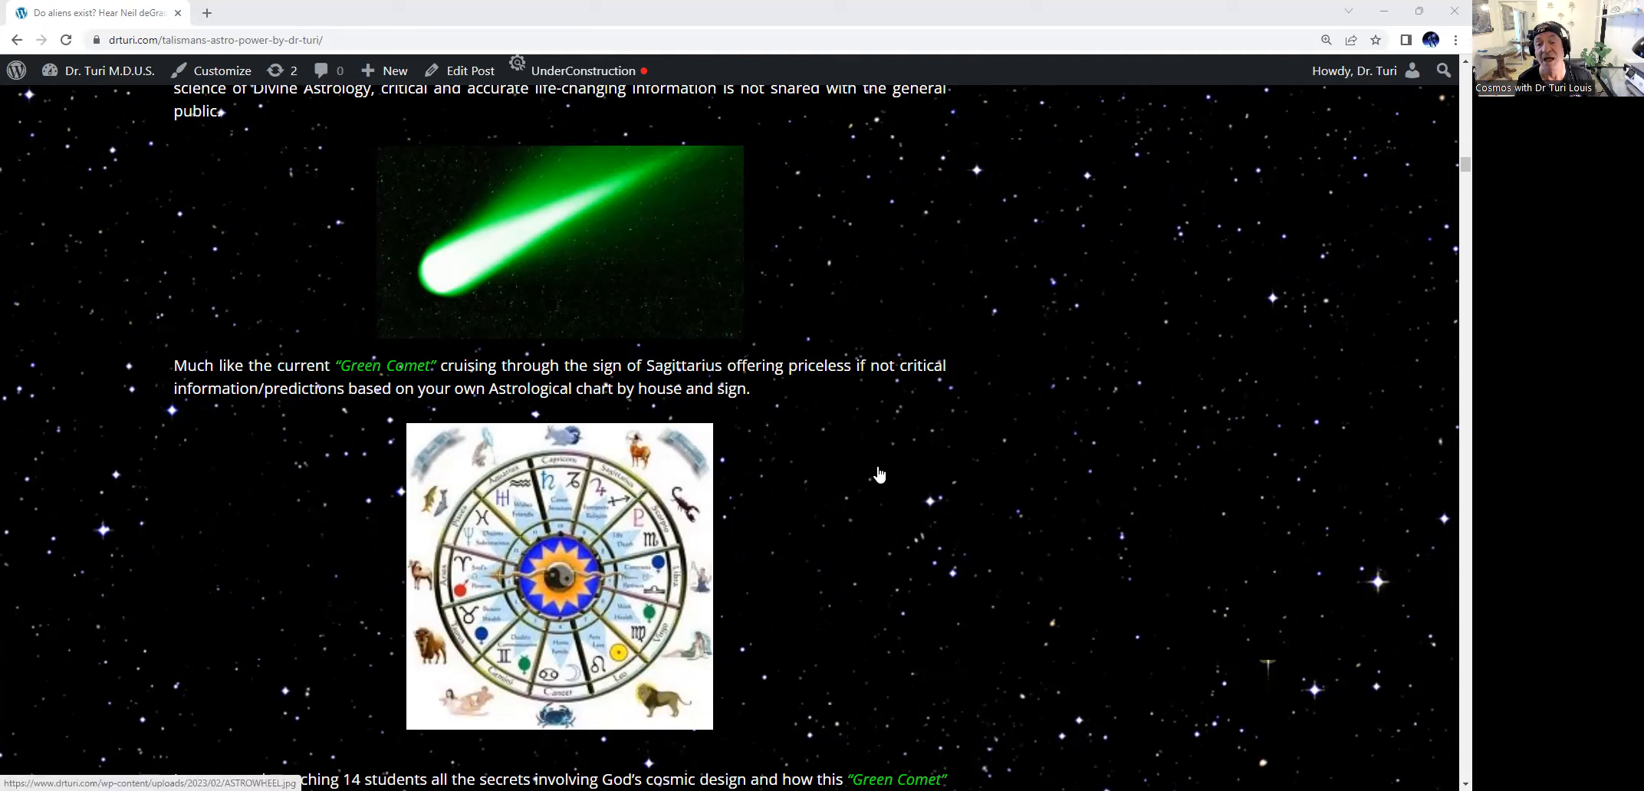
{"action": "mouse_move", "coordinate": [830, 456]}
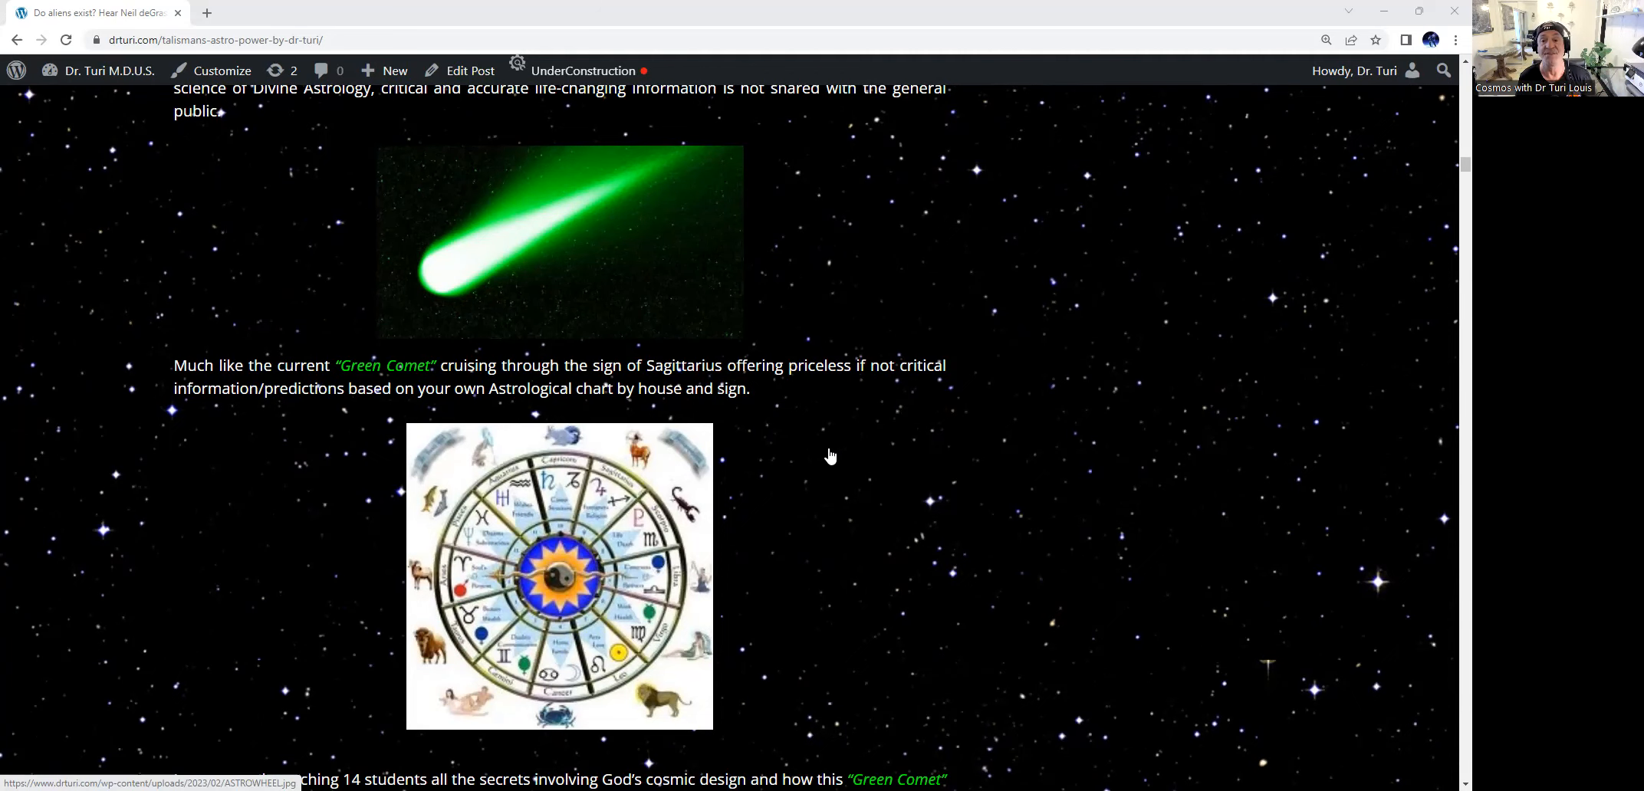
{"action": "mouse_move", "coordinate": [818, 424]}
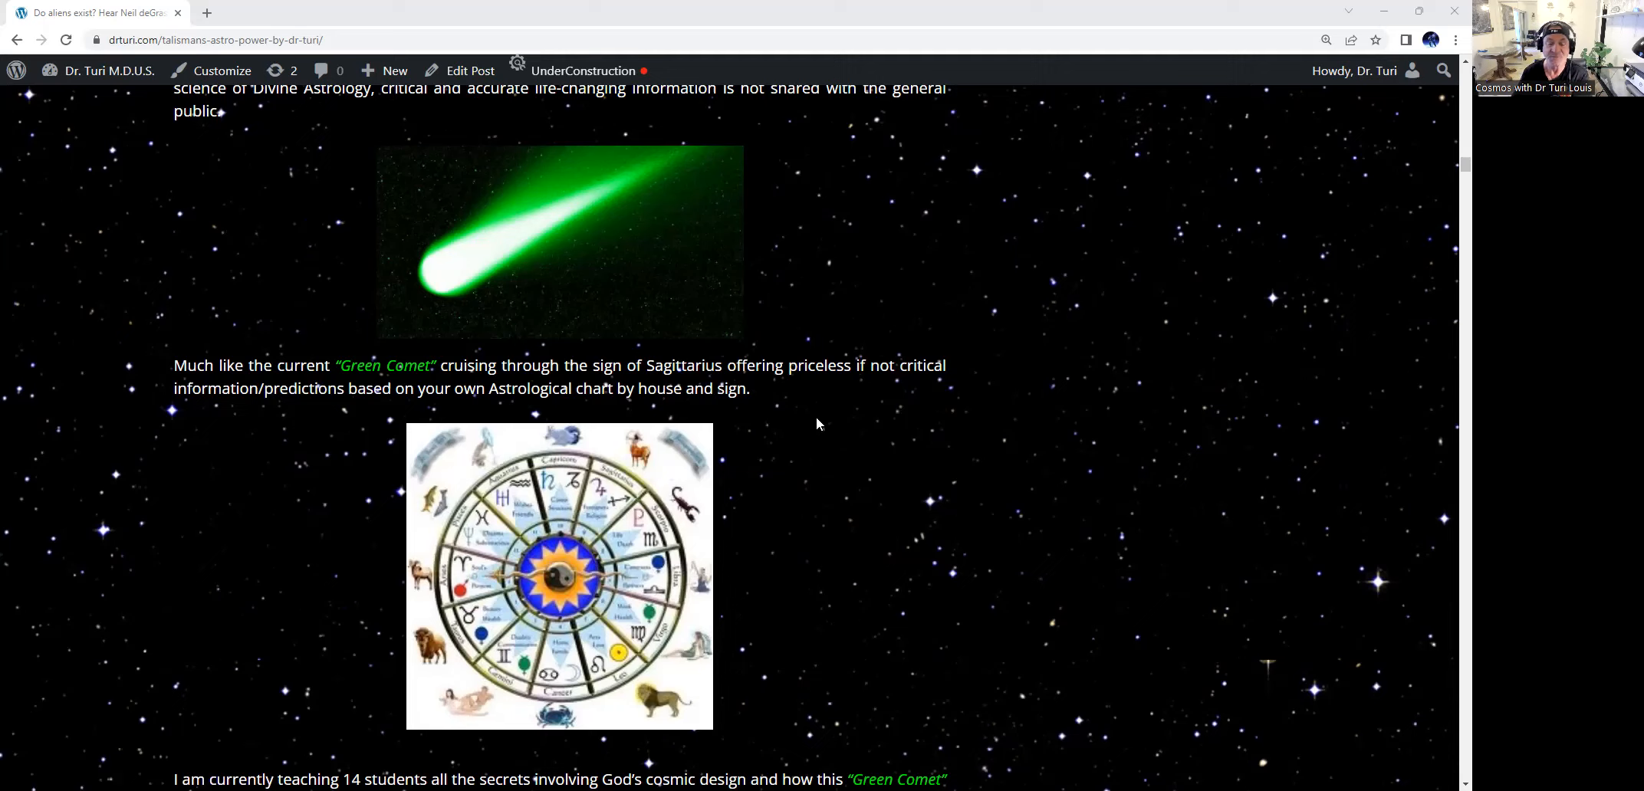
{"action": "mouse_move", "coordinate": [488, 414]}
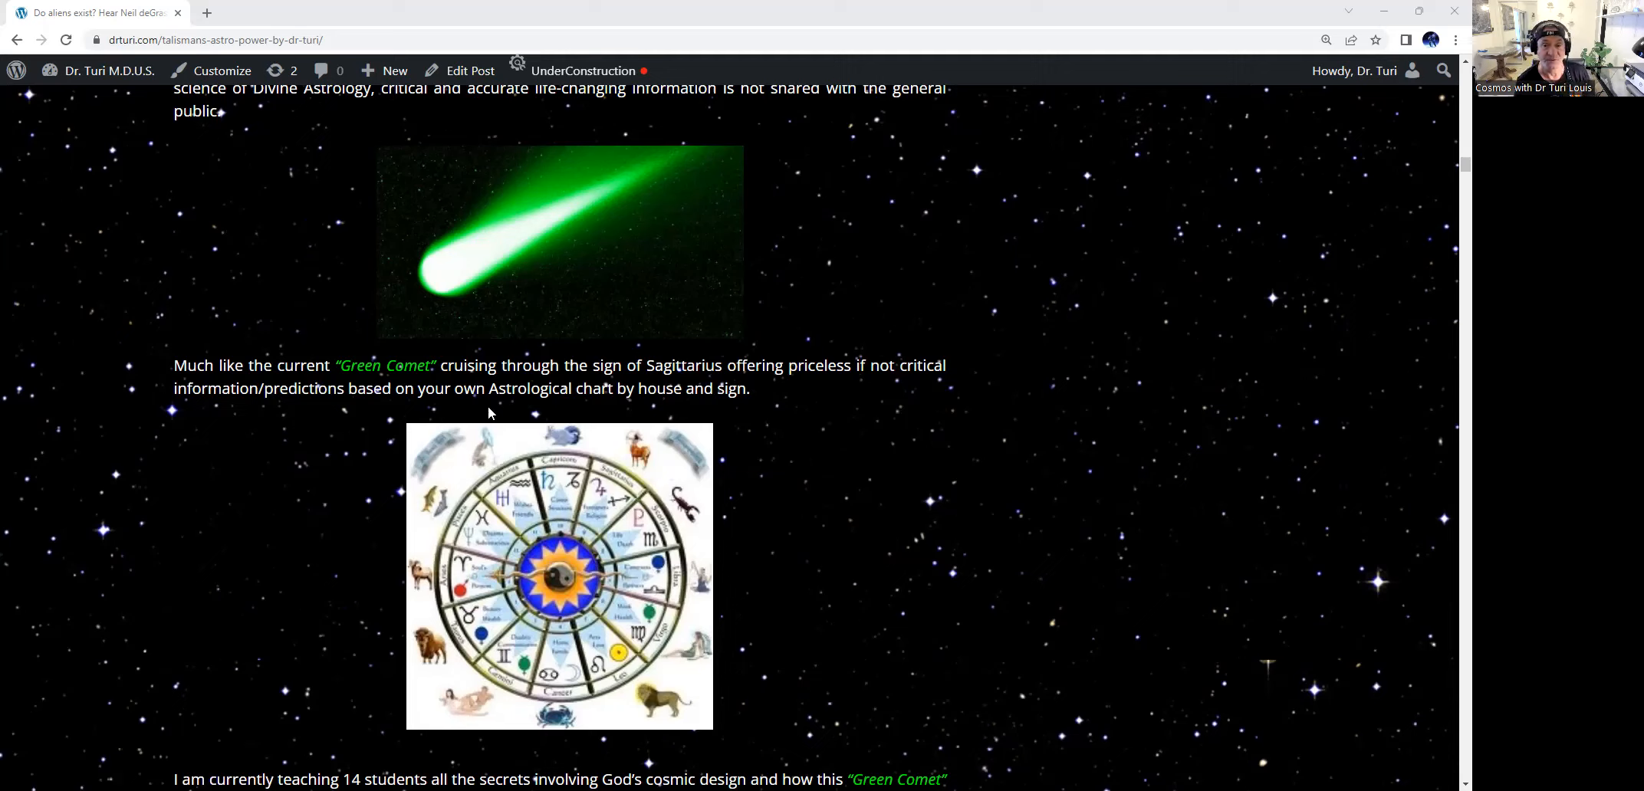
{"action": "mouse_move", "coordinate": [1063, 300]}
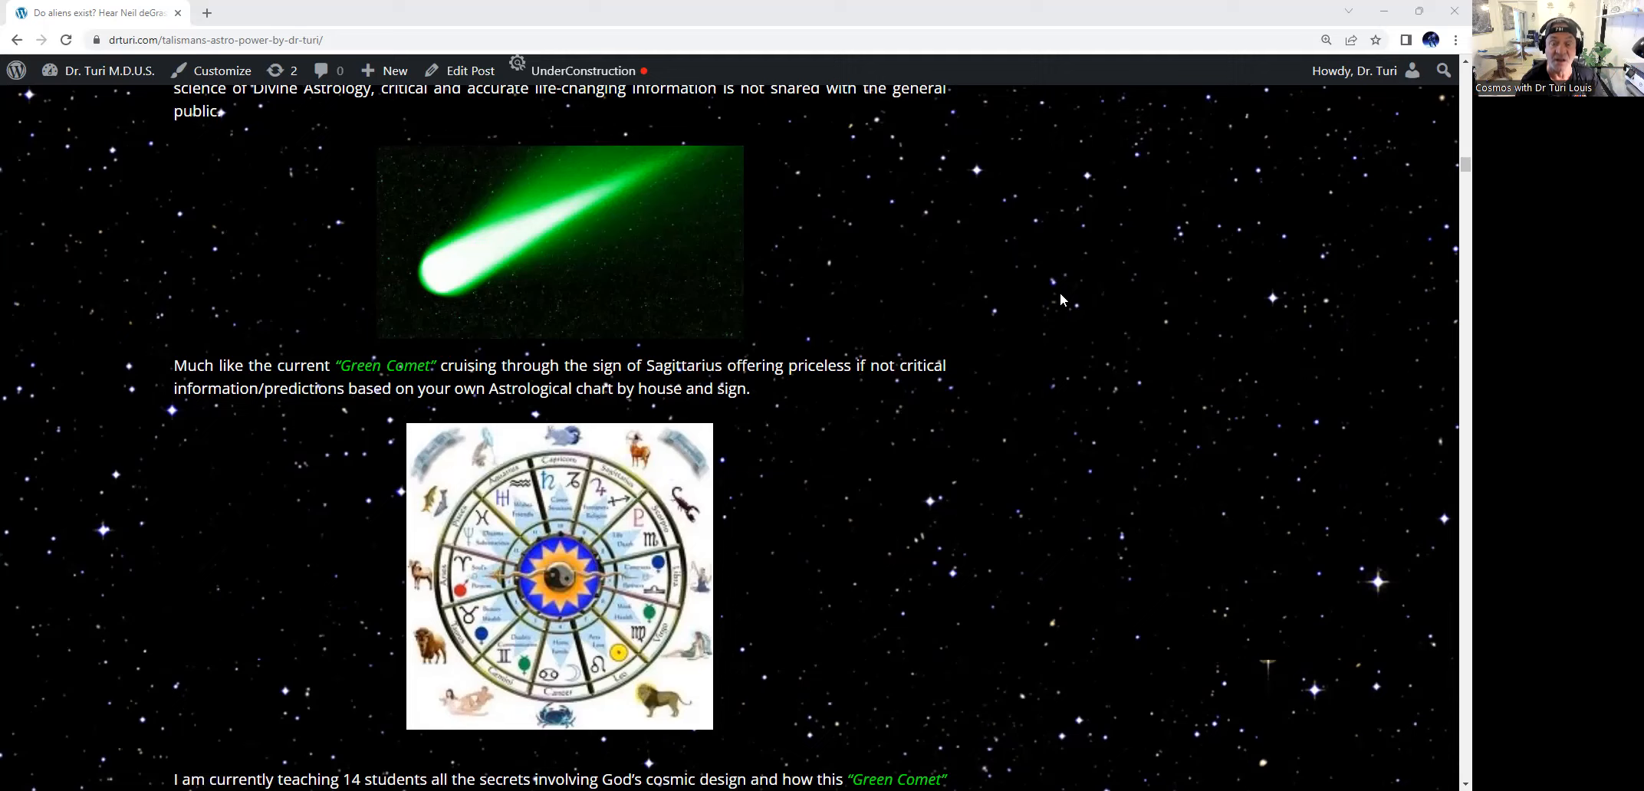
{"action": "mouse_move", "coordinate": [632, 315]}
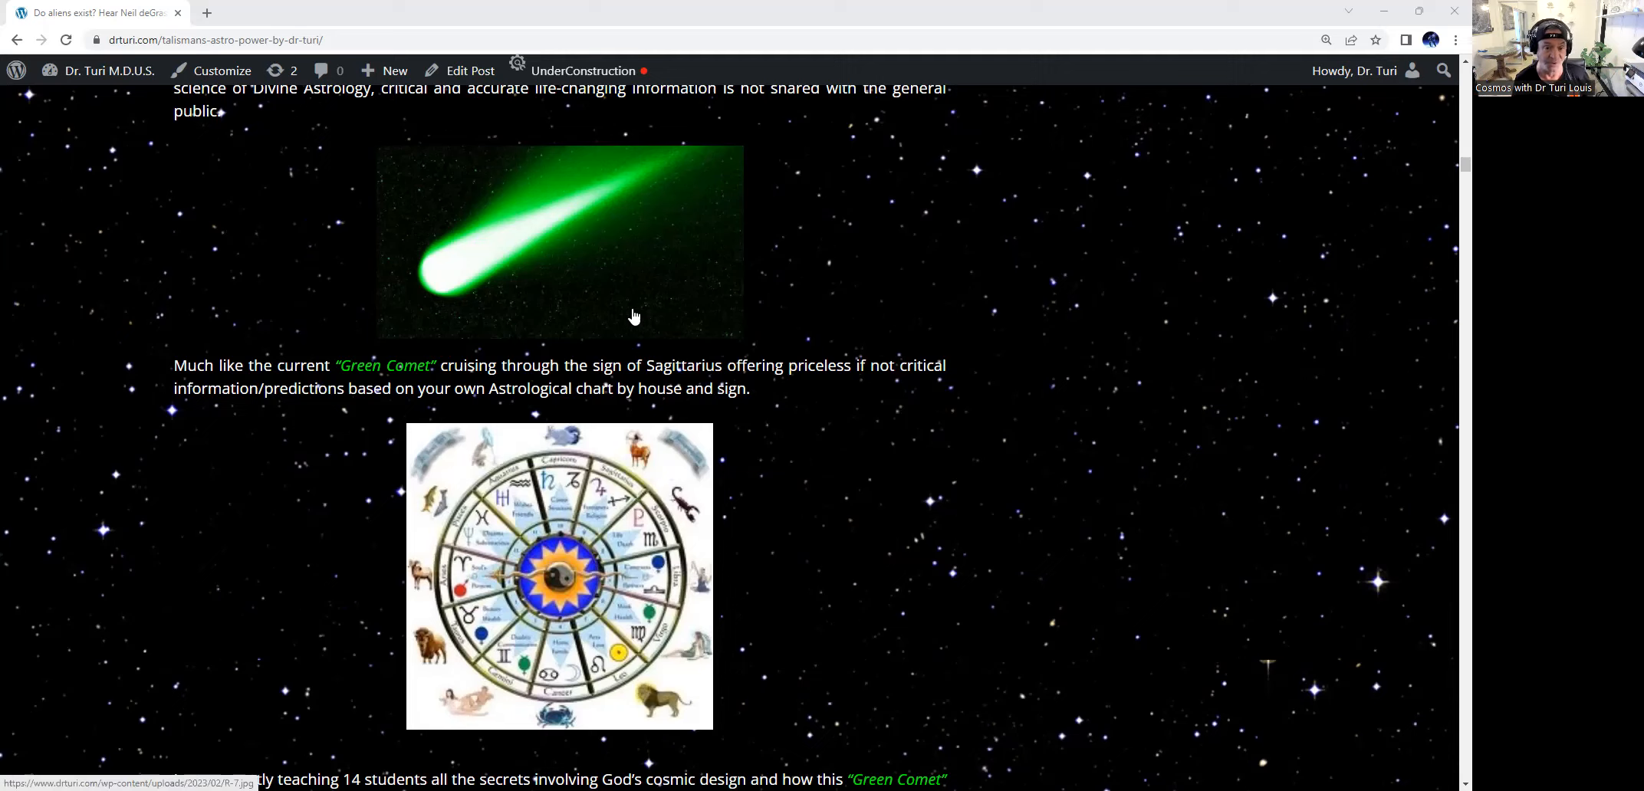
{"action": "mouse_move", "coordinate": [656, 291]}
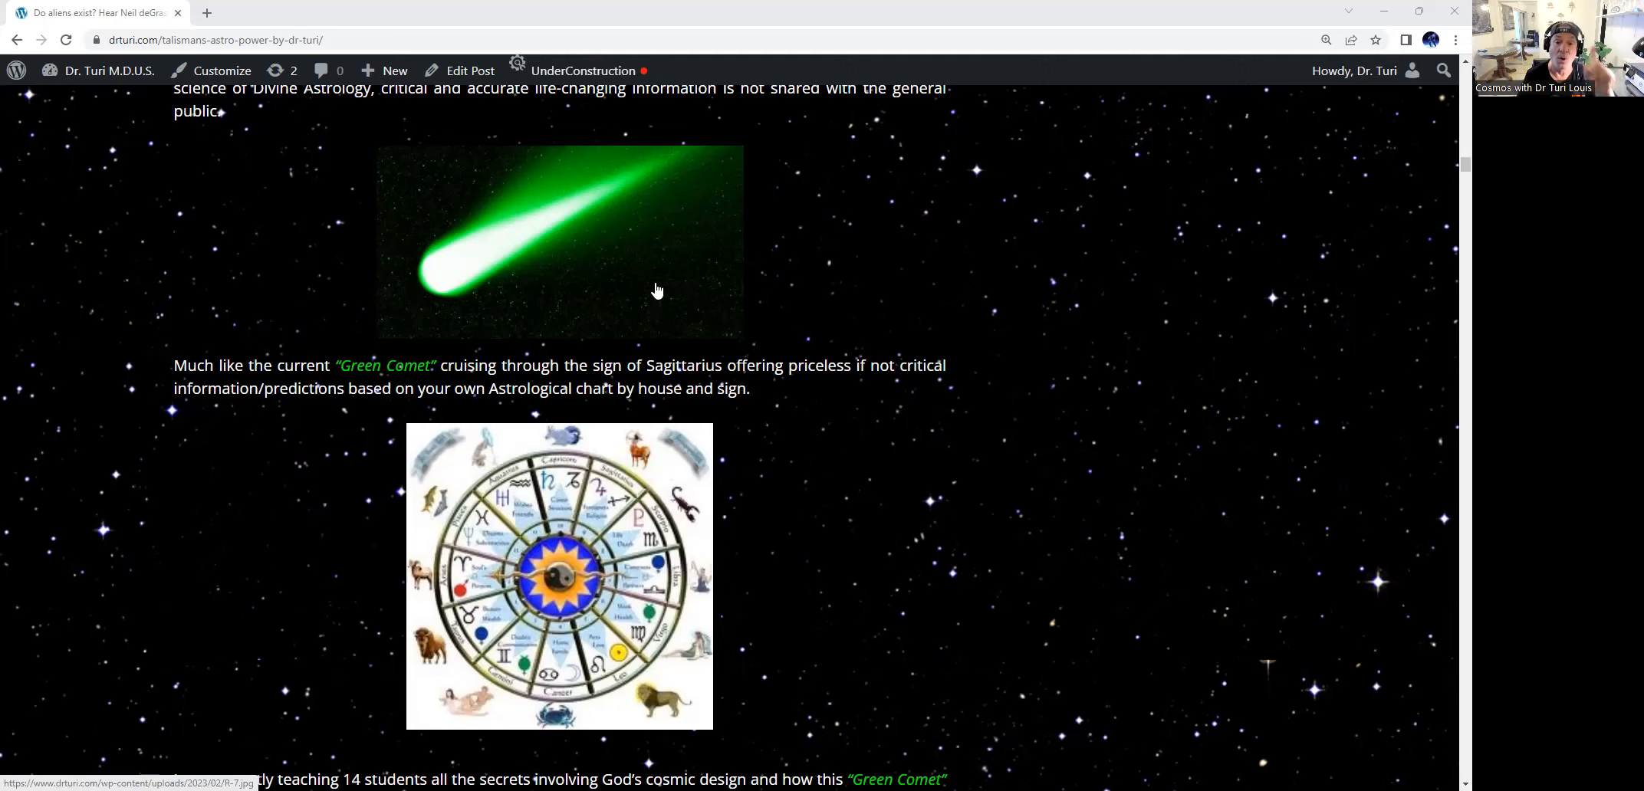
{"action": "scroll", "scroll_direction": "down", "scroll_amount": 3}
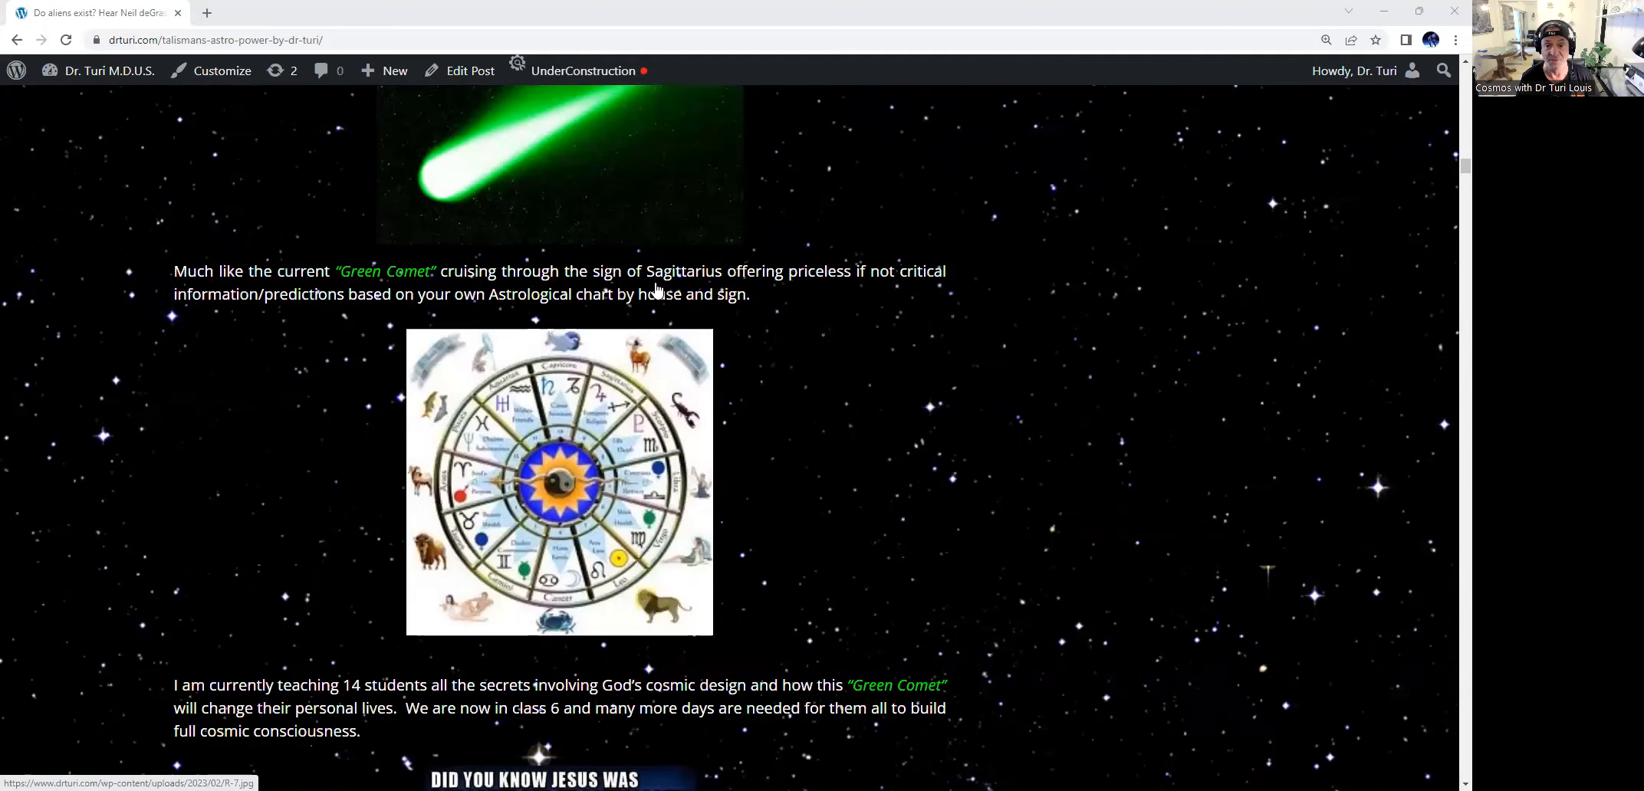
{"action": "scroll", "scroll_direction": "down", "scroll_amount": 3}
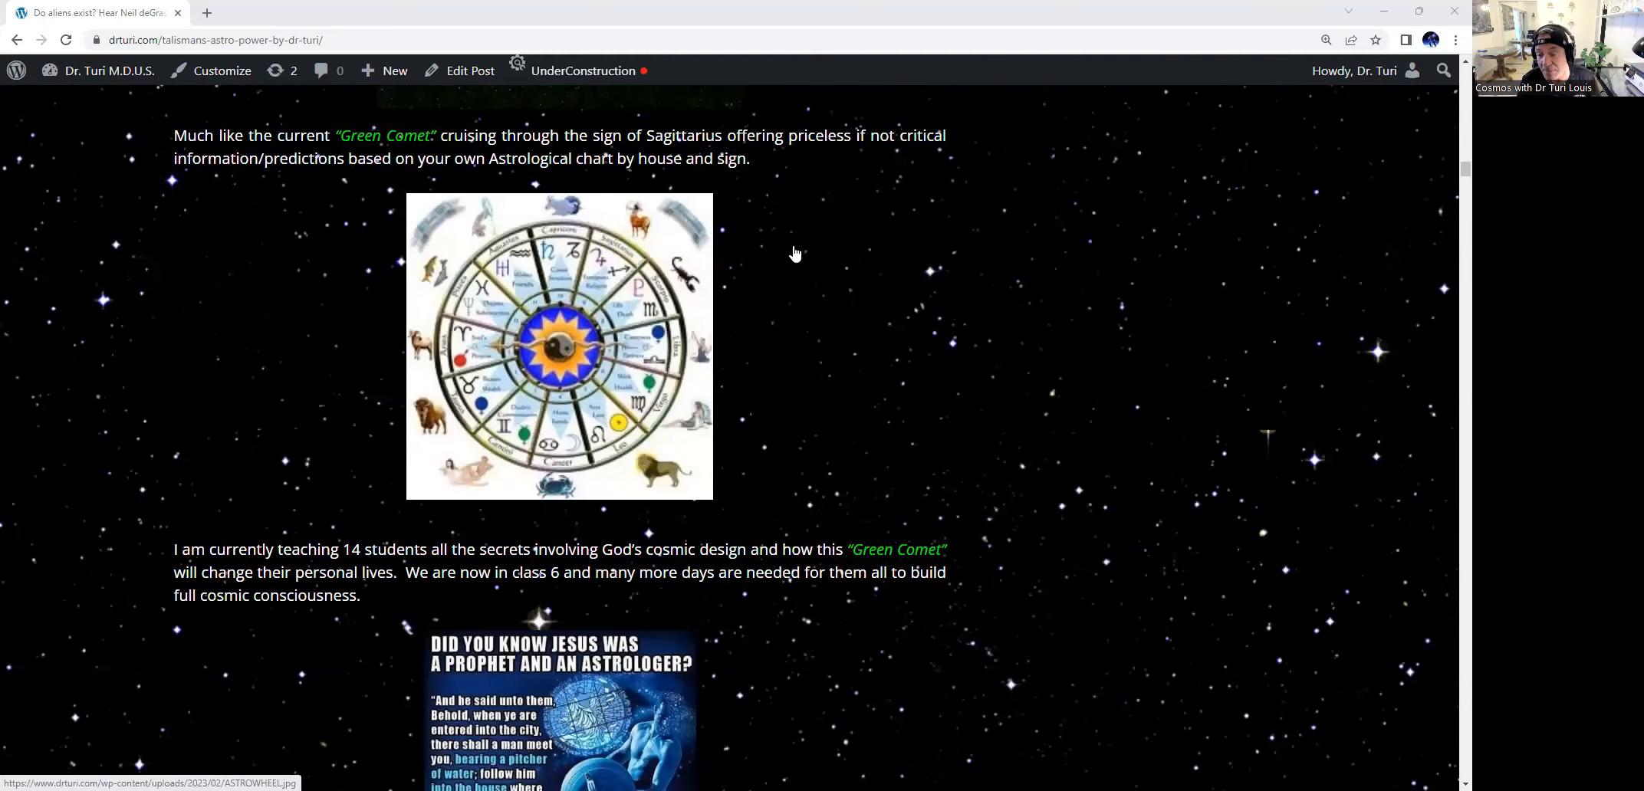
{"action": "scroll", "scroll_direction": "down", "scroll_amount": 3}
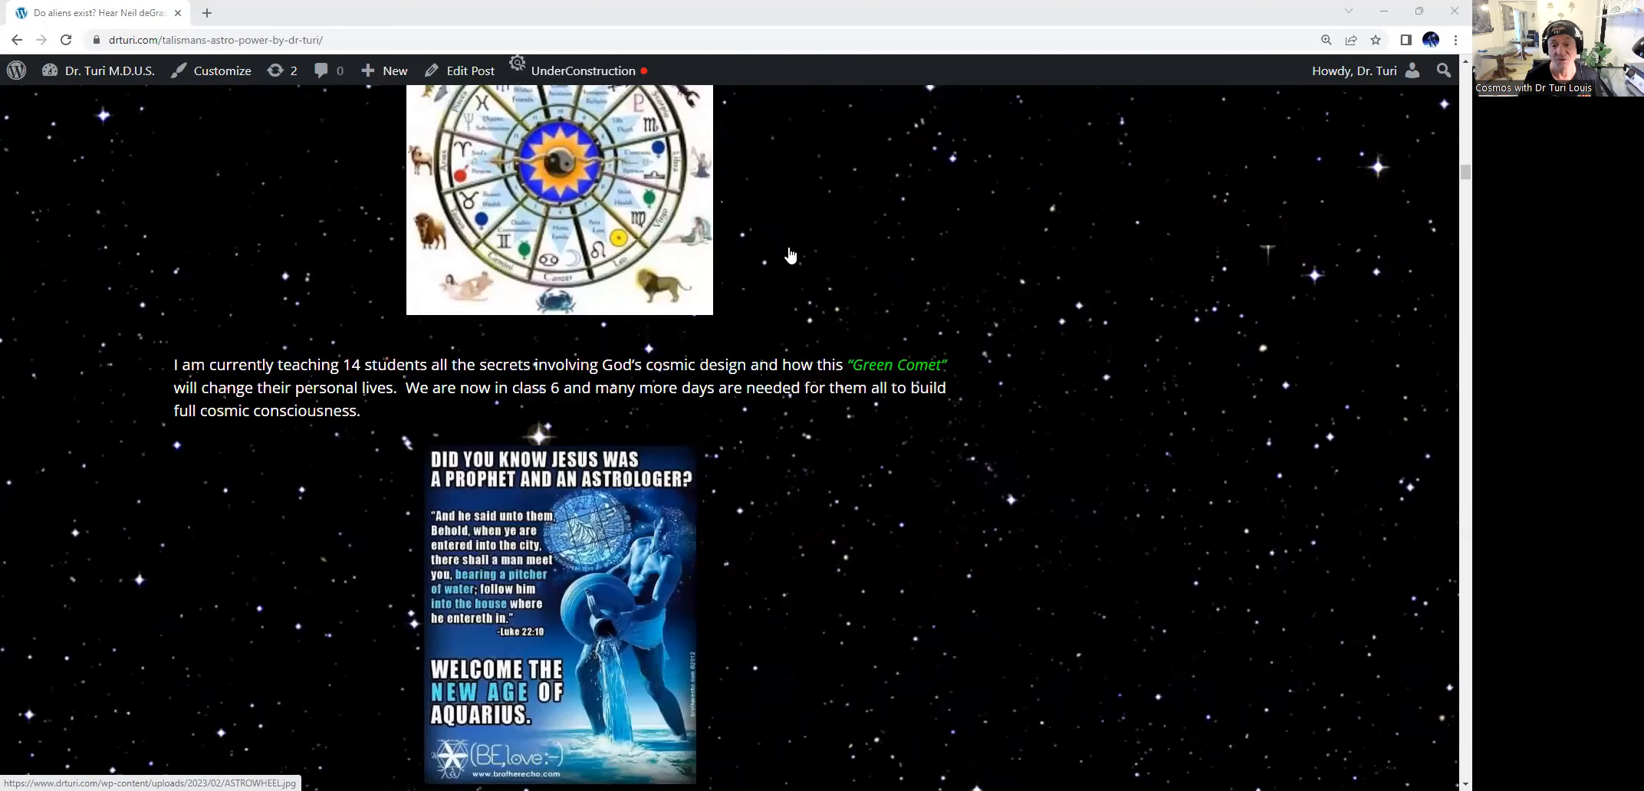
{"action": "scroll", "scroll_direction": "down", "scroll_amount": 3}
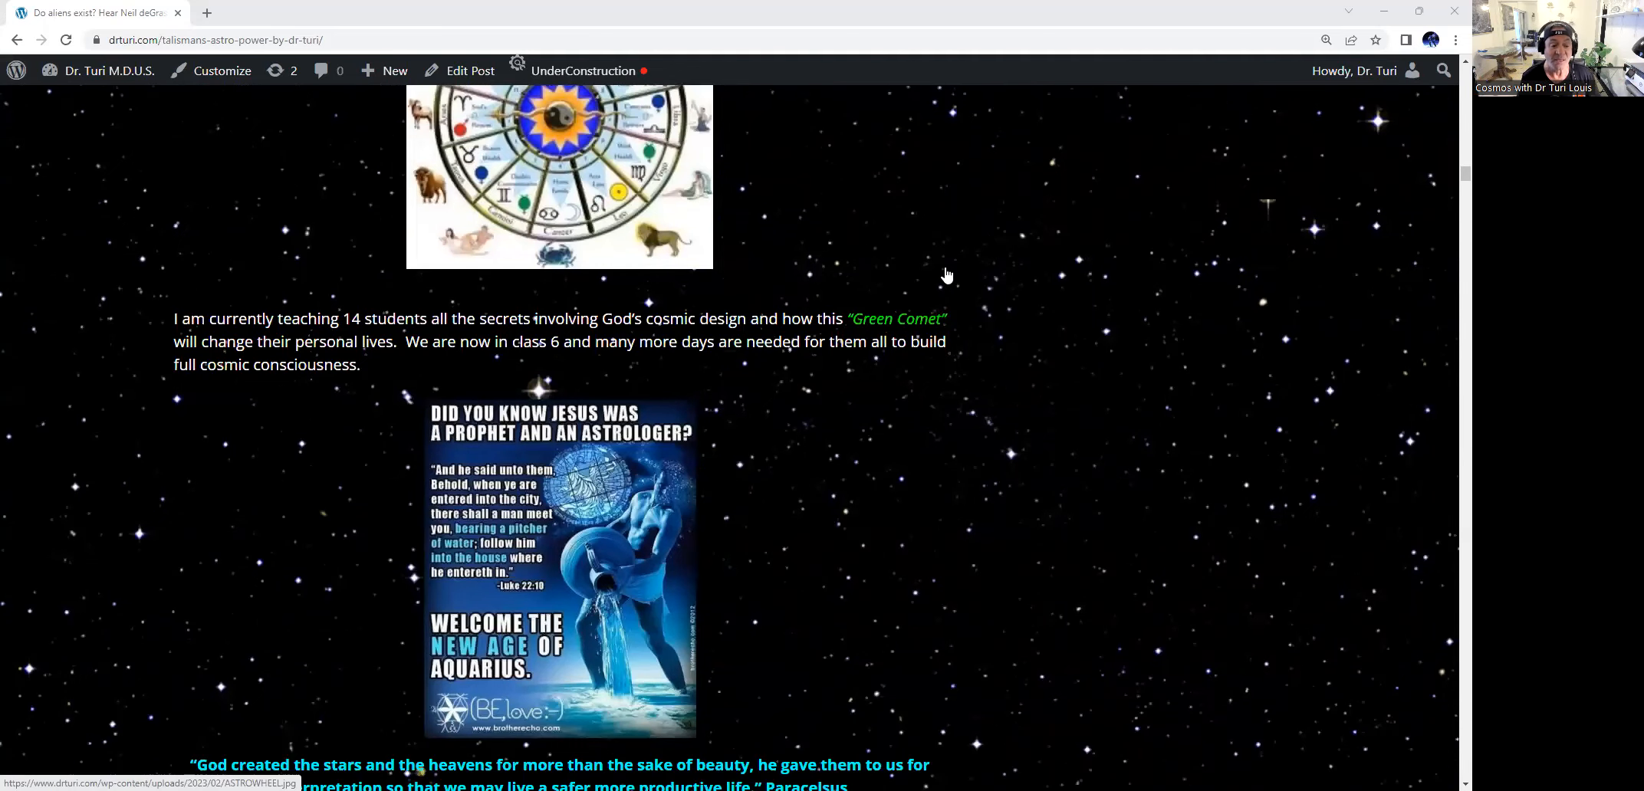
{"action": "scroll", "scroll_direction": "down", "scroll_amount": 3}
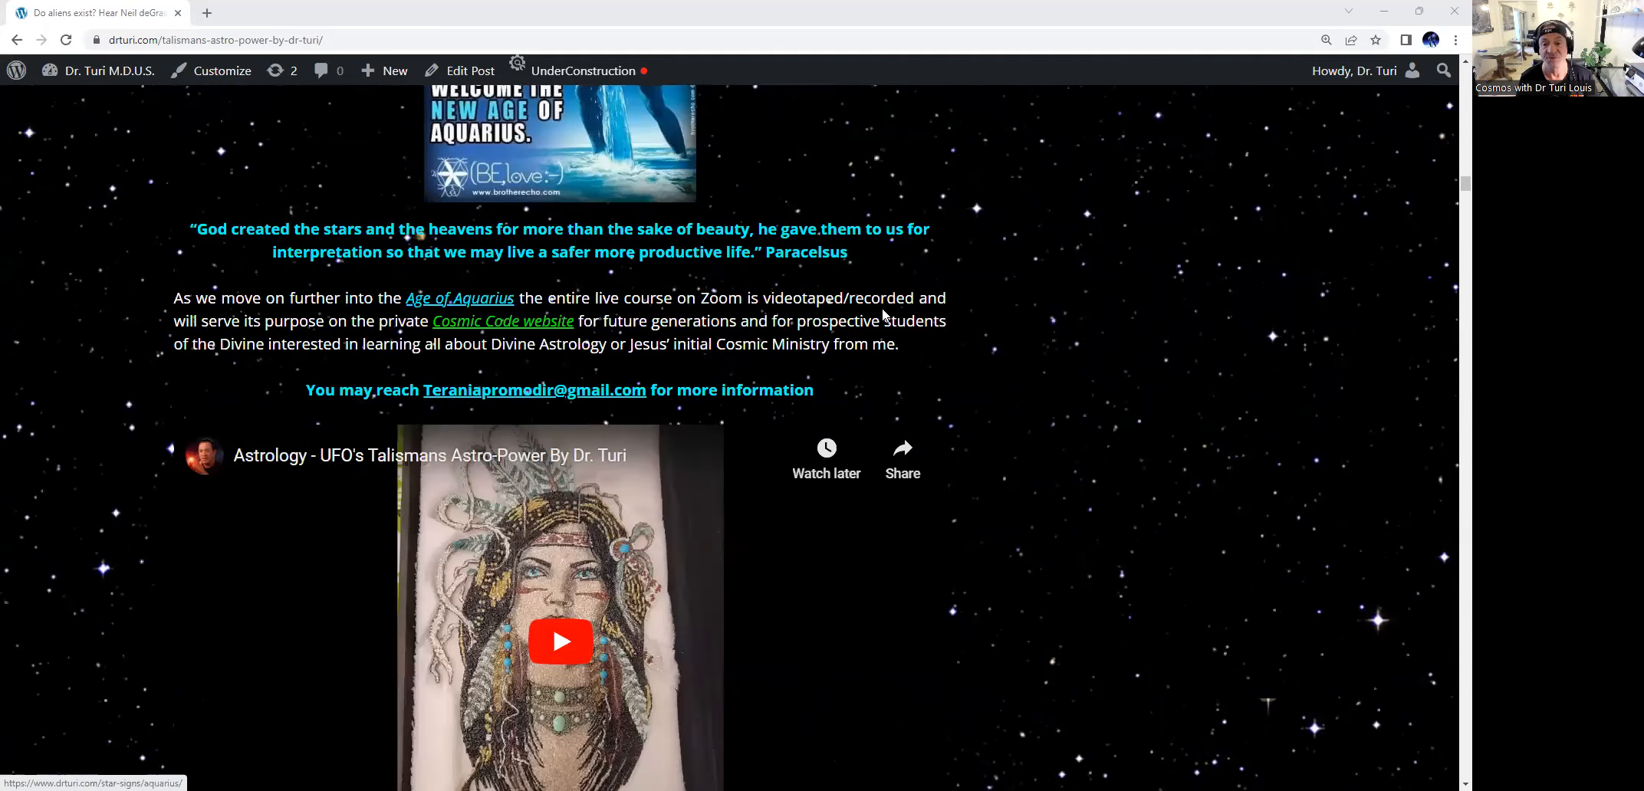
{"action": "scroll", "scroll_direction": "down", "scroll_amount": 3}
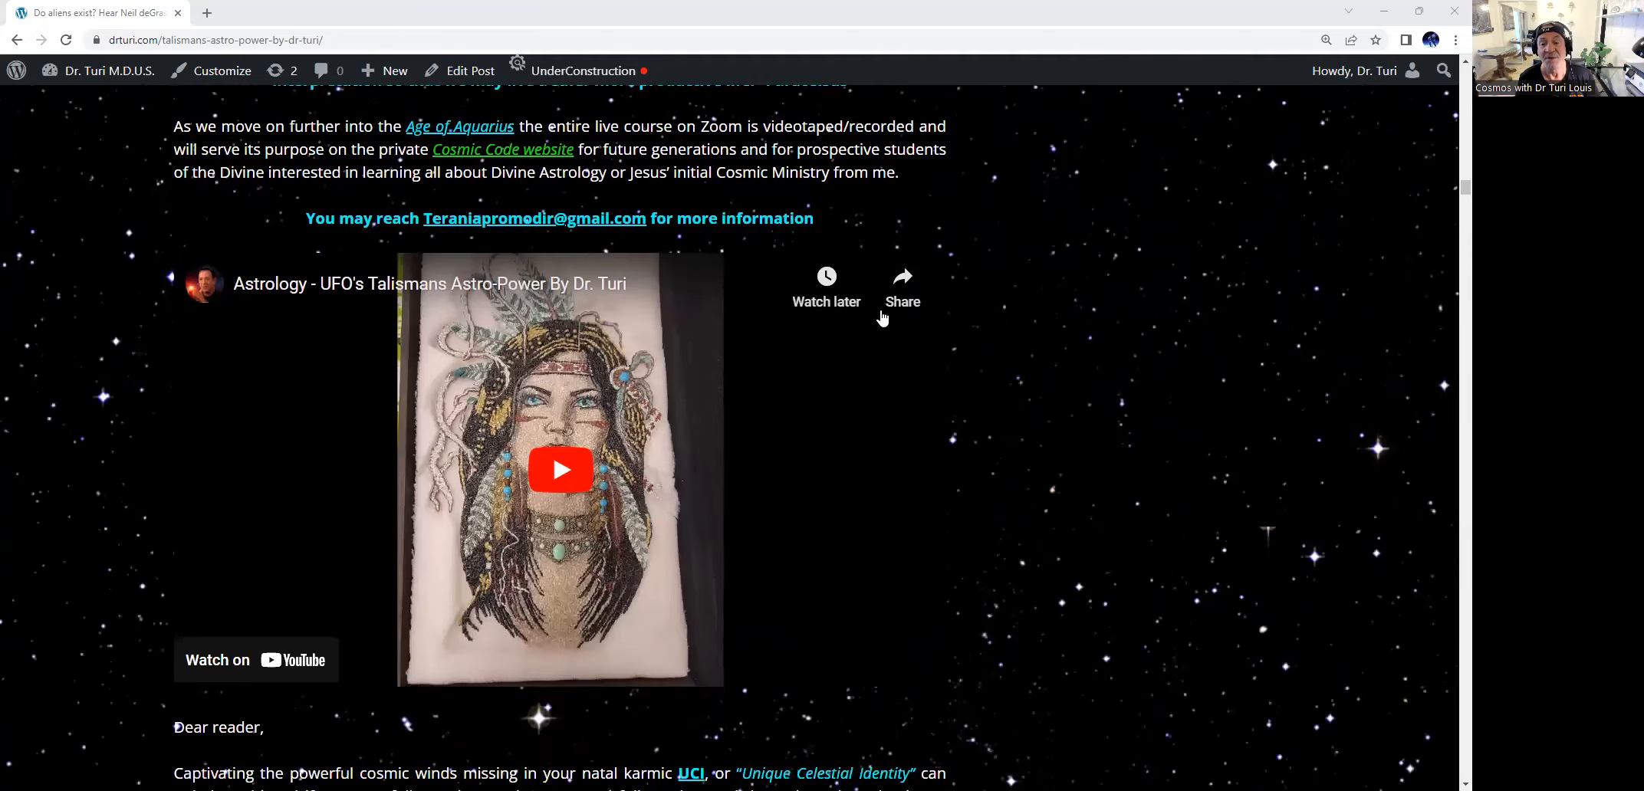
{"action": "scroll", "scroll_direction": "down", "scroll_amount": 3}
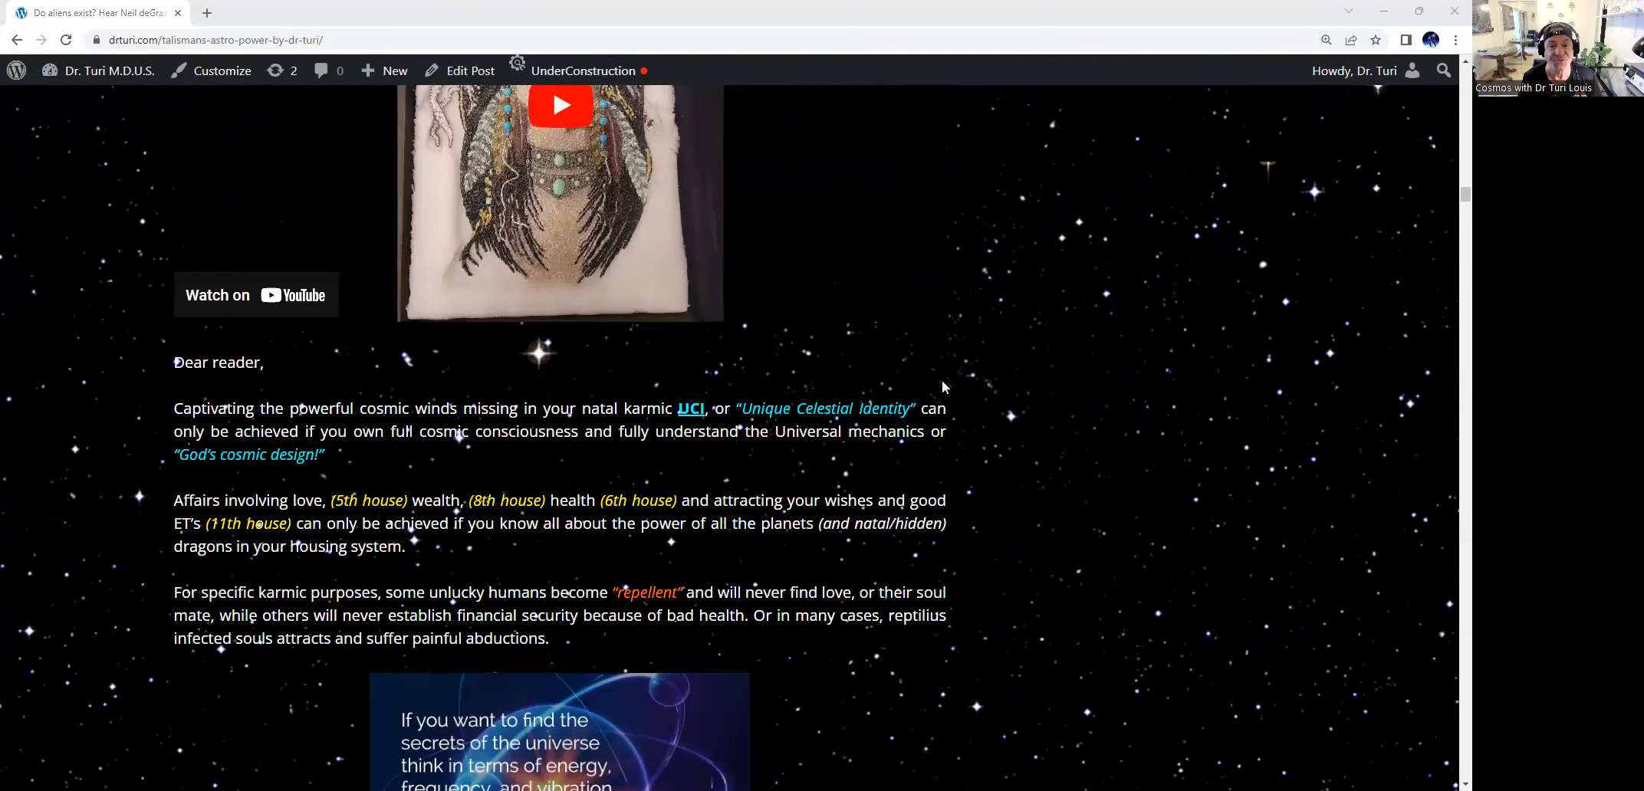
{"action": "scroll", "scroll_direction": "down", "scroll_amount": 3}
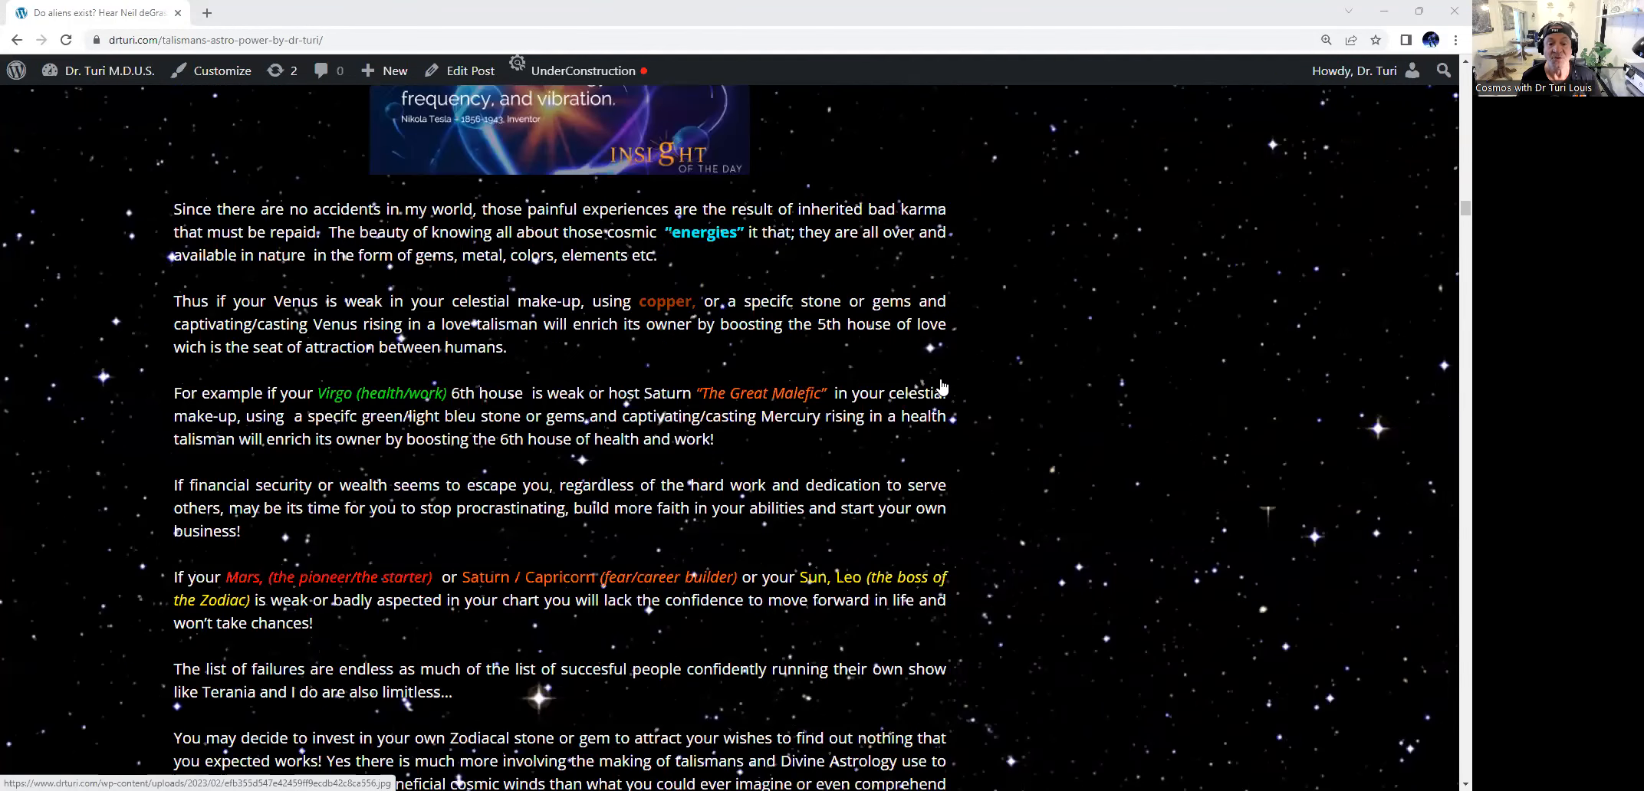
{"action": "scroll", "scroll_direction": "down", "scroll_amount": 3}
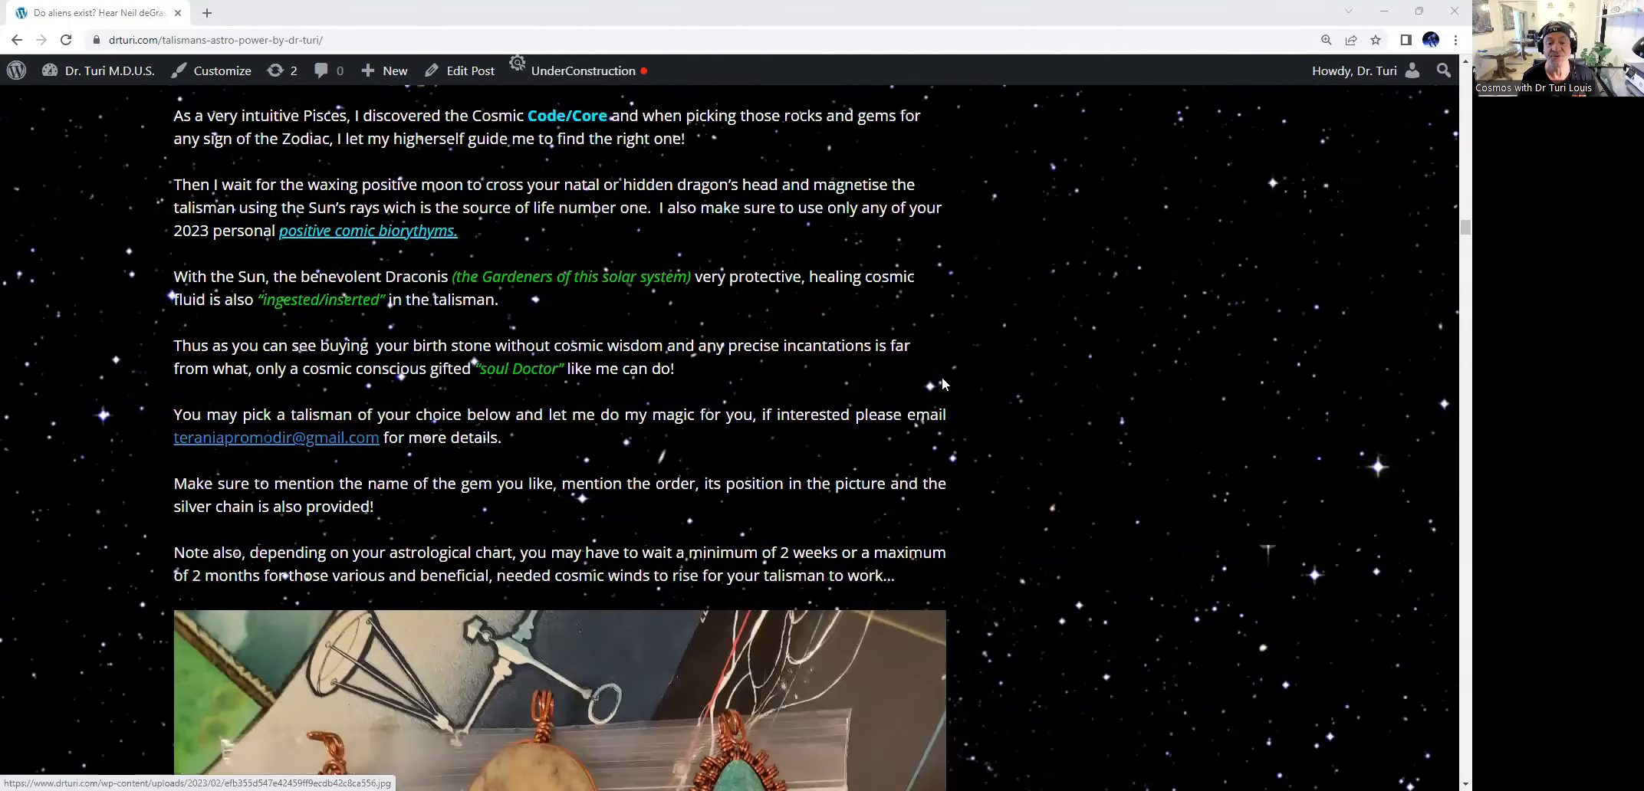
{"action": "scroll", "scroll_direction": "down", "scroll_amount": 3}
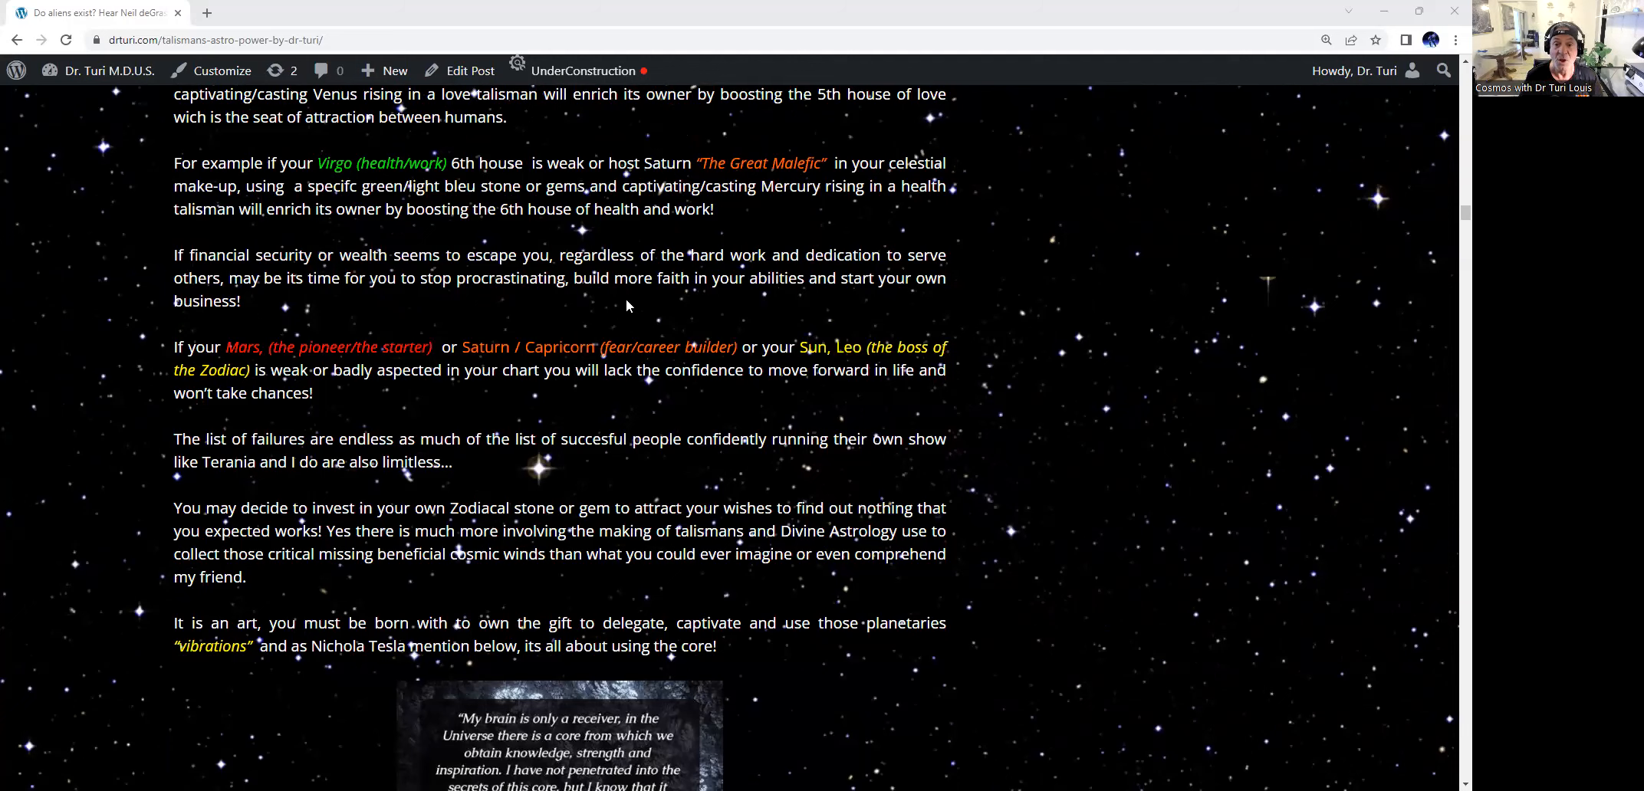
{"action": "mouse_move", "coordinate": [640, 303]}
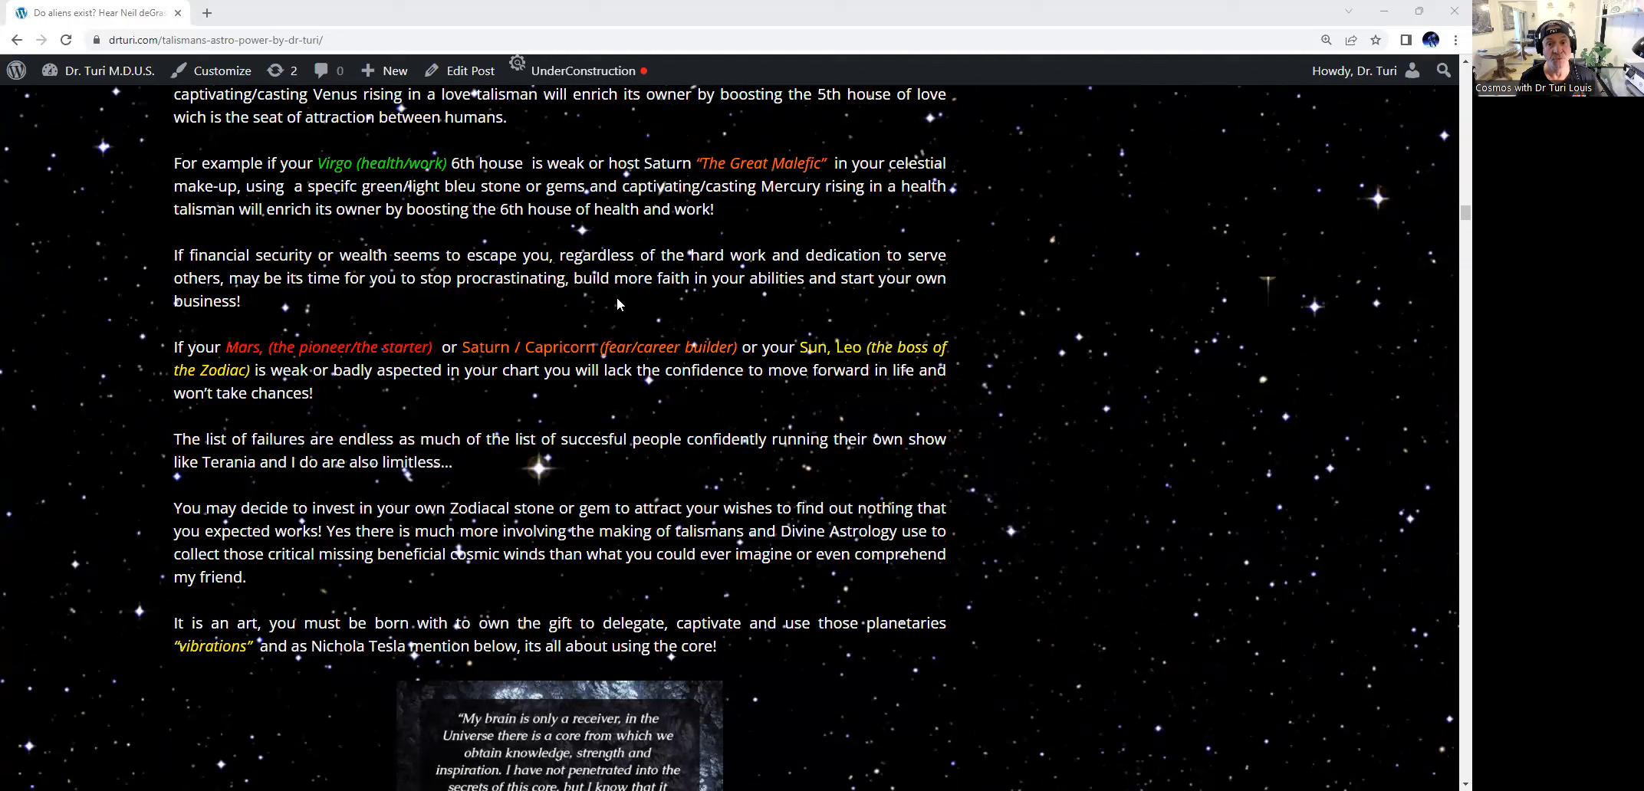
{"action": "mouse_move", "coordinate": [603, 306]}
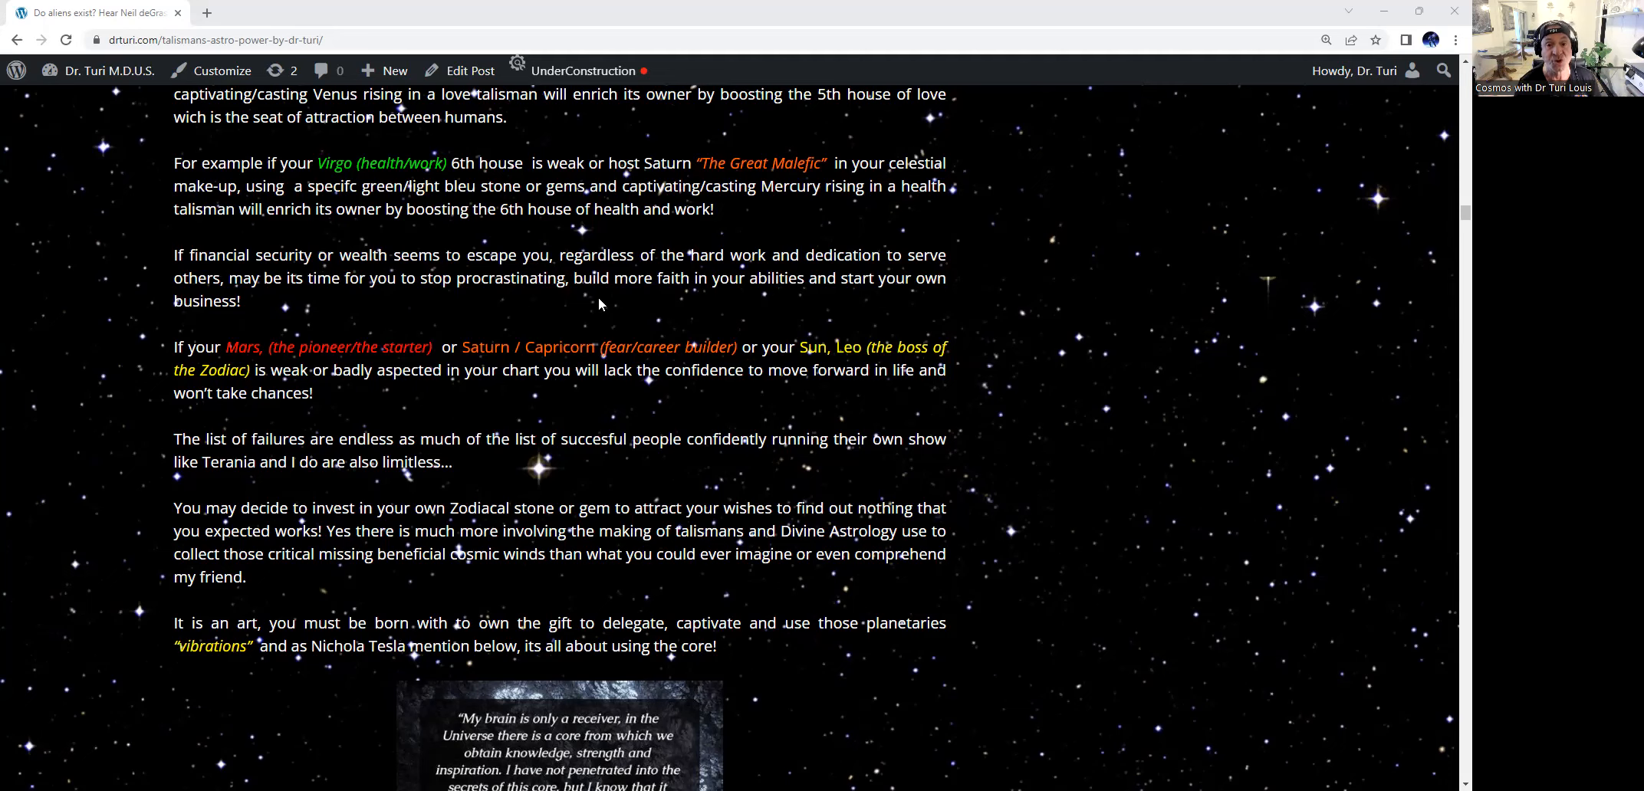
{"action": "mouse_move", "coordinate": [410, 126]}
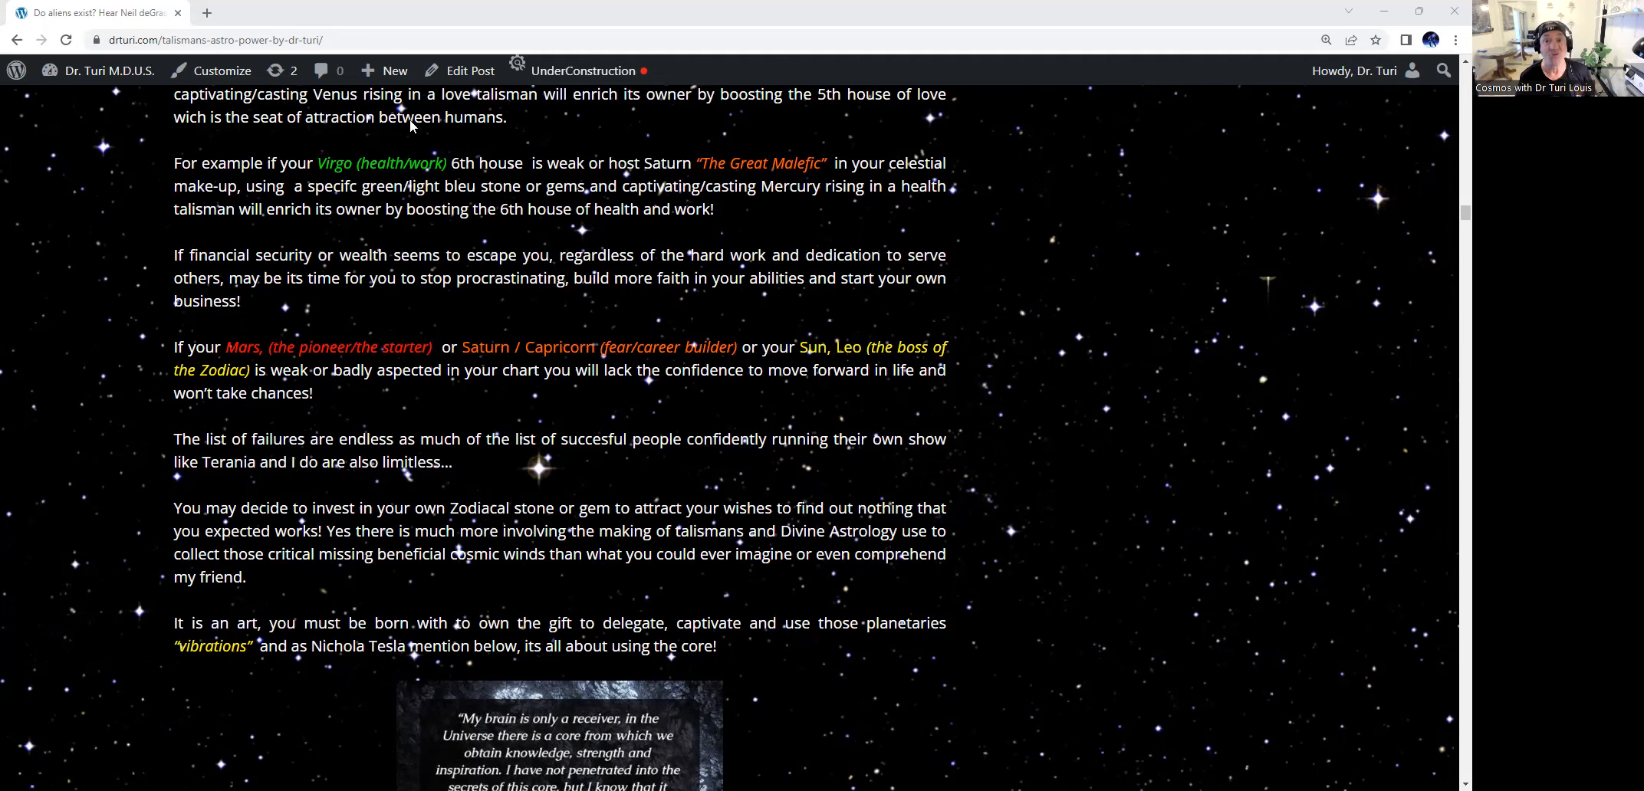